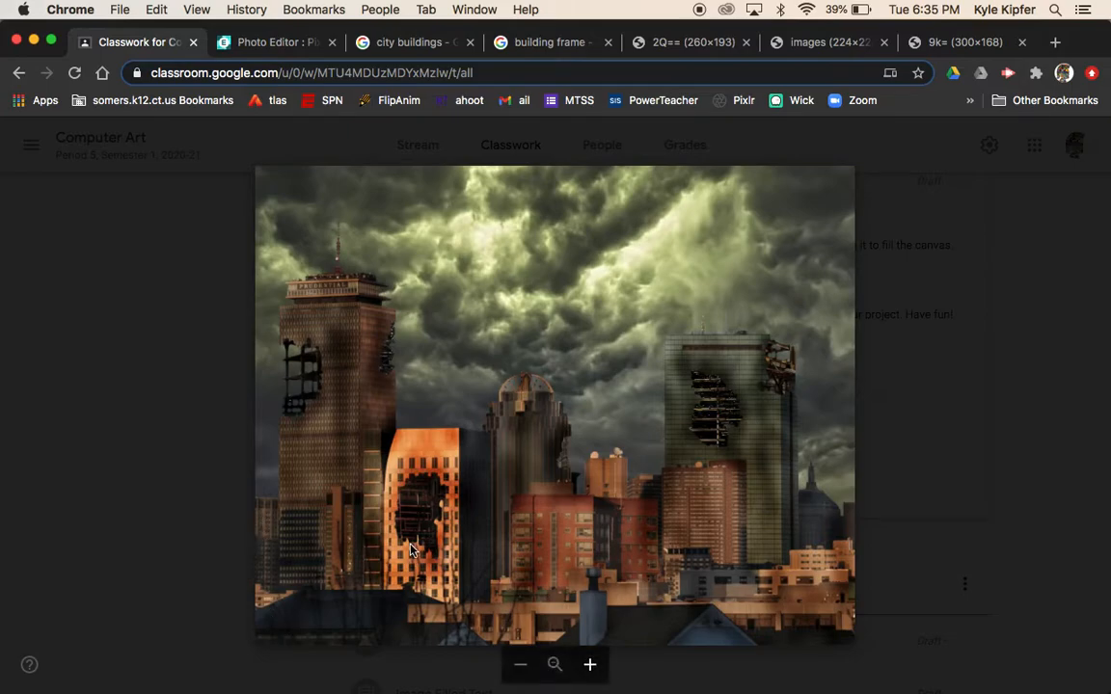
mouse_move(752, 403)
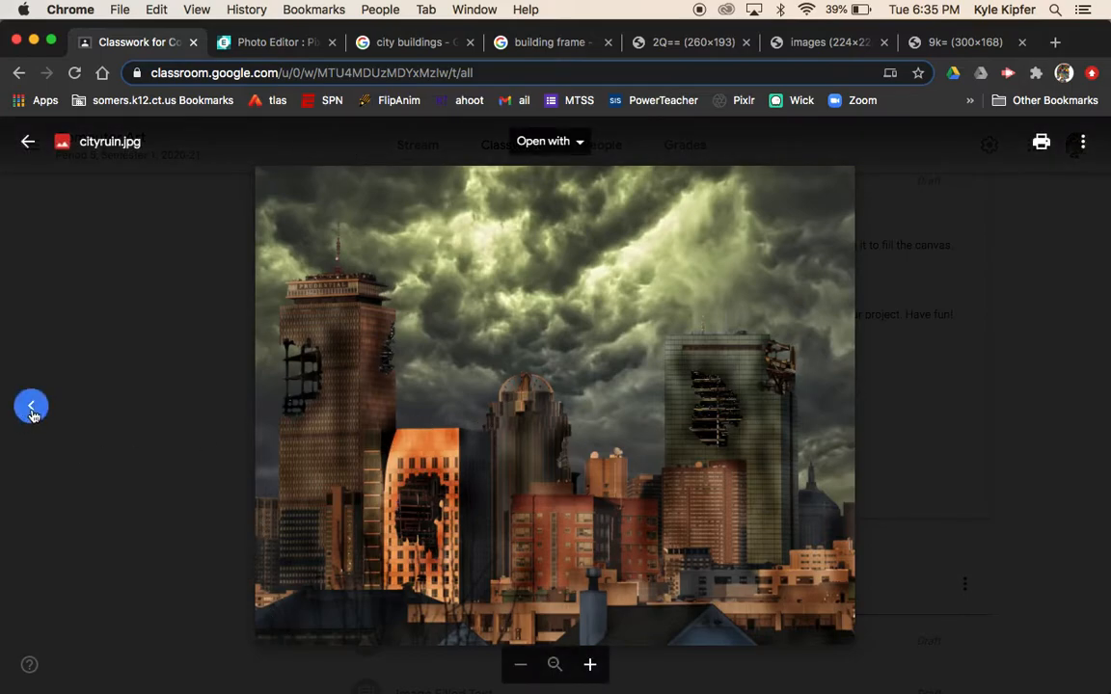
Step: Compare the original city skyline photo with the finished ruined-city example
left_click(32, 405)
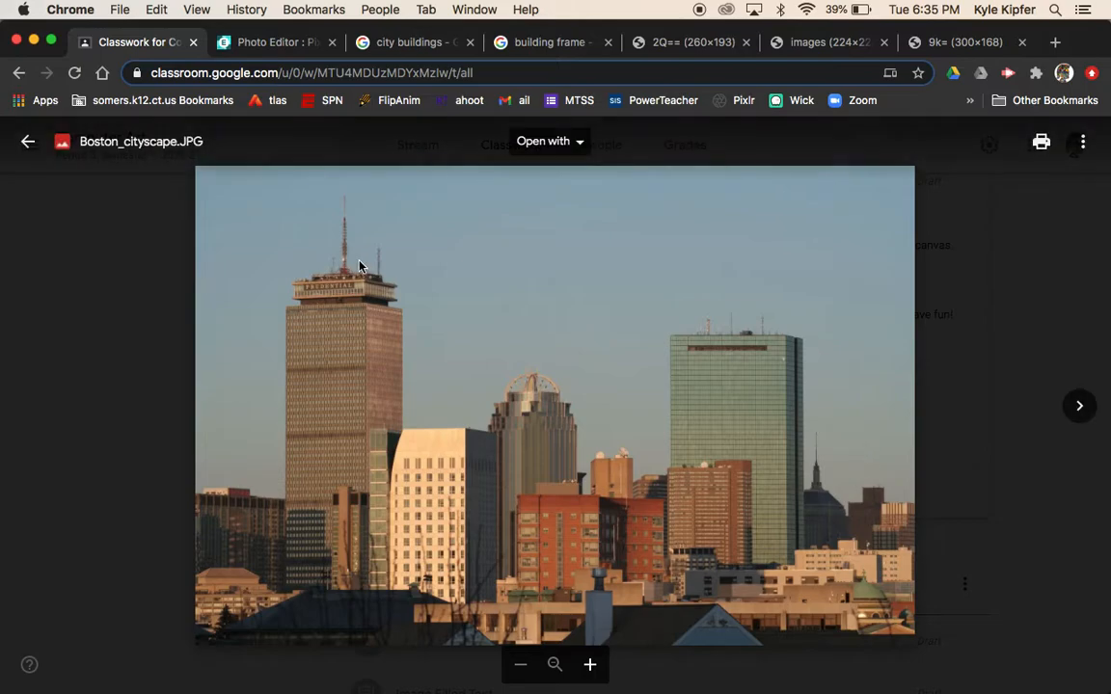
mouse_move(1079, 405)
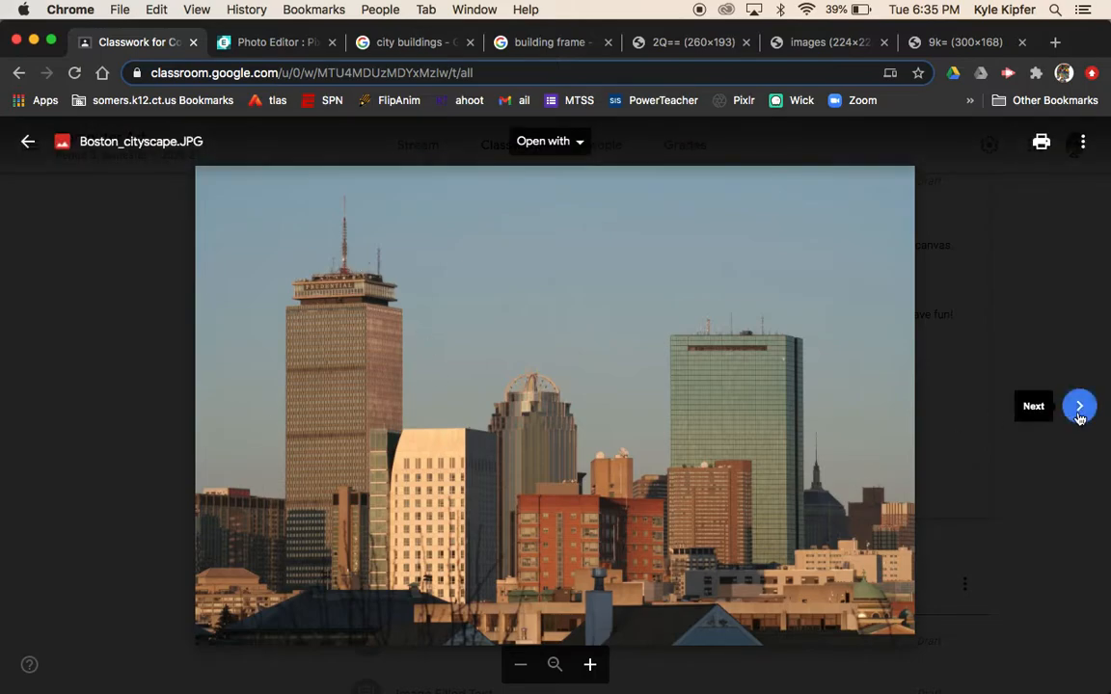
left_click(1079, 406)
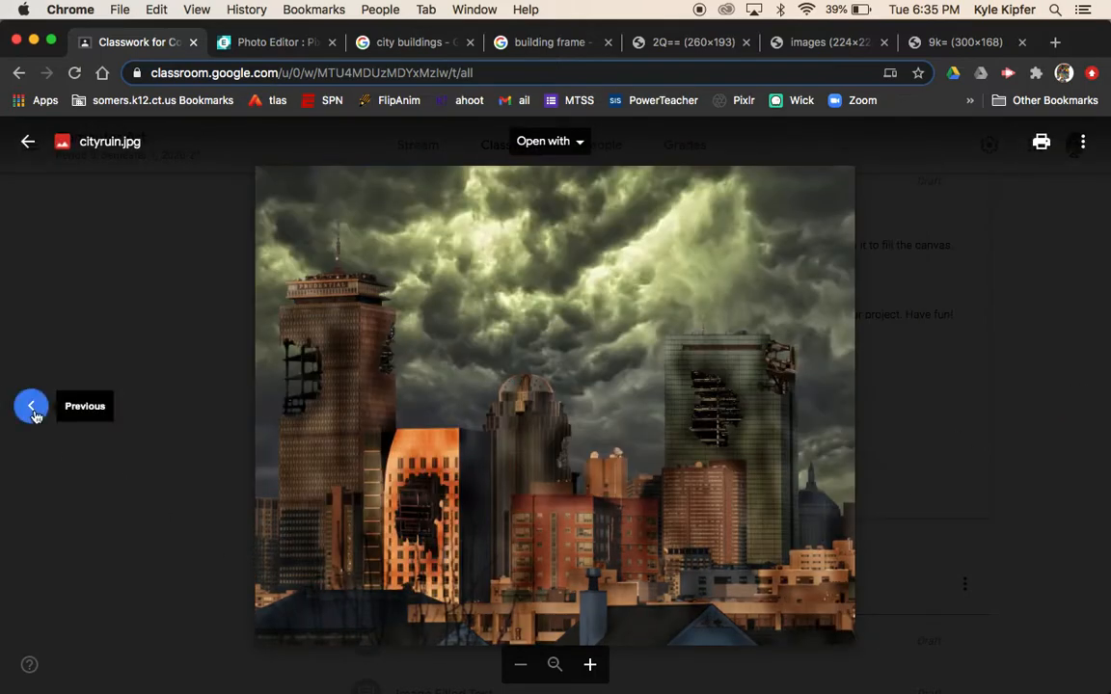
left_click(63, 406)
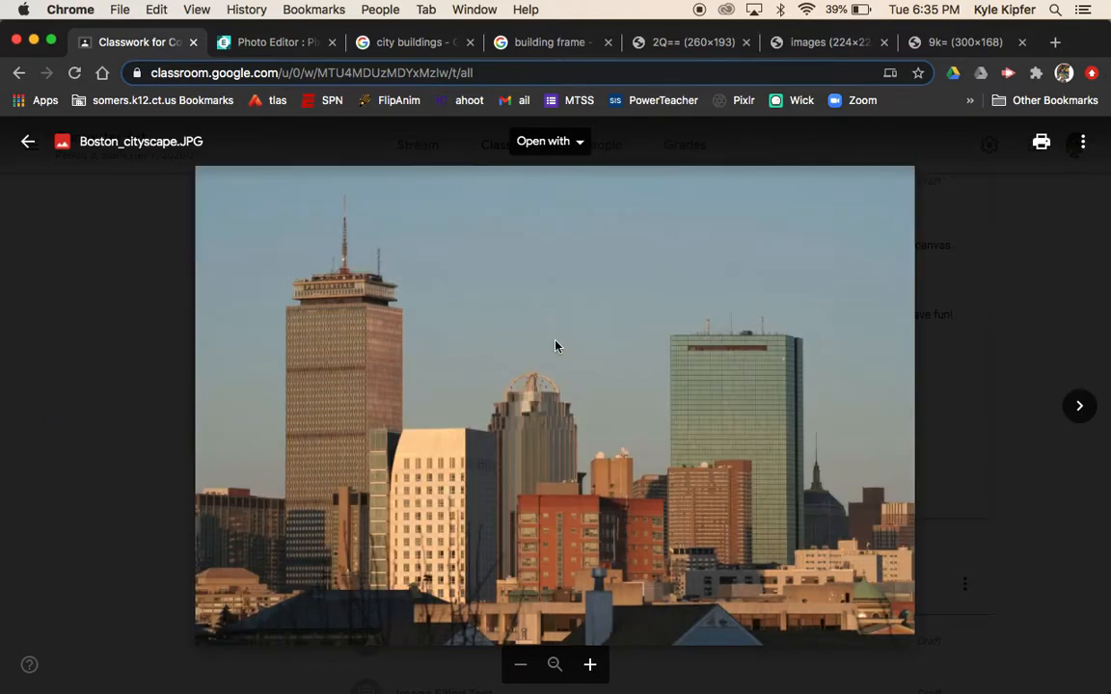
mouse_move(359, 304)
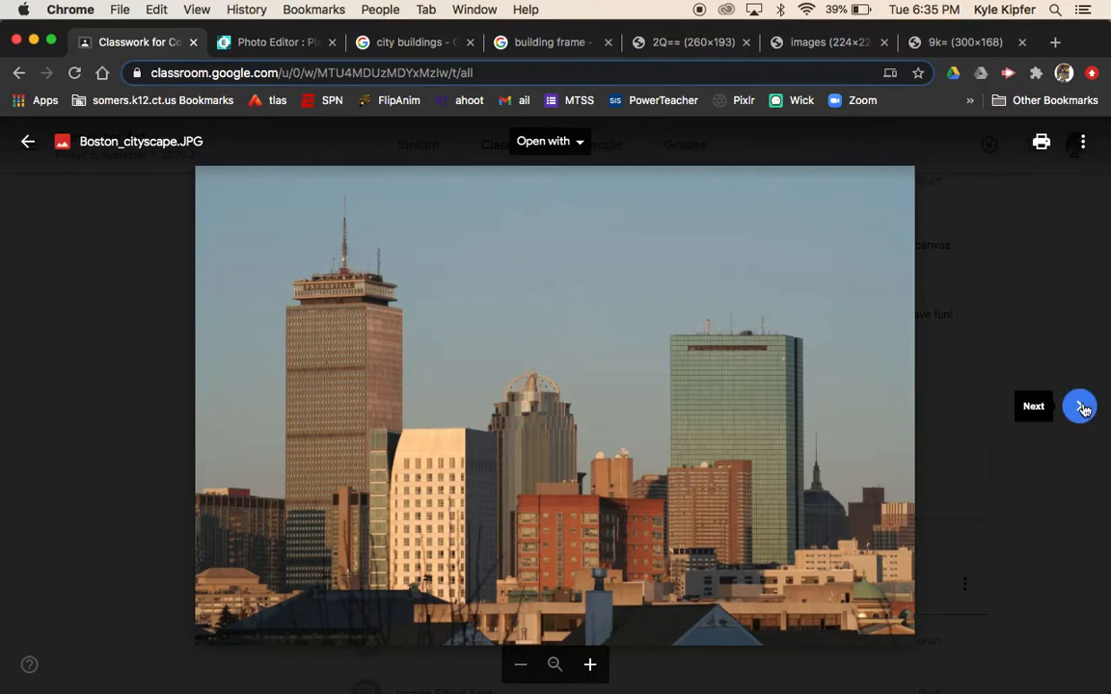
left_click(1080, 405)
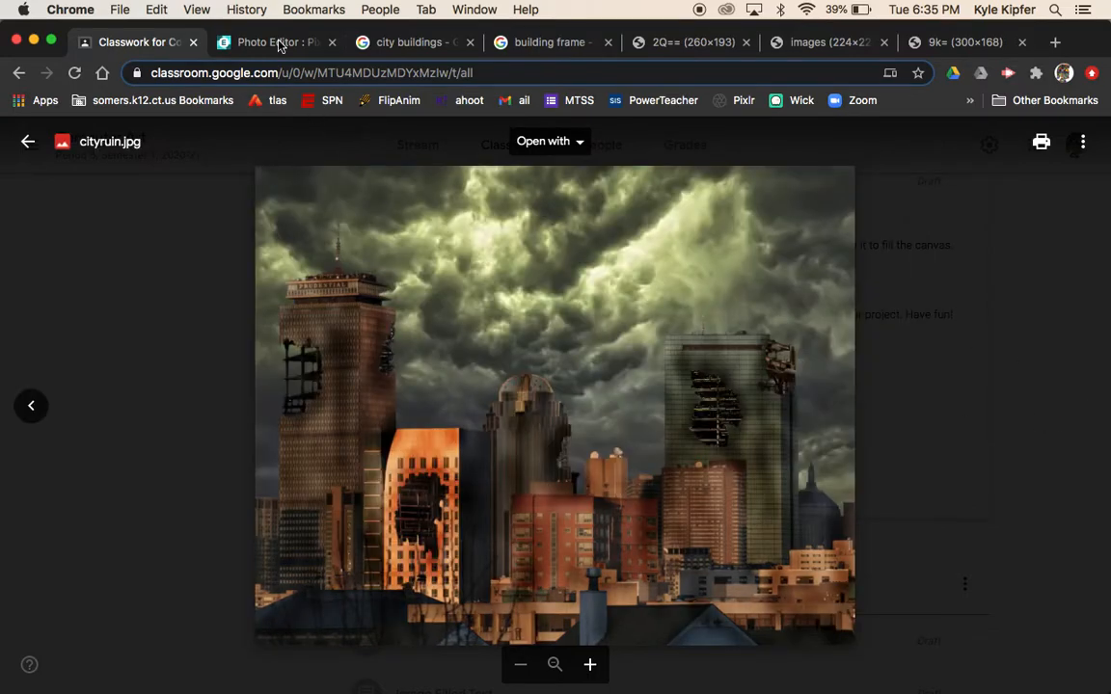
mouse_move(278, 42)
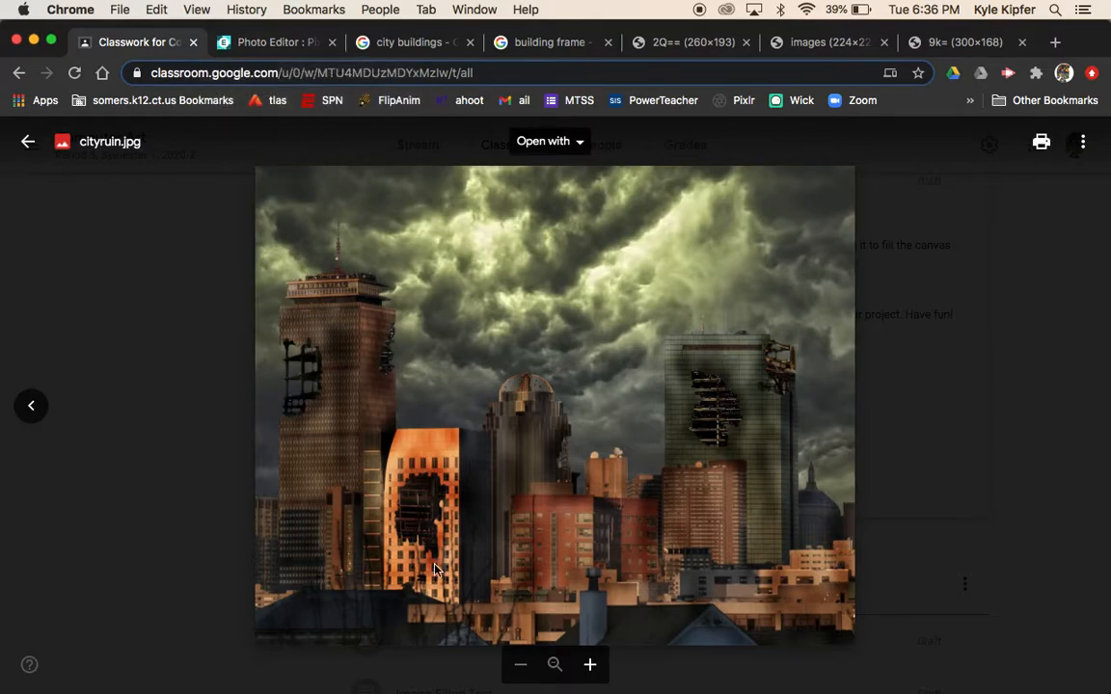
Step: Create a new blank Full HD 1920×1080 canvas named cityruins
left_click(277, 42)
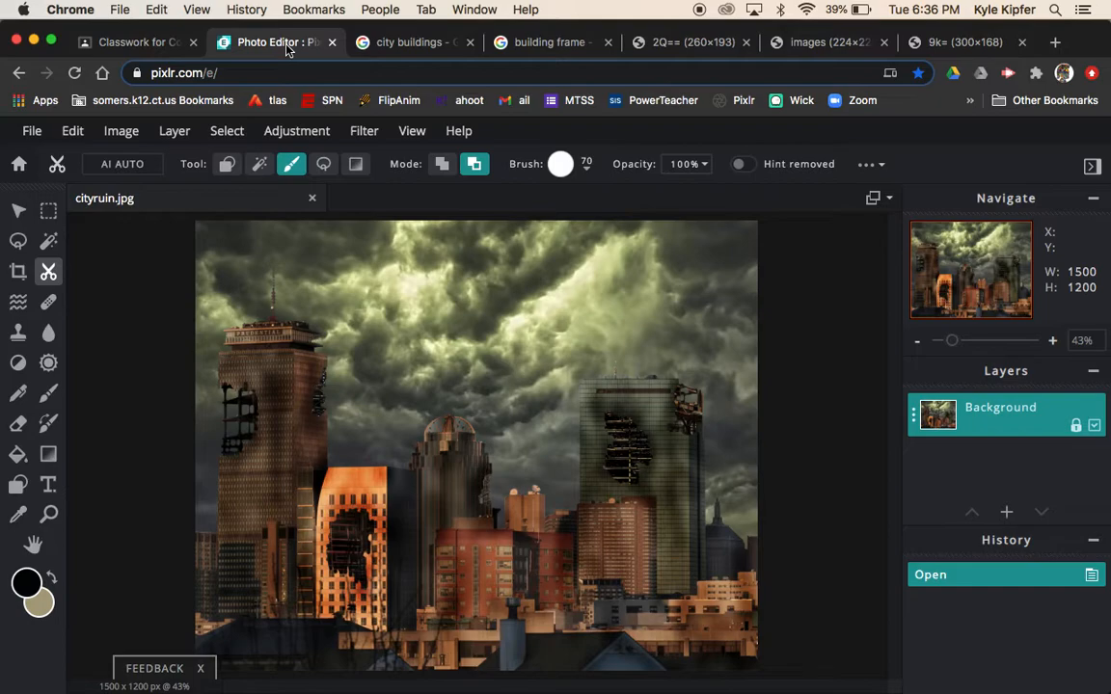
mouse_move(20, 164)
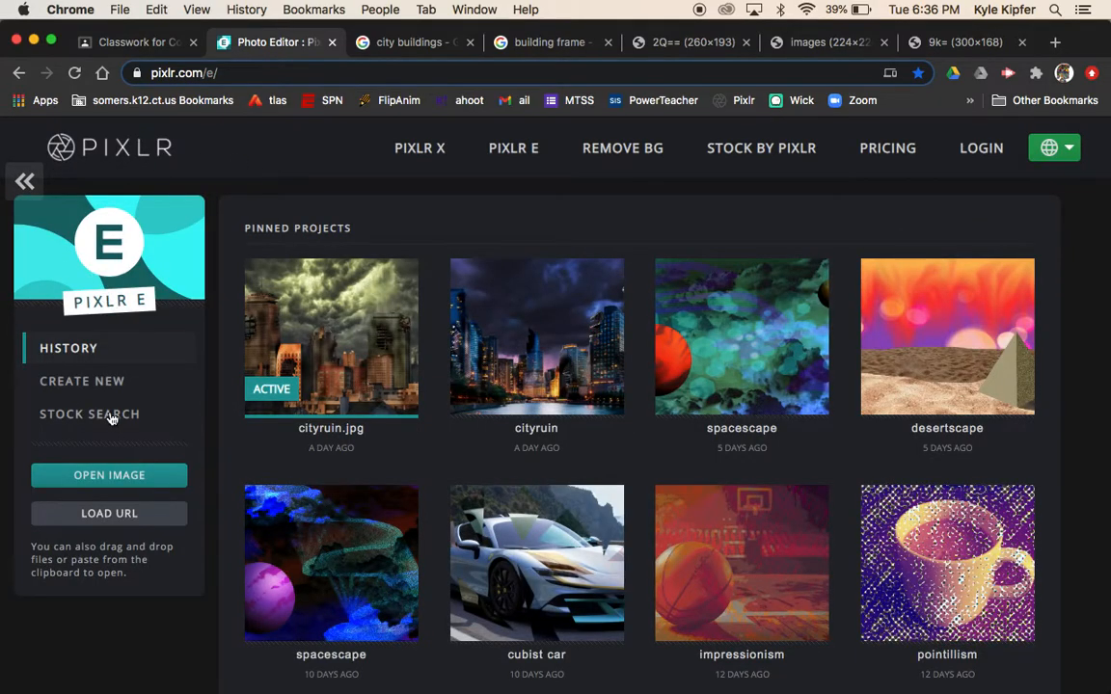
left_click(82, 380)
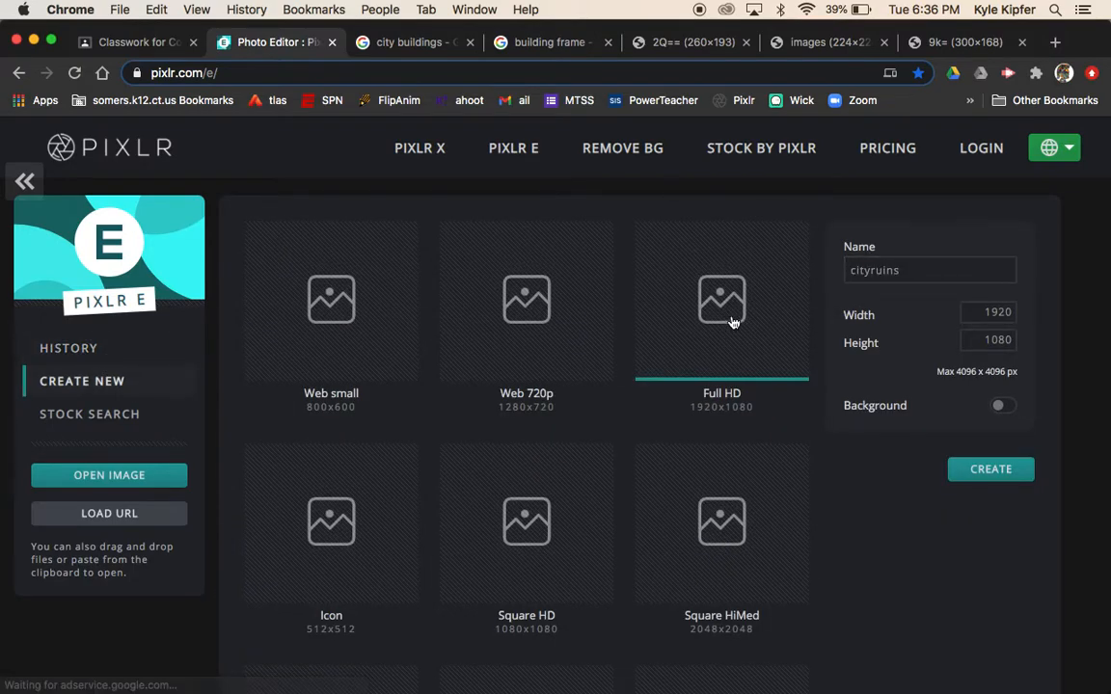
left_click(929, 270)
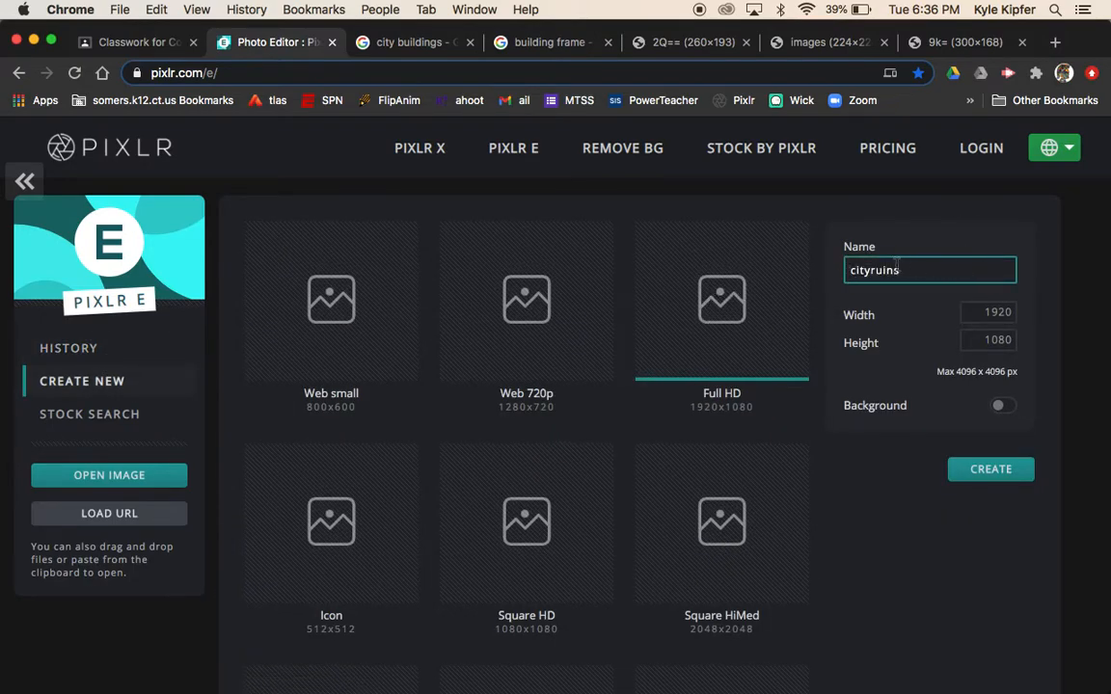
left_click(990, 469)
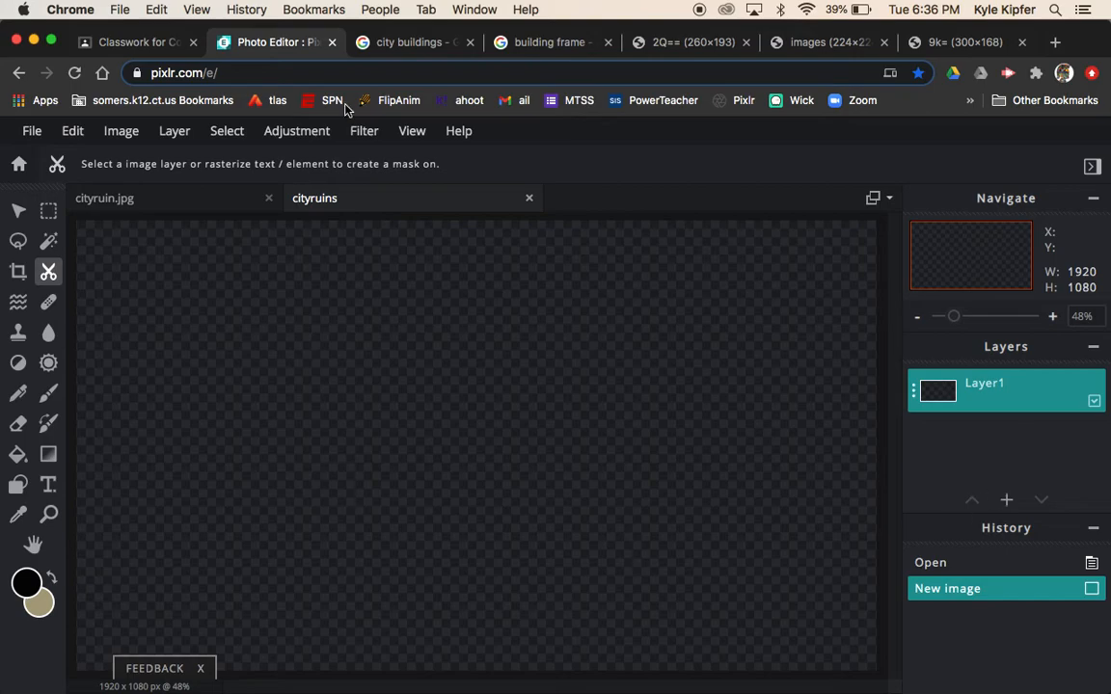
left_click(415, 42)
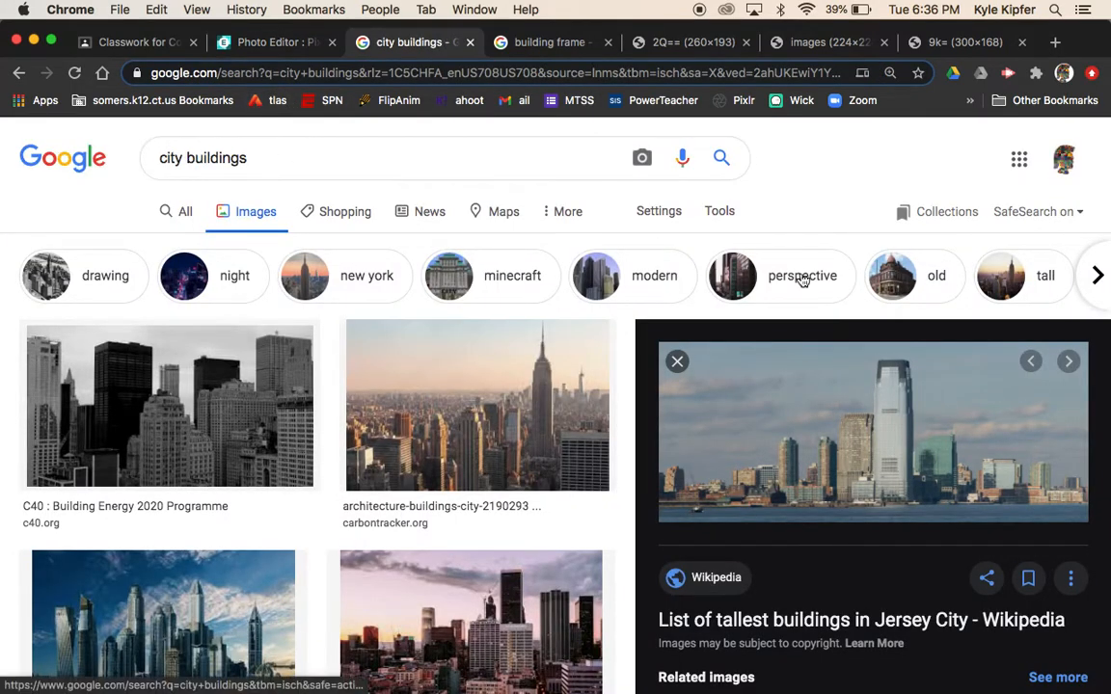
Step: Copy the Jersey City skyline preview image from Google Images
right_click(867, 434)
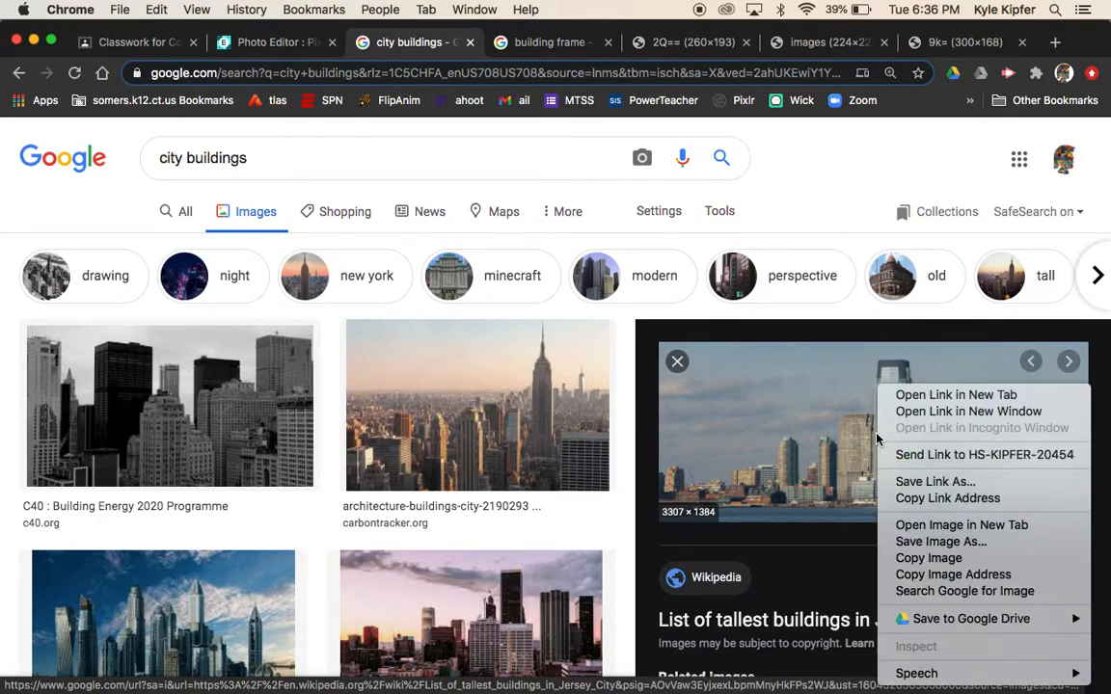
left_click(571, 336)
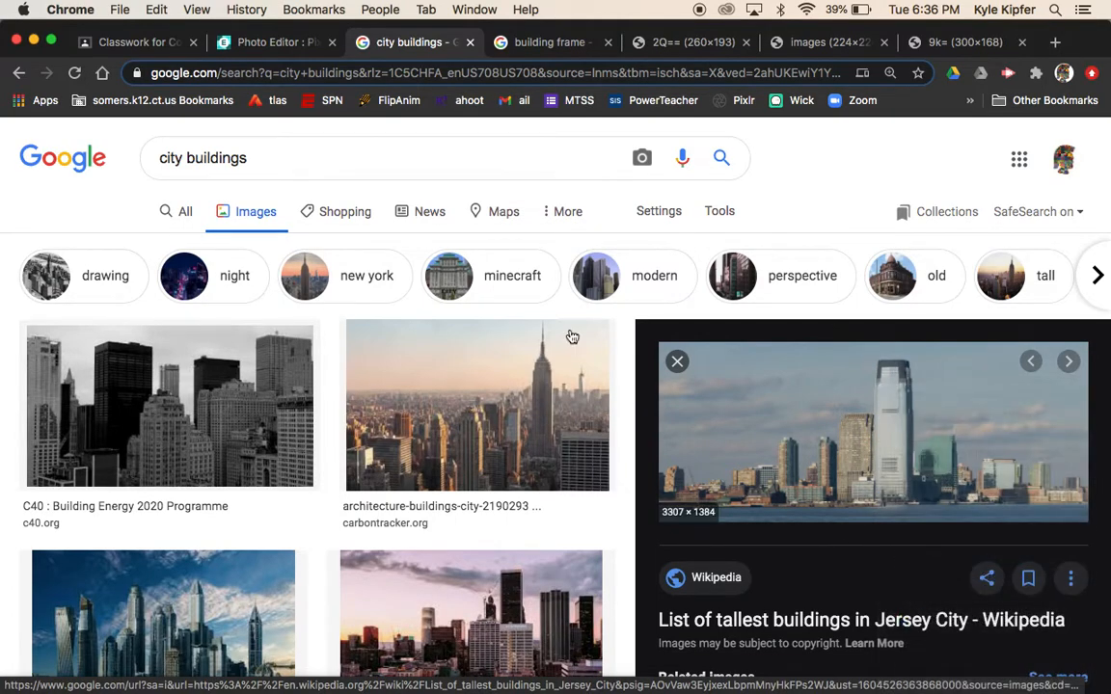
left_click(275, 42)
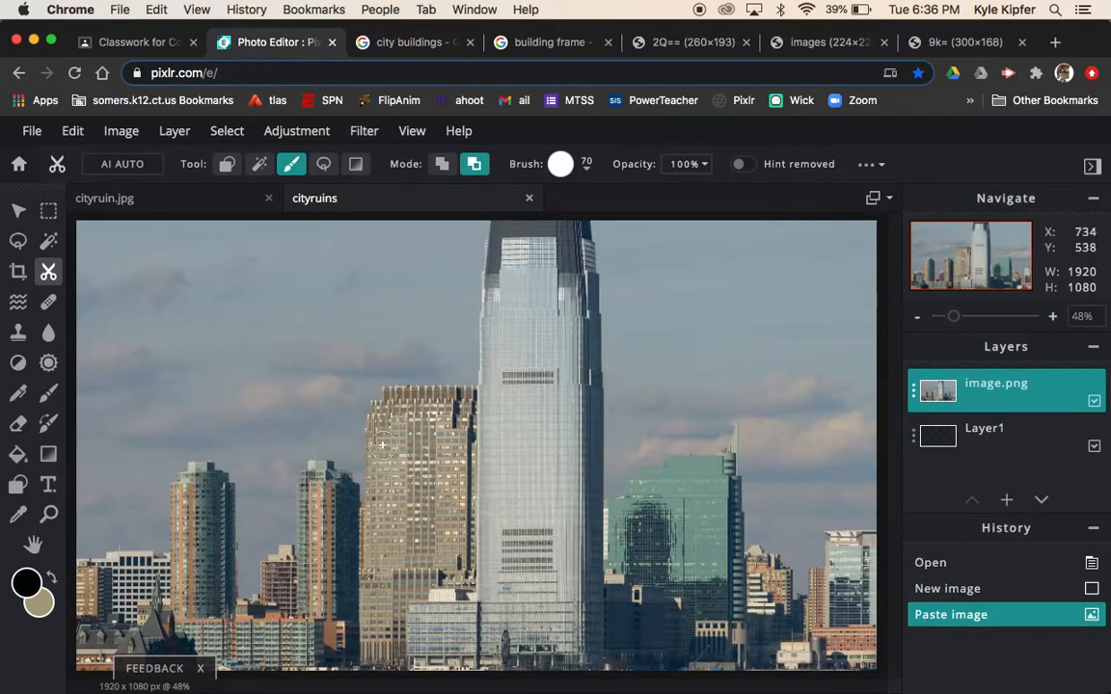
Step: Shrink the pasted Jersey City skyline to fit the canvas and nudge it into place
left_click(917, 316)
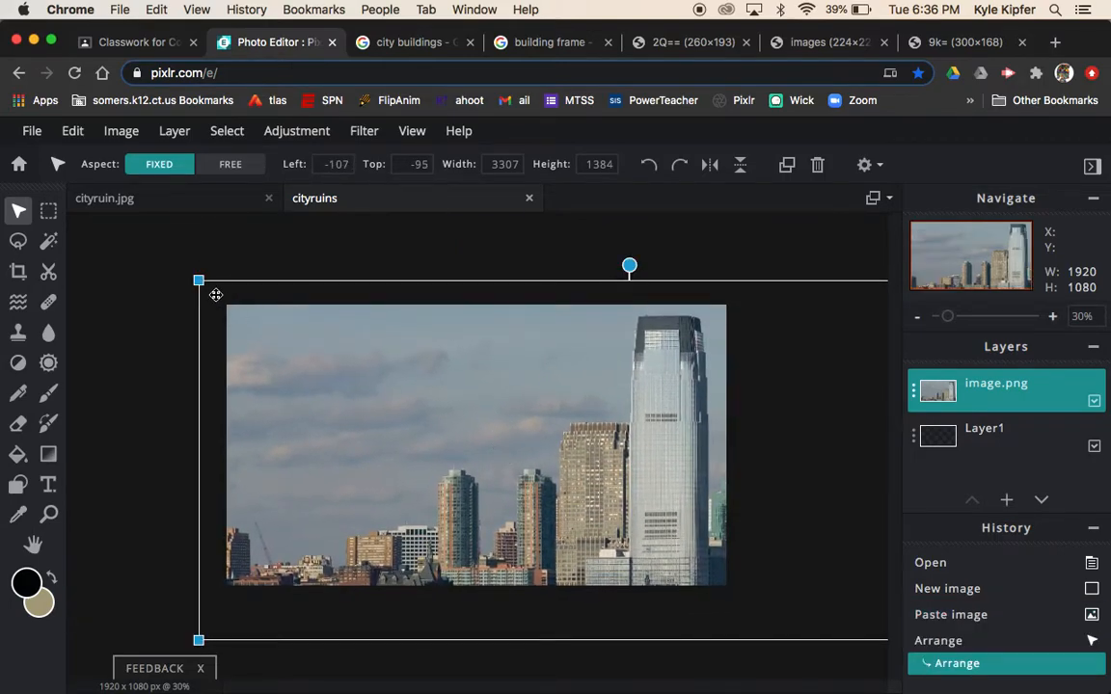
left_click_drag(197, 289, 374, 377)
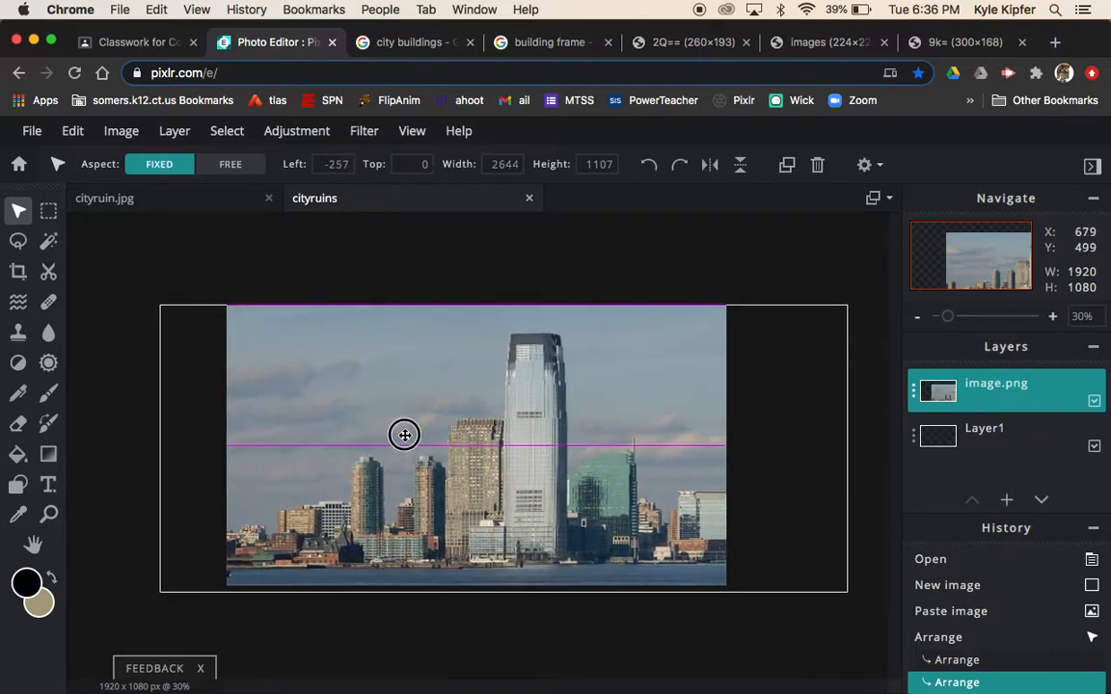
left_click_drag(404, 435, 396, 433)
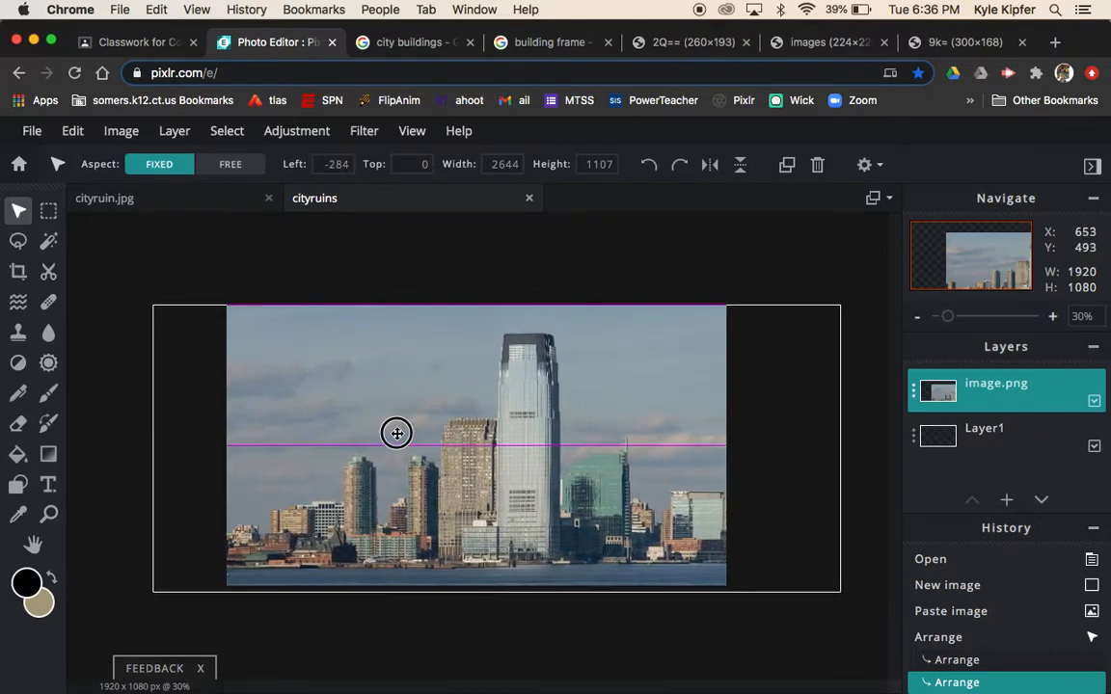
left_click_drag(396, 433, 441, 430)
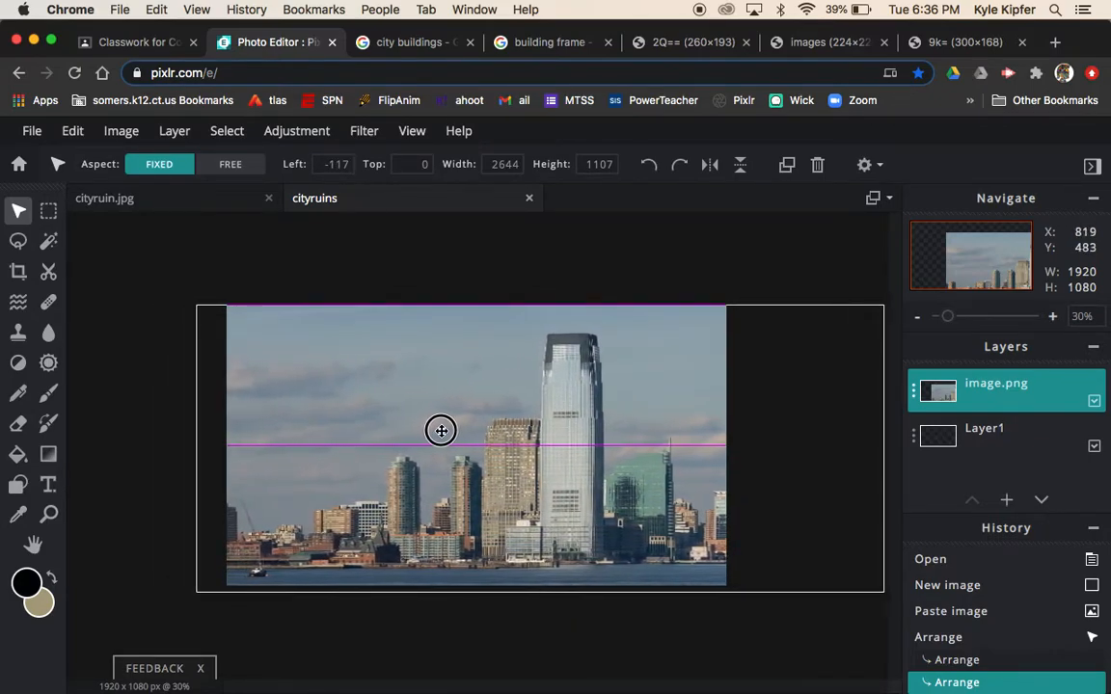
left_click_drag(440, 431, 454, 431)
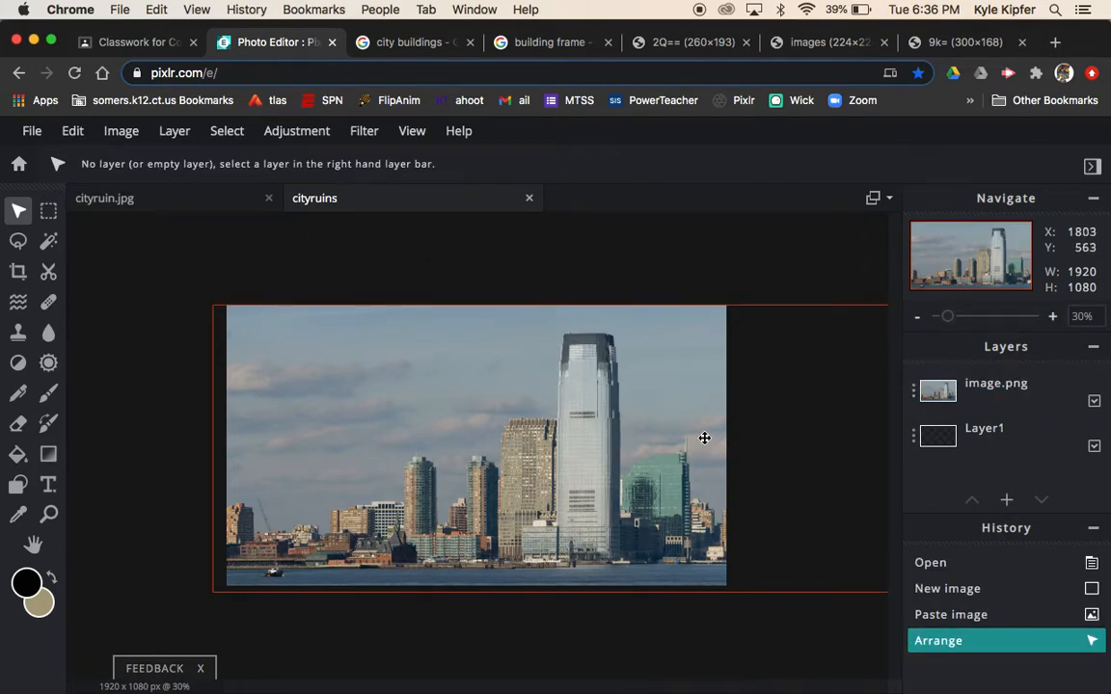
left_click(18, 241)
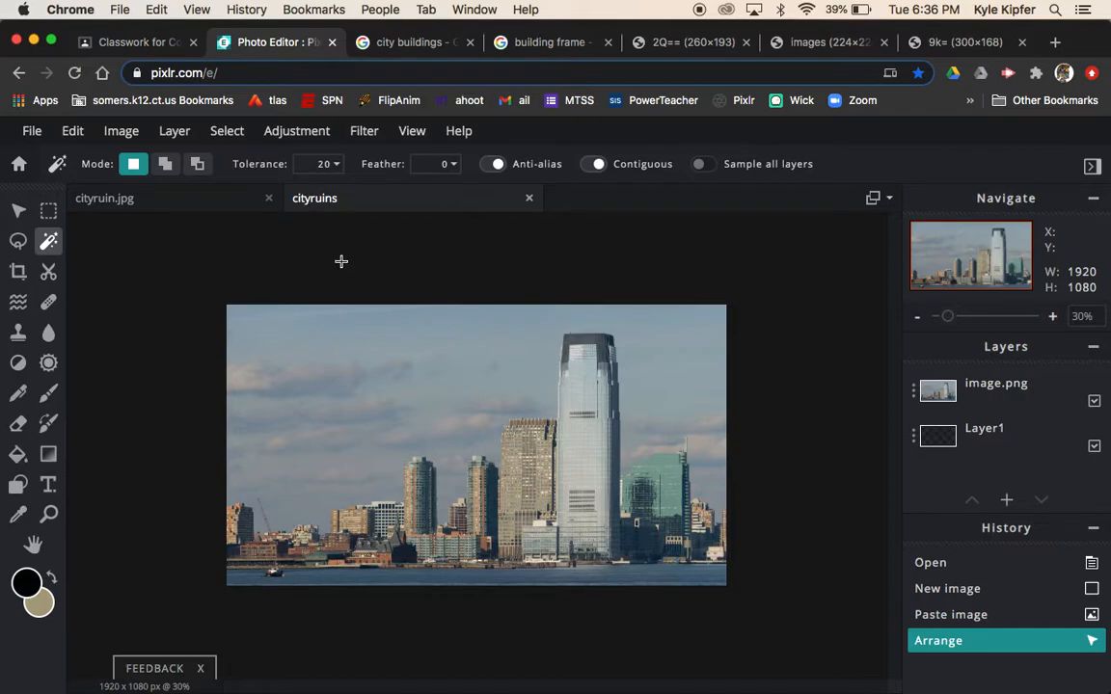
Step: Magic-wand select the sky around the buildings and dismiss the accidental bookmark popup
left_click(323, 163)
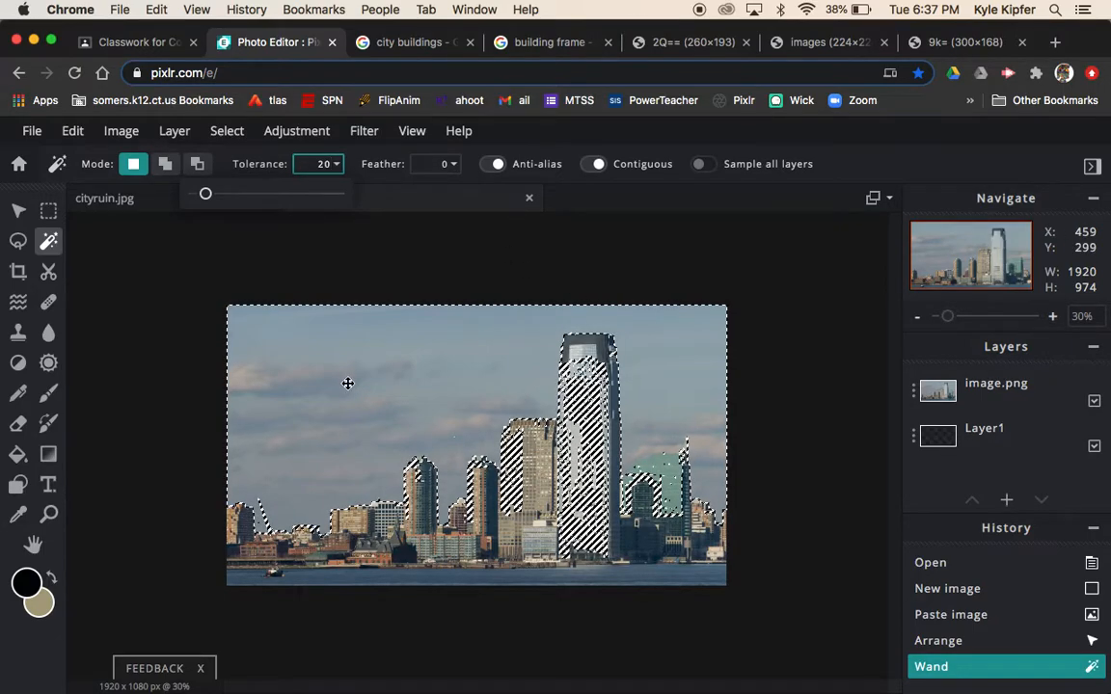
left_click(917, 72)
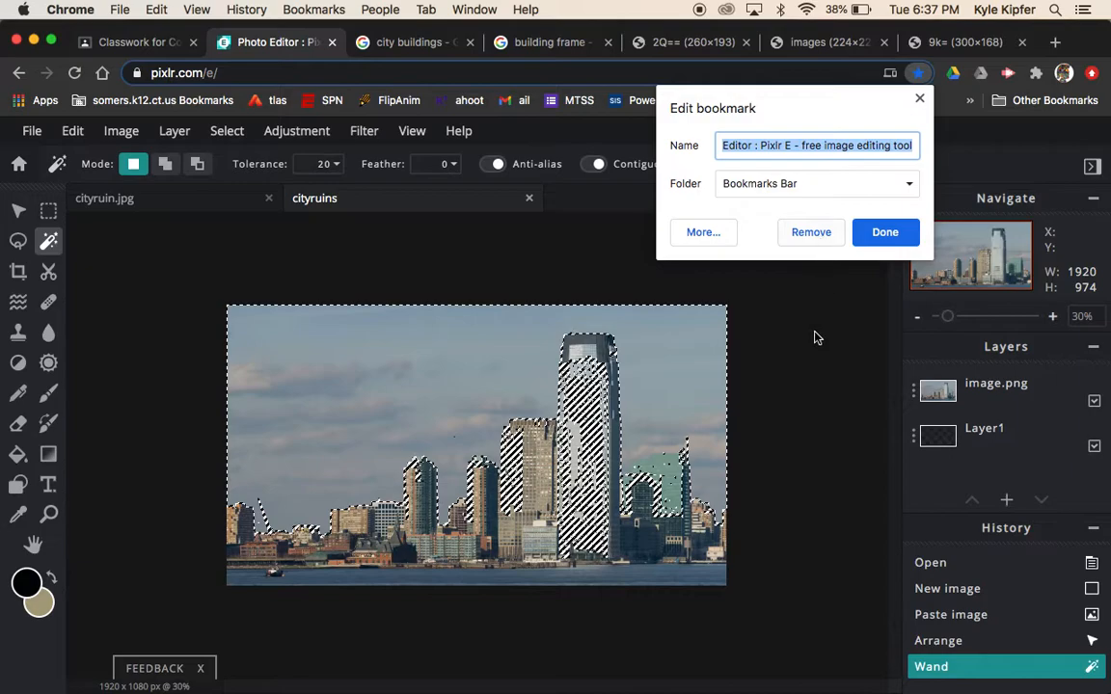
left_click(884, 231)
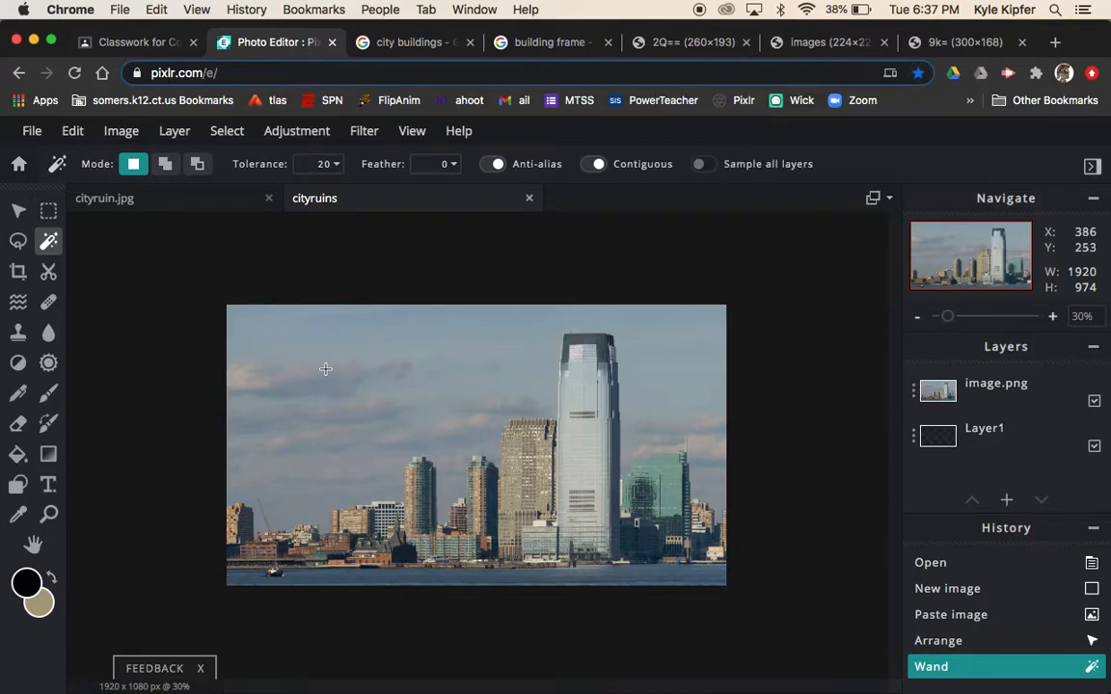
mouse_move(486, 265)
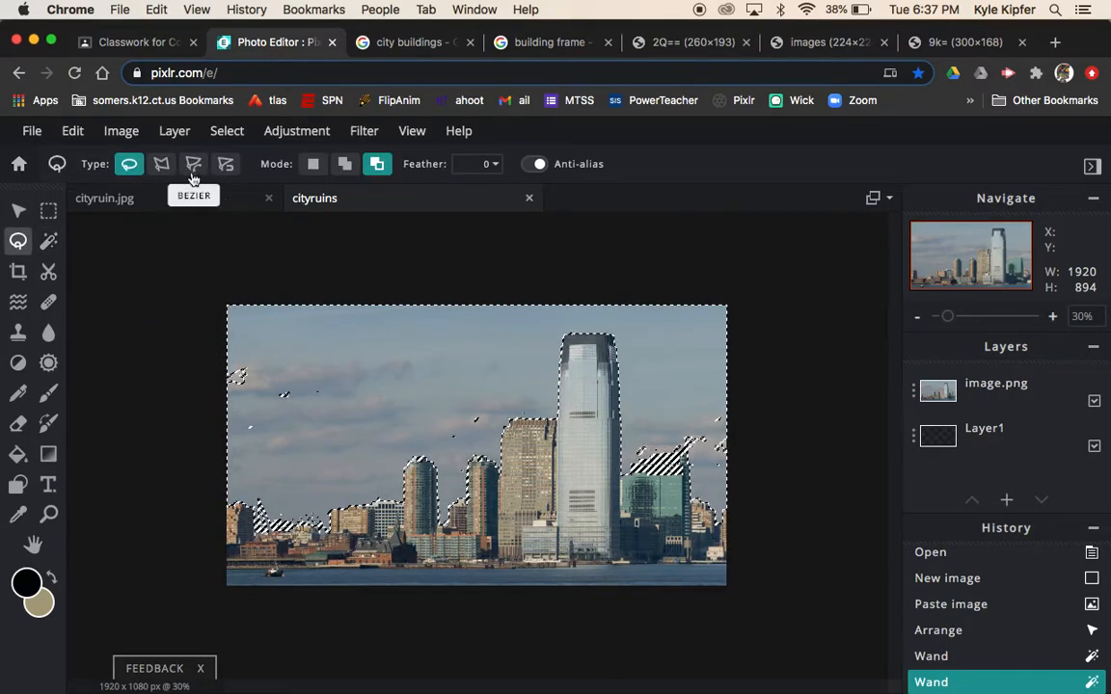
Step: Add polygon-lasso outlines of remaining sky patches and target the image.png skyline layer
left_click(161, 163)
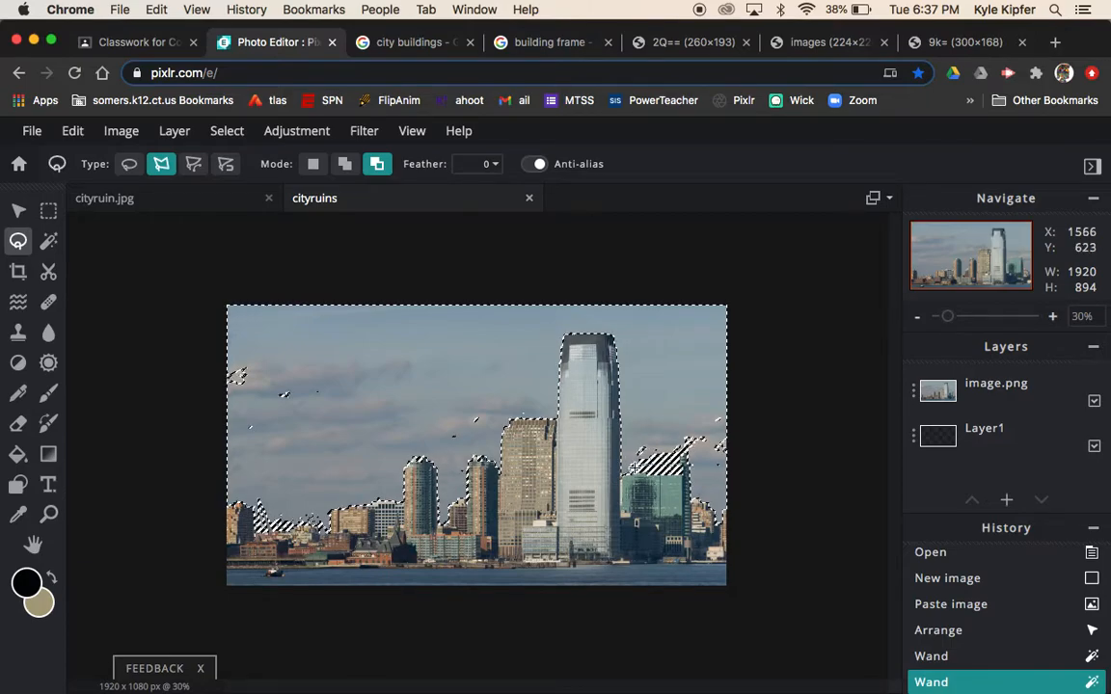
mouse_move(636, 463)
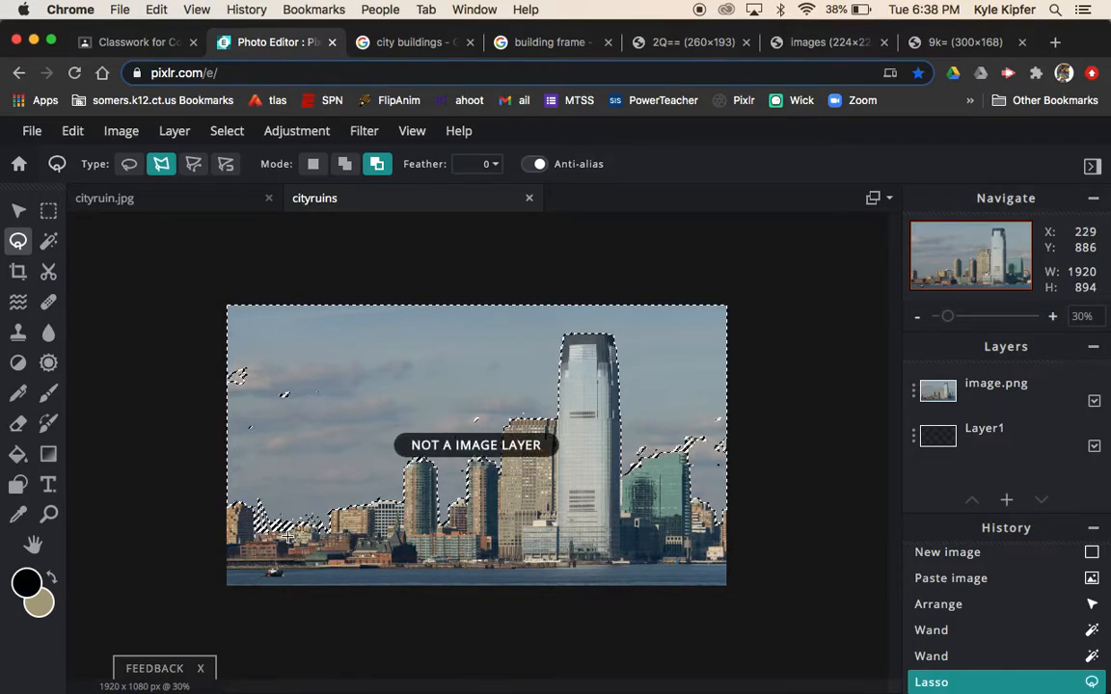
left_click(996, 383)
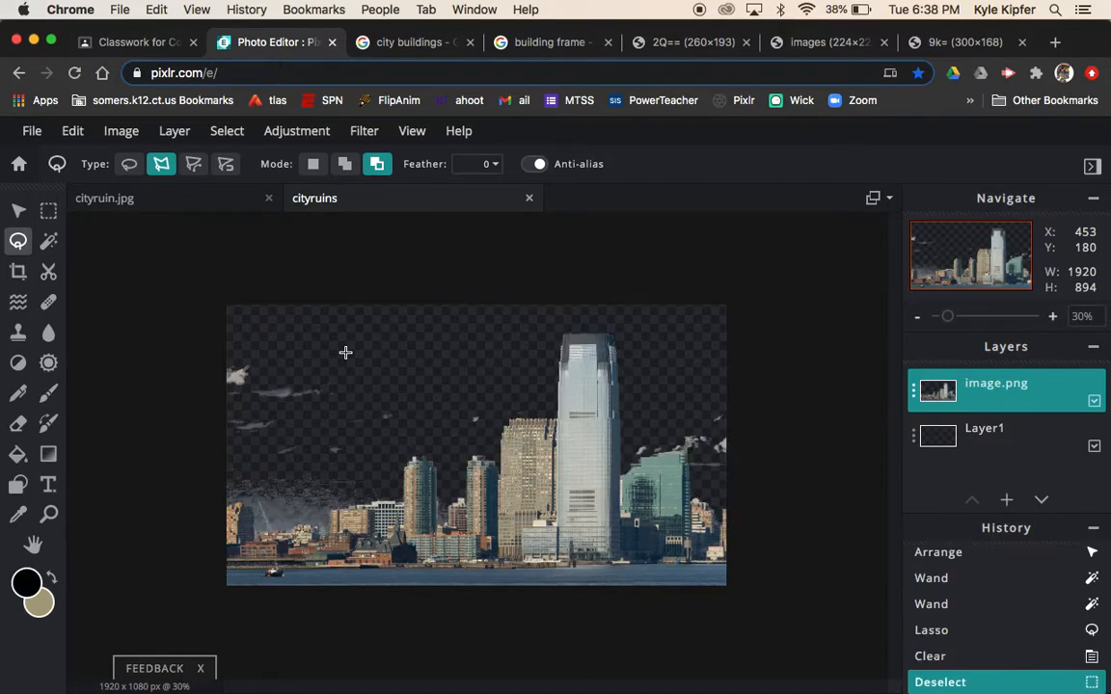
mouse_move(278, 393)
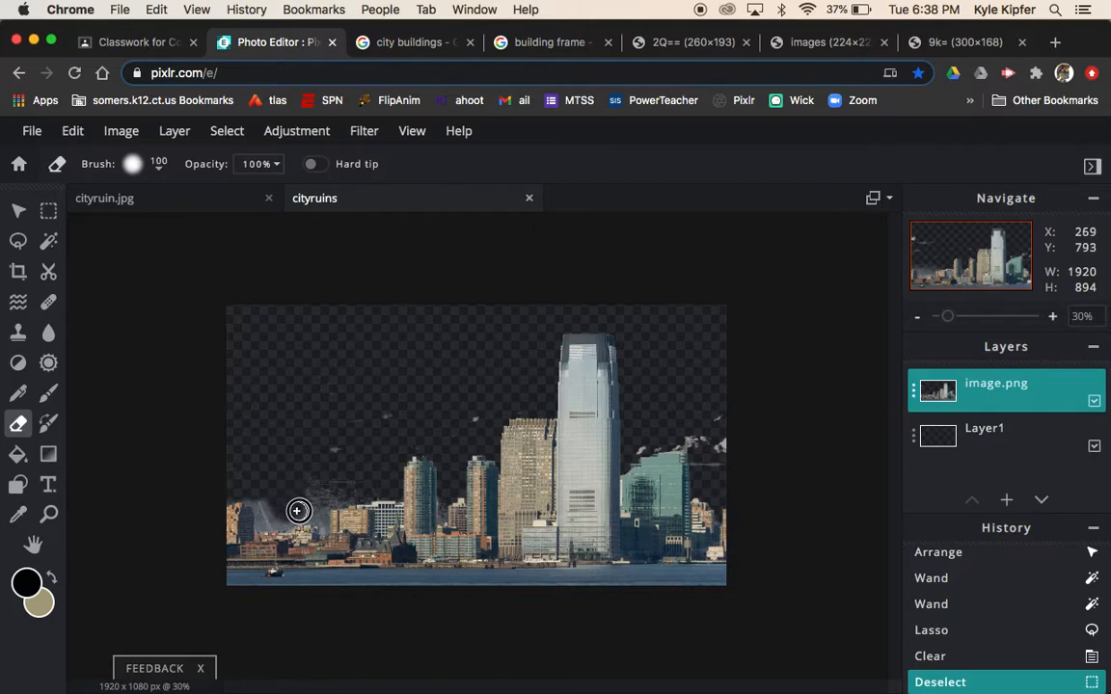
mouse_move(346, 491)
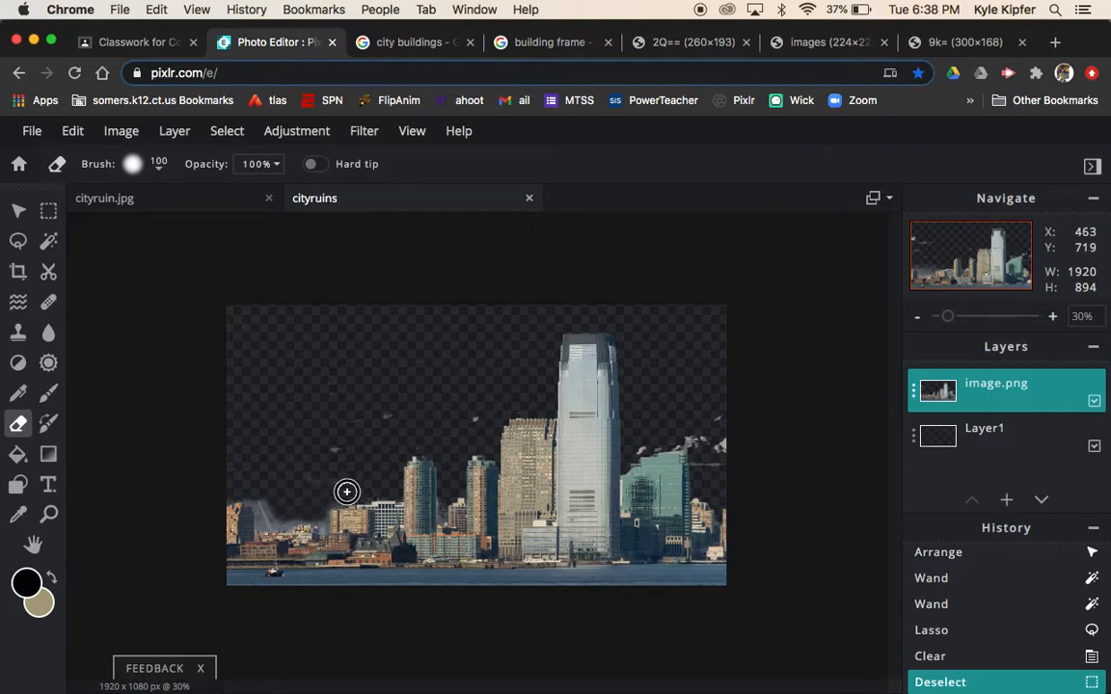
mouse_move(308, 377)
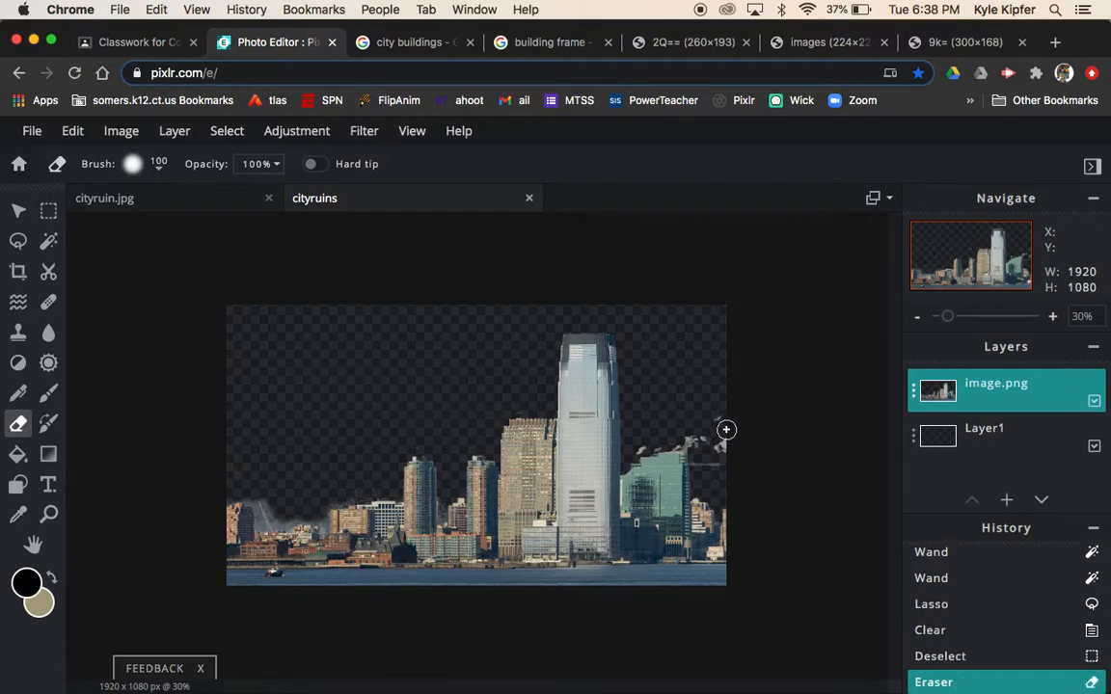
mouse_move(702, 466)
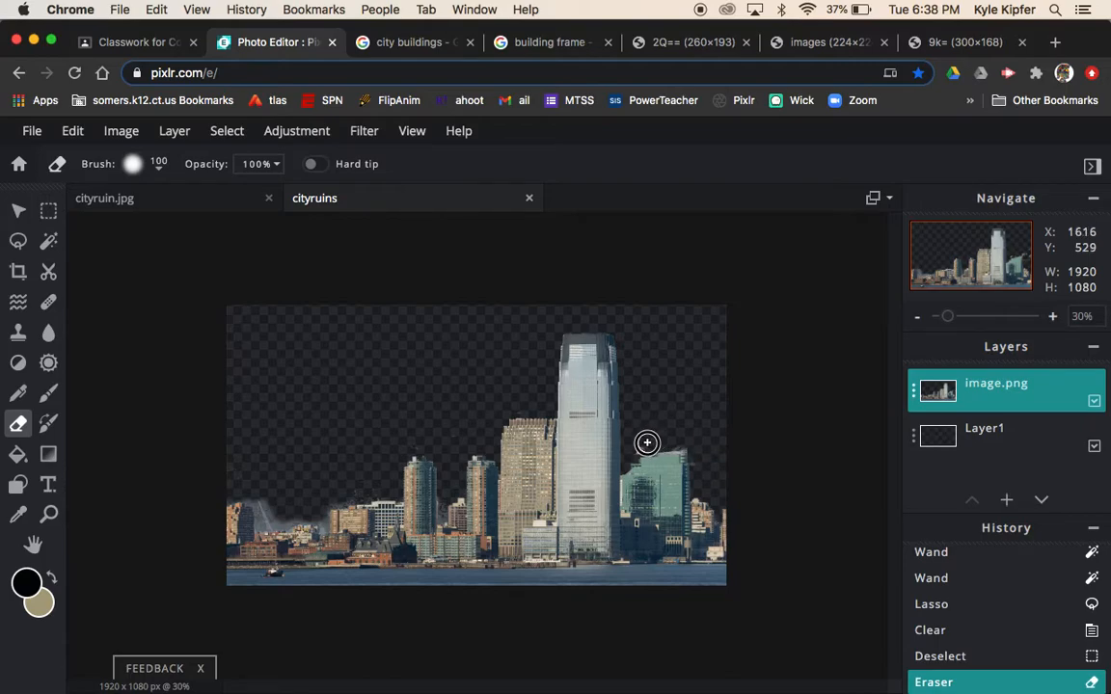
mouse_move(693, 442)
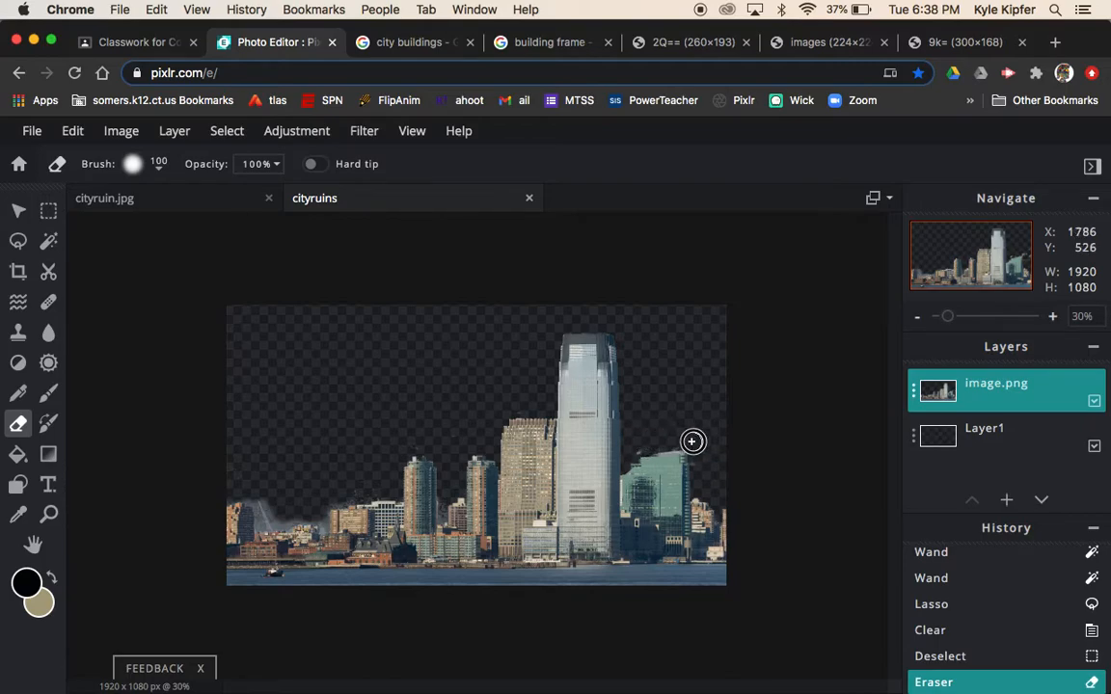
Step: Erase the leftover sky specks around the cut-out buildings
left_click(48, 272)
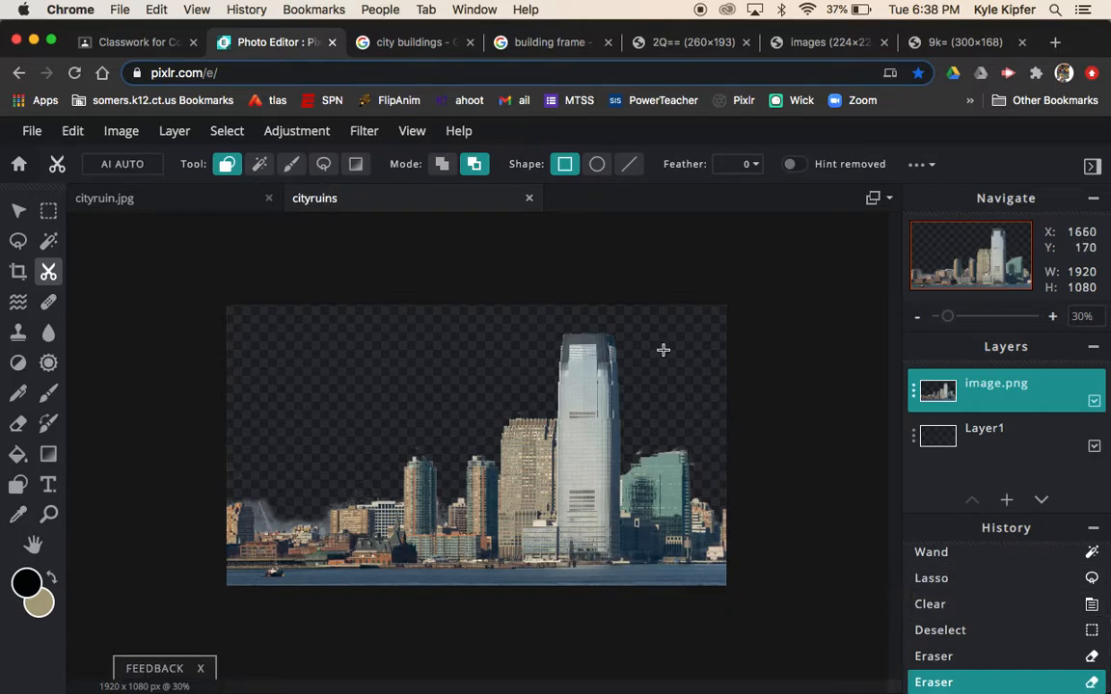
mouse_move(208, 276)
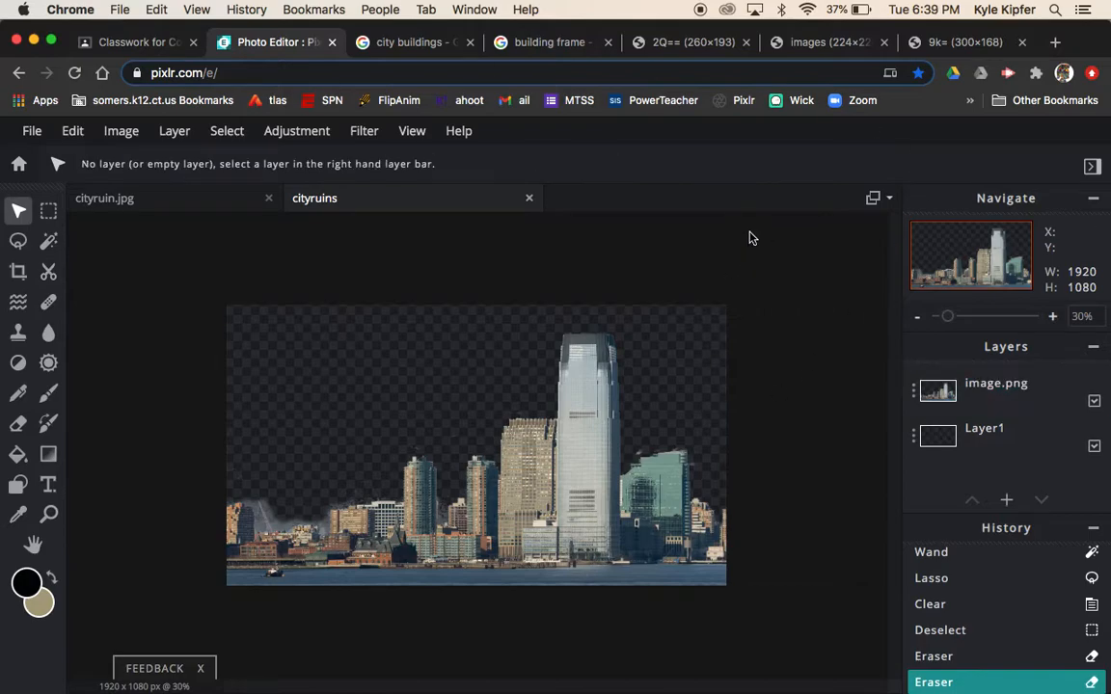
Step: Search Google Images for 'storm clouds'
left_click(408, 42)
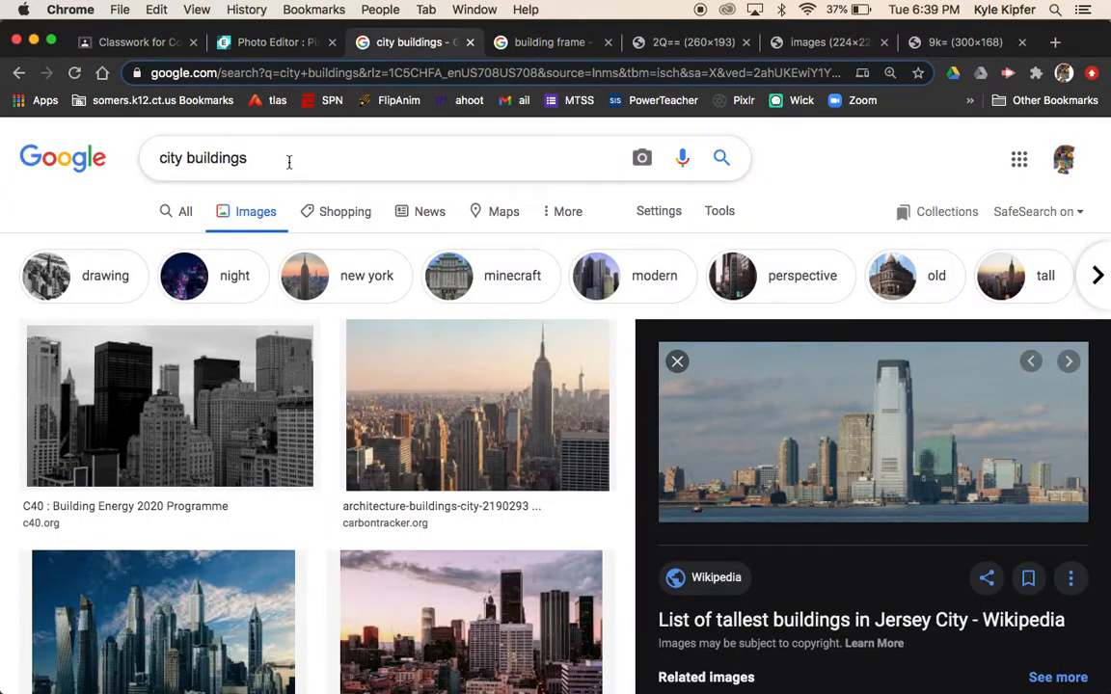
key("backspace")
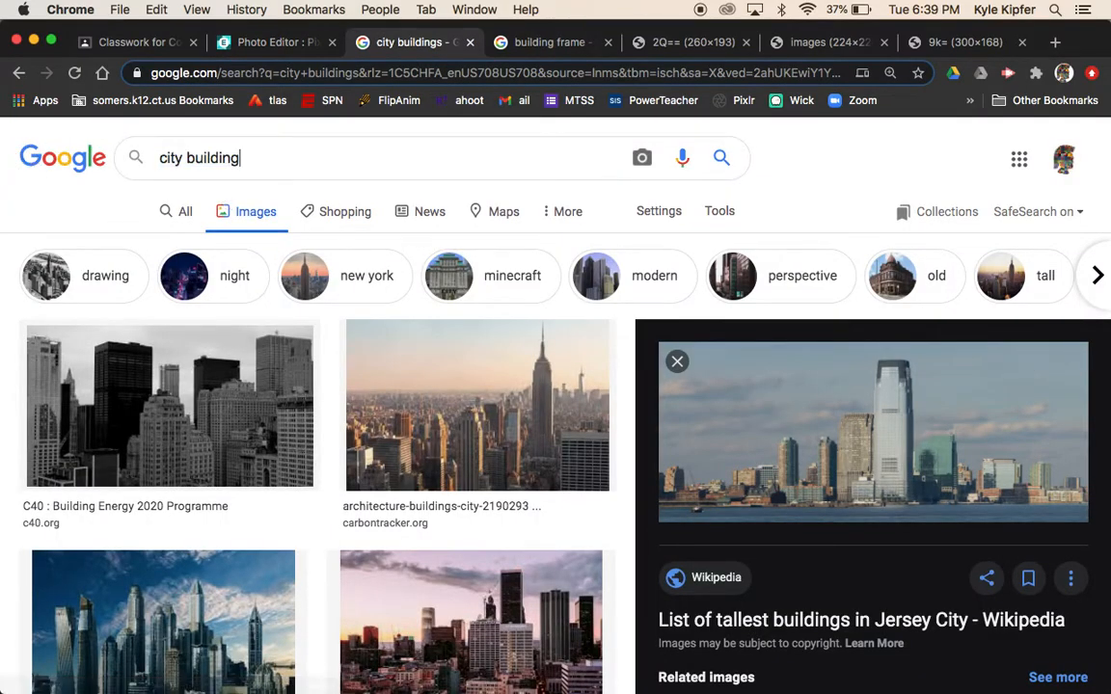
left_click(385, 157)
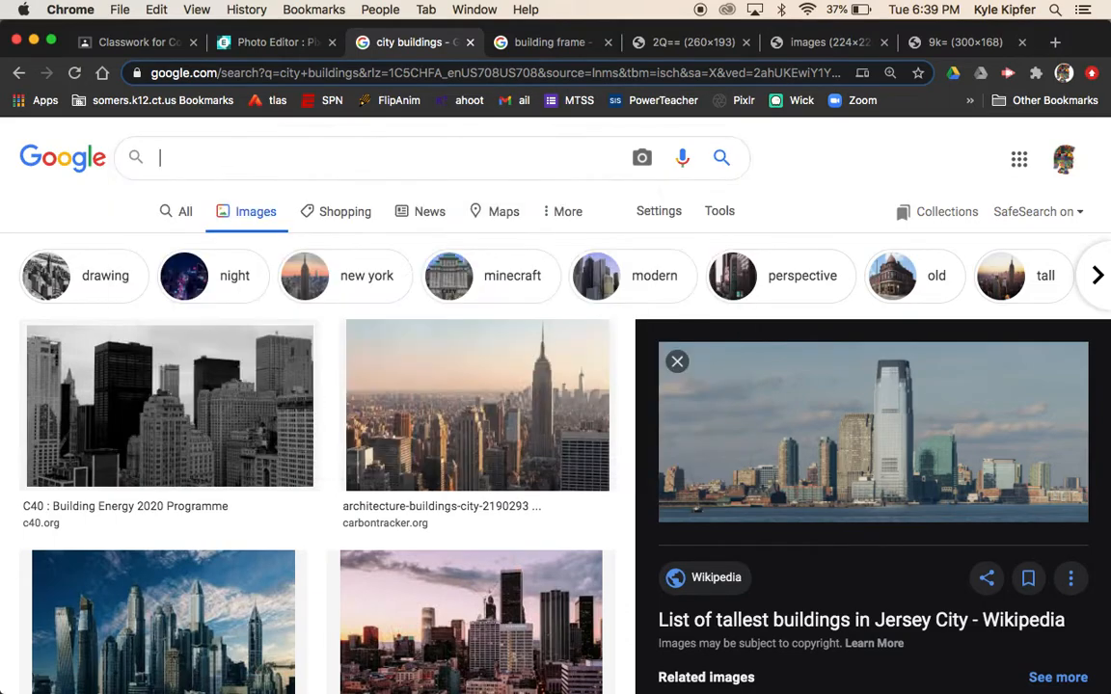
type("storm clouds")
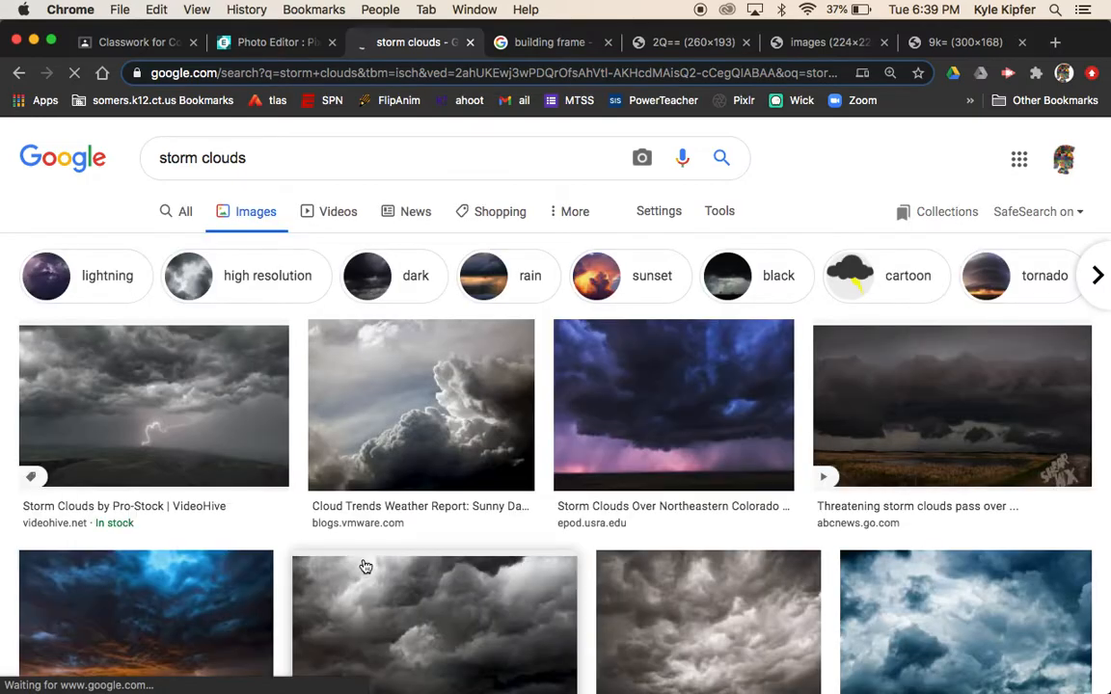
Step: Copy the dark storm photo with a lightning bolt from the results
scroll("down", 3)
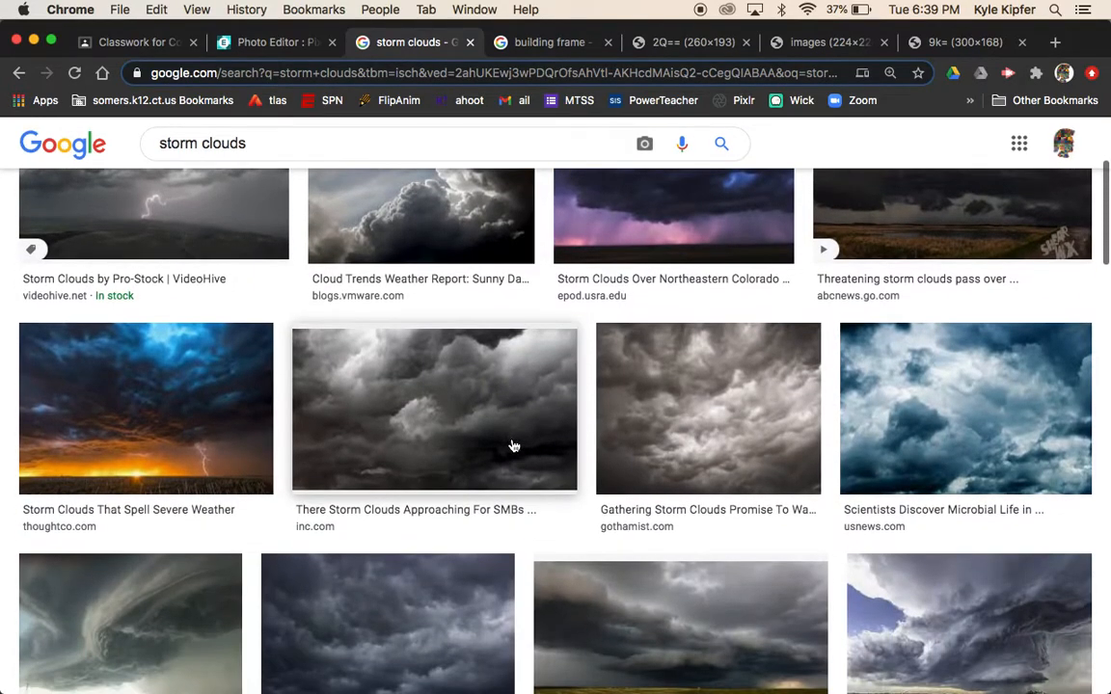
scroll("down", 3)
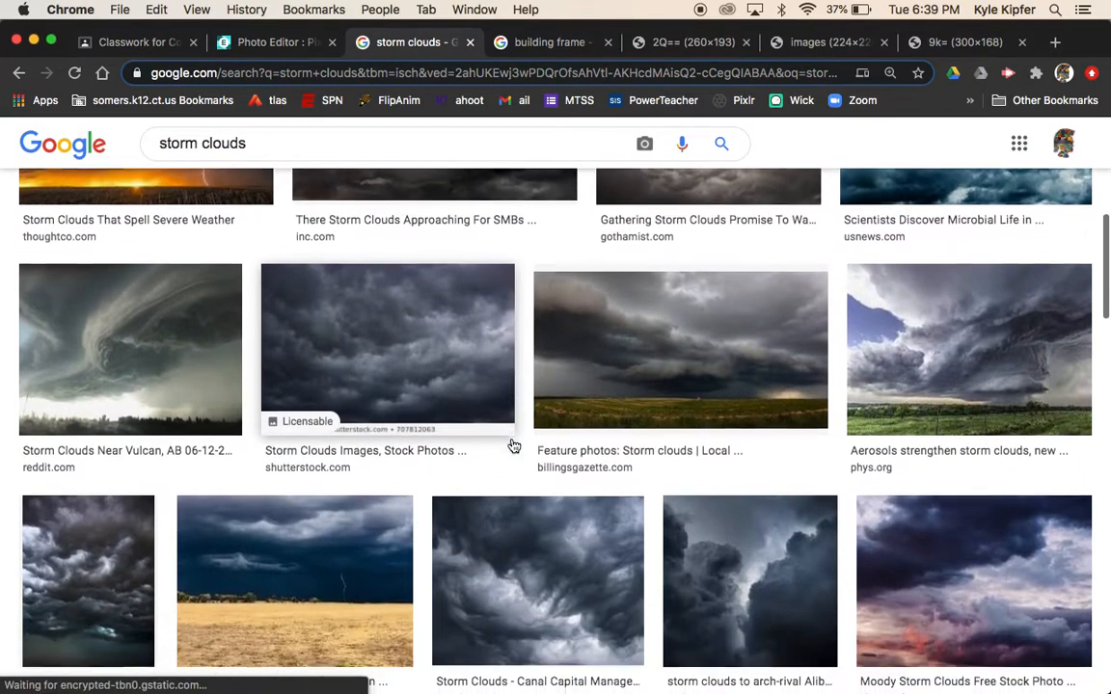
scroll("down", 3)
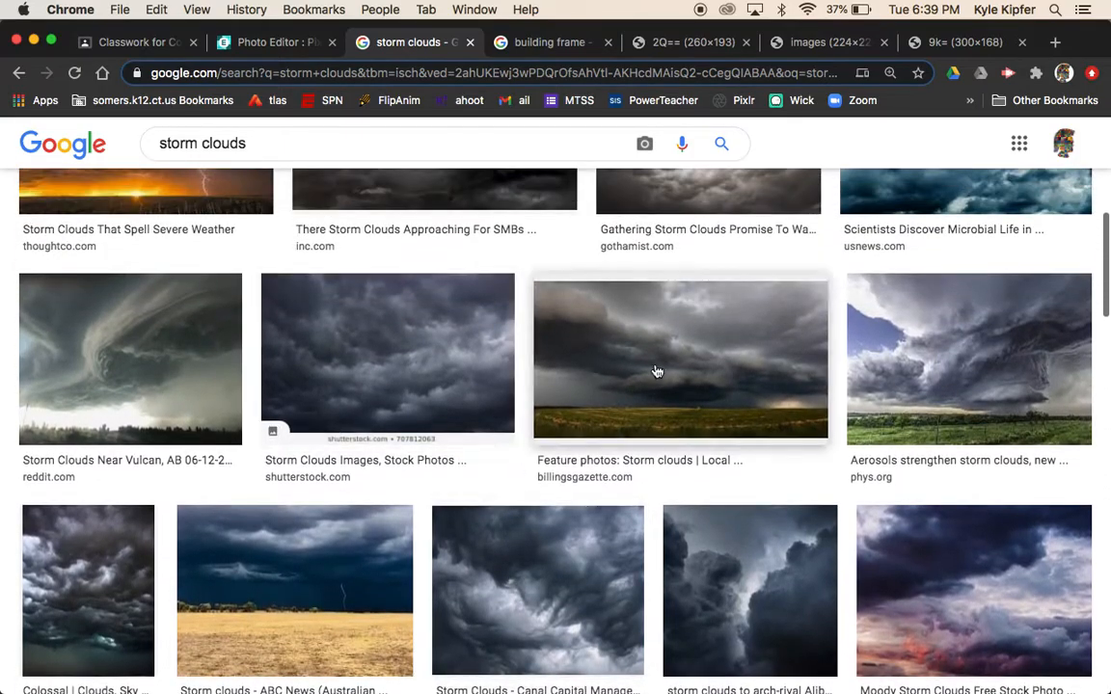
scroll("down", 3)
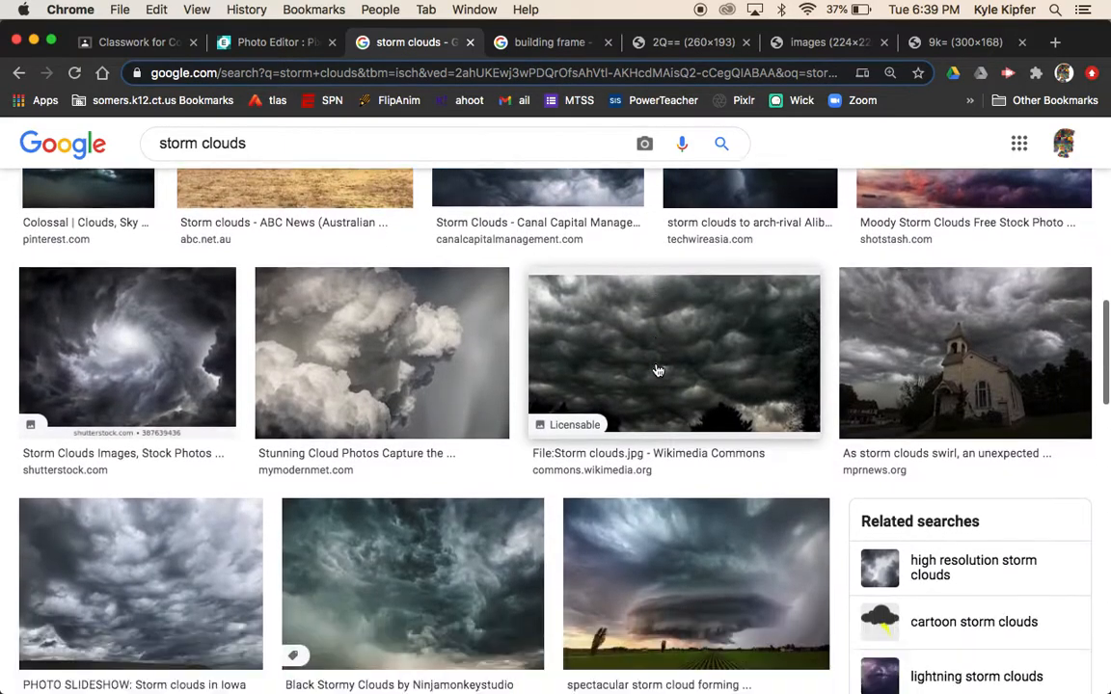
scroll("down", 3)
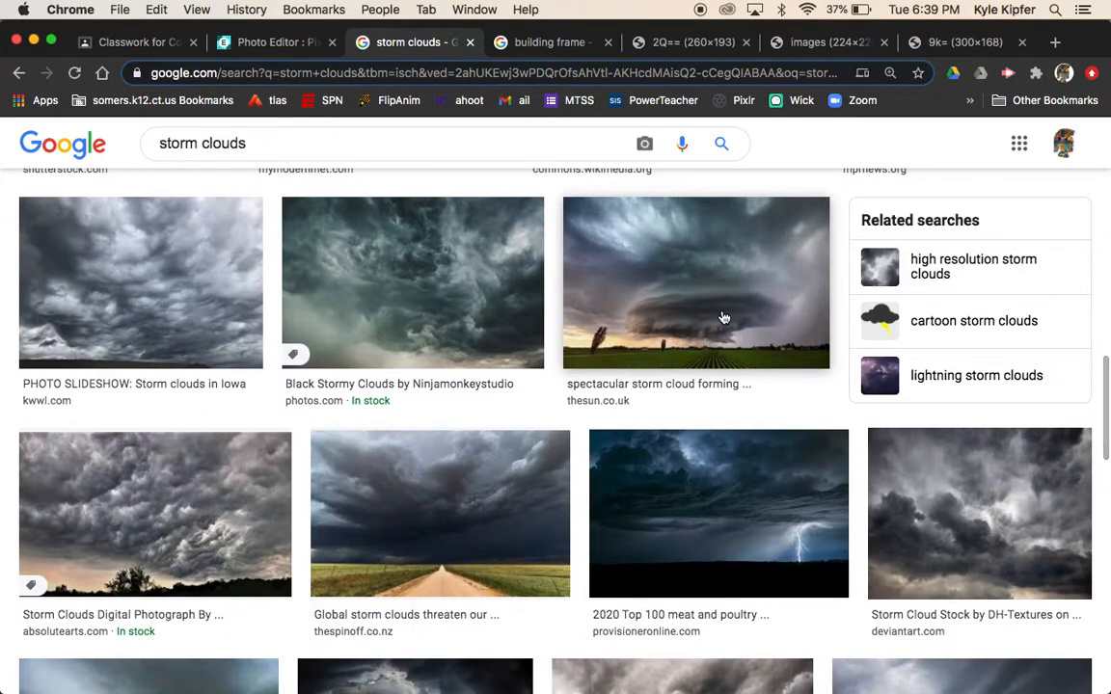
scroll("down", 3)
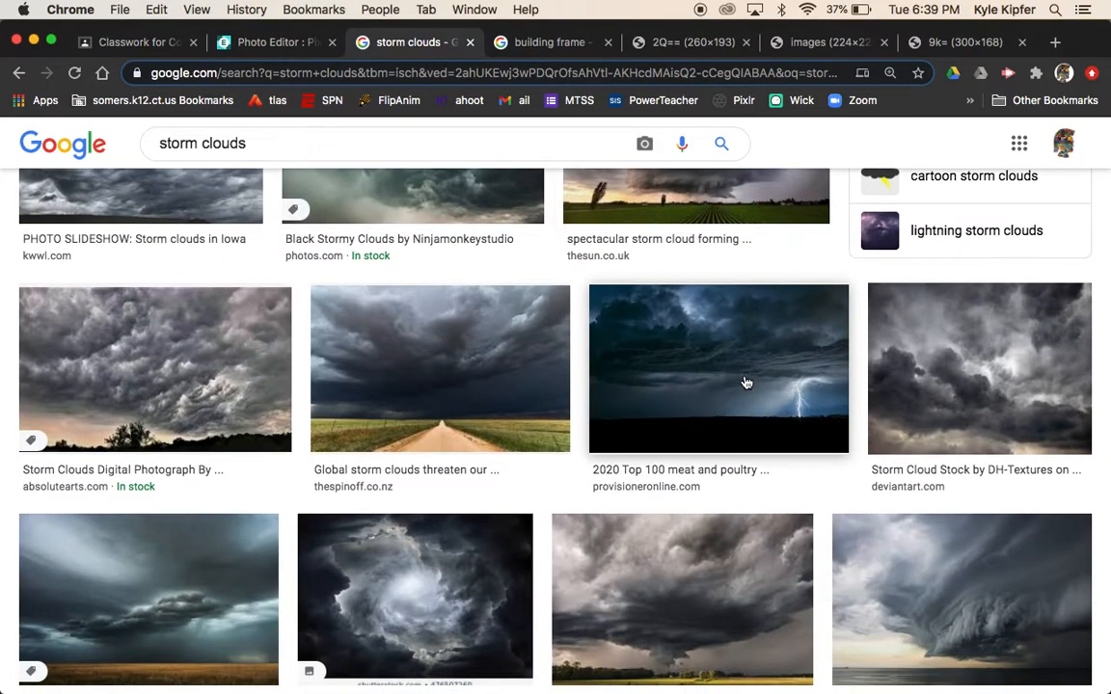
left_click(718, 368)
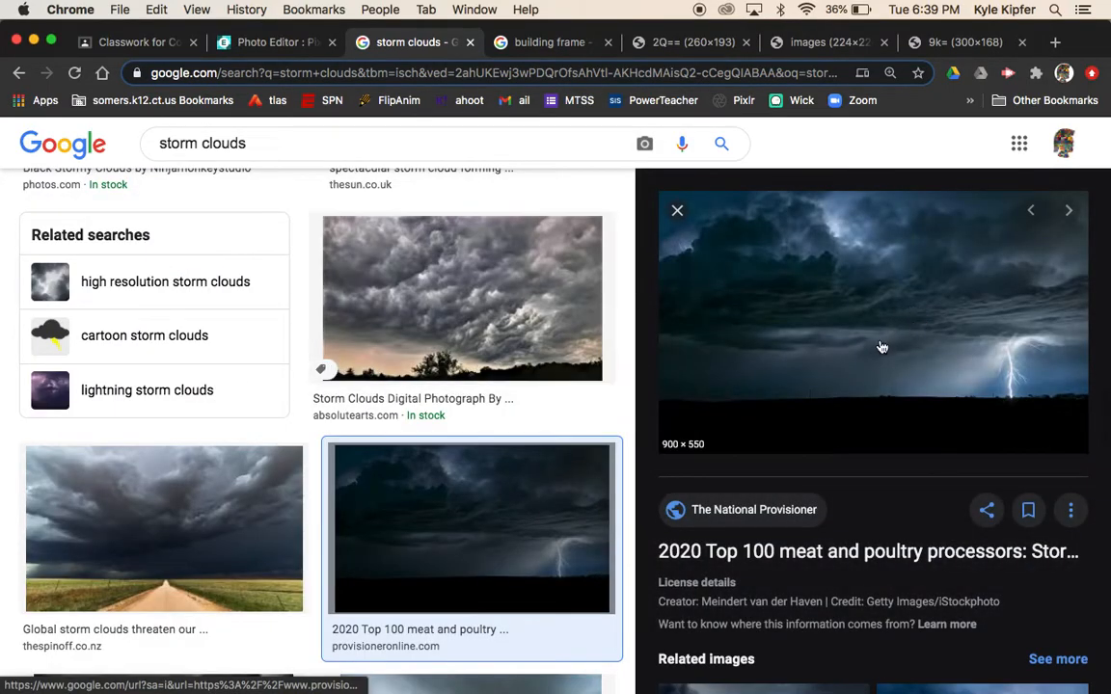
right_click(880, 347)
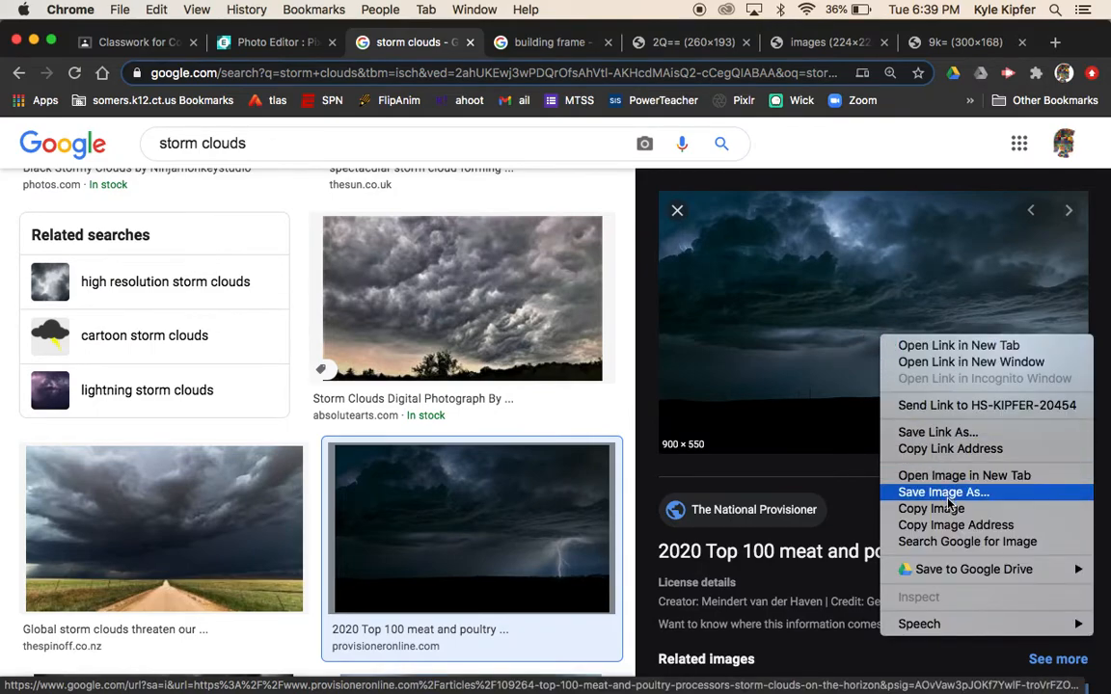
left_click(276, 42)
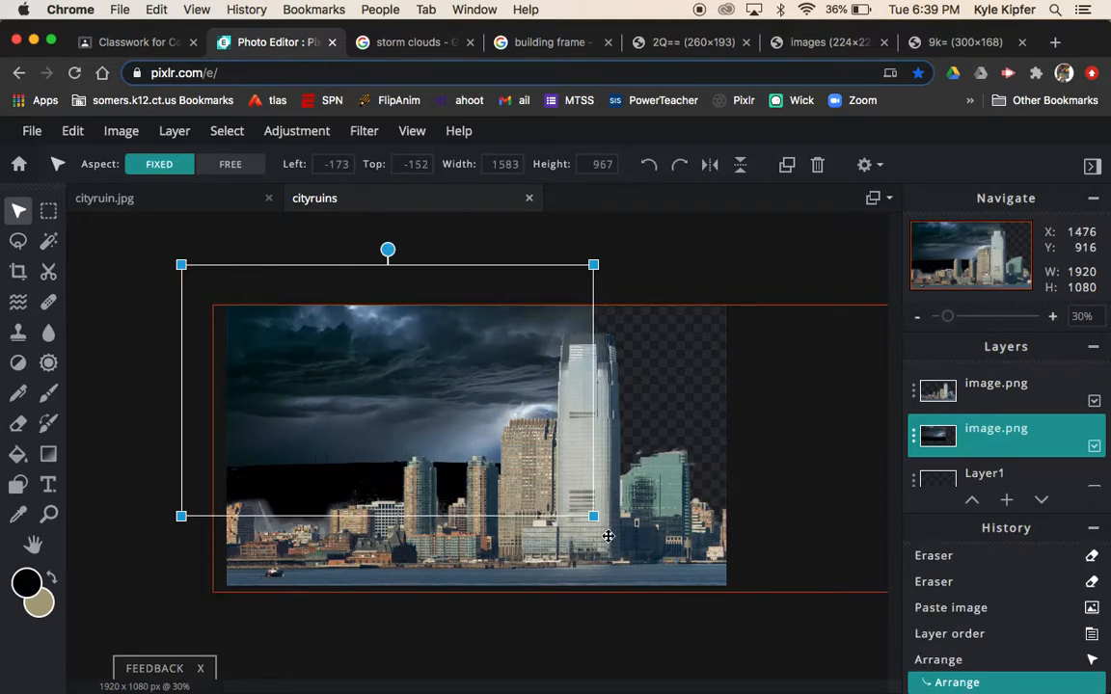
Step: Enlarge the storm photo so its clouds cover the whole sky behind the skyline
left_click_drag(593, 518, 762, 624)
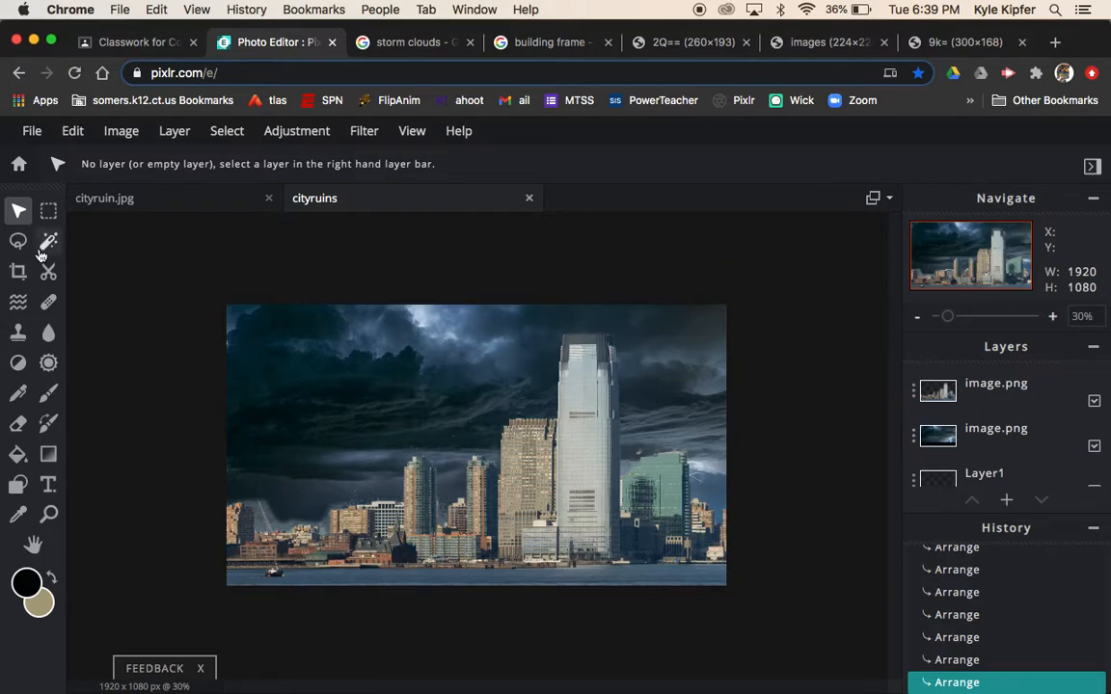
Step: Lasso and delete jagged chunks from the tall tower and its top, then deselect
left_click(18, 241)
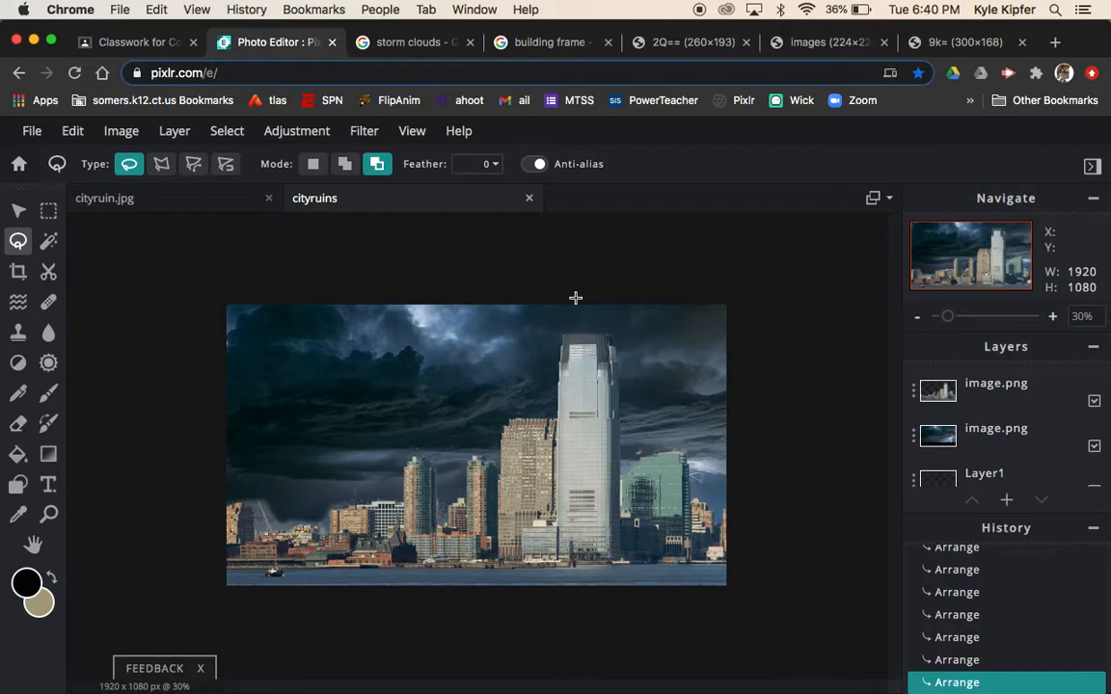
mouse_move(569, 323)
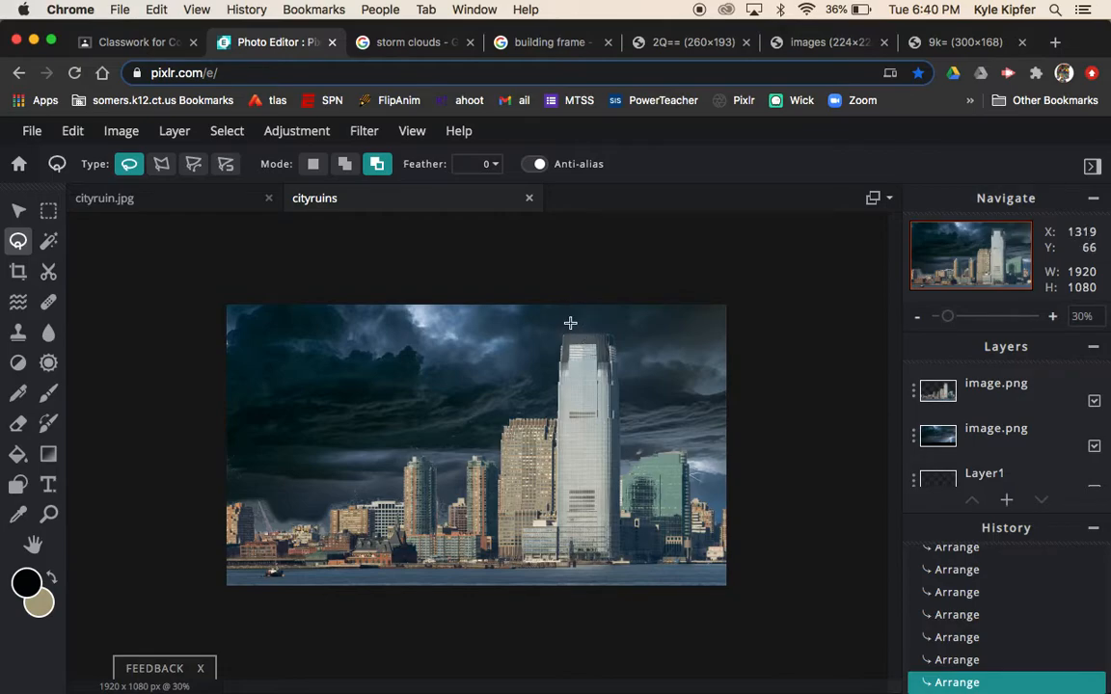
mouse_move(624, 360)
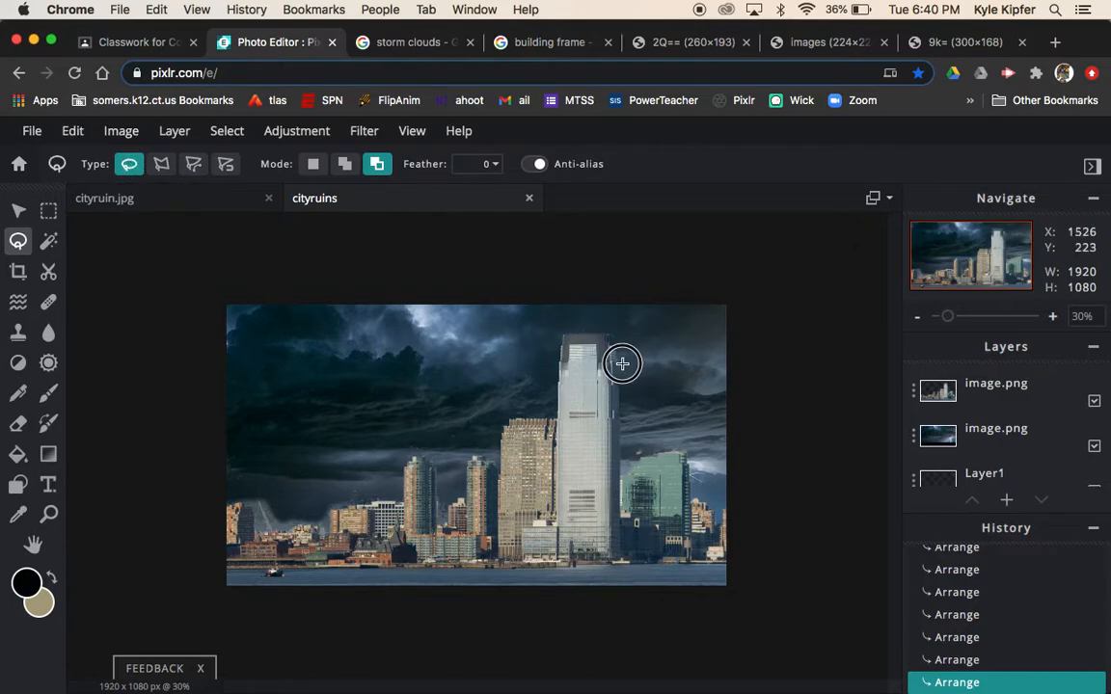
left_click_drag(622, 363, 585, 465)
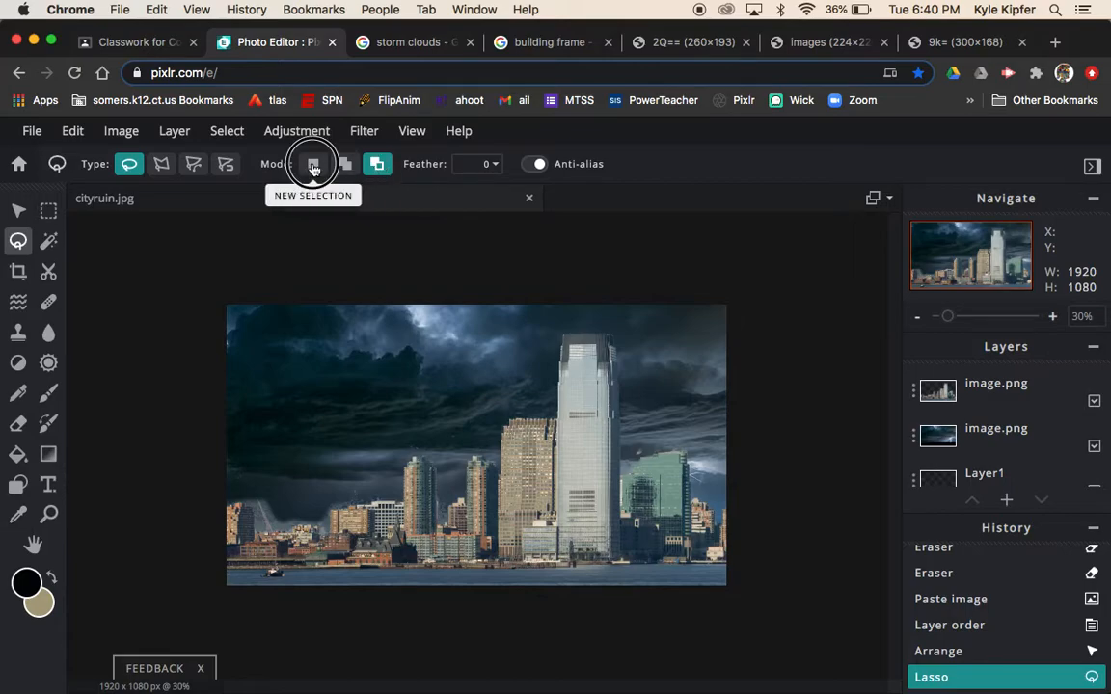
left_click(312, 164)
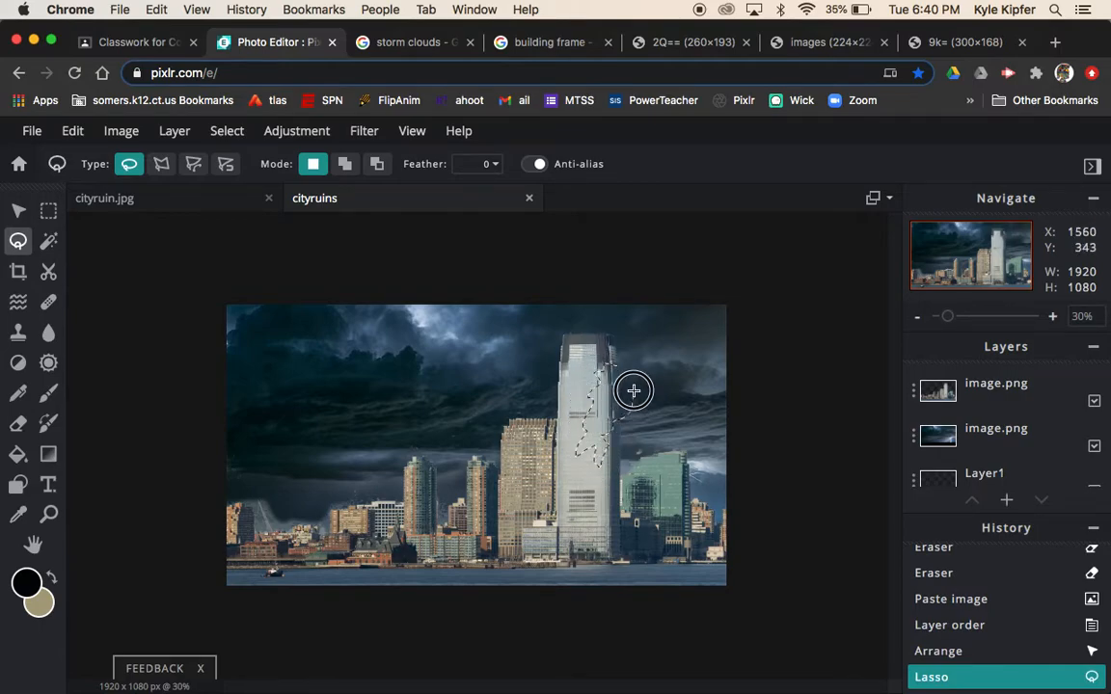
left_click_drag(633, 390, 597, 453)
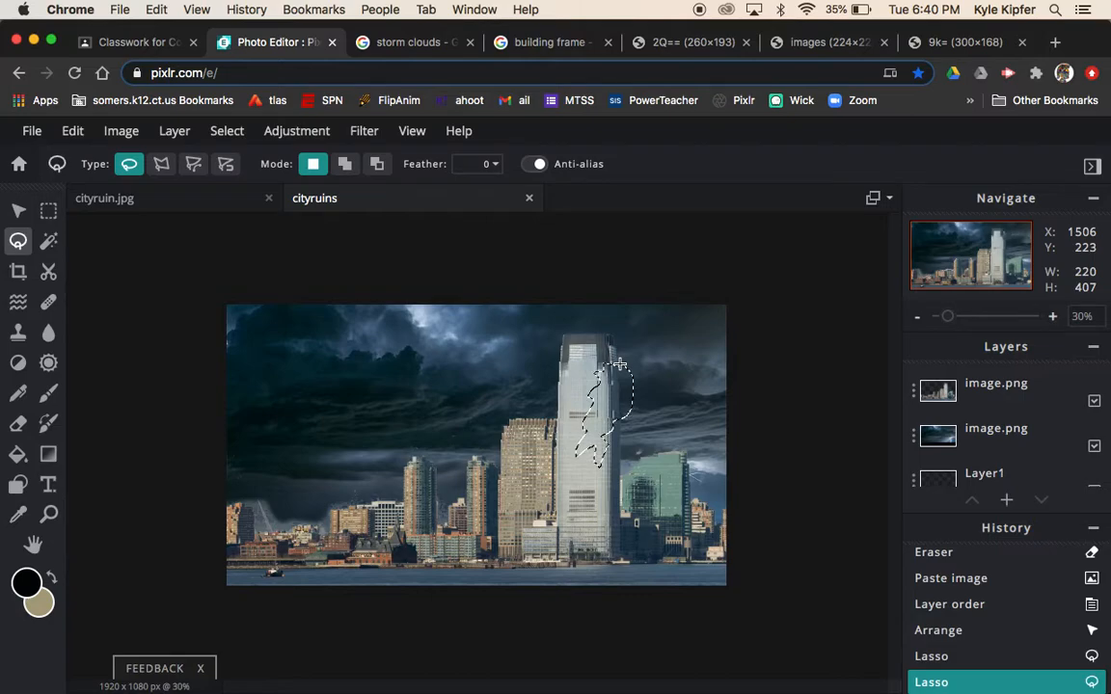
left_click(996, 390)
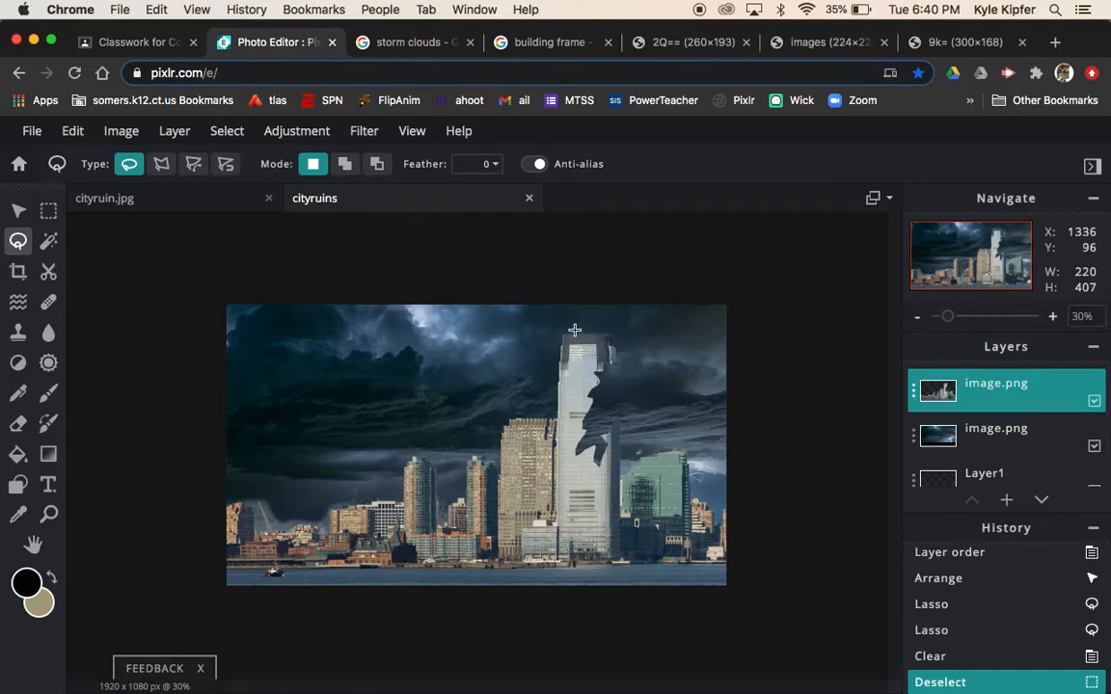
mouse_move(577, 353)
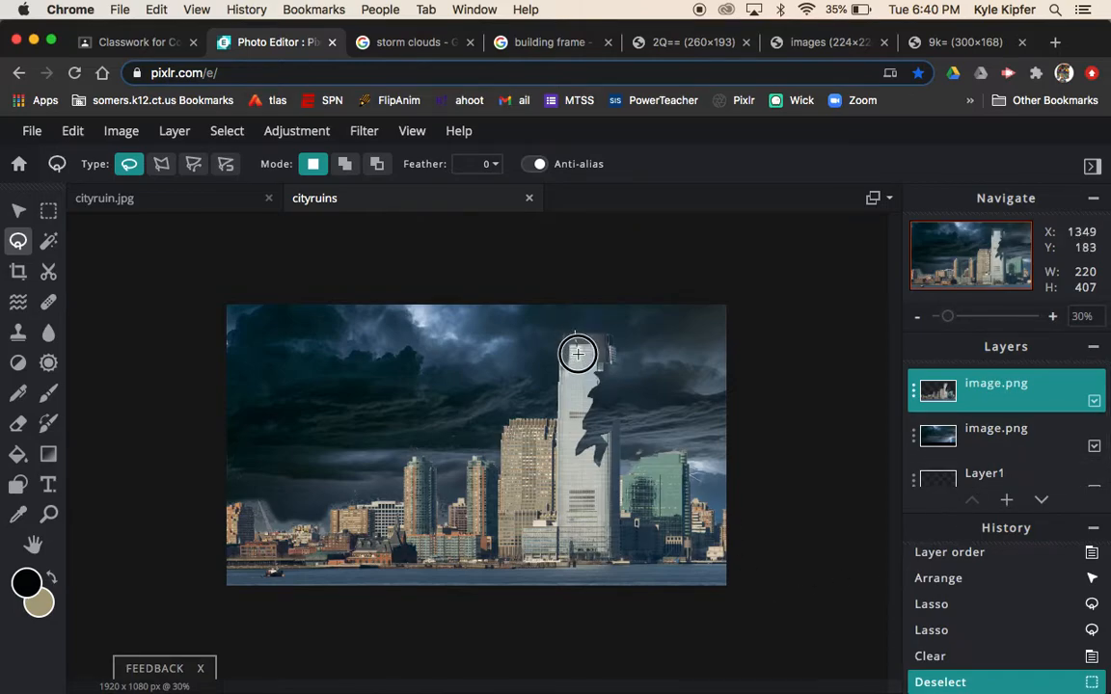
left_click_drag(578, 354, 577, 323)
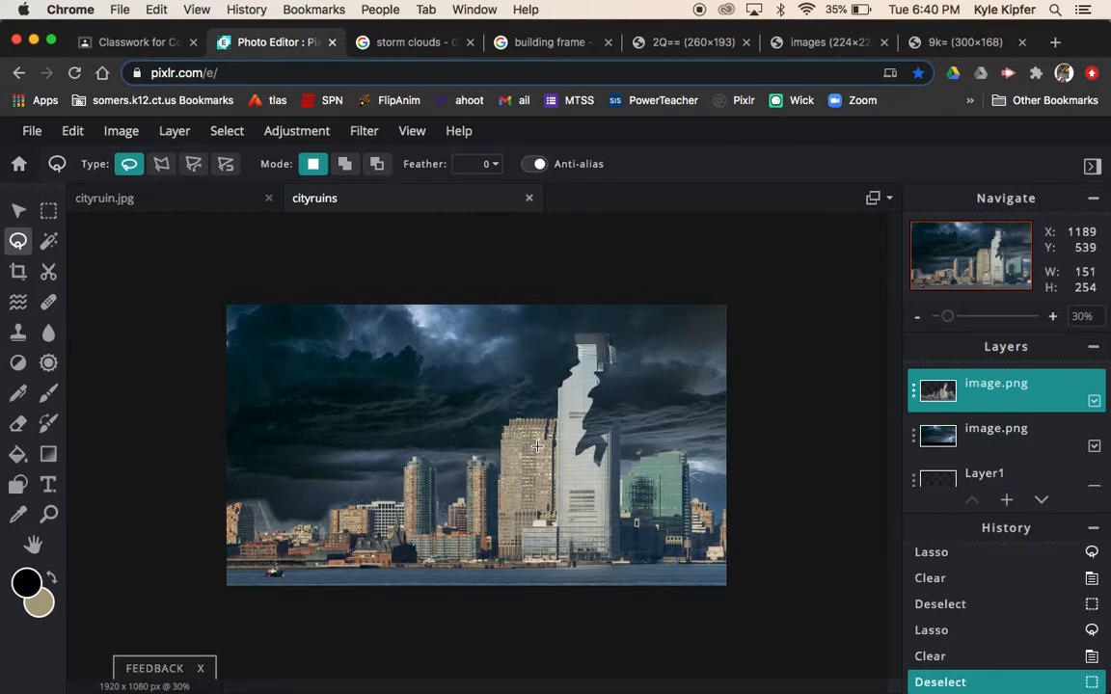
mouse_move(513, 492)
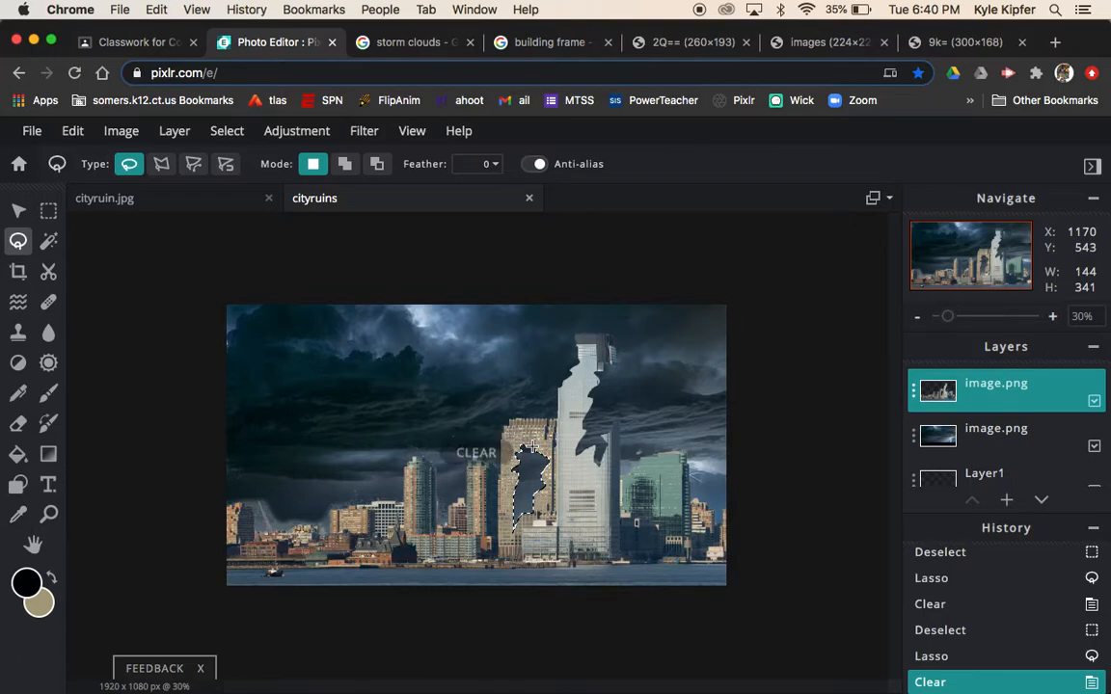
left_click(475, 452)
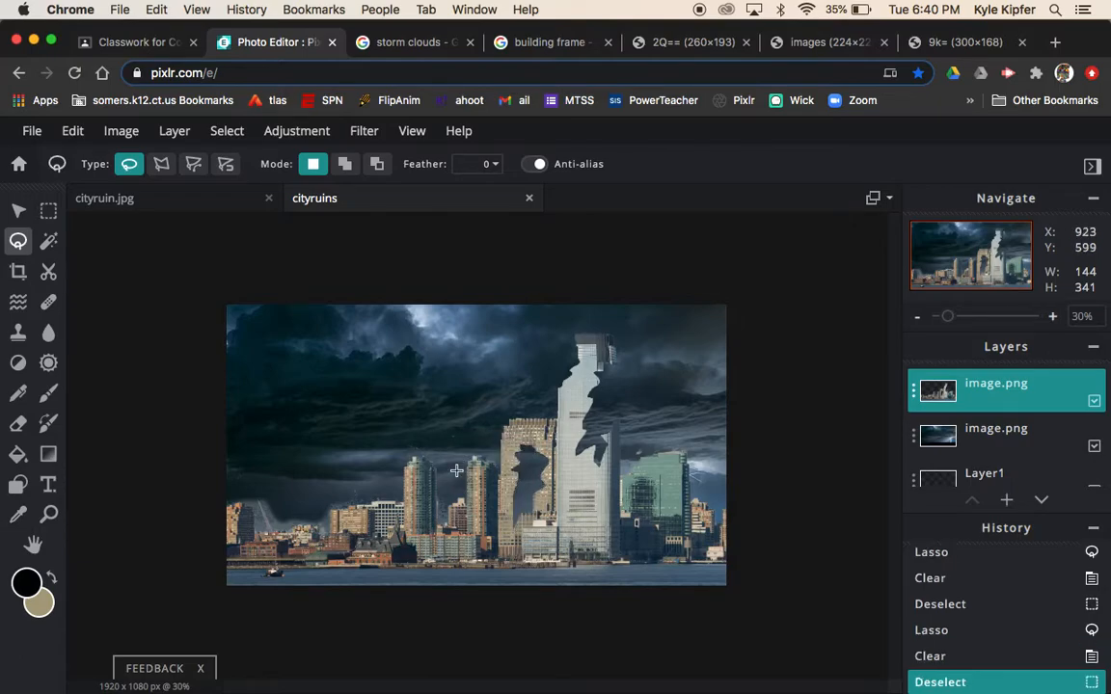
mouse_move(416, 450)
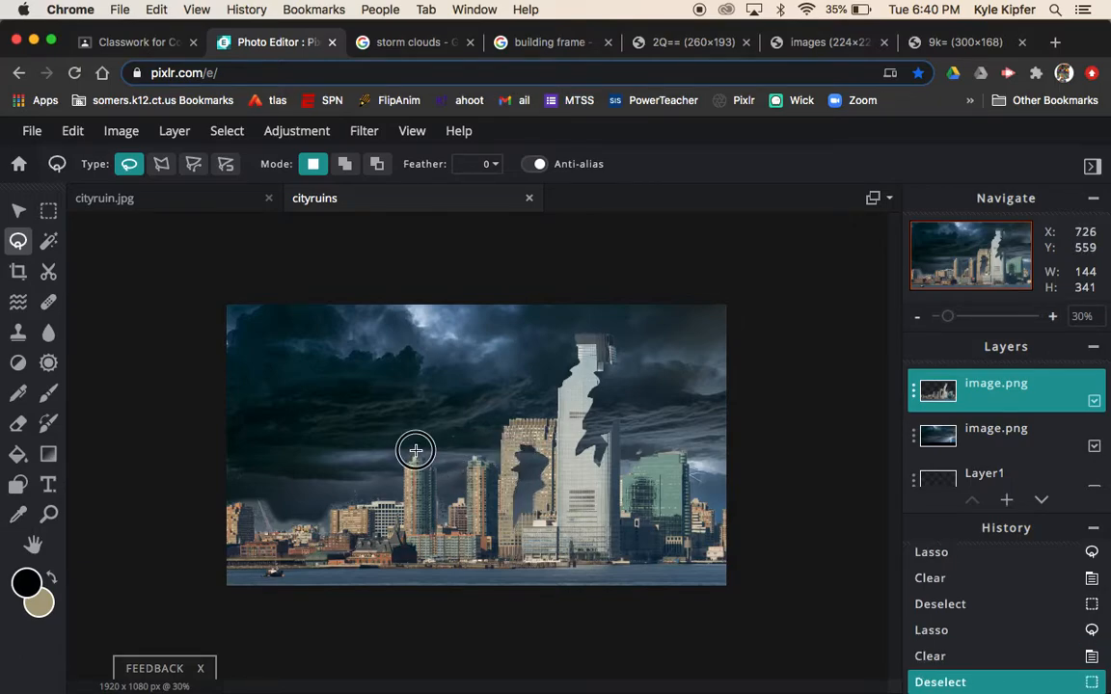
mouse_move(410, 497)
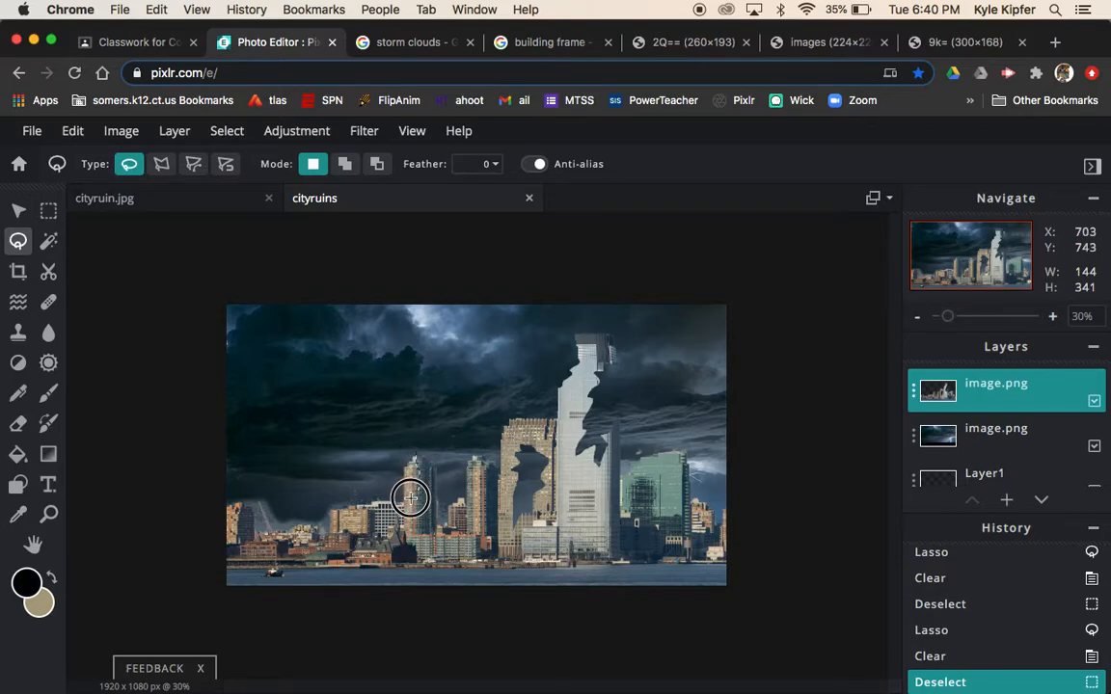
mouse_move(417, 448)
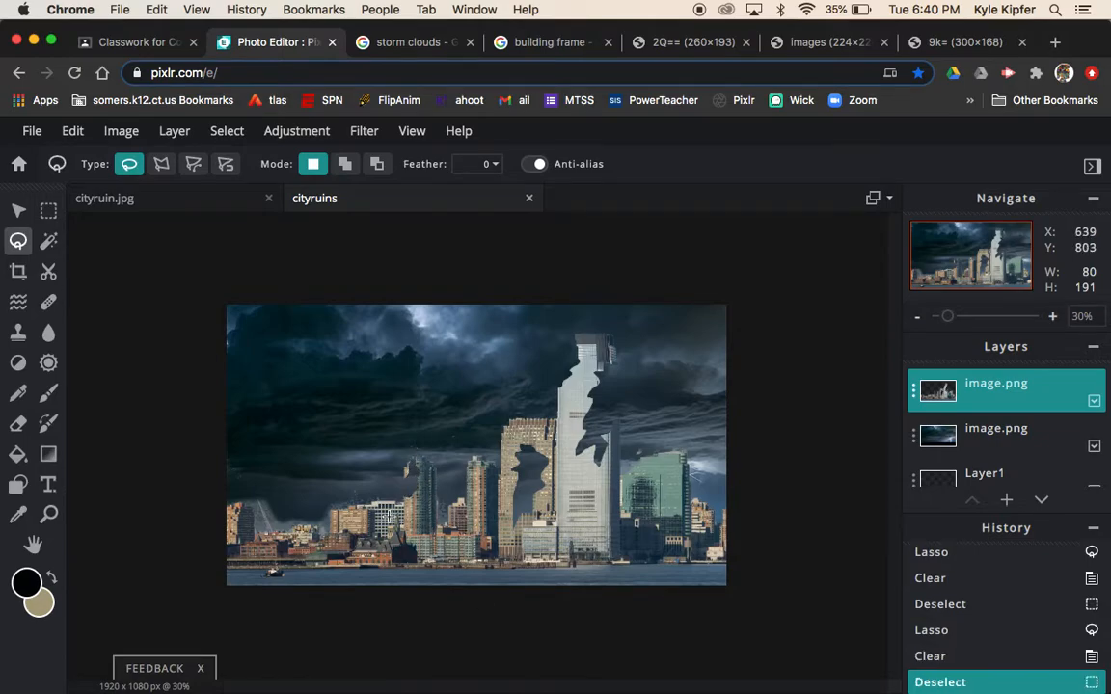
mouse_move(357, 492)
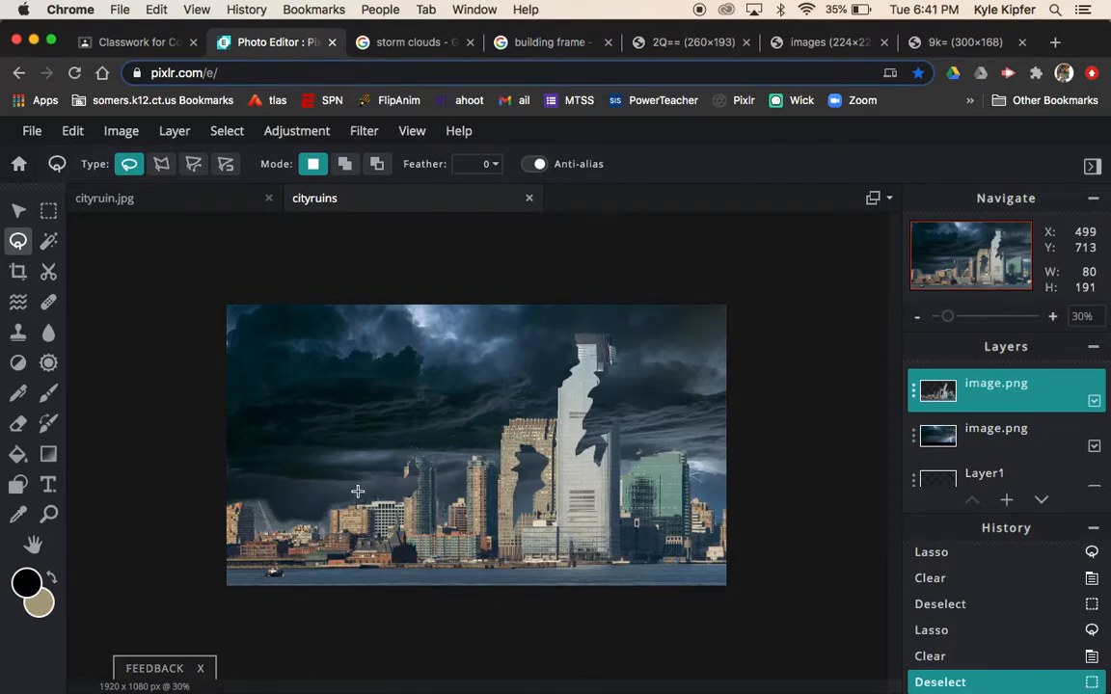
mouse_move(666, 468)
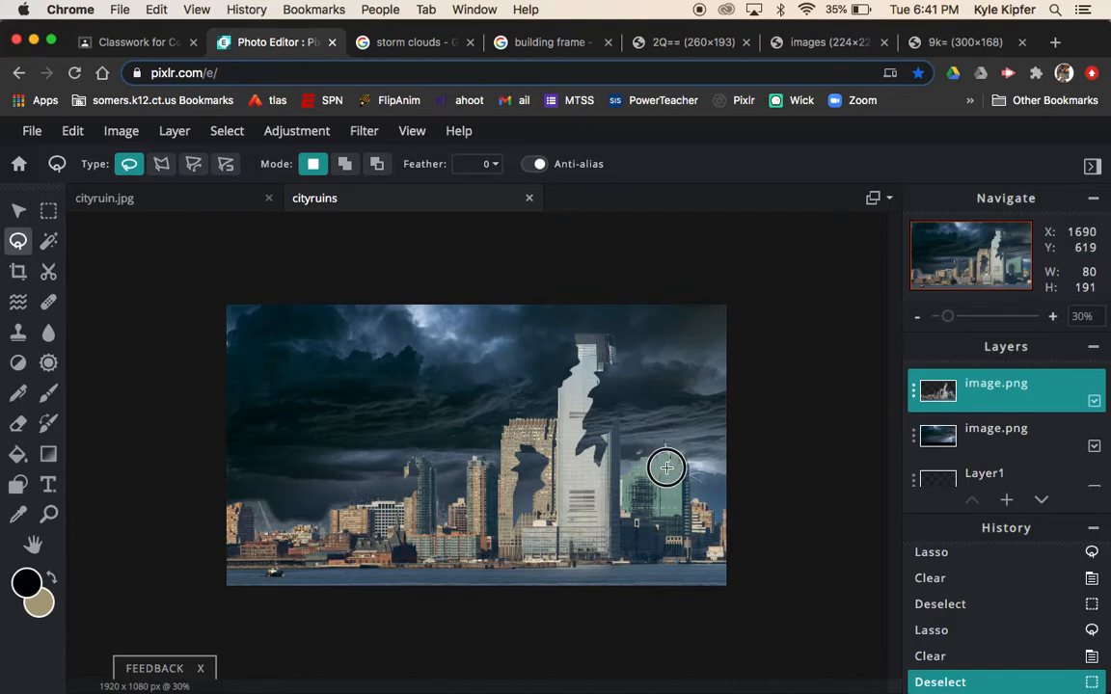
mouse_move(678, 486)
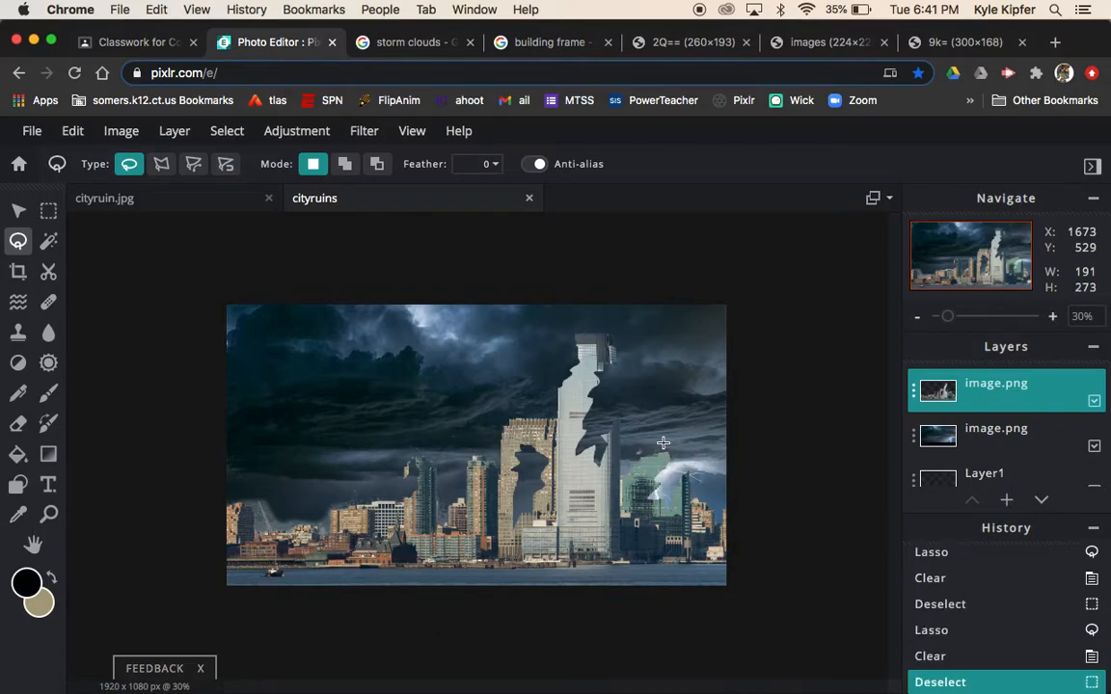
mouse_move(468, 526)
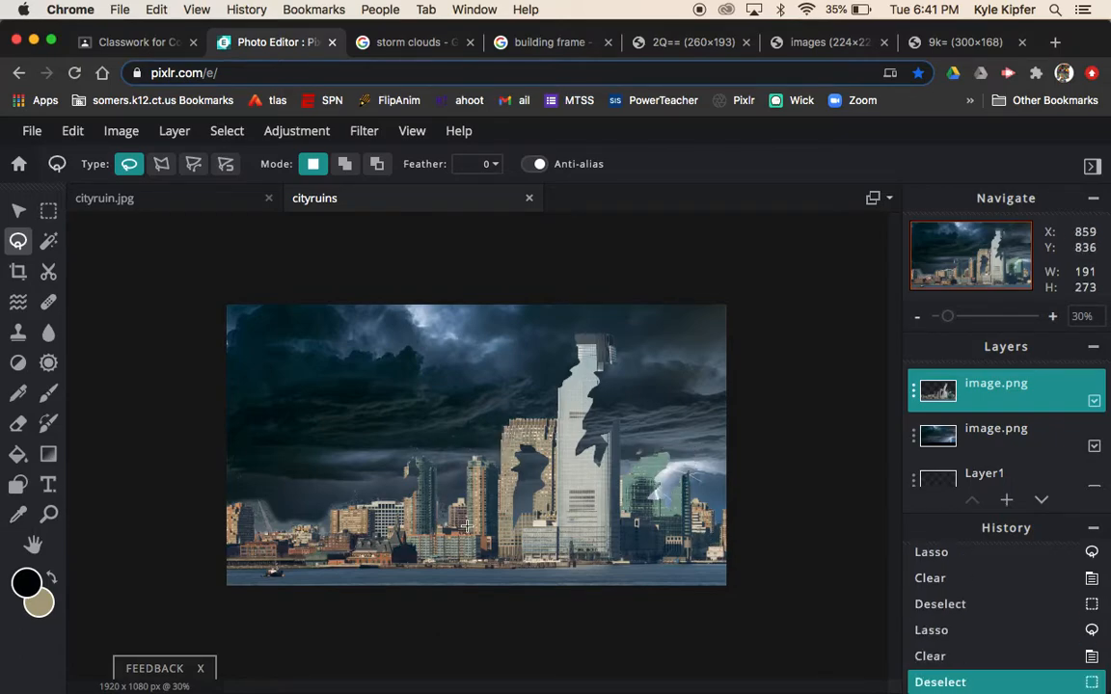
mouse_move(356, 498)
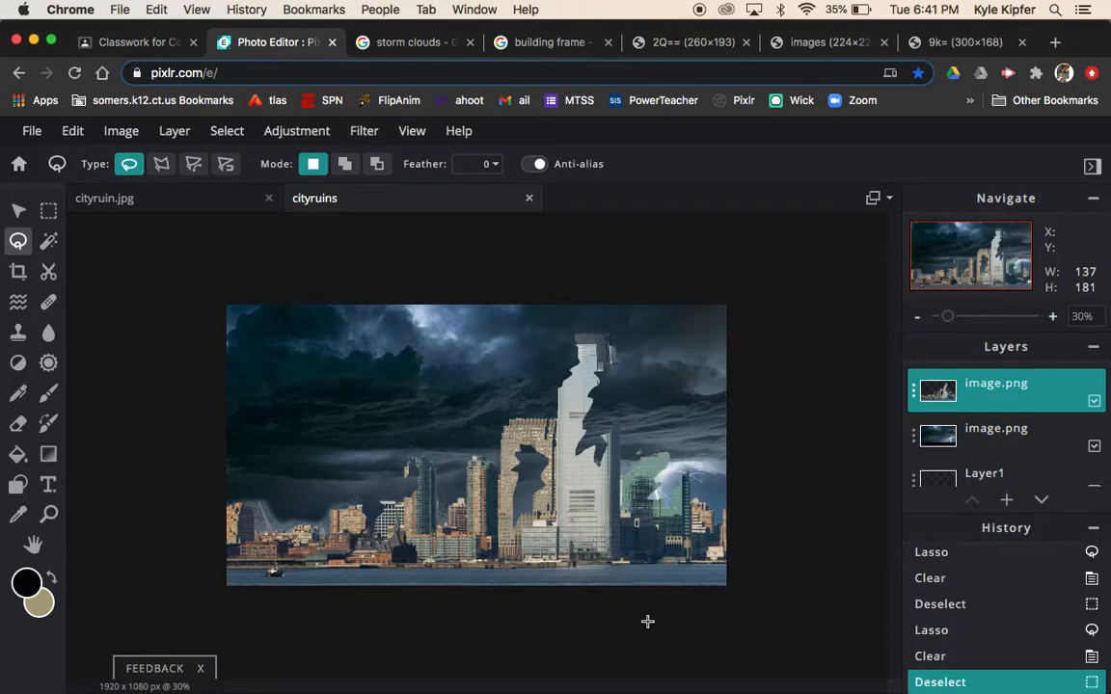
mouse_move(464, 528)
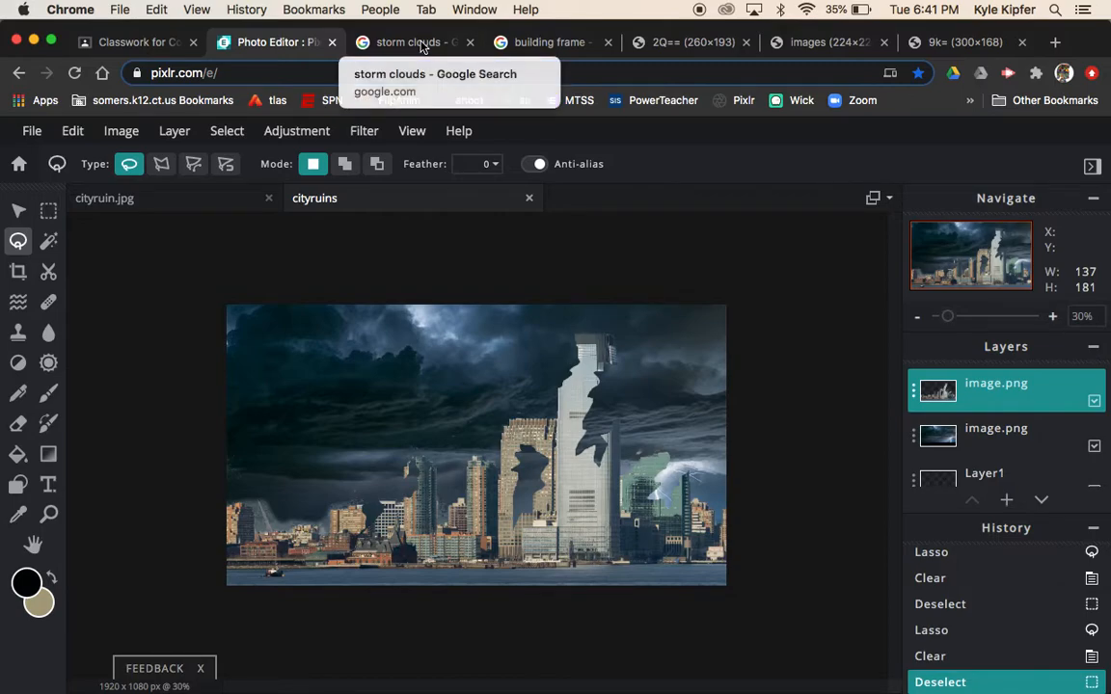
Step: Copy the multi-storey Steel Frame Structures photo from the building frame results
left_click(406, 41)
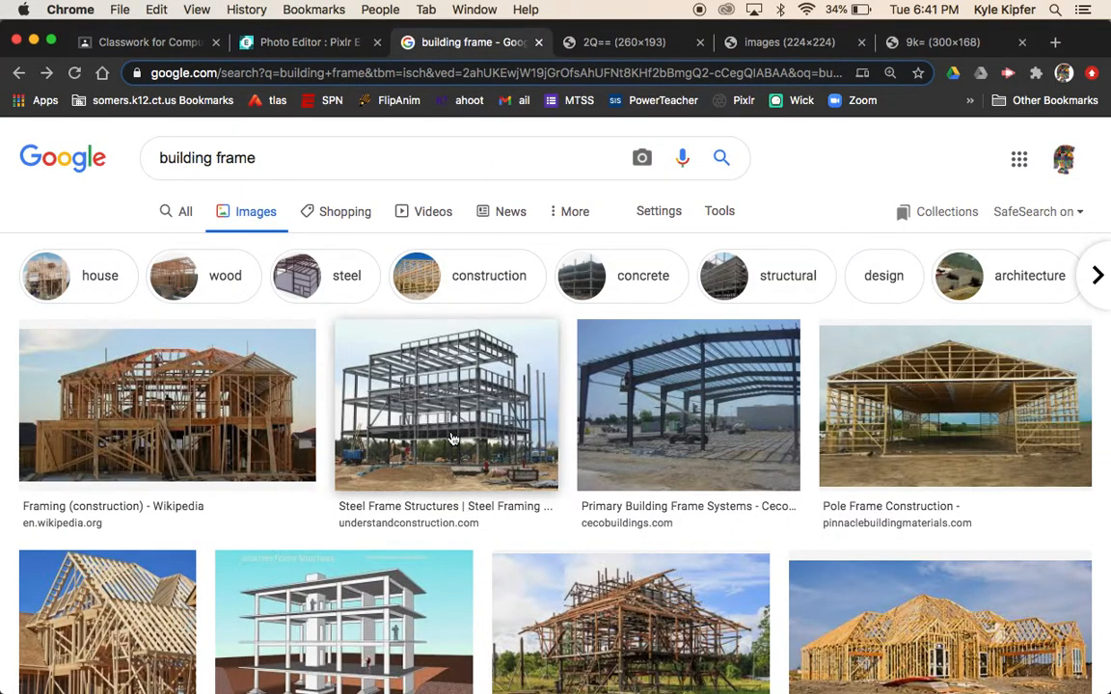
mouse_move(456, 416)
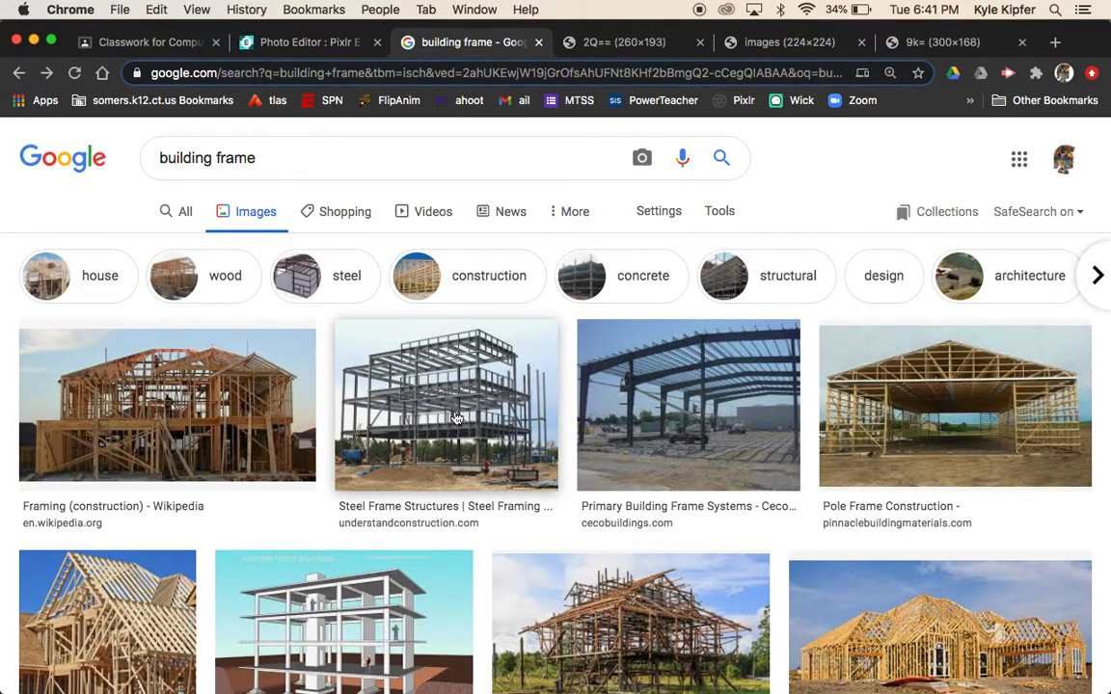
right_click(446, 405)
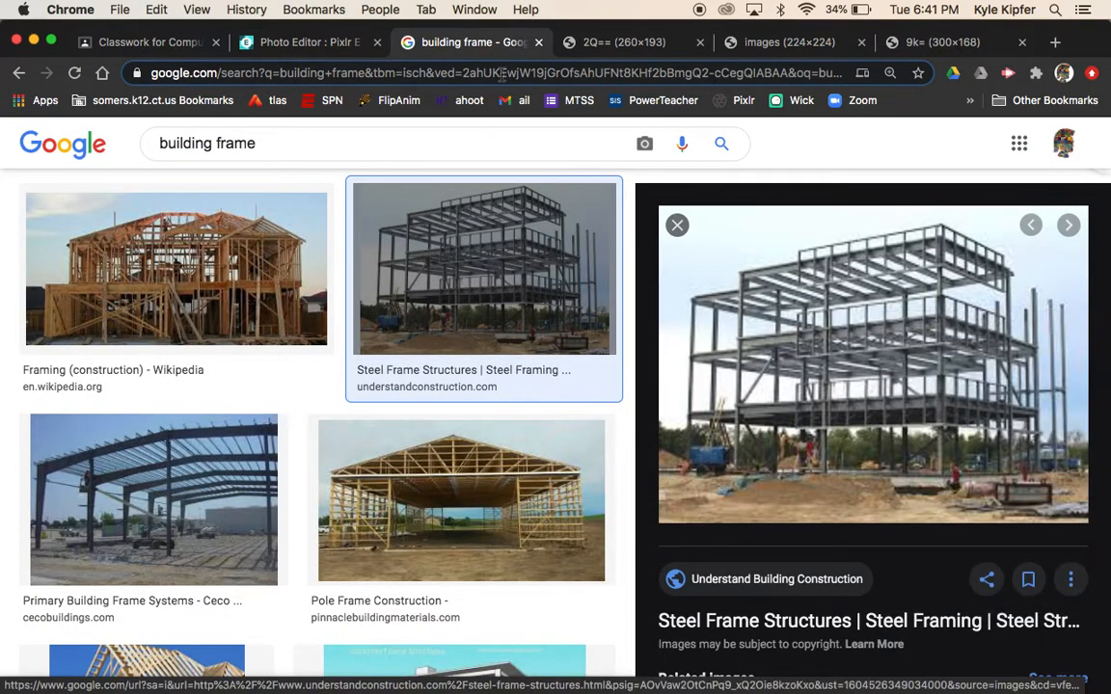
left_click(309, 42)
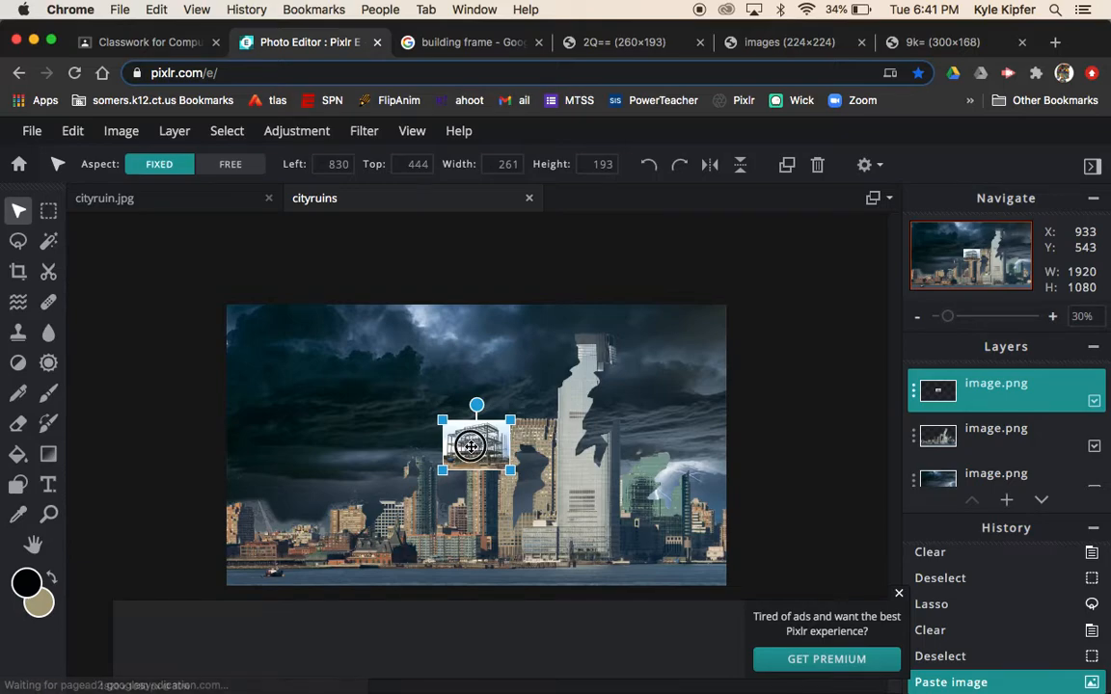
Step: Enlarge the pasted steel-frame photo, position it over the ruined tower, and layer it behind the skyline
left_click_drag(472, 444, 583, 490)
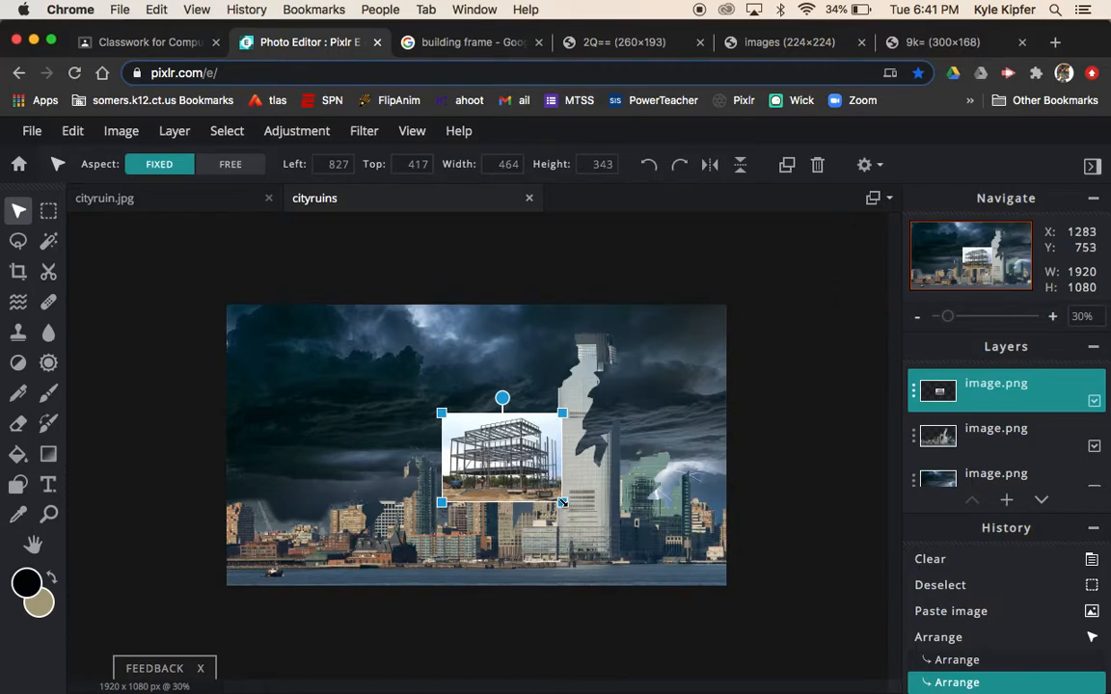
left_click_drag(562, 503, 621, 549)
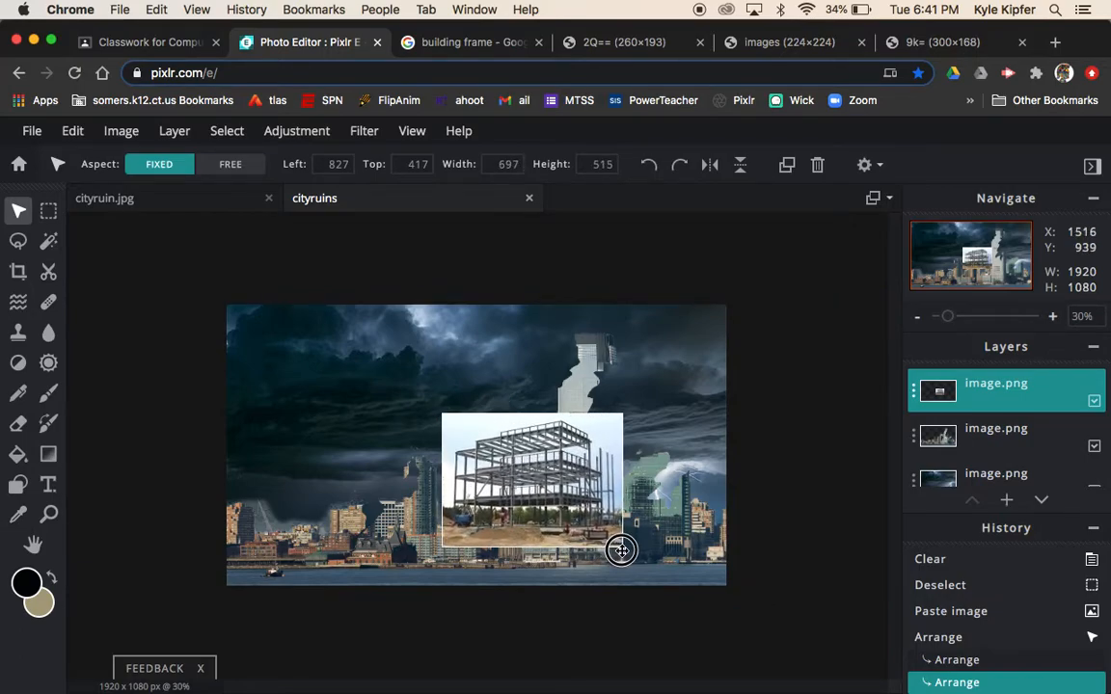
left_click_drag(622, 550, 528, 398)
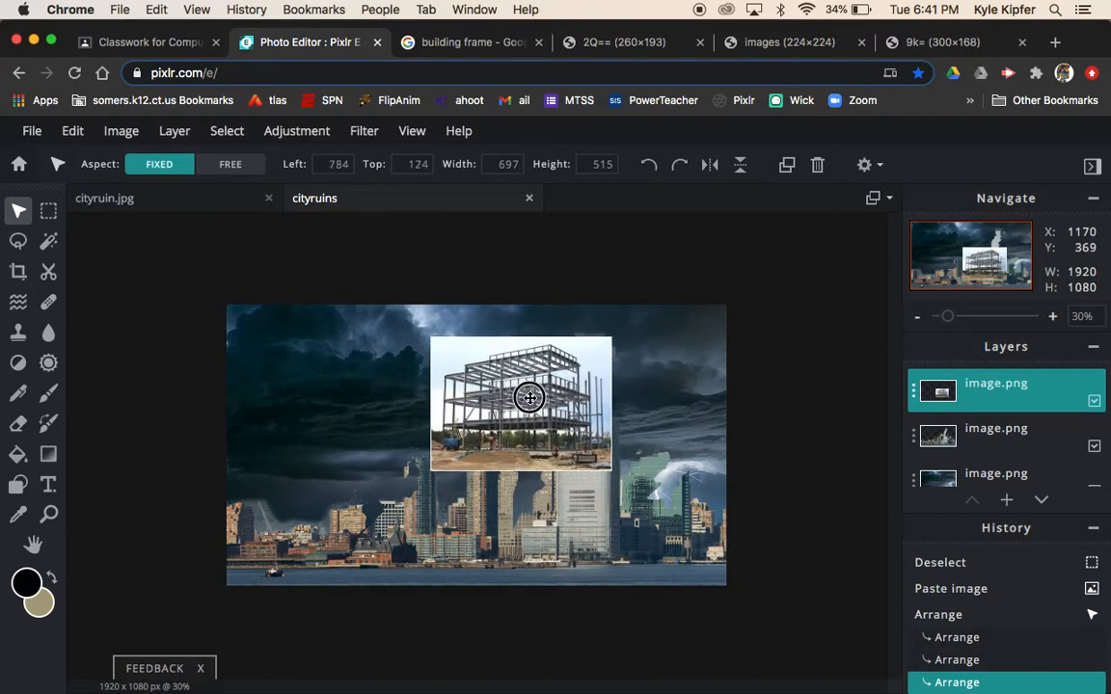
left_click_drag(529, 398, 583, 425)
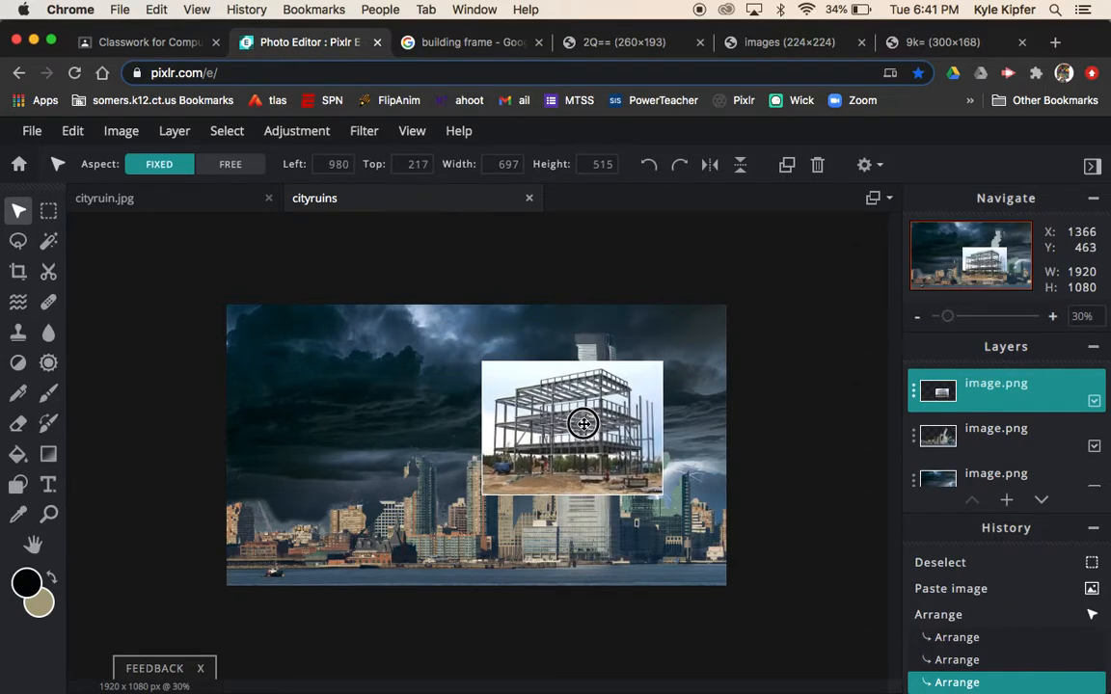
left_click_drag(583, 425, 569, 405)
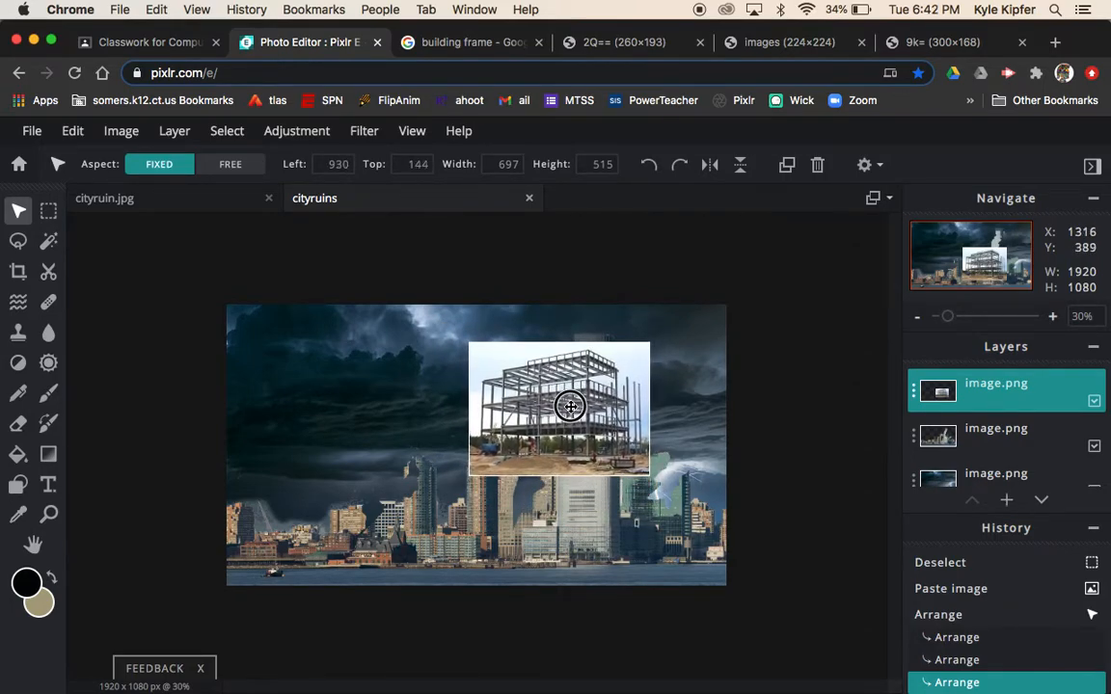
left_click(996, 445)
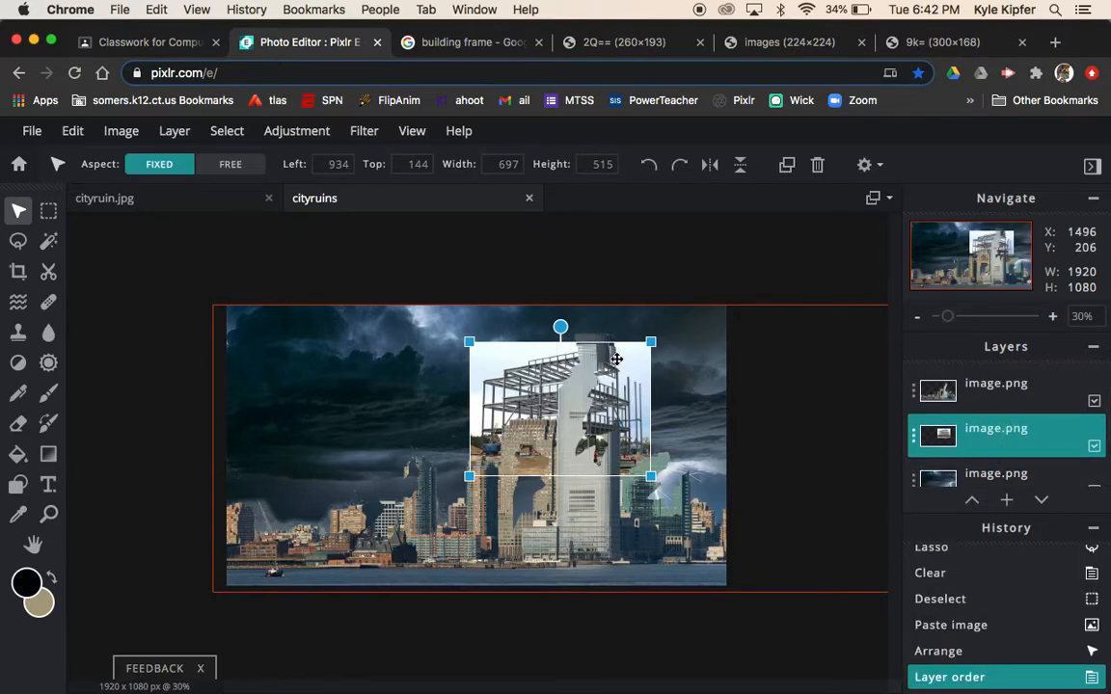
mouse_move(593, 435)
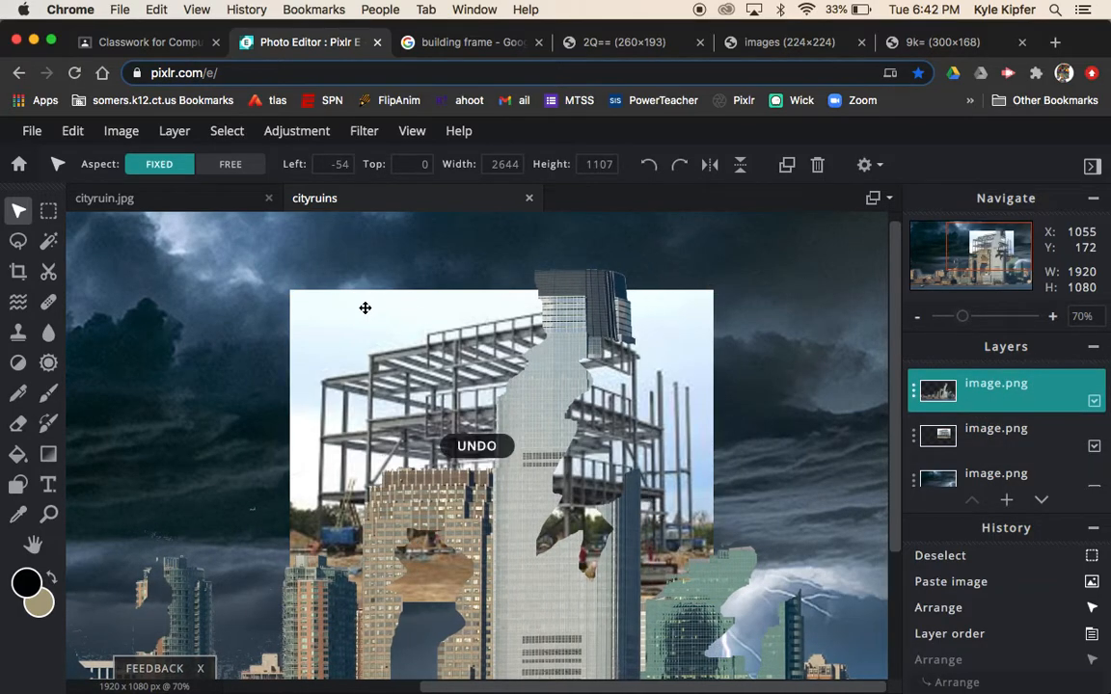
Step: Select the steel-frame photo layer and set the Arrange aspect to Free
left_click(995, 428)
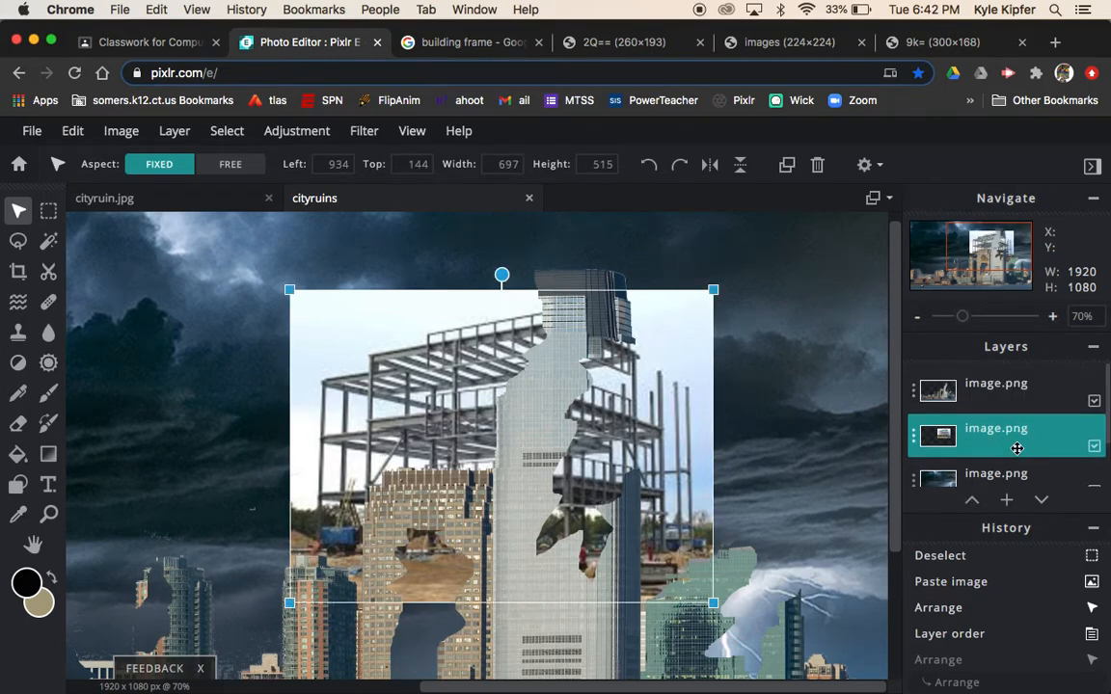
left_click(230, 163)
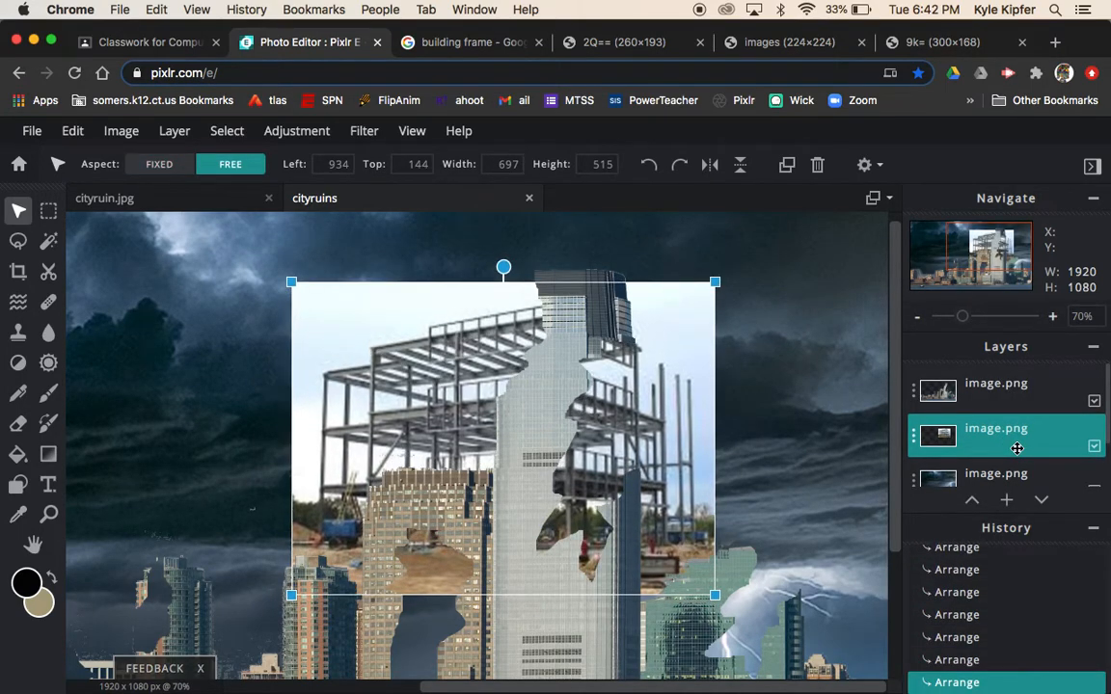
left_click(159, 163)
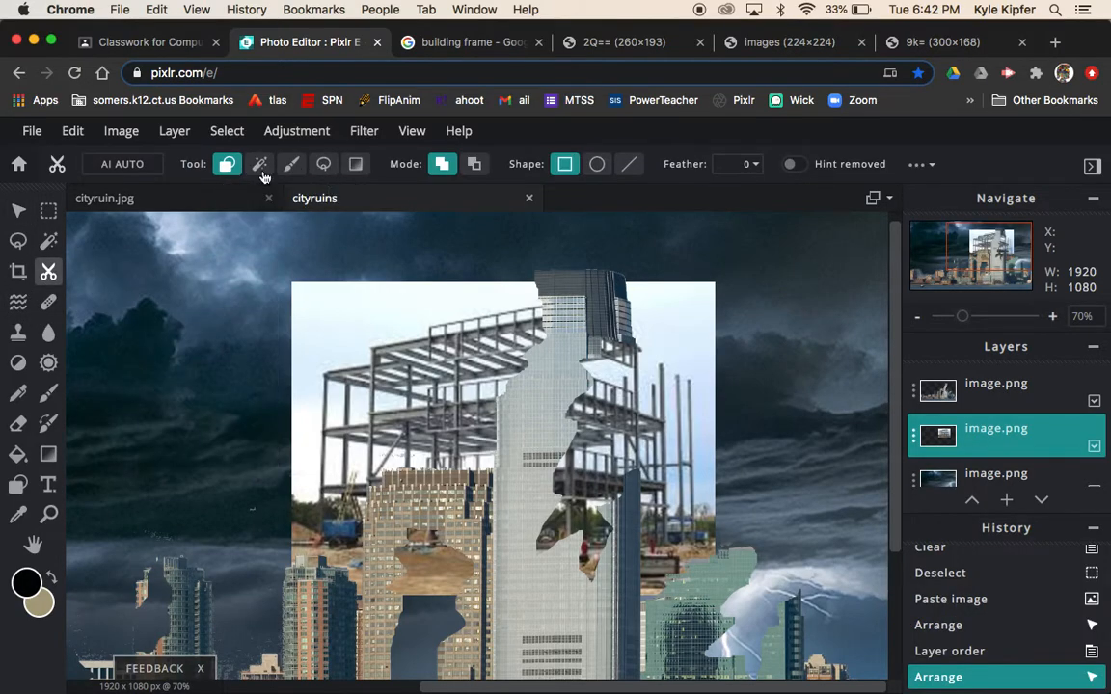
mouse_move(293, 164)
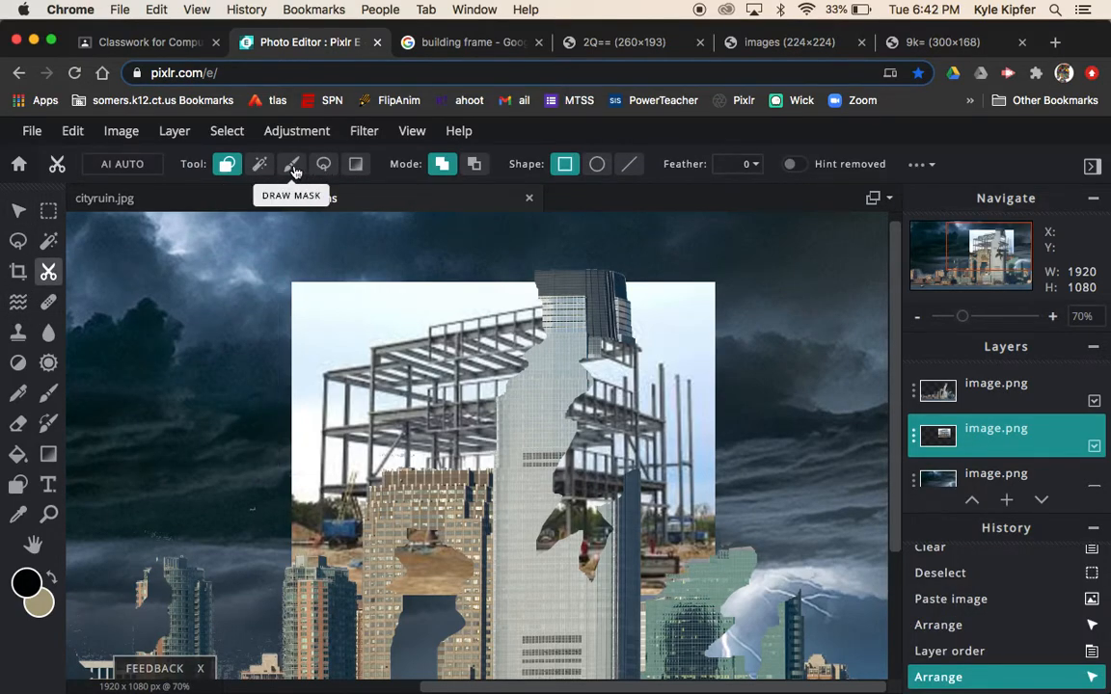
Step: Switch masking to a larger hard round brush and hide the sky right of the tower
left_click(291, 164)
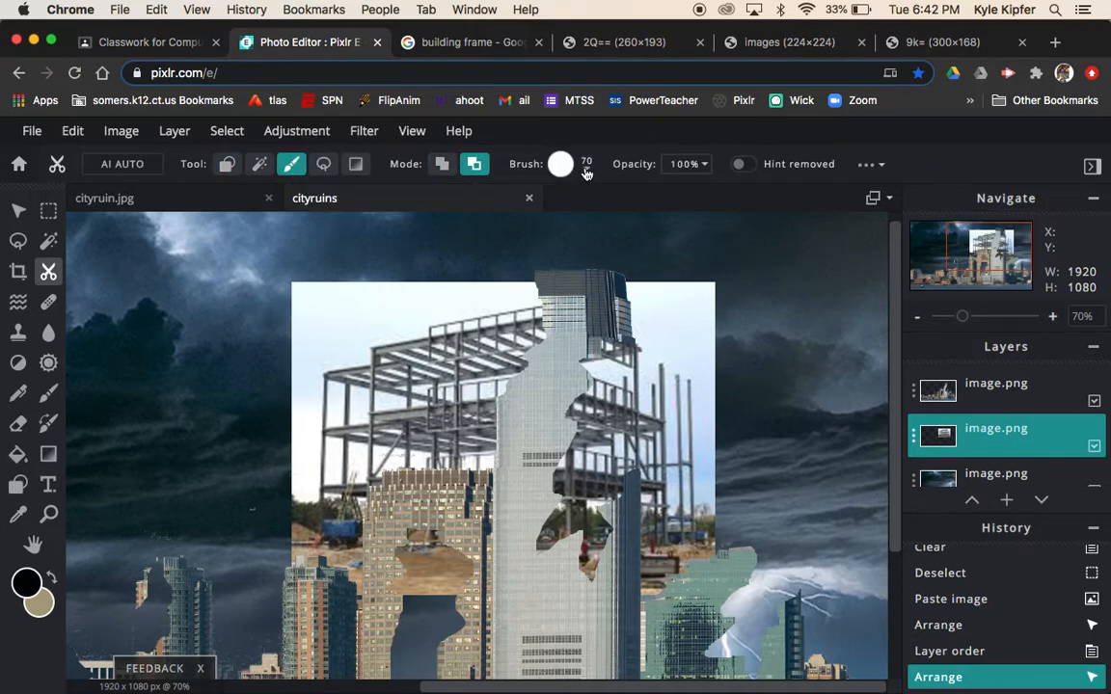
left_click(561, 163)
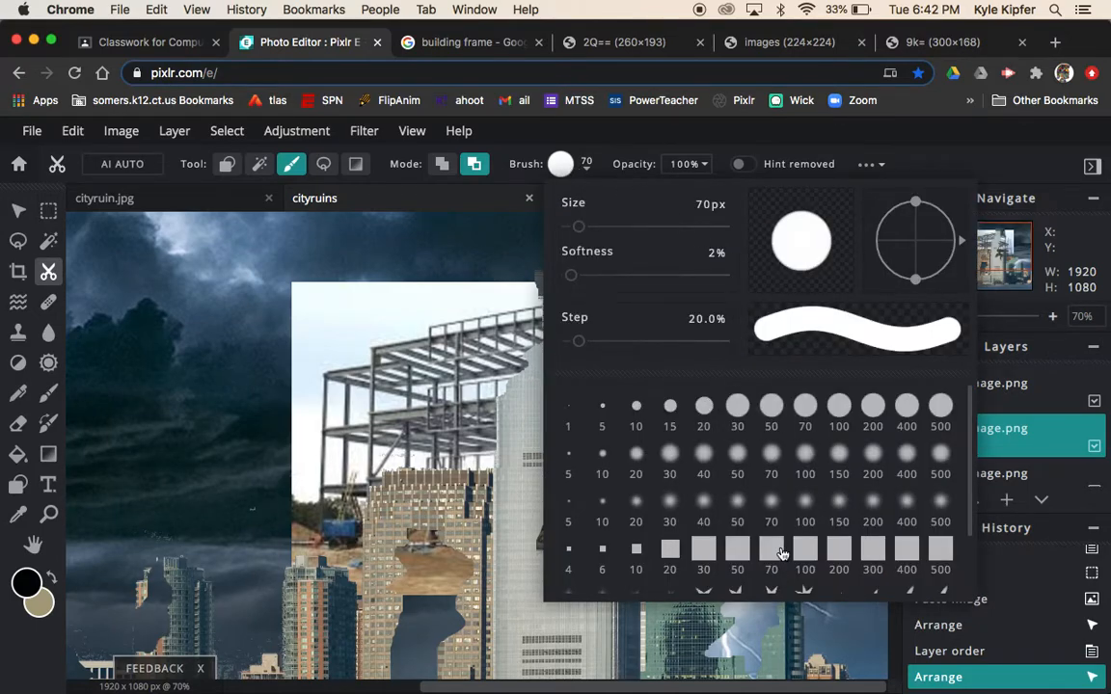
mouse_move(813, 416)
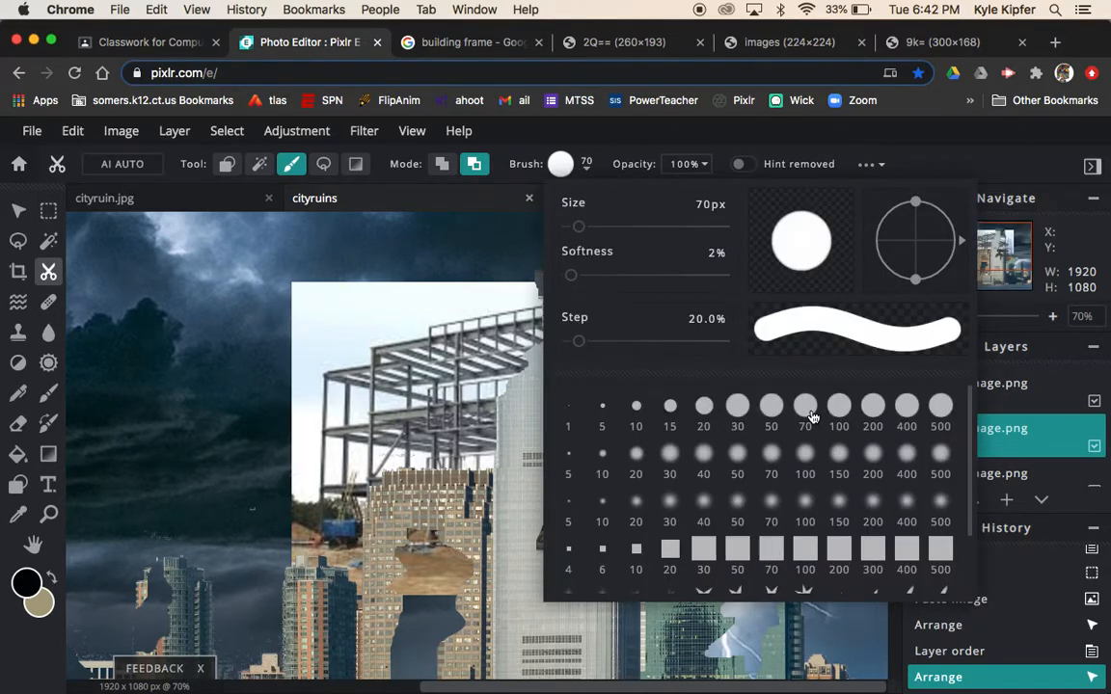
left_click(838, 405)
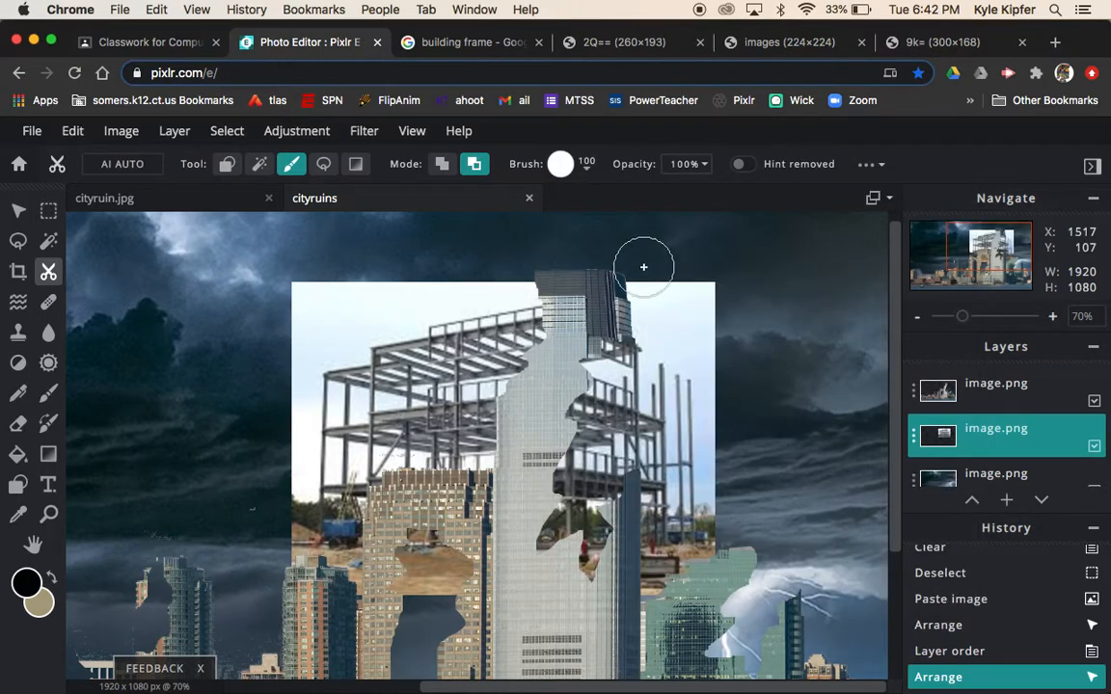
left_click(659, 314)
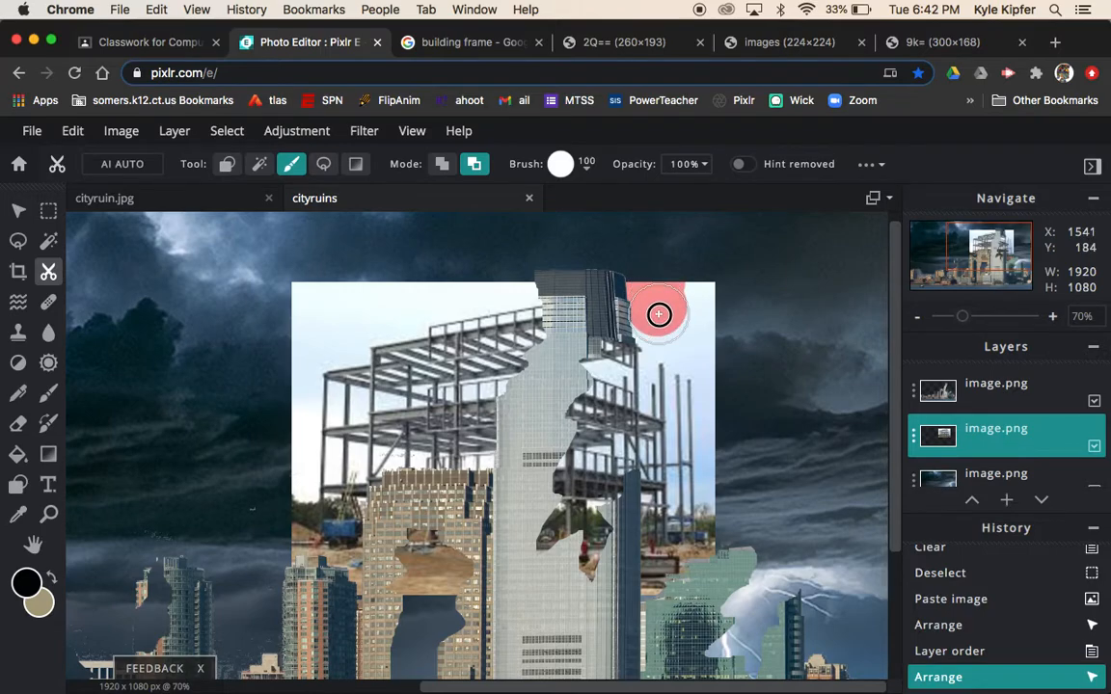
left_click_drag(659, 314, 667, 390)
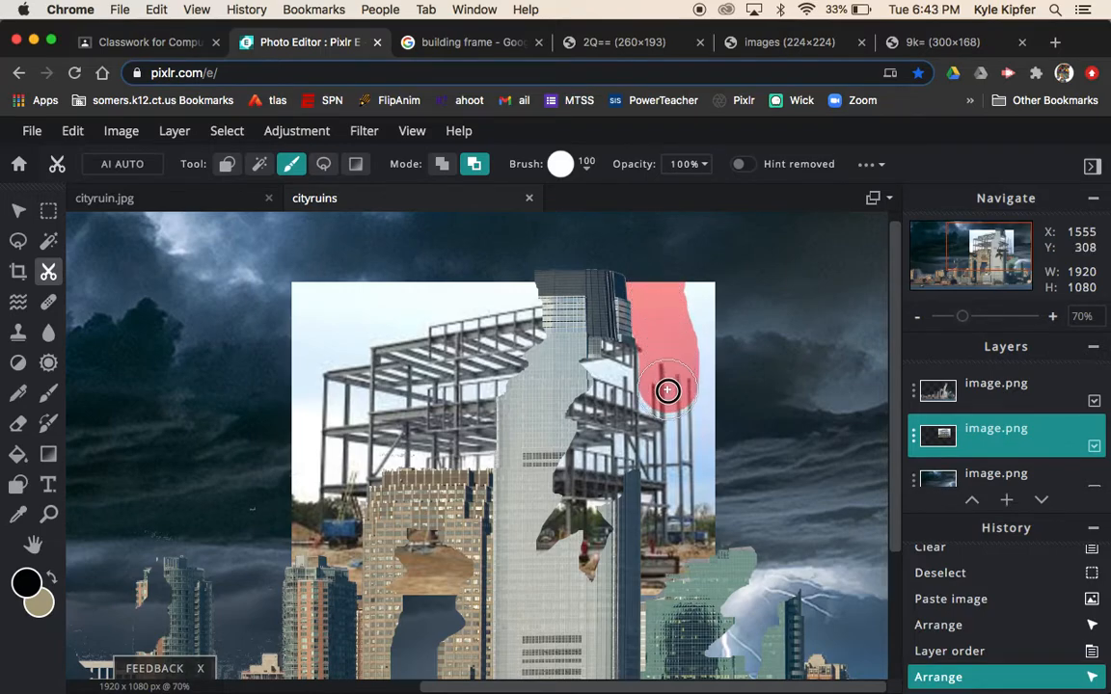
left_click_drag(667, 390, 672, 544)
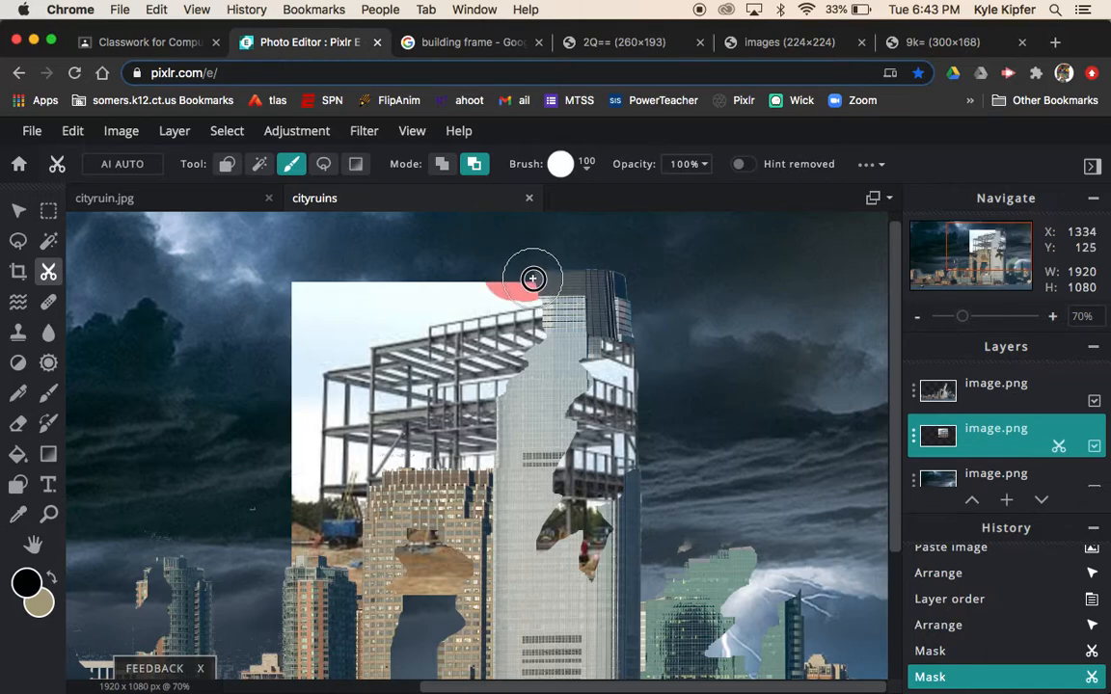
Step: Mask away the white sky along the patch's top and its left edge
left_click_drag(533, 280, 412, 302)
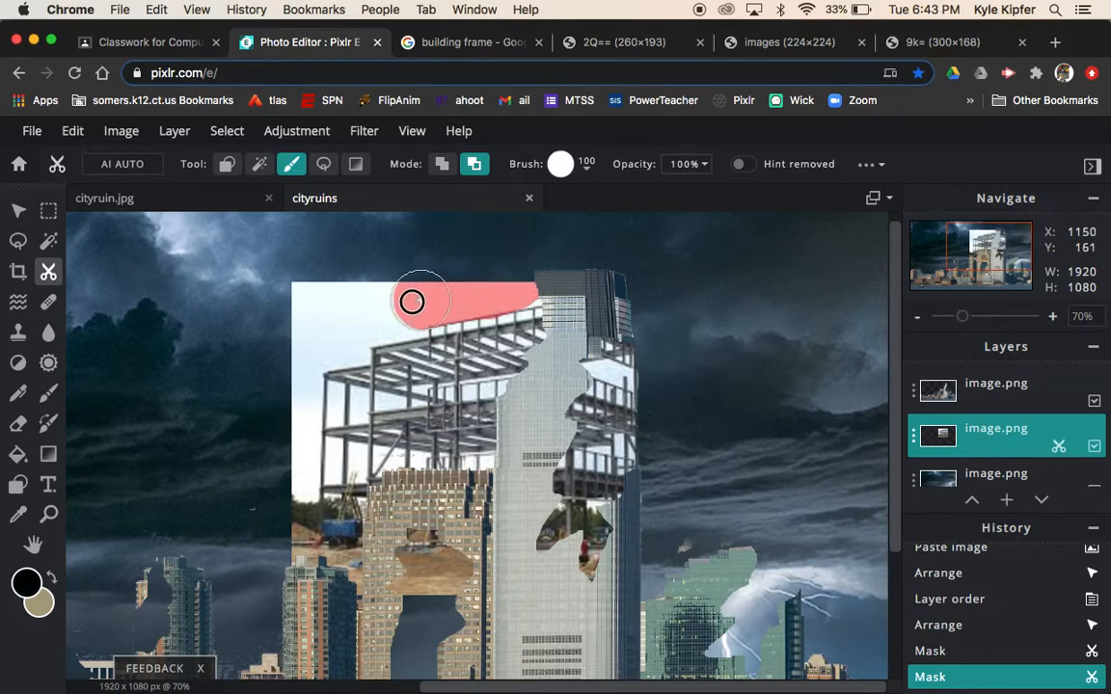
left_click_drag(421, 302, 400, 296)
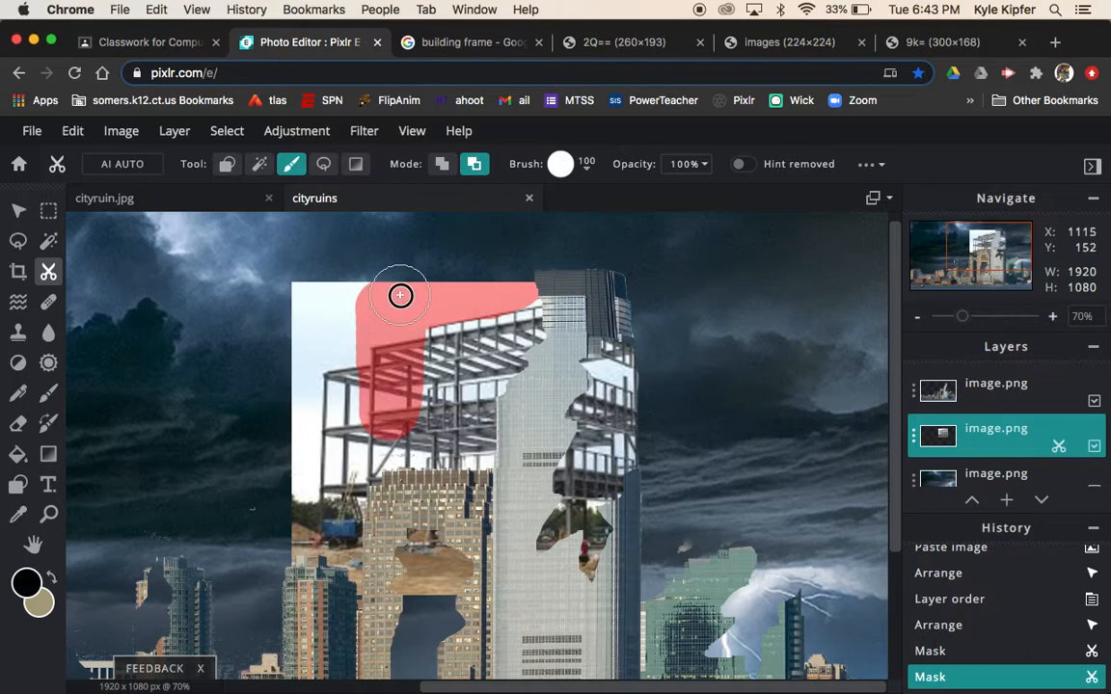
left_click_drag(400, 296, 323, 325)
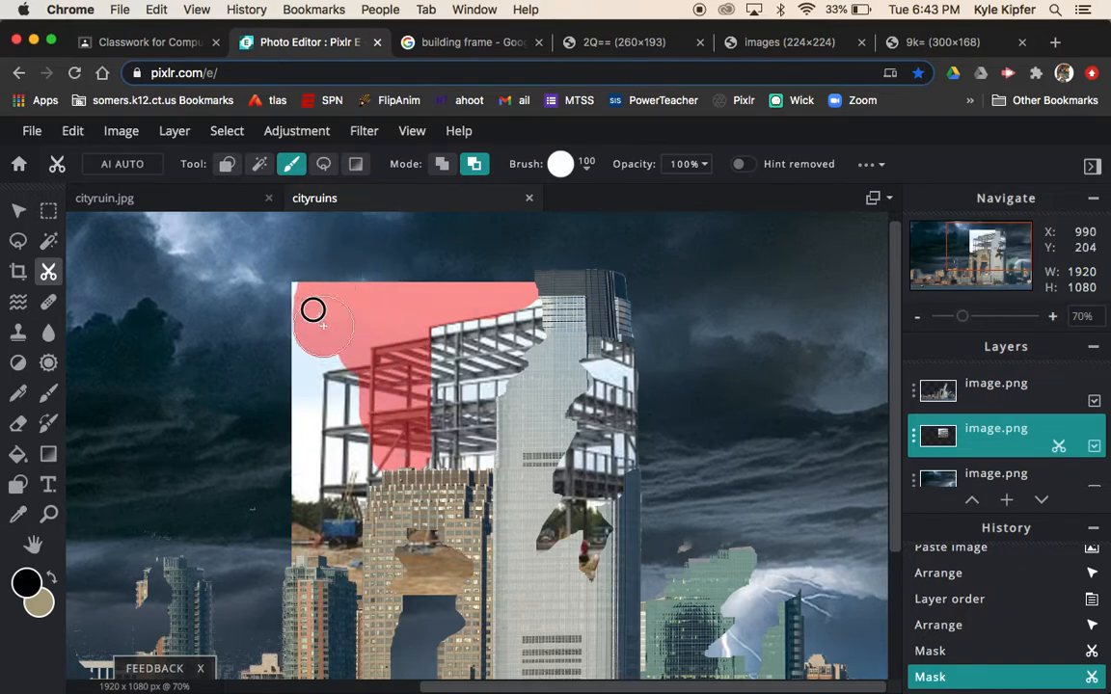
left_click_drag(313, 310, 296, 472)
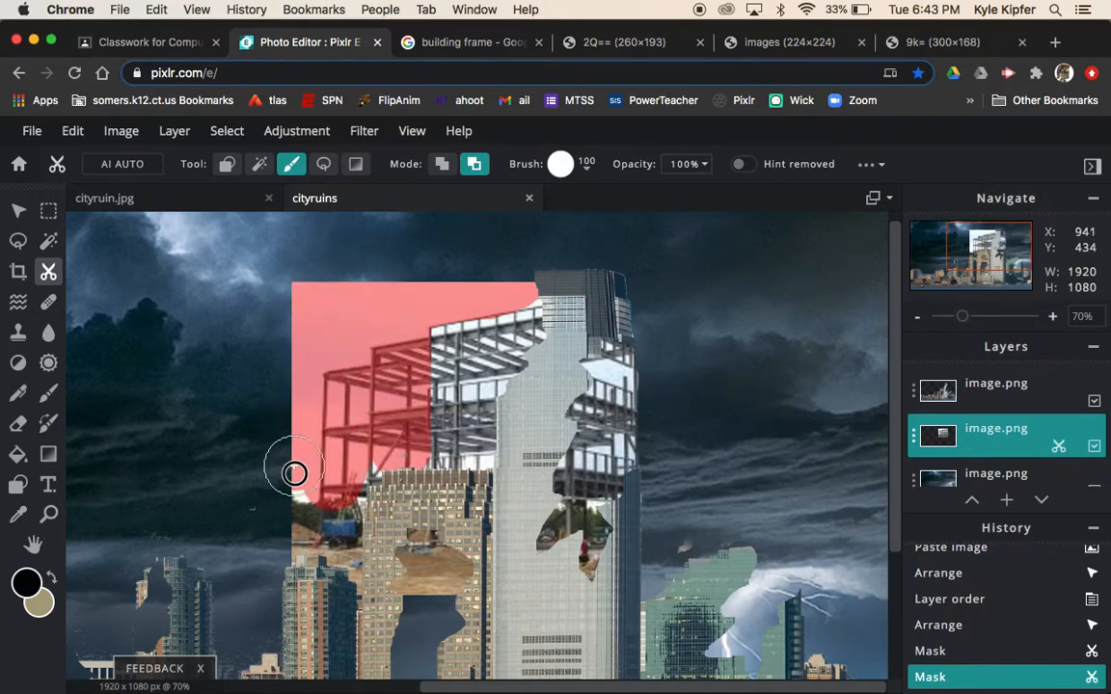
left_click_drag(295, 472, 399, 407)
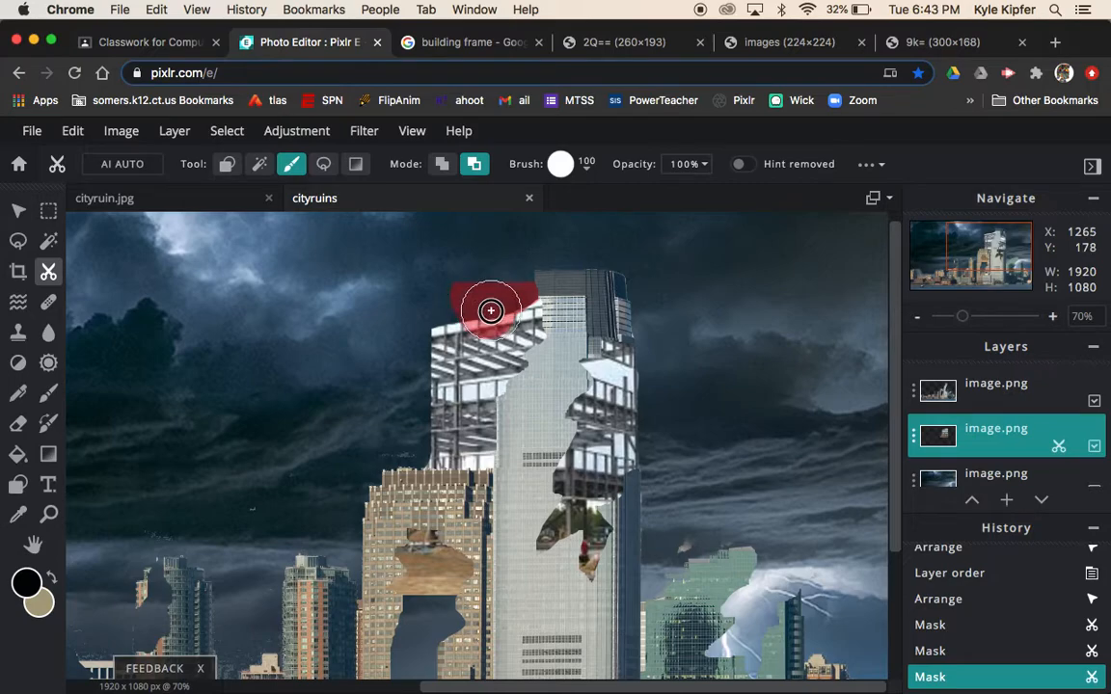
Step: Clear the remaining frame patch beside the tall tower's top and left side
left_click_drag(490, 310, 447, 411)
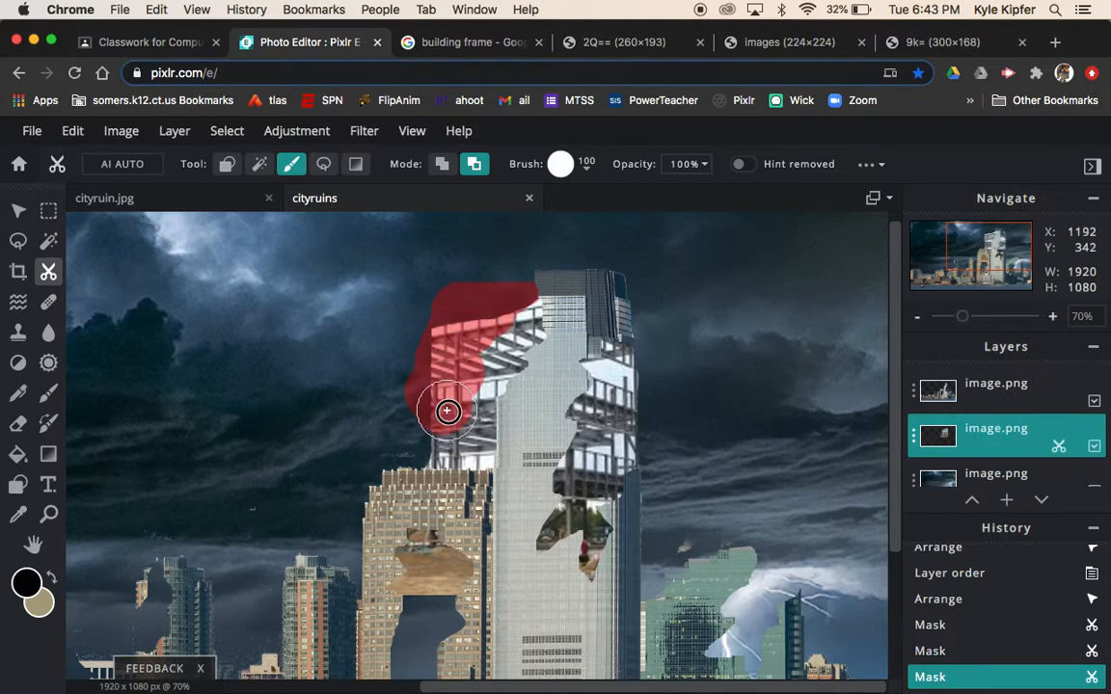
left_click_drag(448, 412, 414, 465)
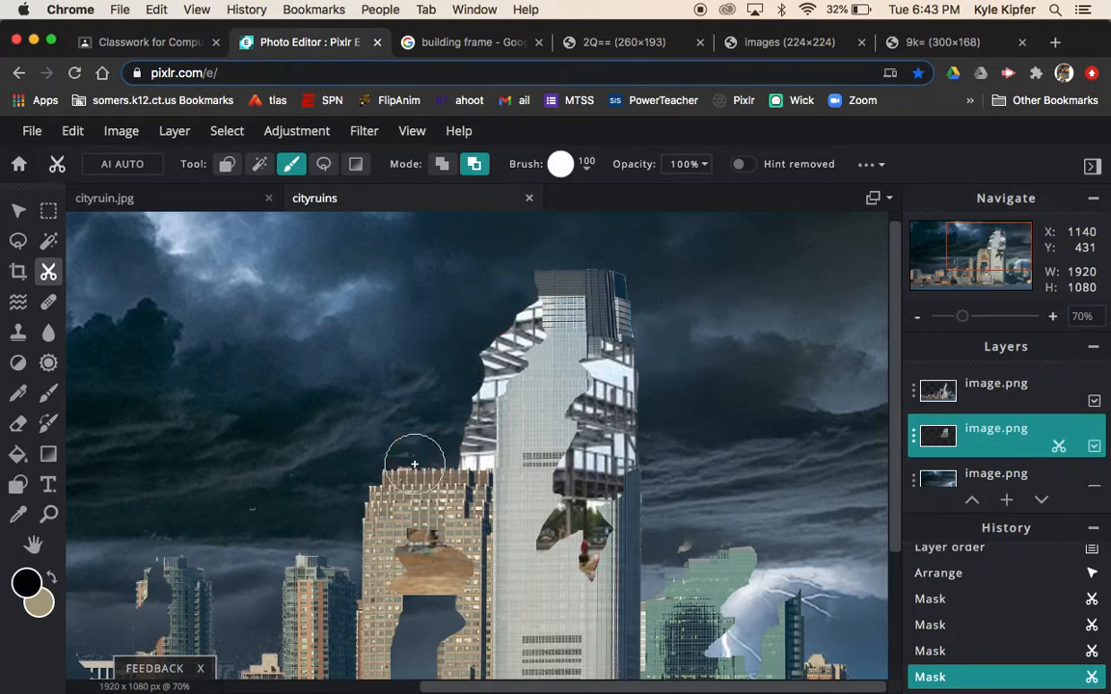
mouse_move(467, 346)
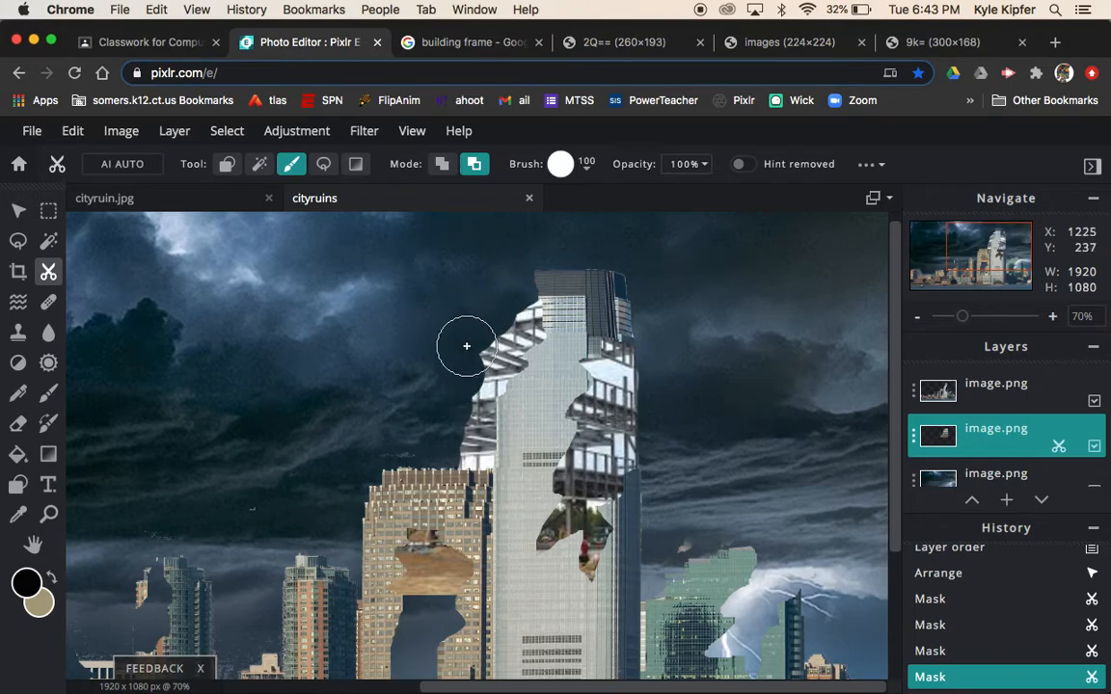
left_click_drag(466, 345, 463, 468)
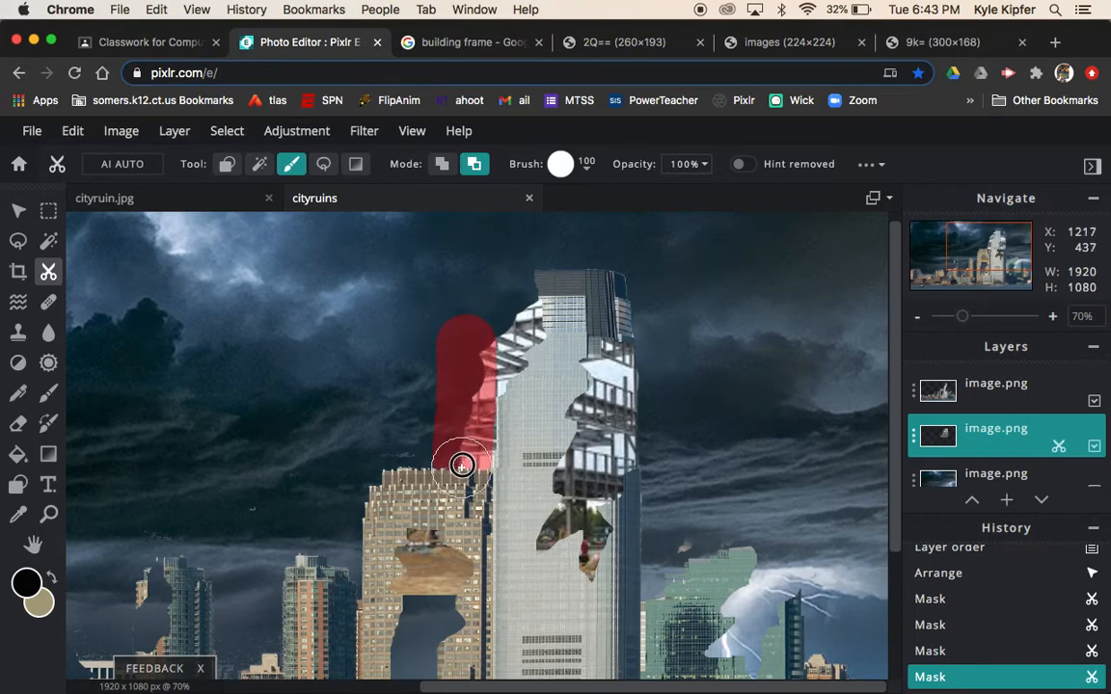
left_click_drag(461, 465, 461, 343)
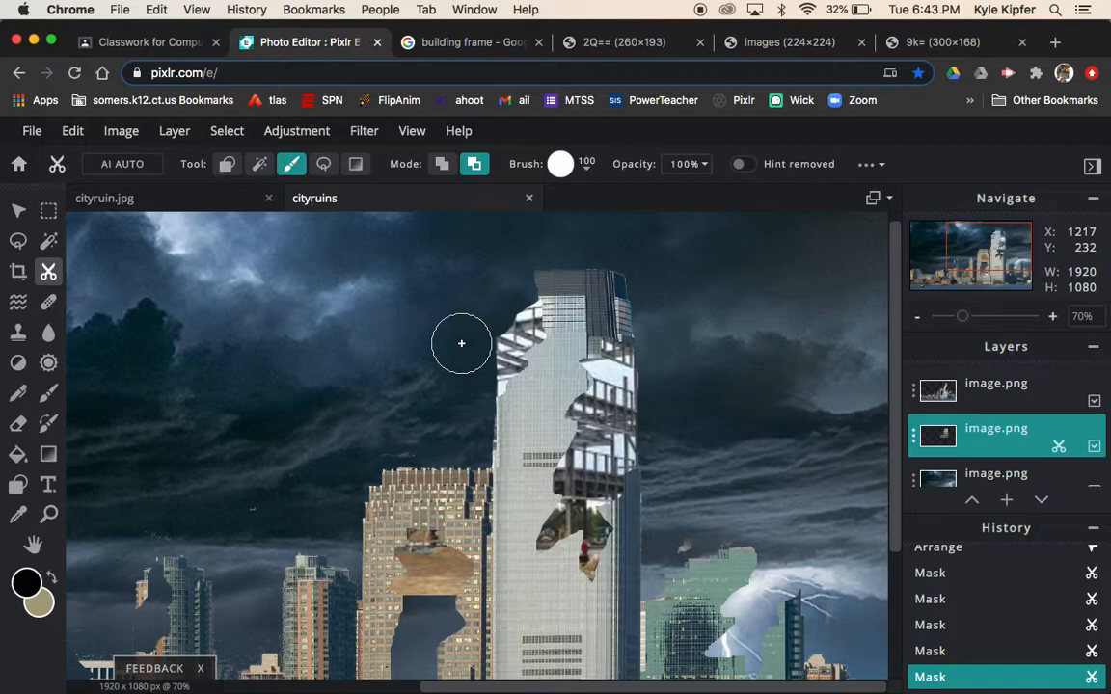
mouse_move(852, 499)
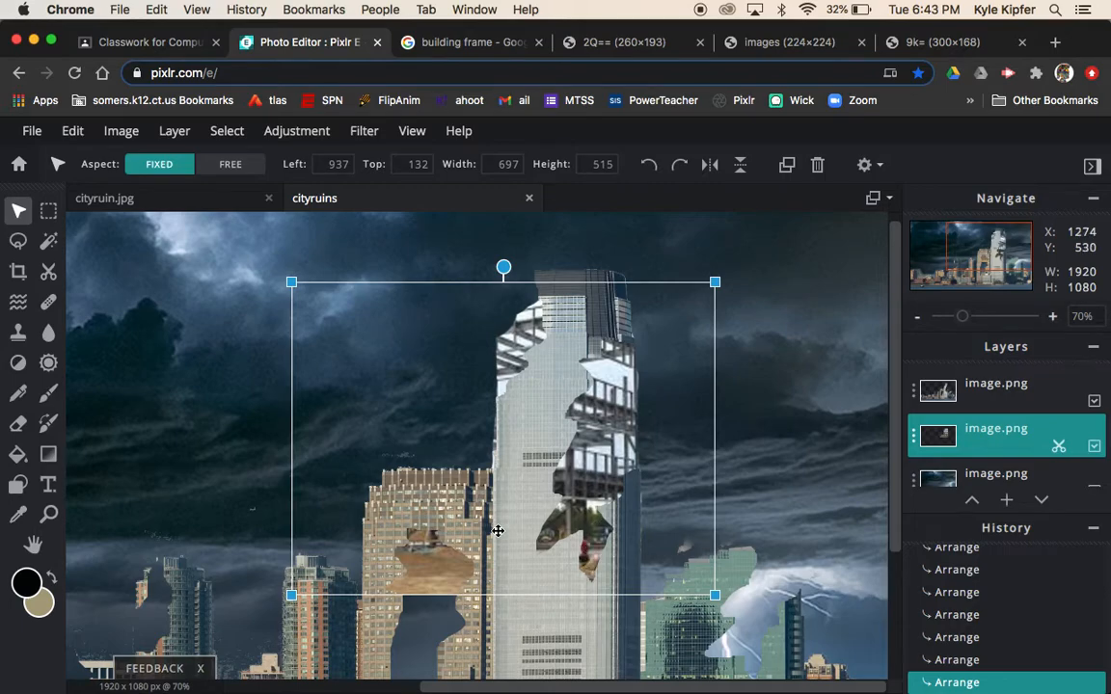
mouse_move(353, 330)
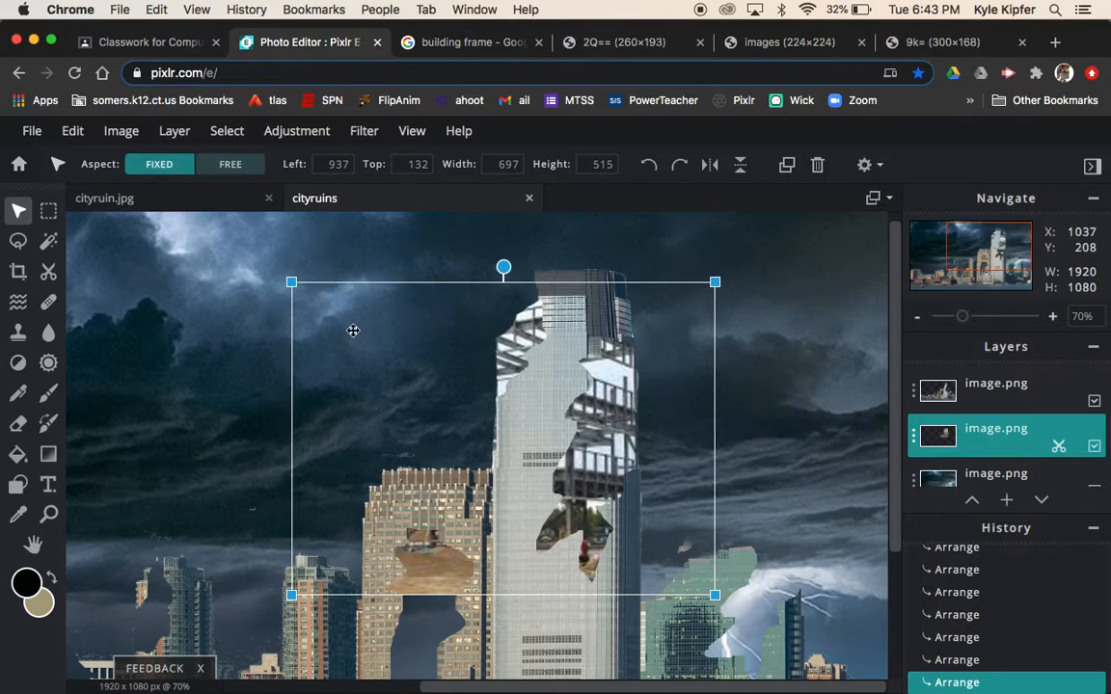
Step: Brush-mask the brown dirt patch inside the shorter building's hole
left_click(230, 163)
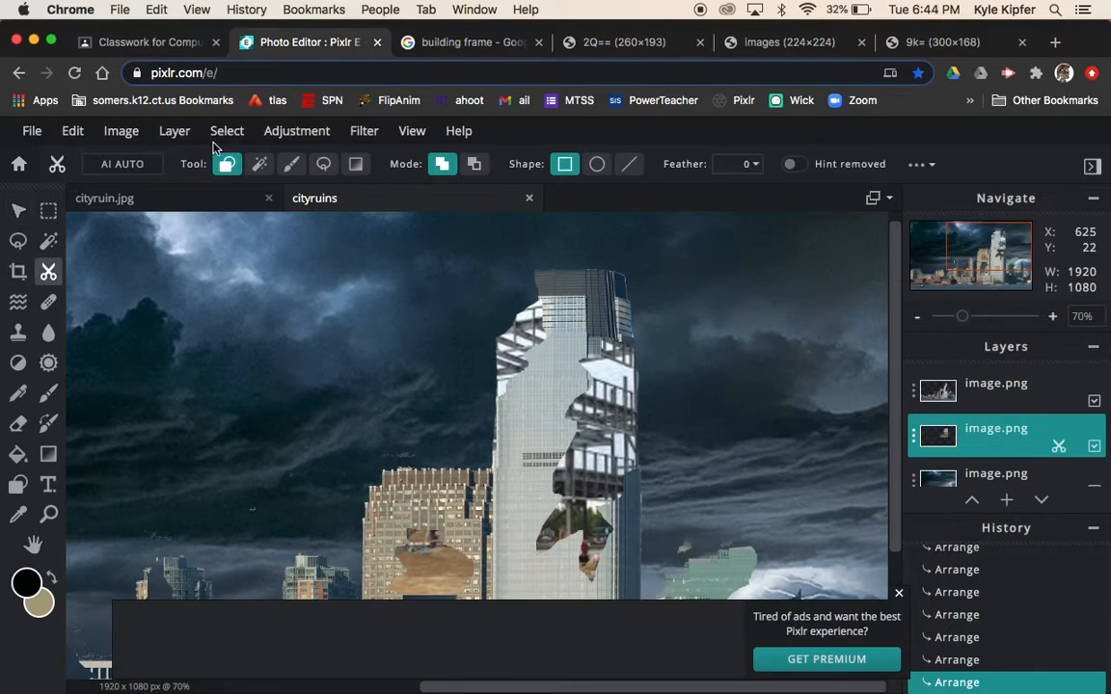
left_click(290, 163)
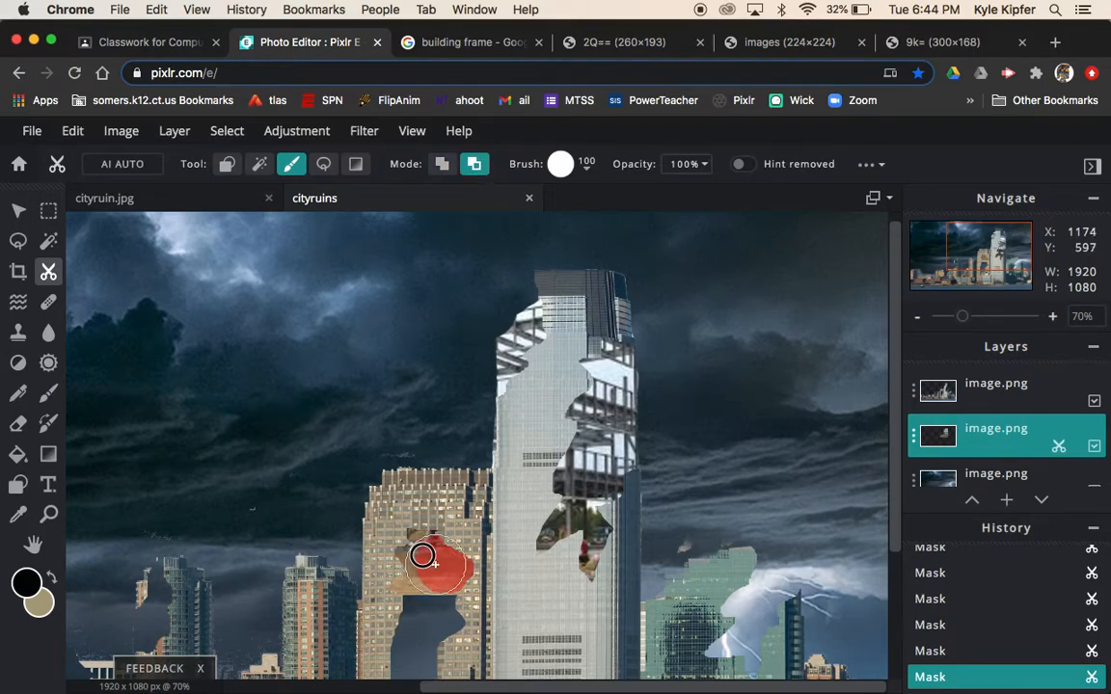
left_click_drag(424, 558, 369, 608)
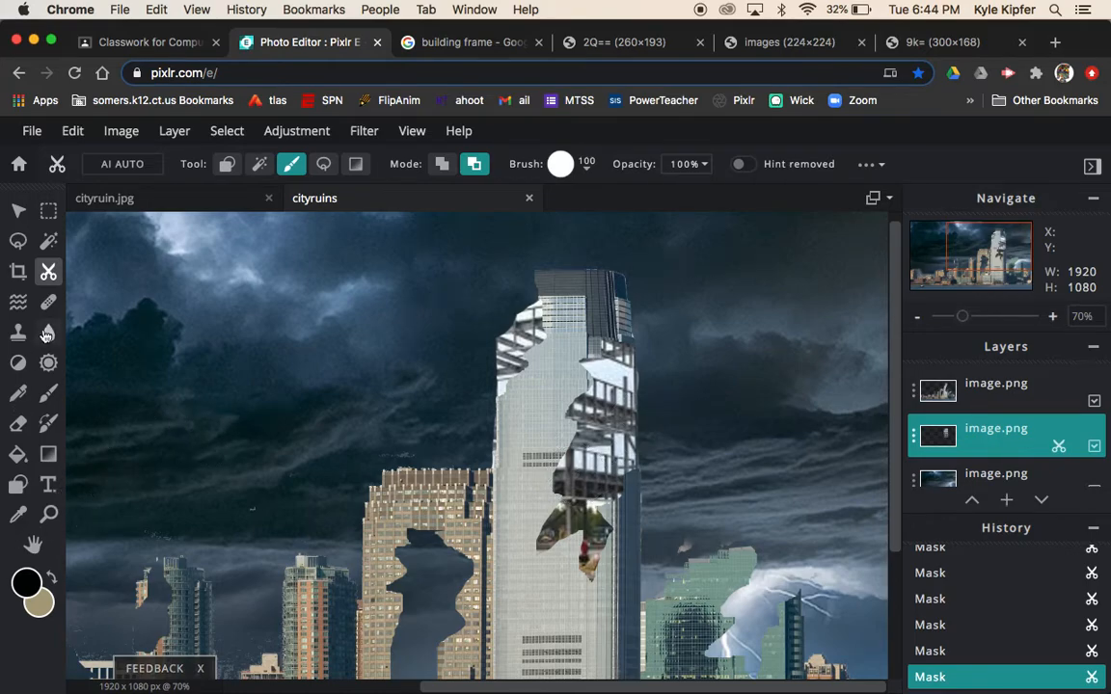
Step: Zoom out to the whole skyline and copy the steel-frame photo from its browser tab
left_click(917, 316)
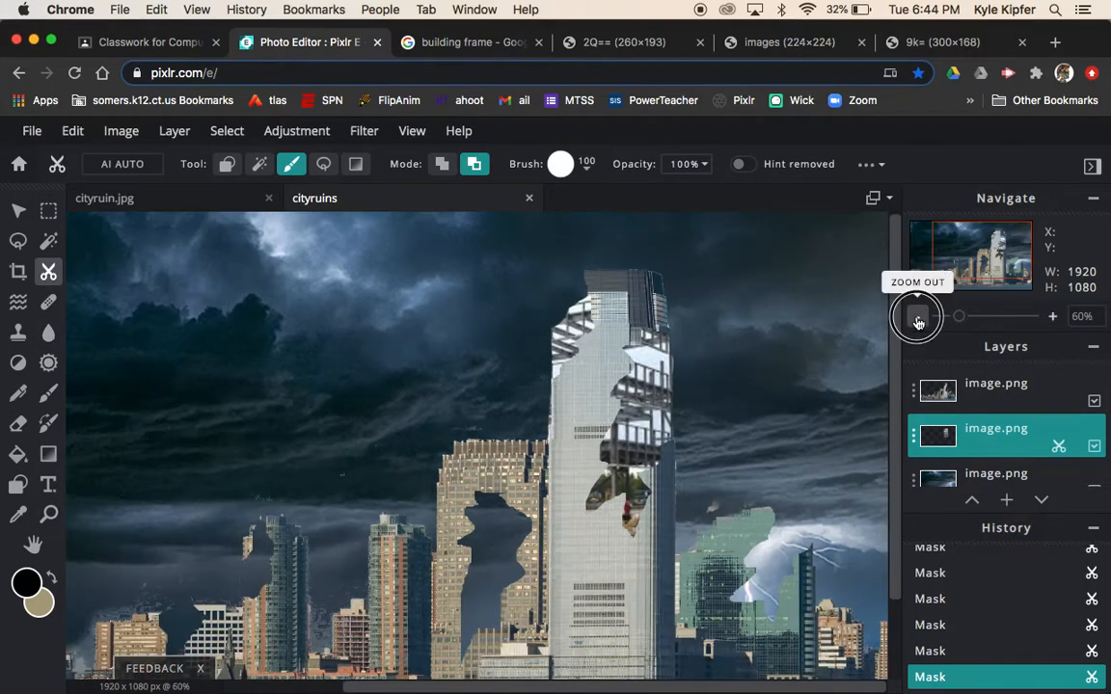
left_click(917, 317)
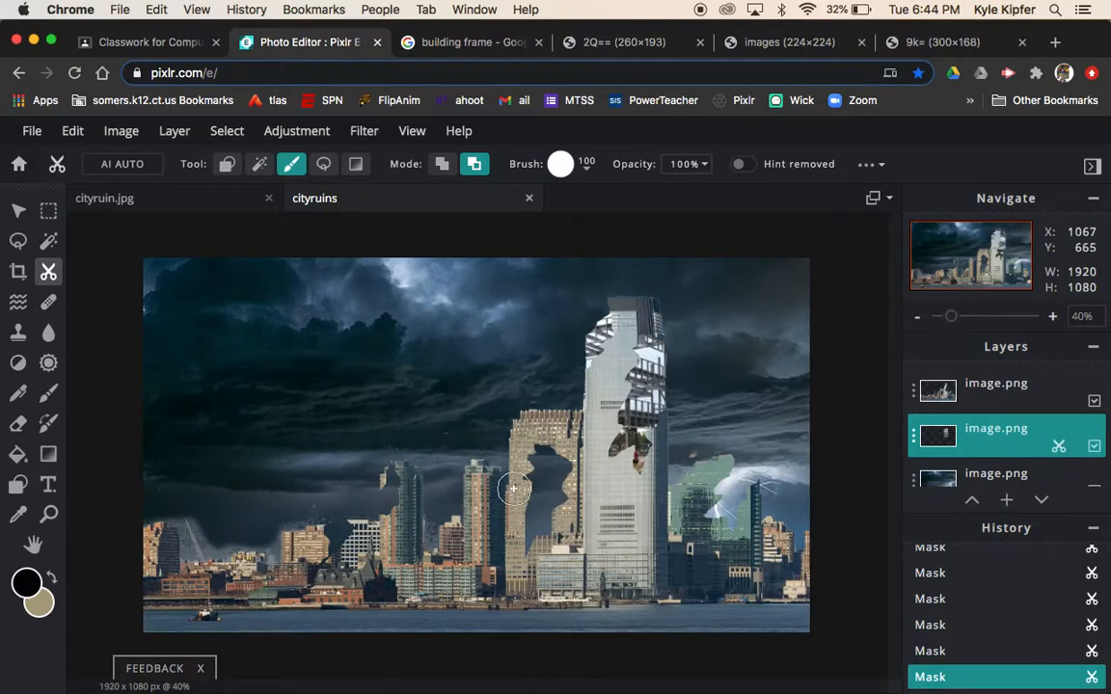
left_click(467, 42)
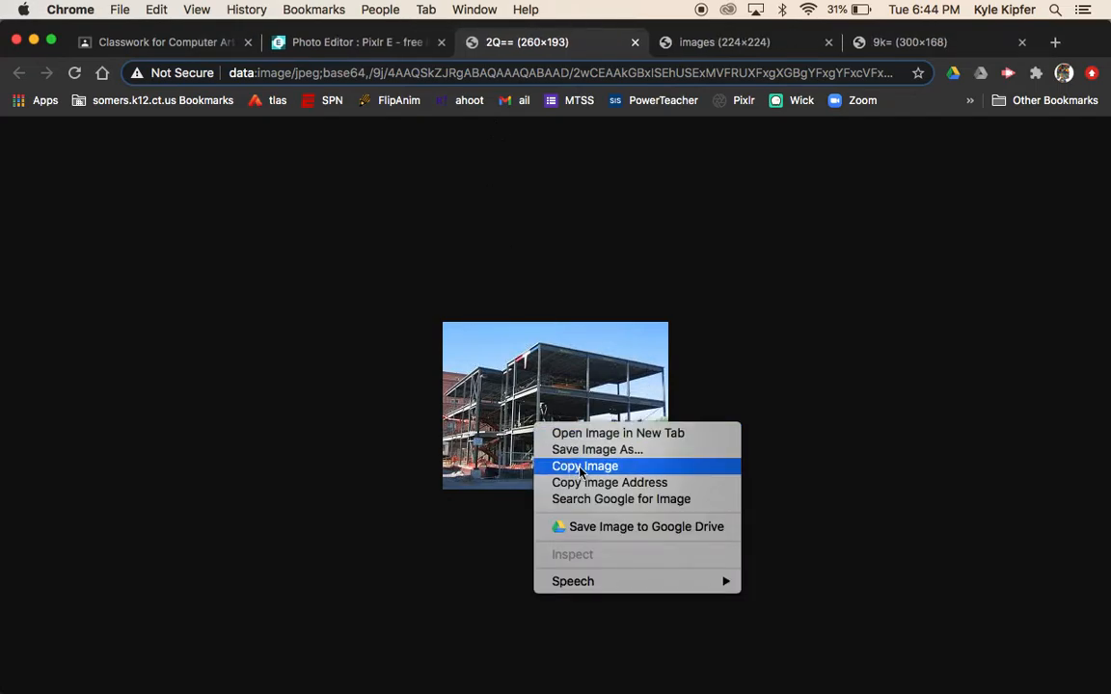
left_click(357, 42)
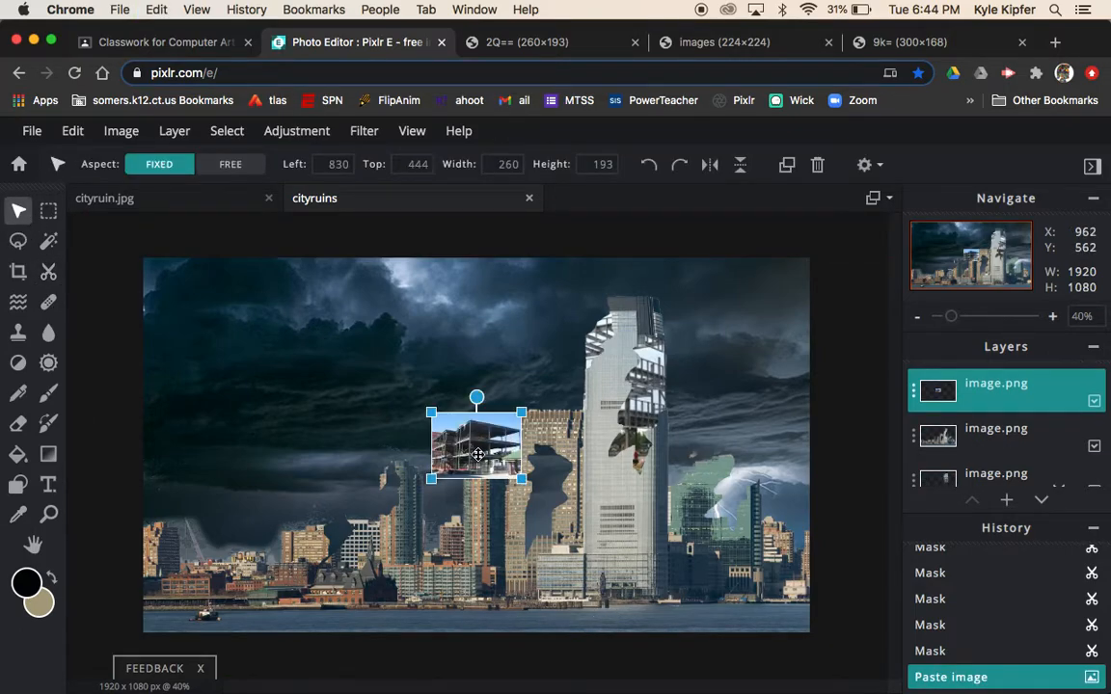
Step: Enlarge the second steel-frame photo and move it behind the shorter building
left_click_drag(477, 453, 540, 473)
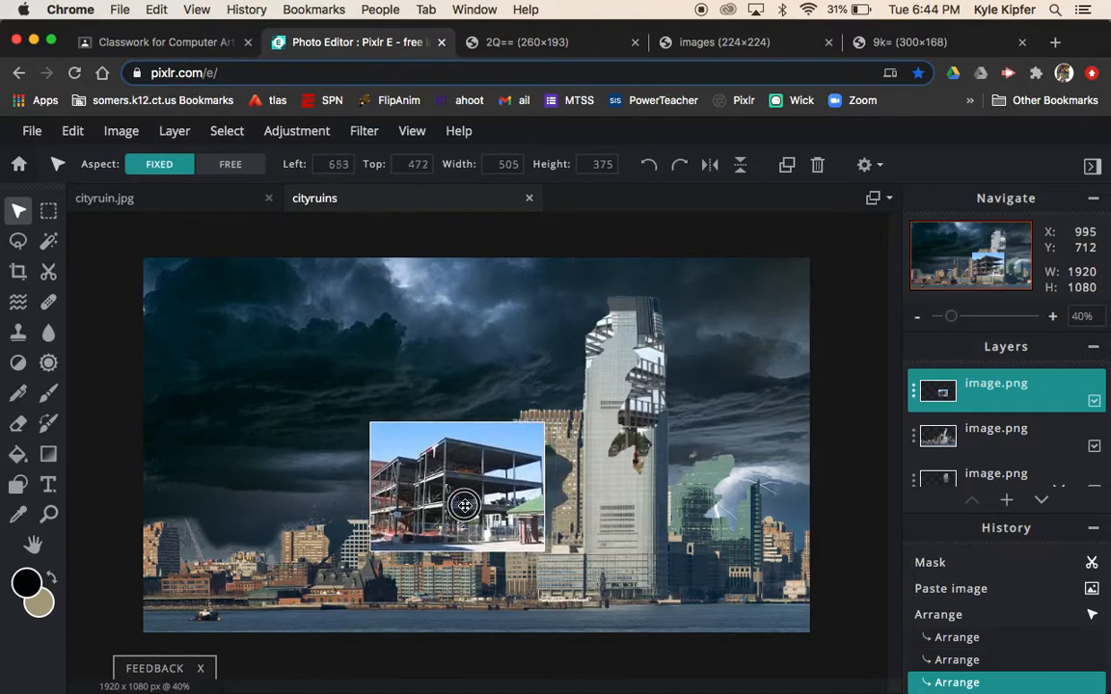
left_click_drag(464, 505, 588, 532)
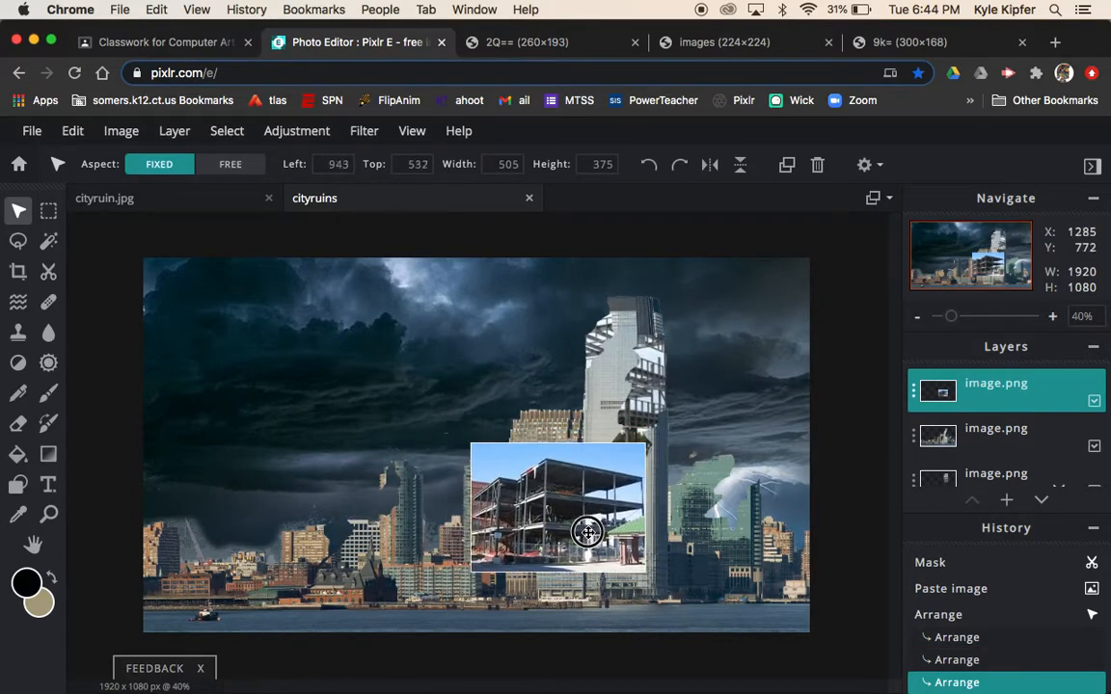
left_click_drag(588, 532, 613, 516)
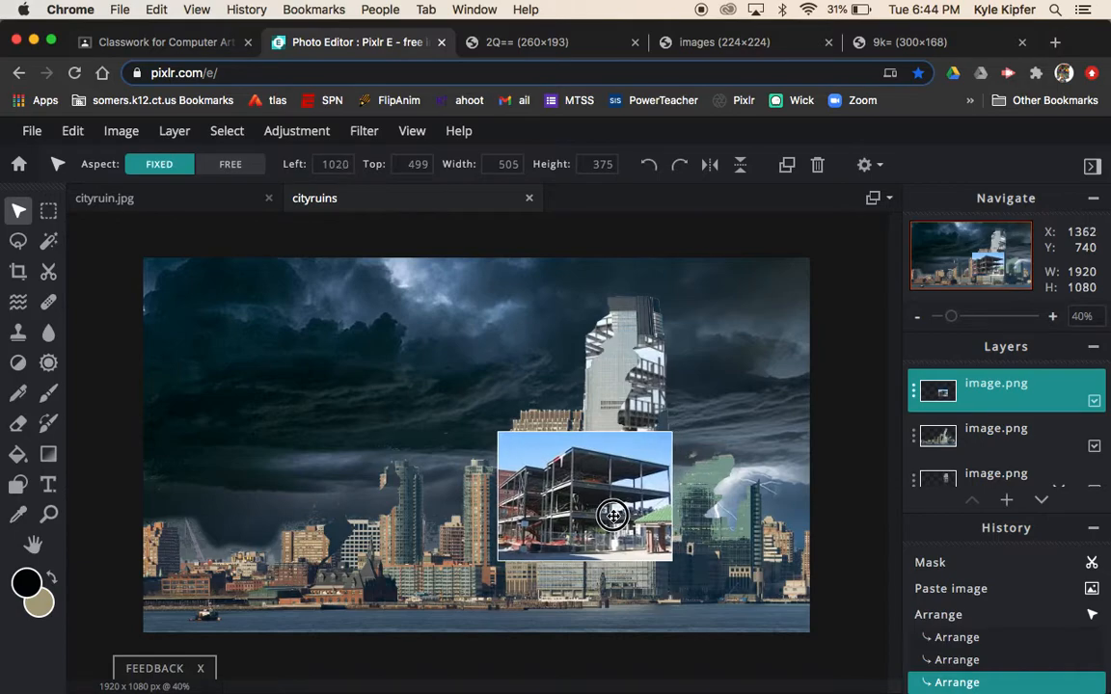
left_click_drag(612, 516, 534, 494)
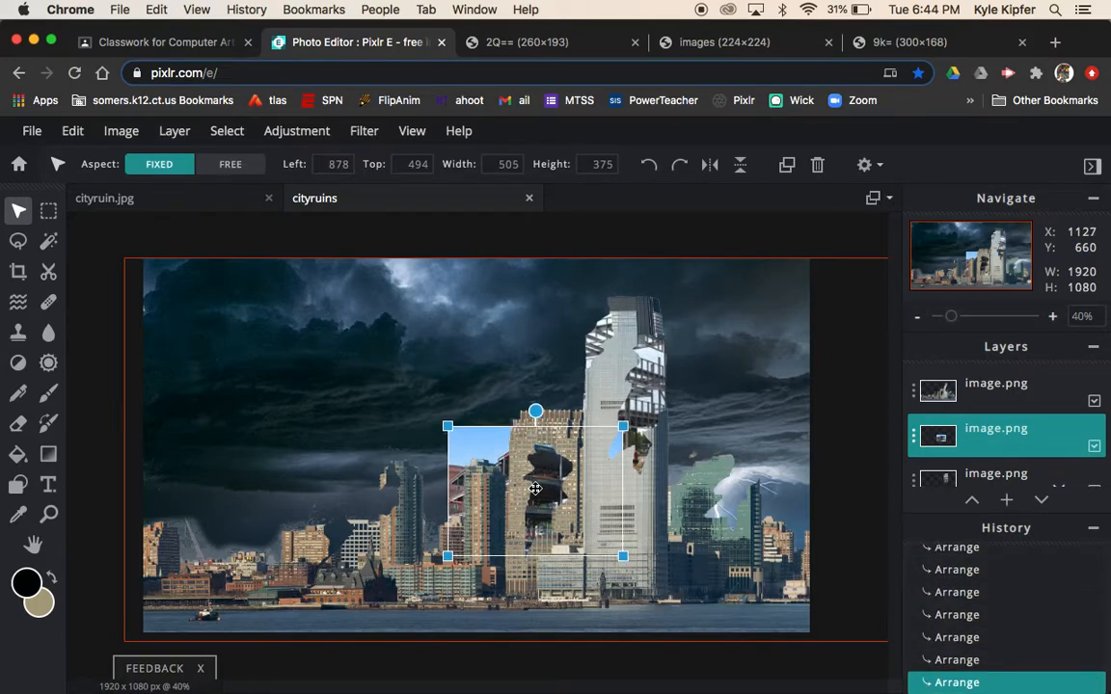
Step: Fine-tune the photo's position and size with Free aspect so it fills the hole
left_click(230, 164)
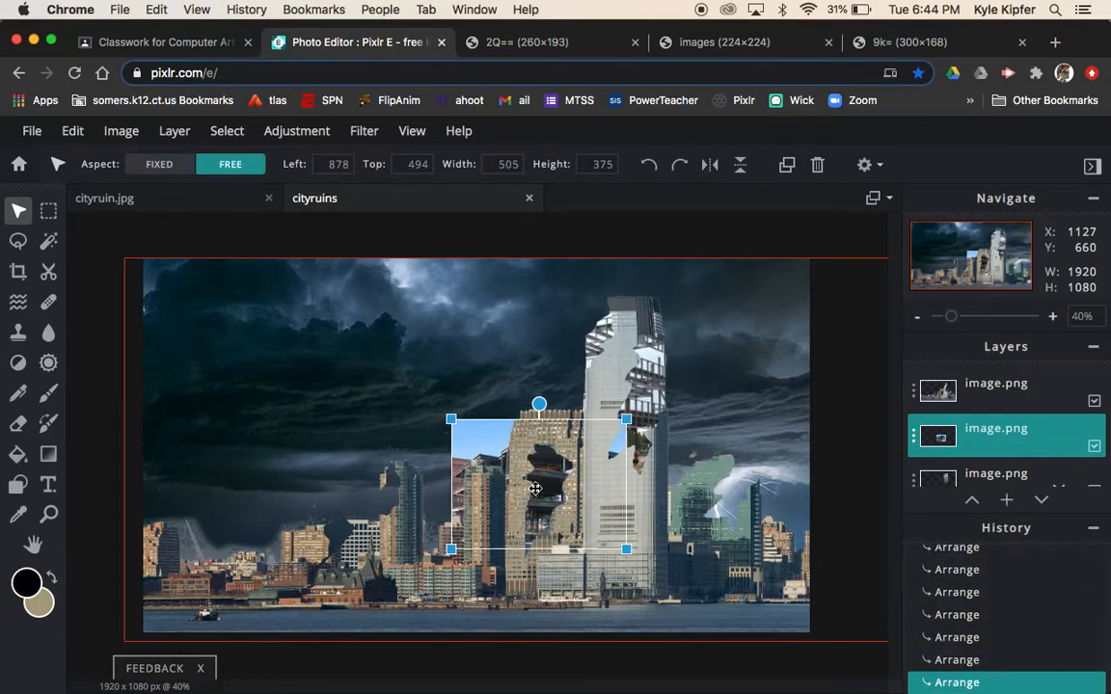
left_click_drag(535, 487, 566, 491)
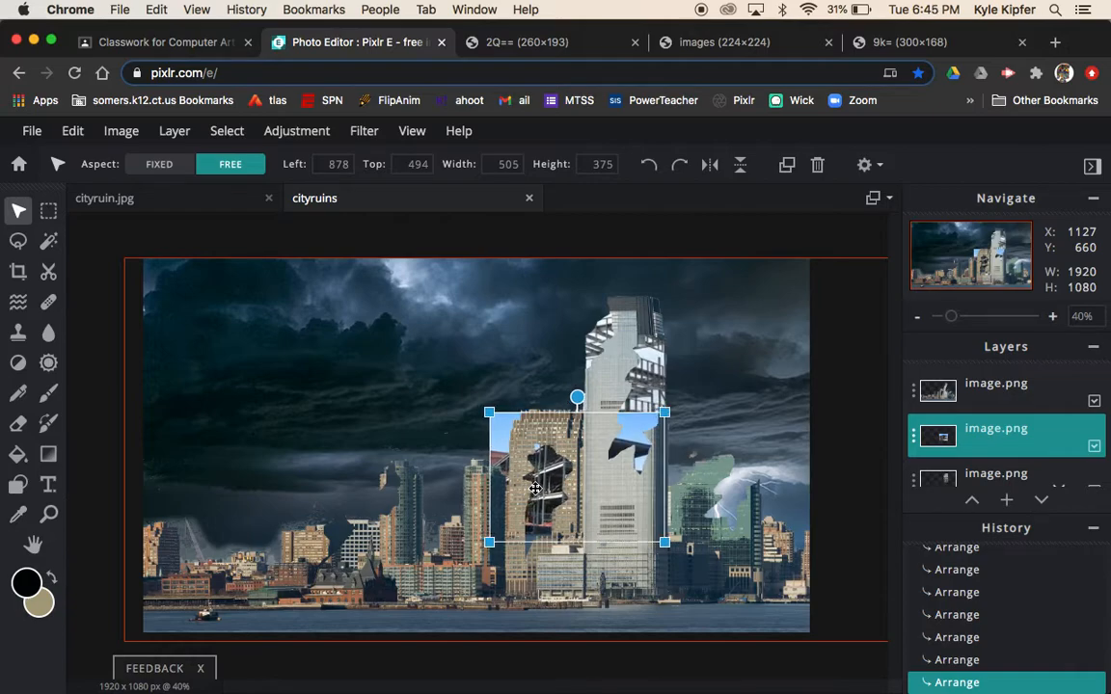
left_click(159, 164)
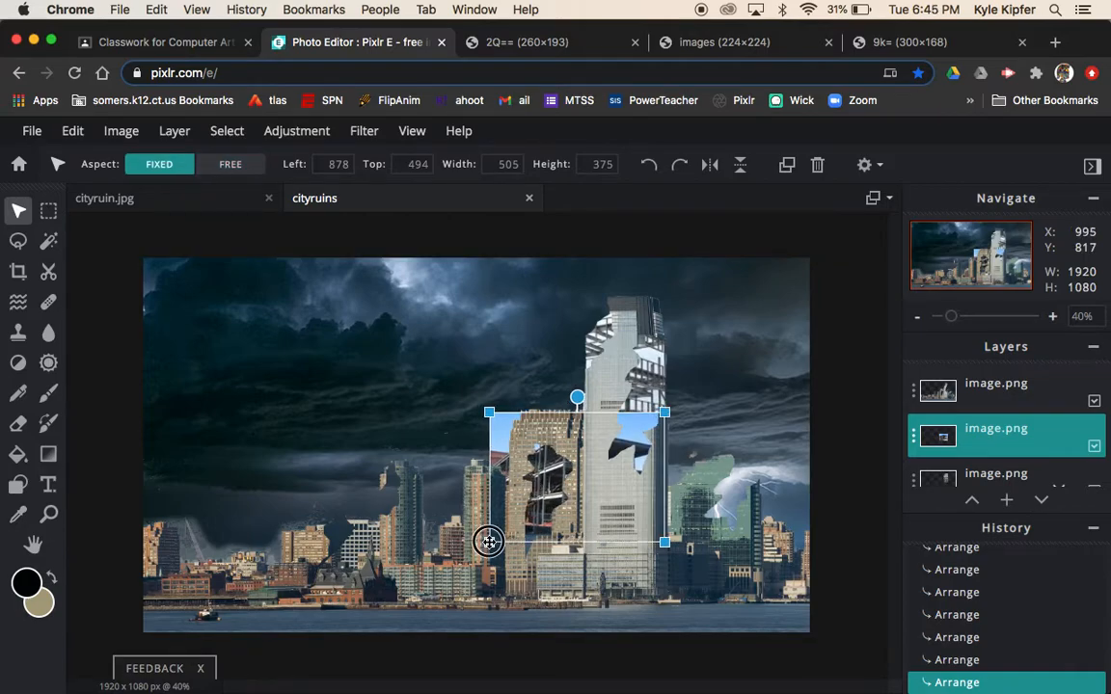
left_click_drag(489, 542, 472, 555)
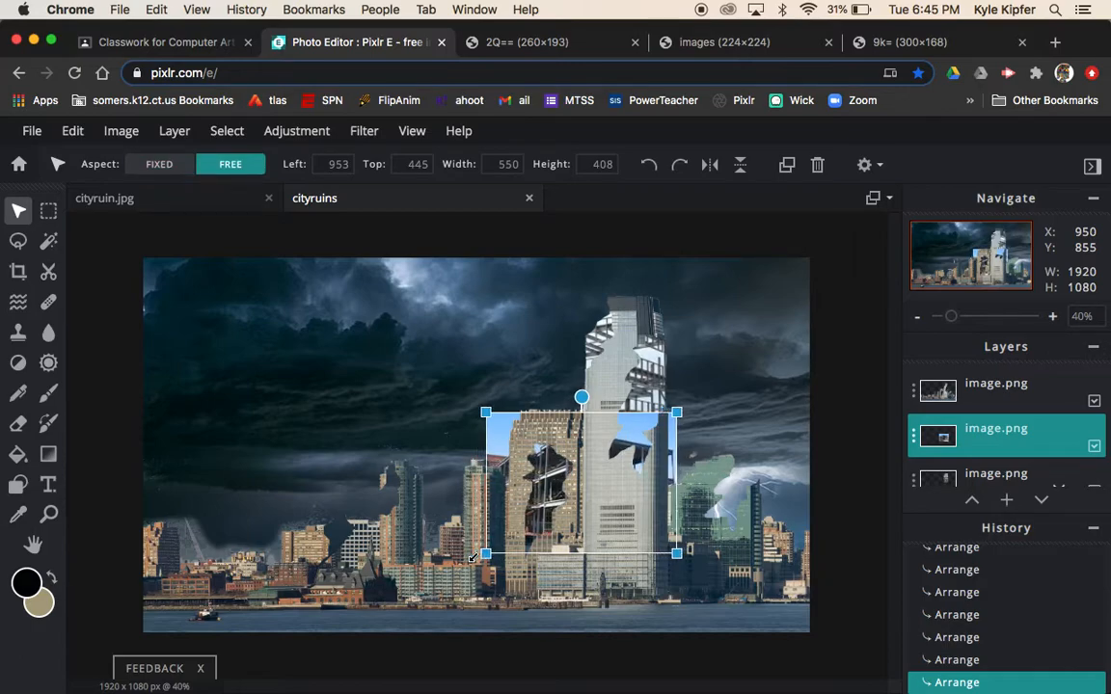
left_click(159, 163)
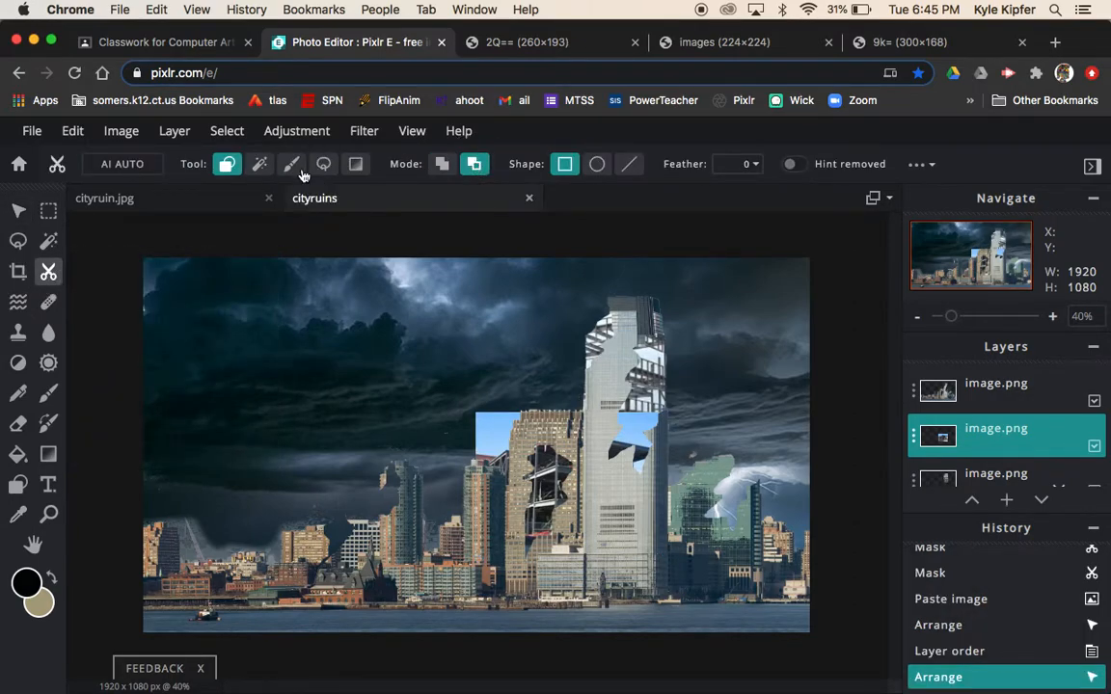
Step: Brush-mask the second photo's leftover sky above the shorter building and beside the tower
left_click(292, 162)
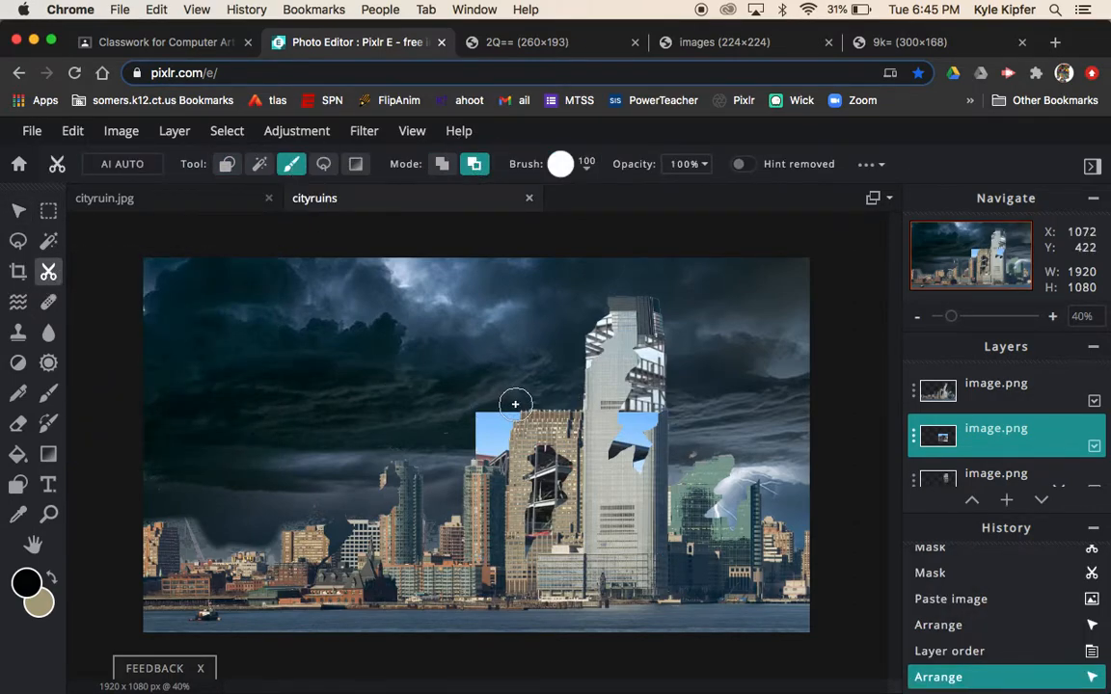
left_click_drag(514, 403, 487, 571)
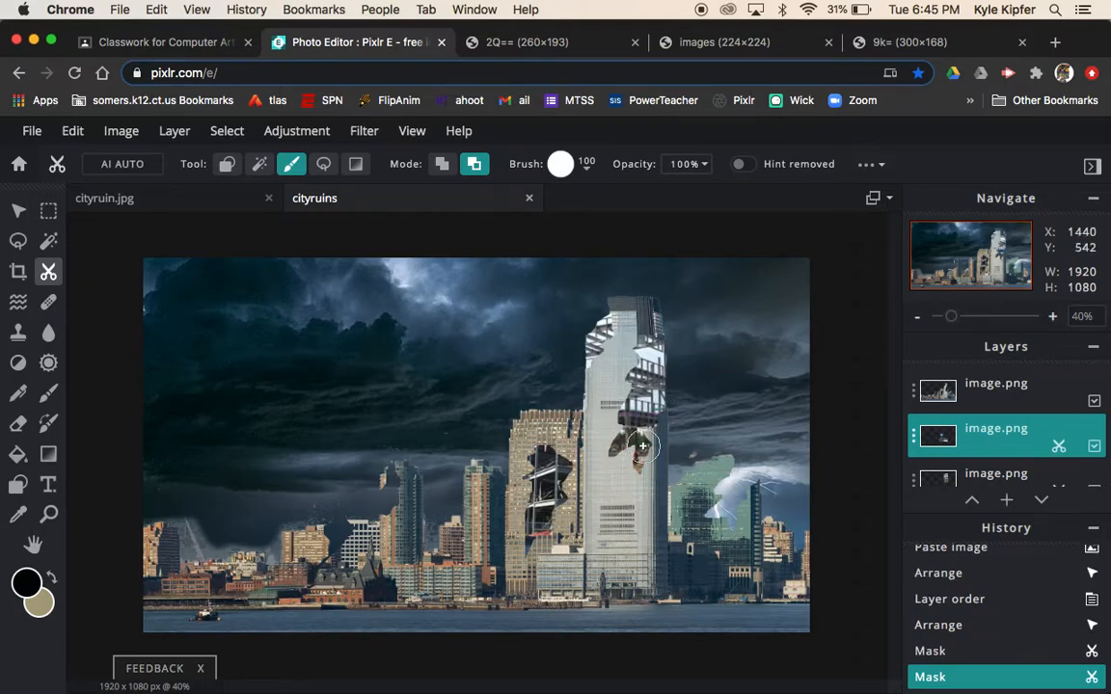
left_click_drag(641, 445, 557, 591)
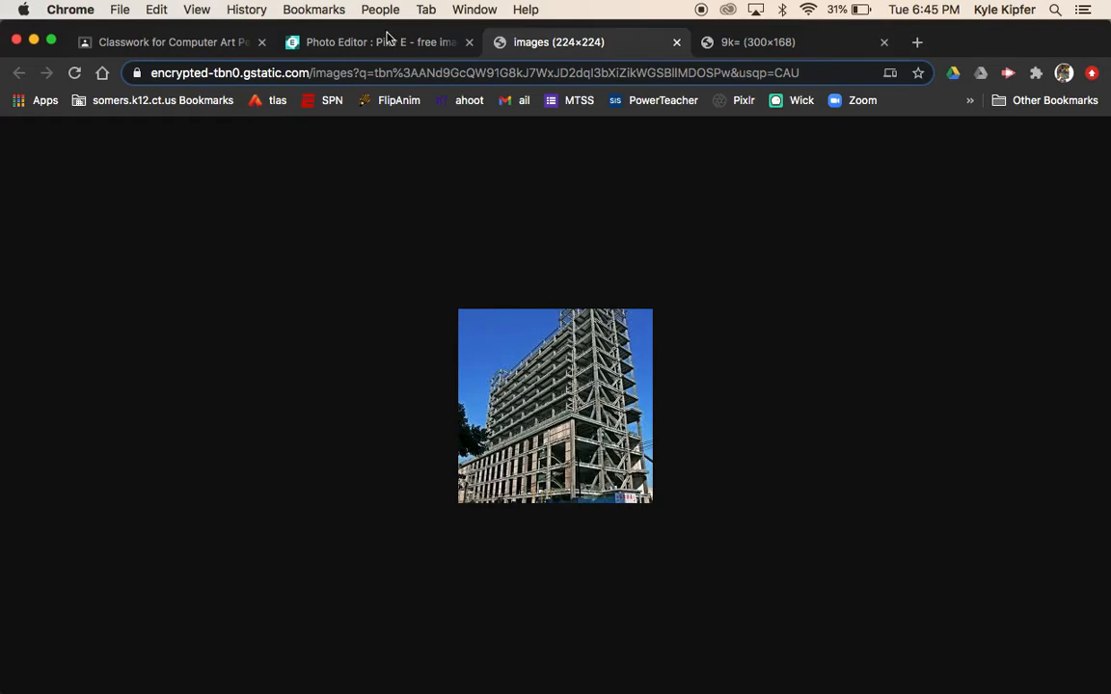
left_click(376, 41)
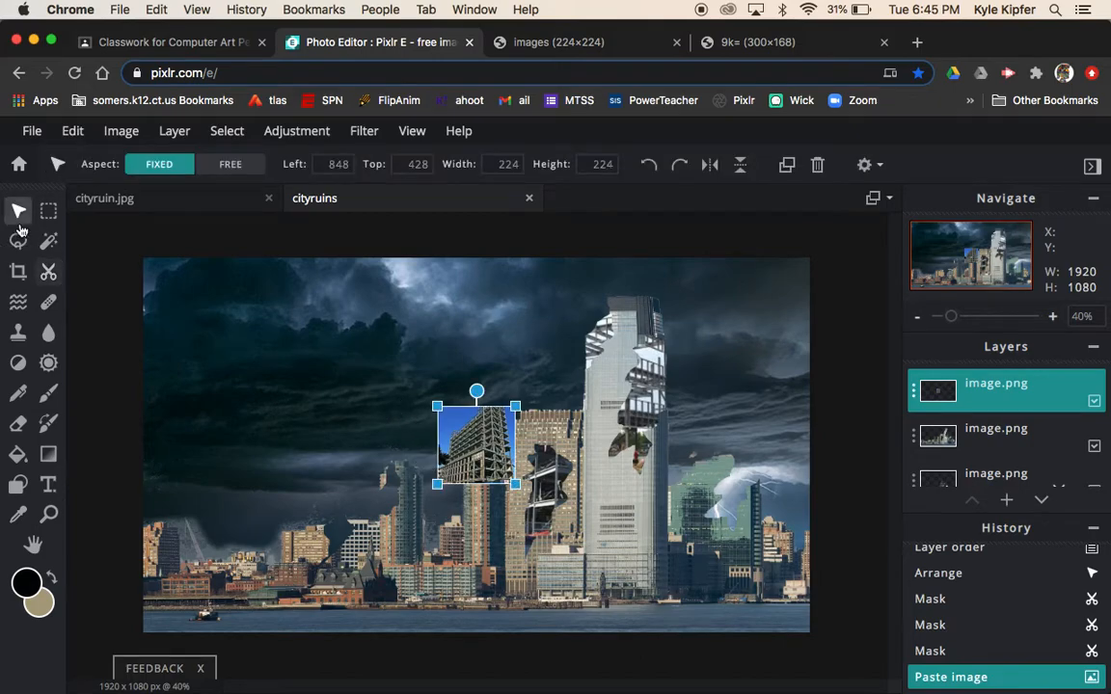
Step: Move and scale the third steel-frame patch into the gap right of the tall tower
left_click_drag(476, 443, 747, 525)
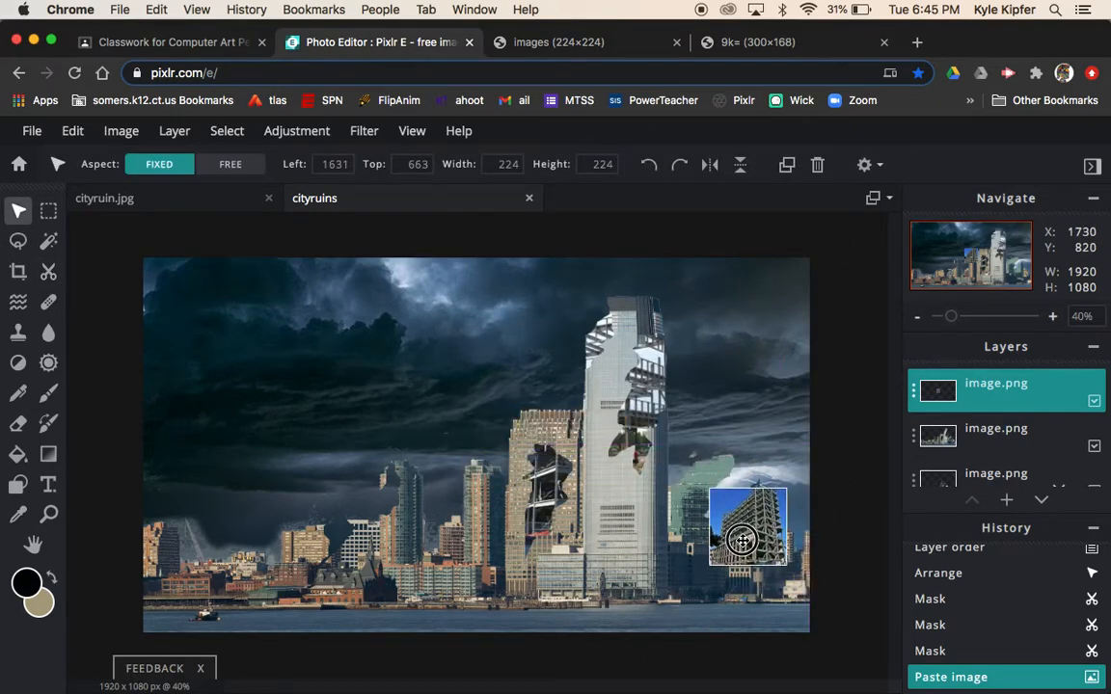
left_click_drag(748, 537, 719, 487)
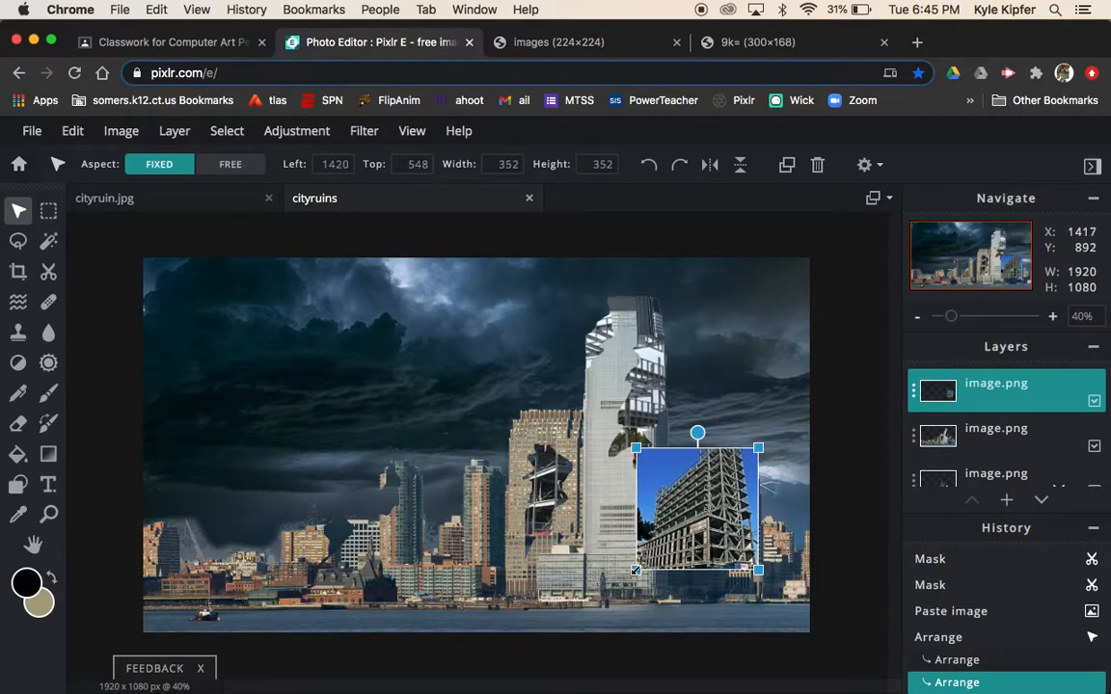
left_click_drag(697, 509, 718, 502)
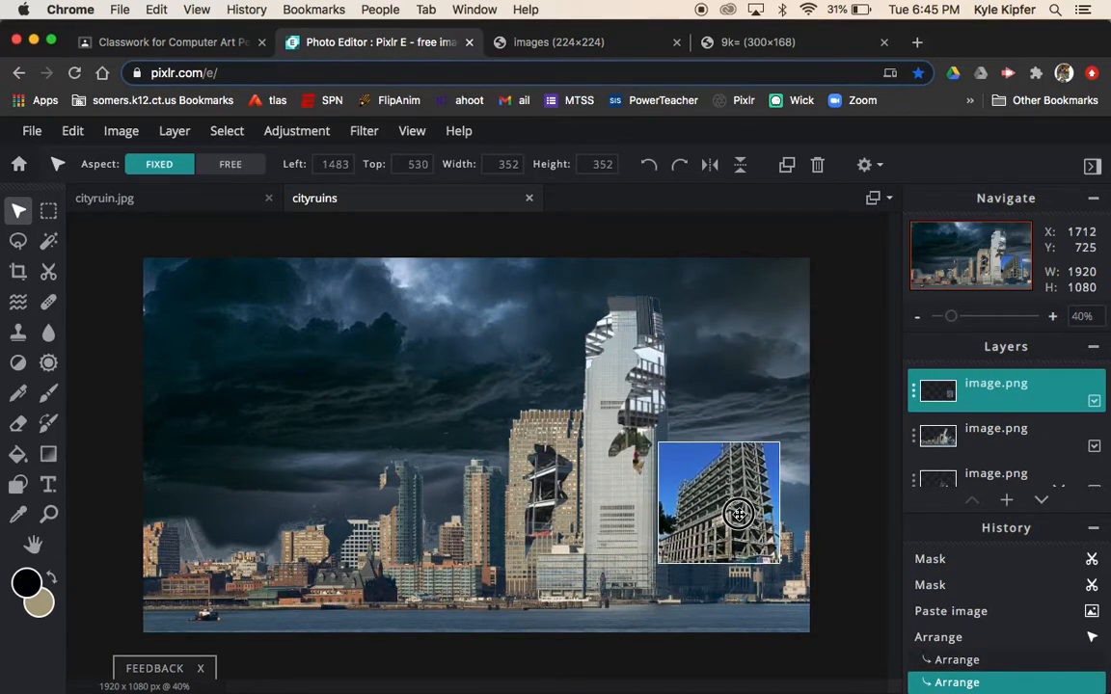
left_click_drag(737, 513, 714, 501)
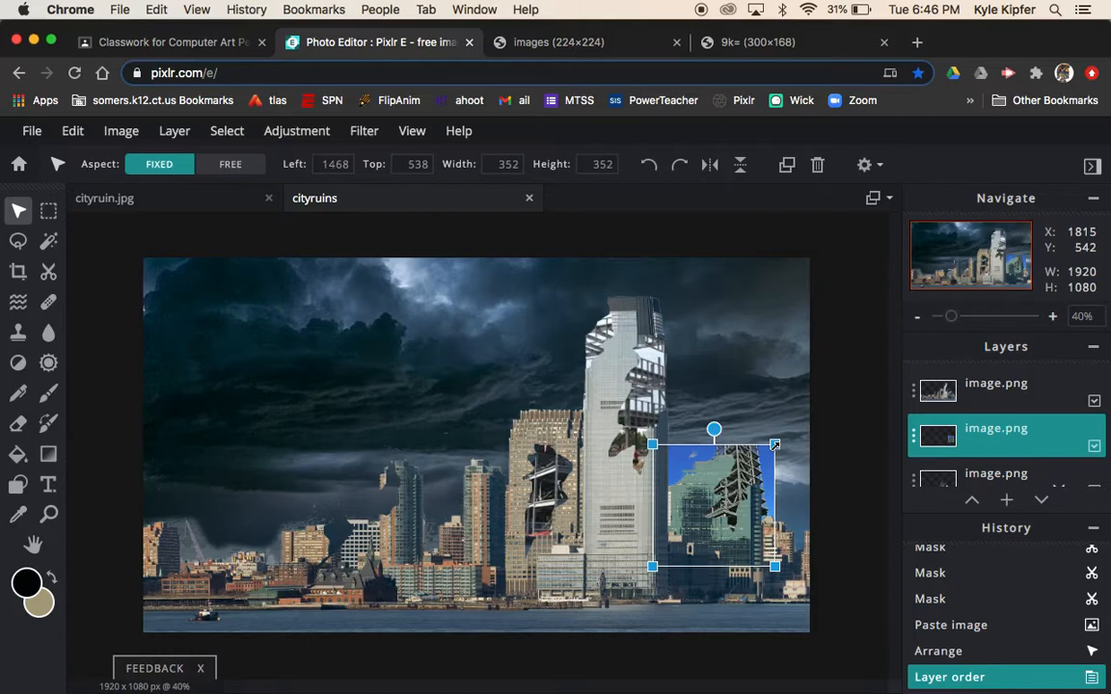
left_click_drag(774, 445, 762, 453)
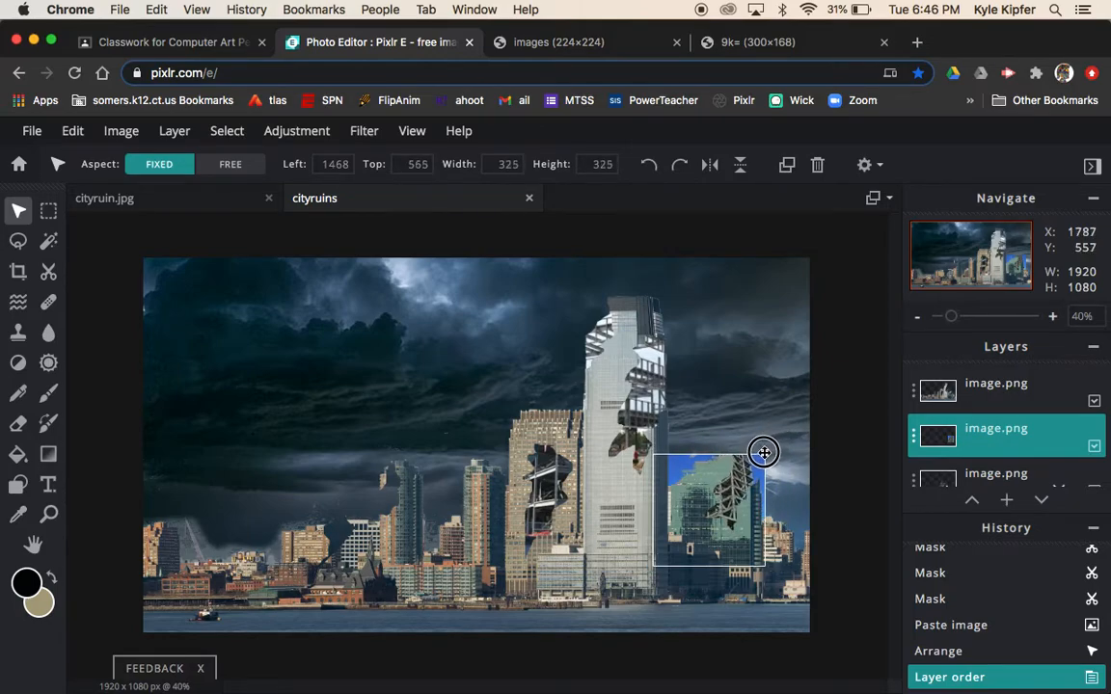
left_click_drag(764, 452, 770, 452)
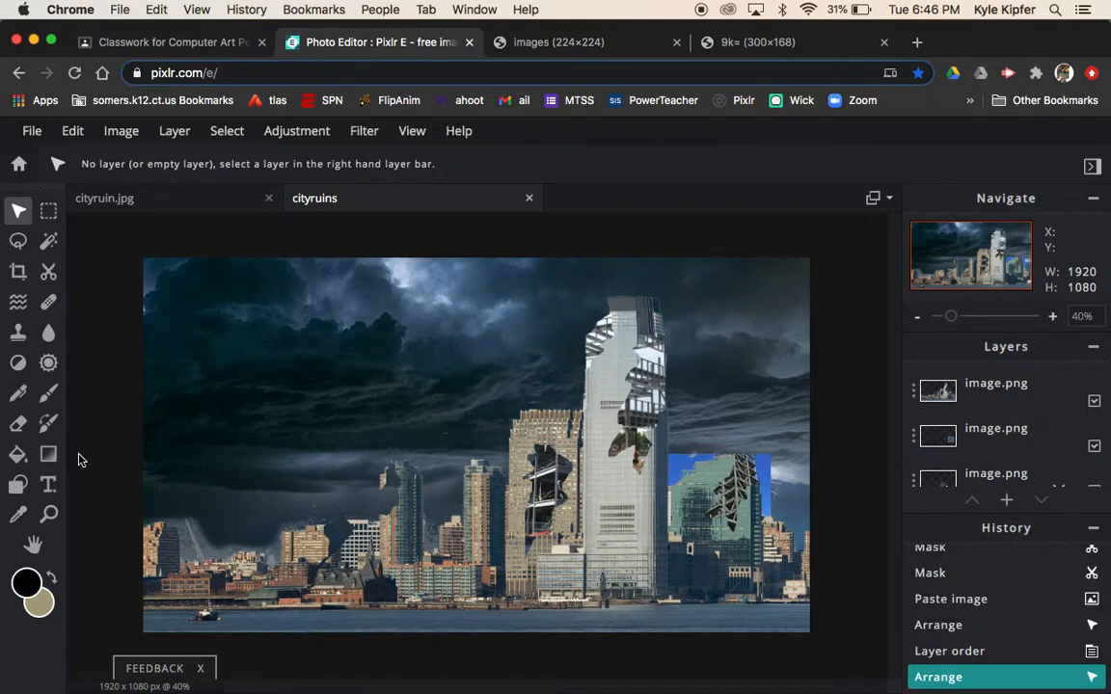
left_click(48, 272)
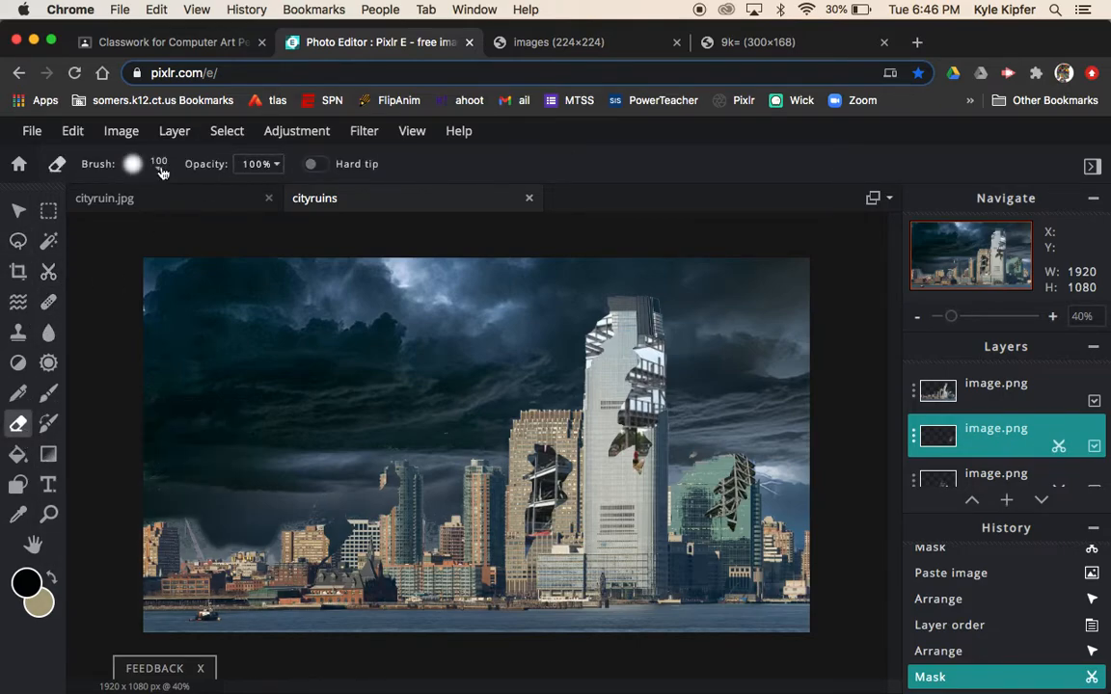
Step: Shrink the eraser brush and select the masked steel-frame layer
left_click(133, 163)
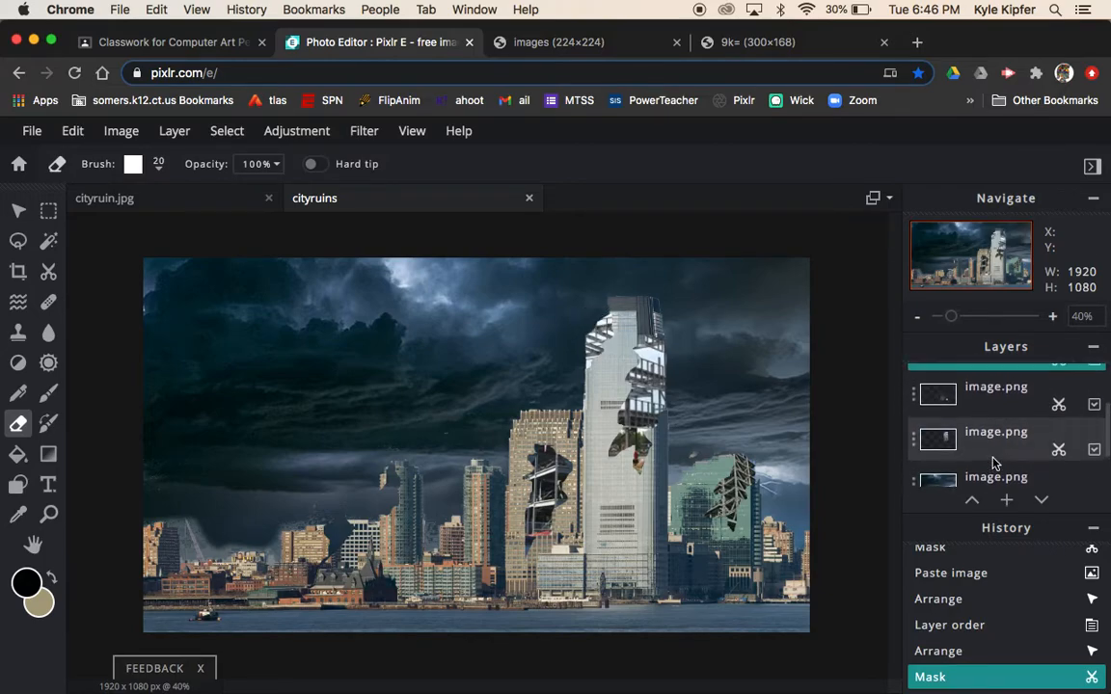
left_click(996, 439)
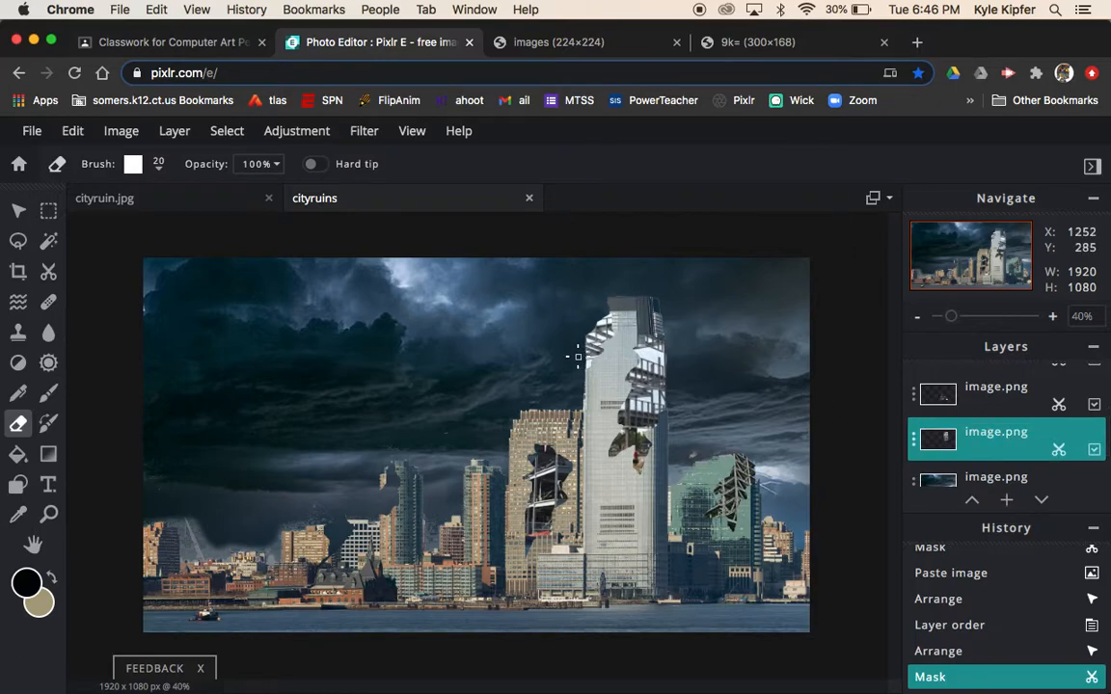
mouse_move(591, 331)
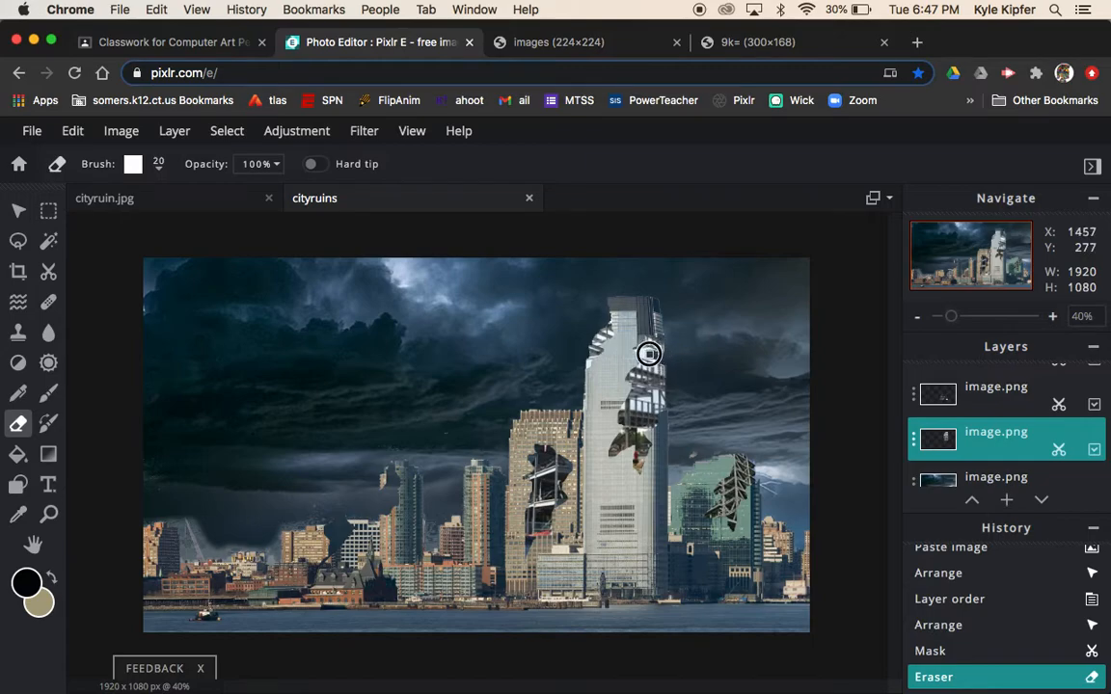
mouse_move(659, 357)
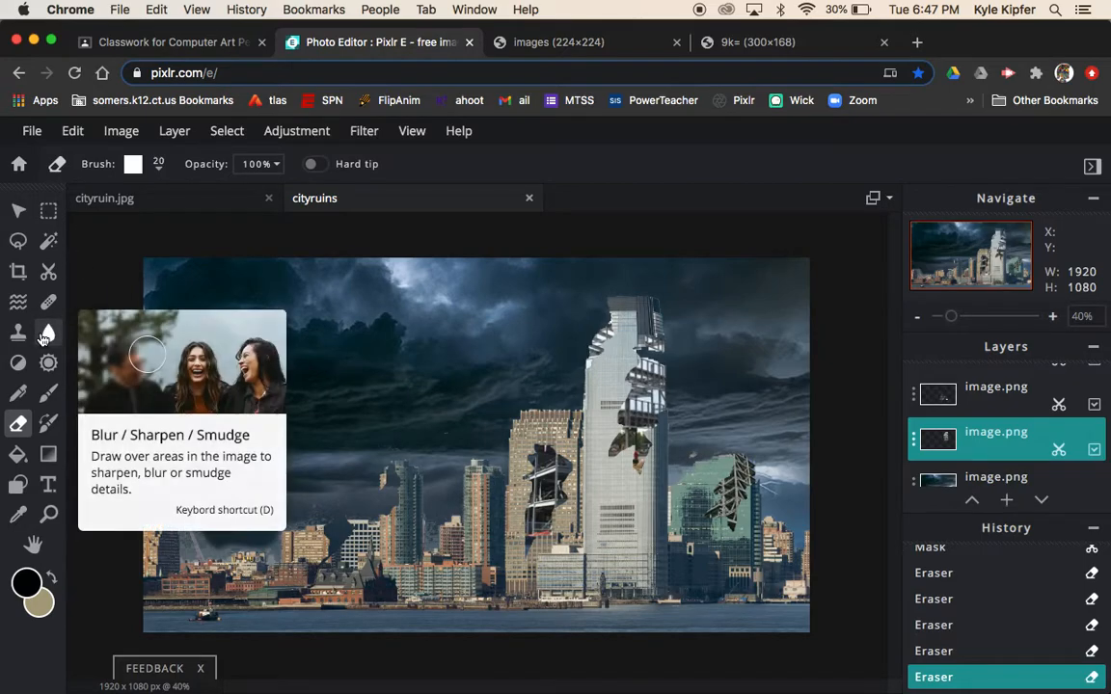
mouse_move(17, 334)
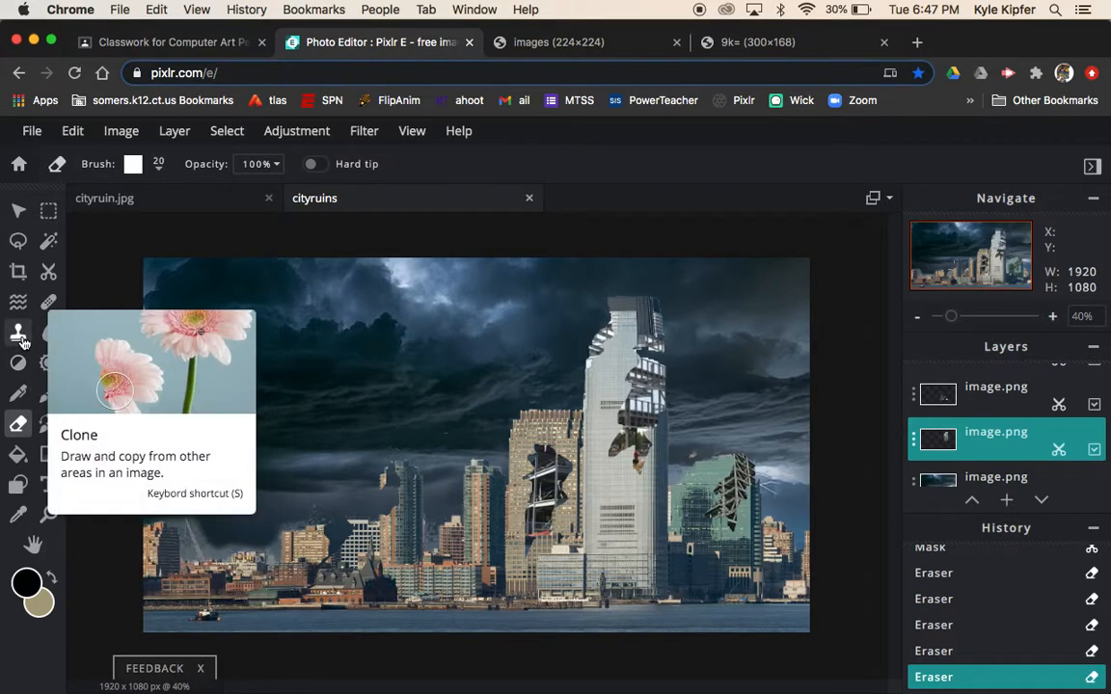
Step: Set the Dodge/Burn tool to Darken at strength 60 with a 110 px brush
left_click(18, 363)
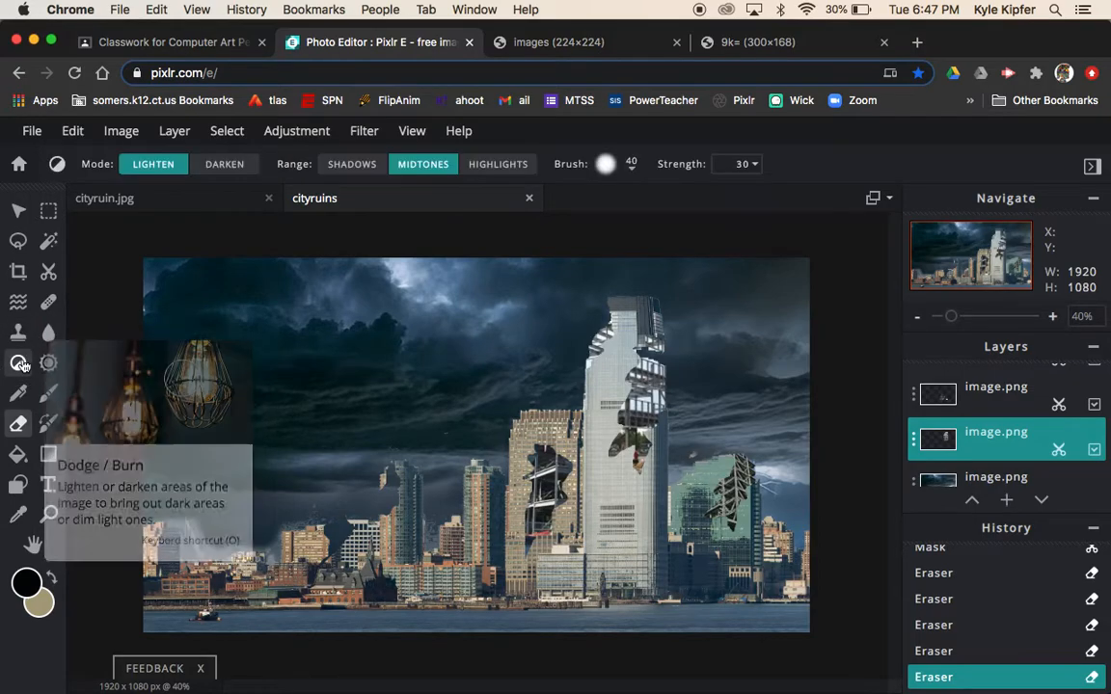
mouse_move(169, 154)
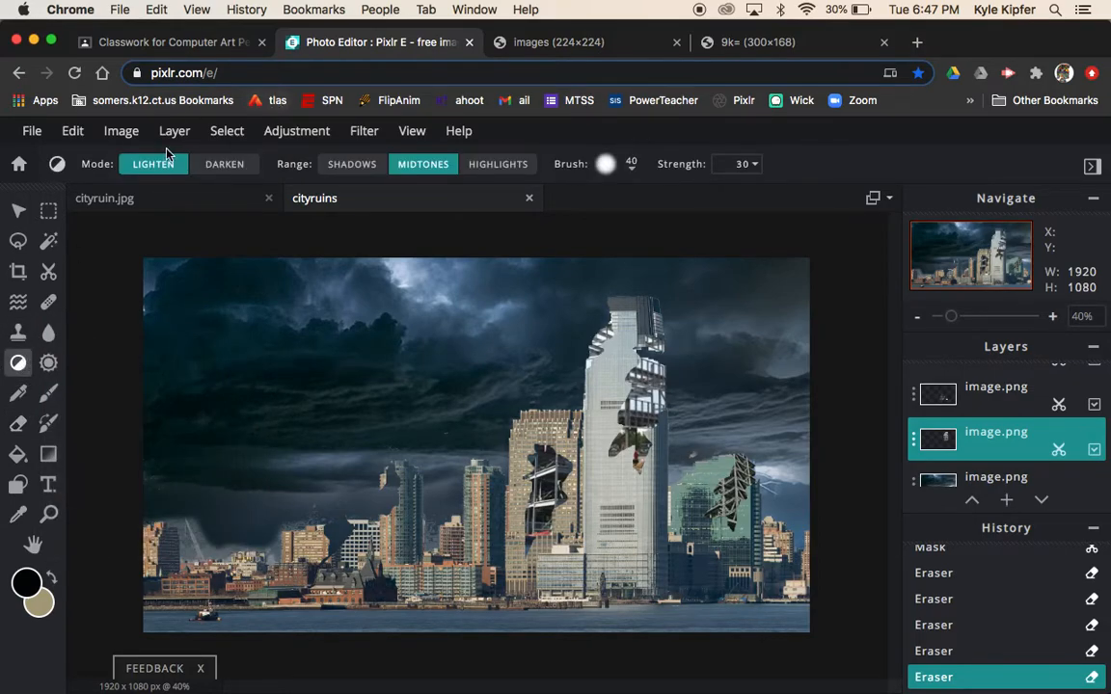
left_click(224, 163)
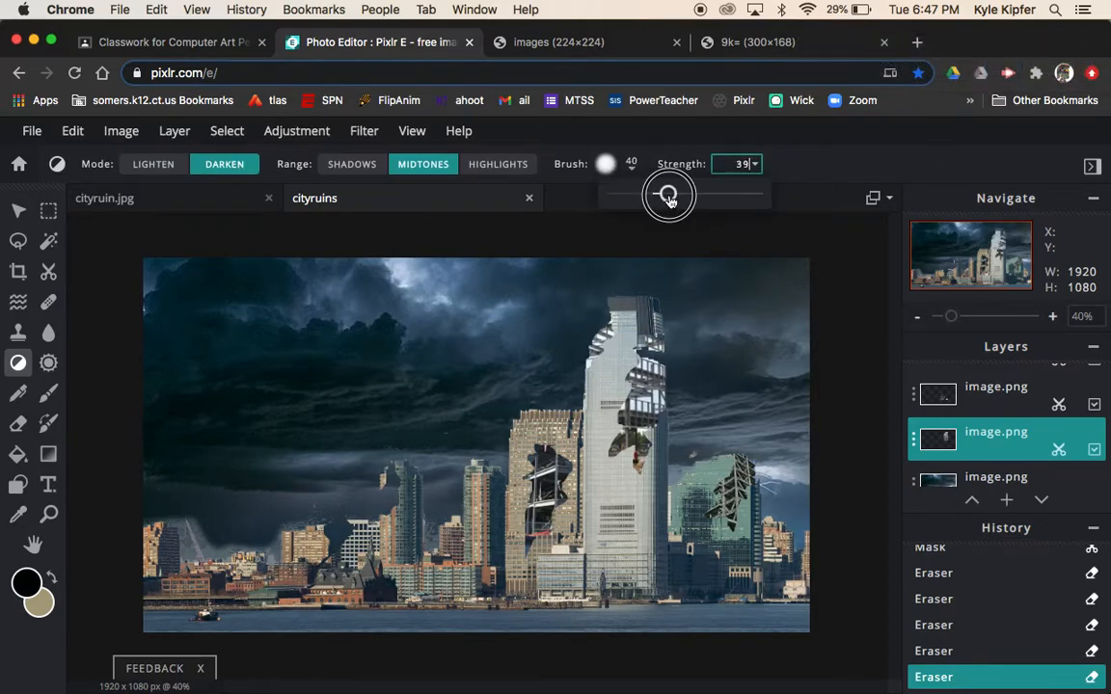
left_click_drag(668, 193, 698, 194)
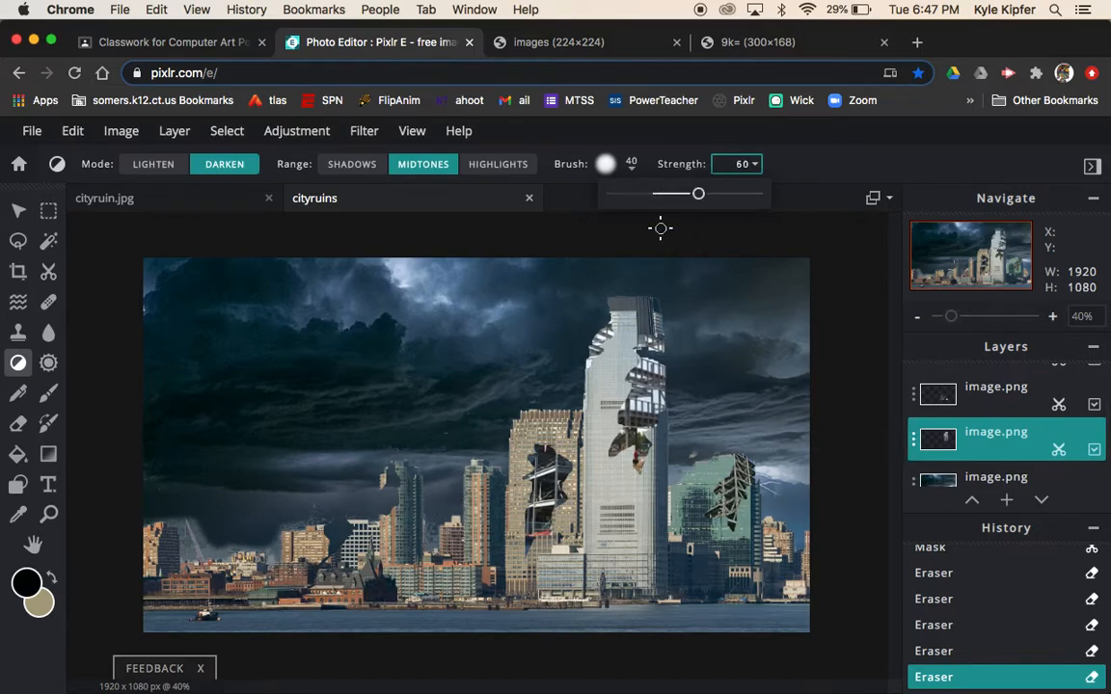
left_click(604, 164)
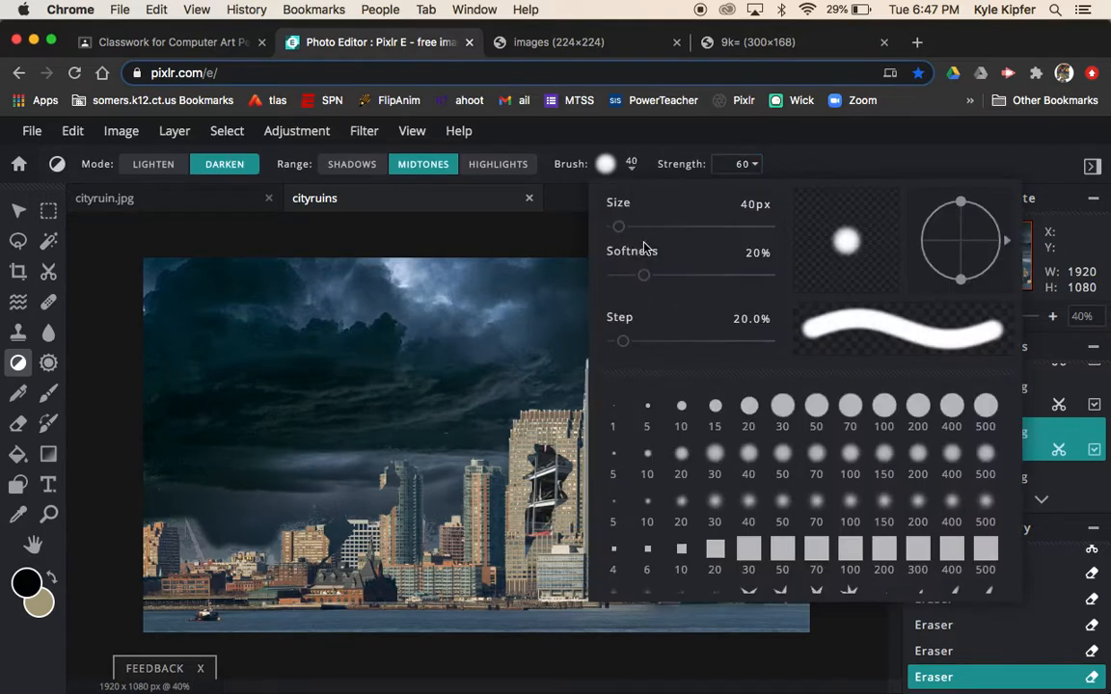
left_click_drag(618, 226, 647, 226)
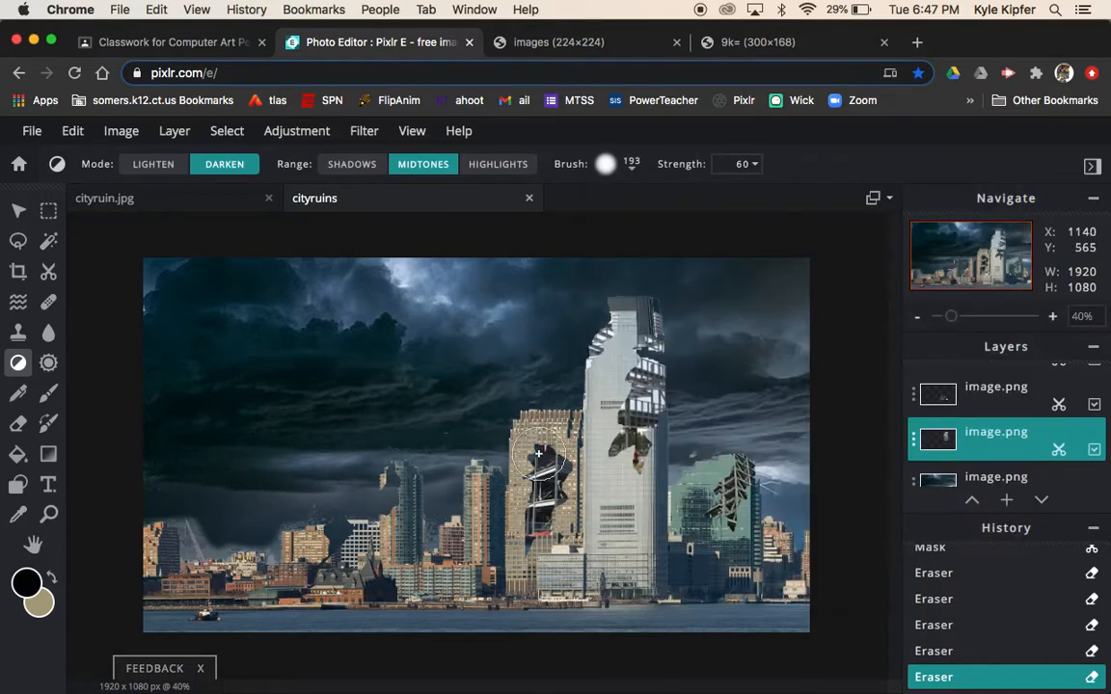
left_click(605, 163)
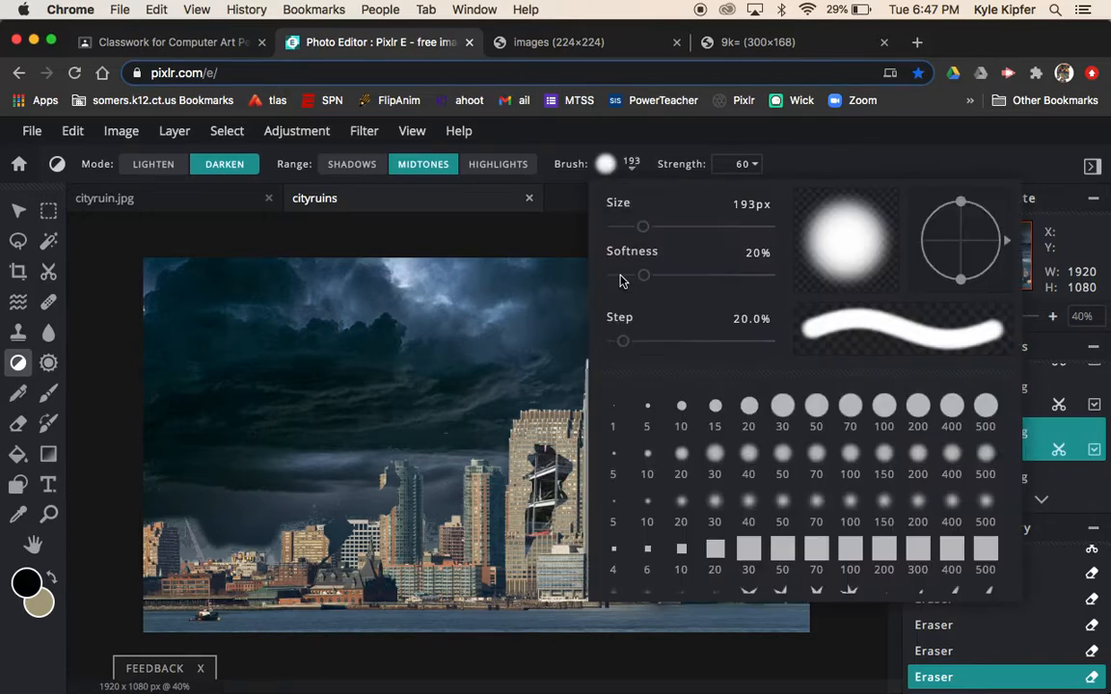
left_click_drag(643, 226, 637, 225)
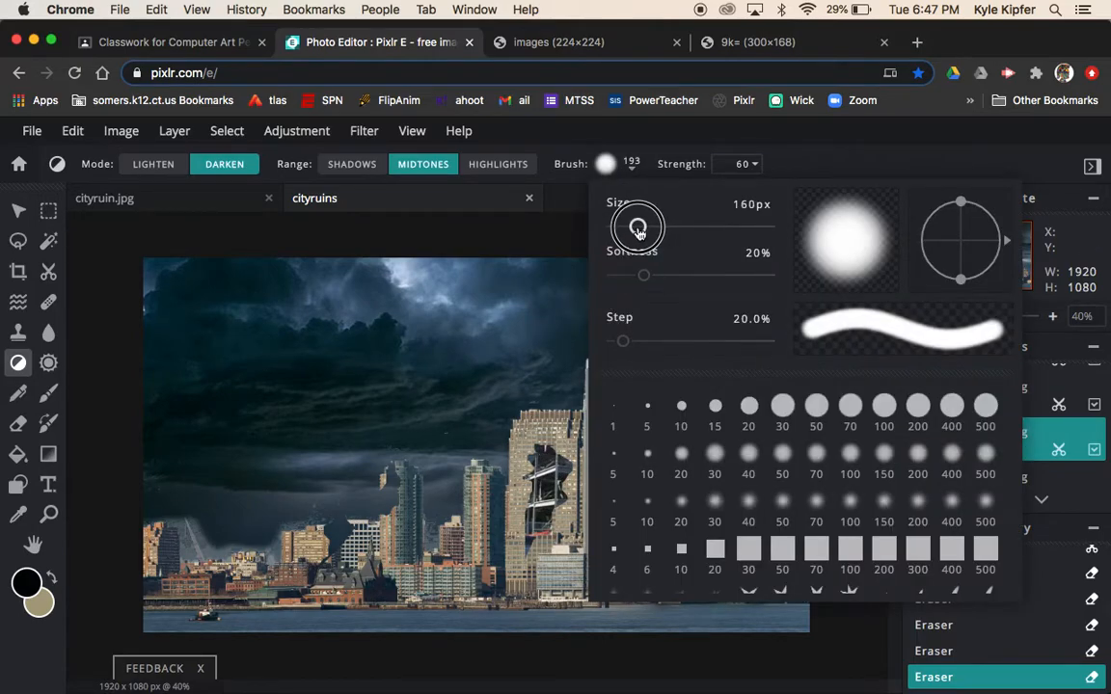
left_click_drag(643, 227, 630, 227)
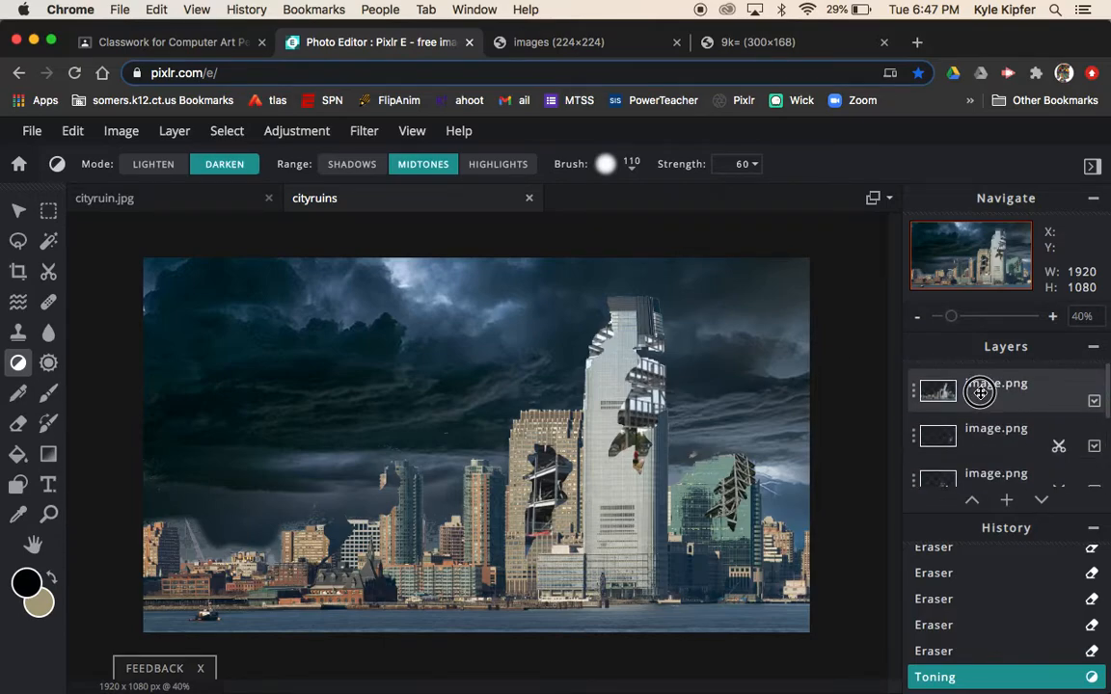
Step: On the top layer, burn the right-hand steel-frame patch and the tall tower's sections
left_click(996, 391)
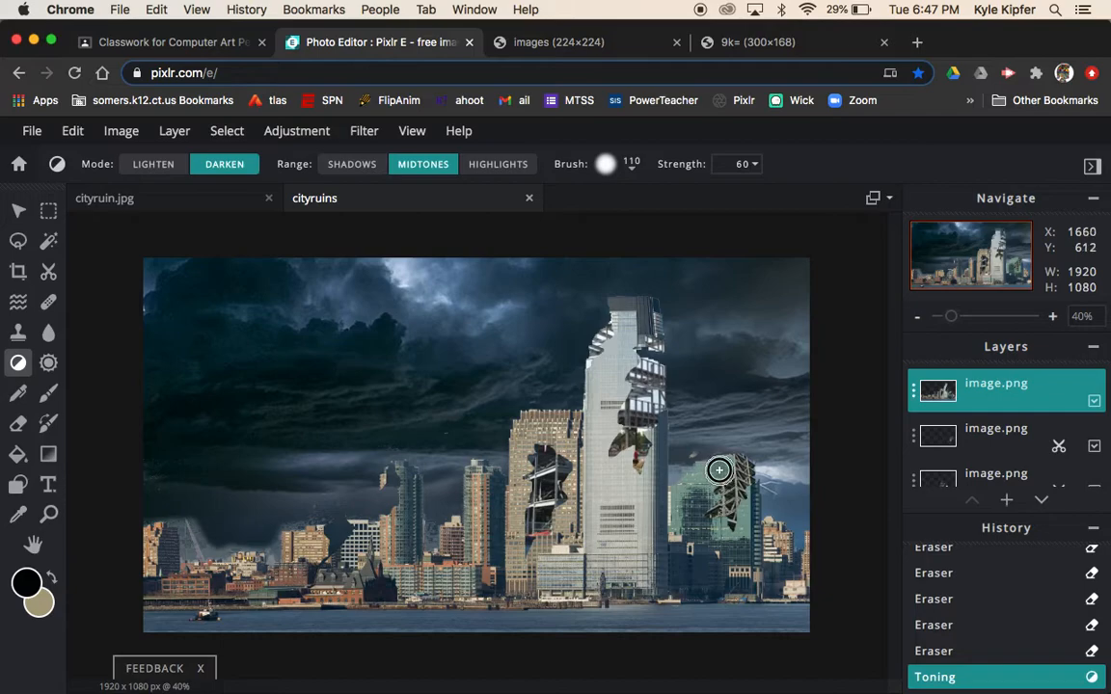
left_click_drag(718, 470, 730, 453)
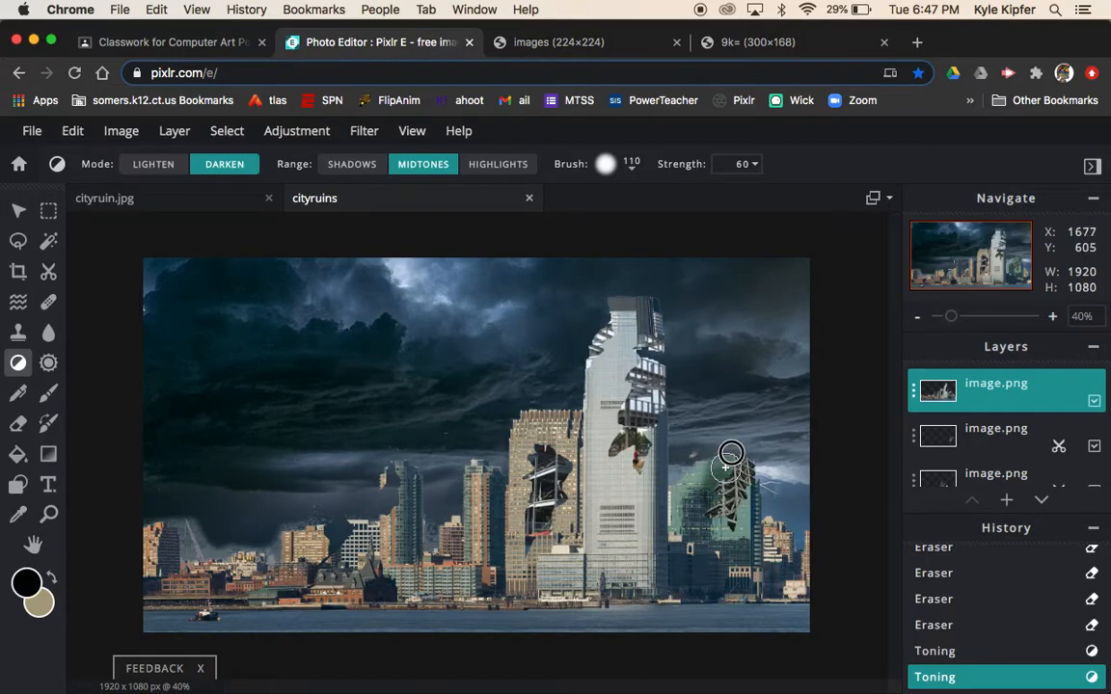
left_click_drag(731, 453, 698, 532)
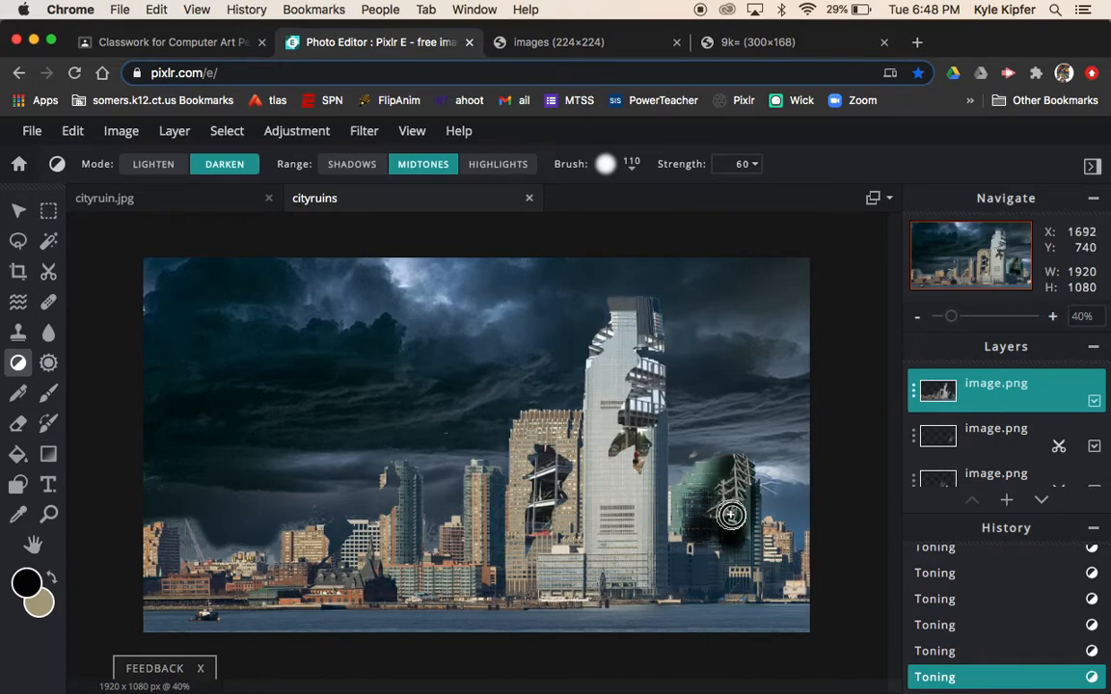
left_click_drag(730, 515, 780, 579)
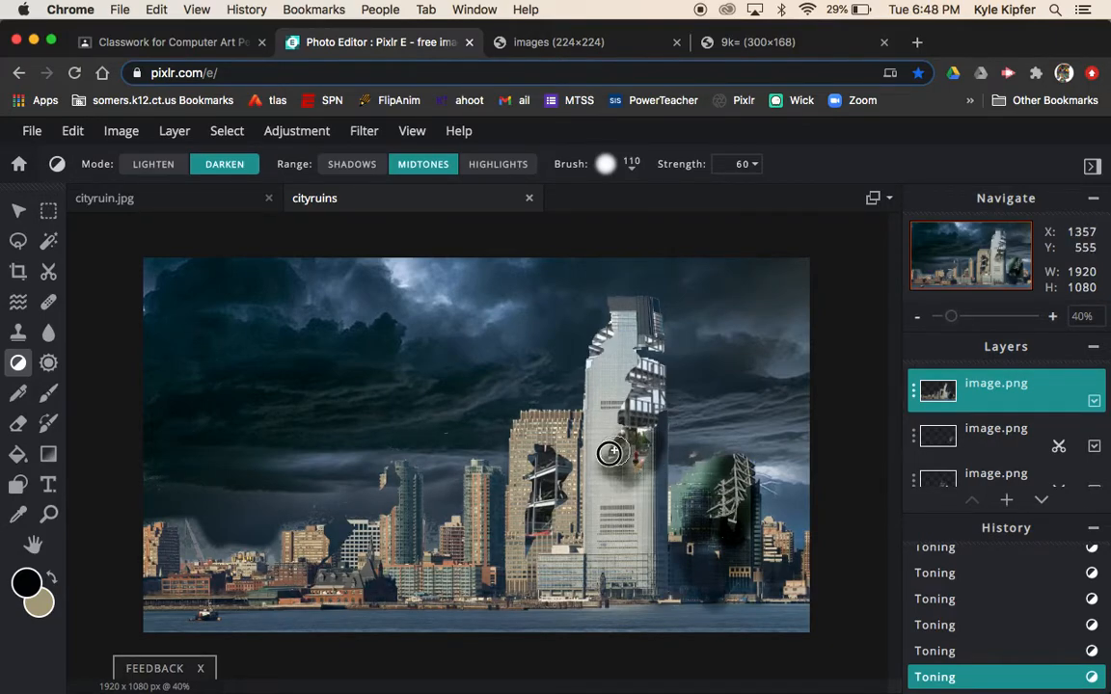
left_click_drag(610, 454, 625, 377)
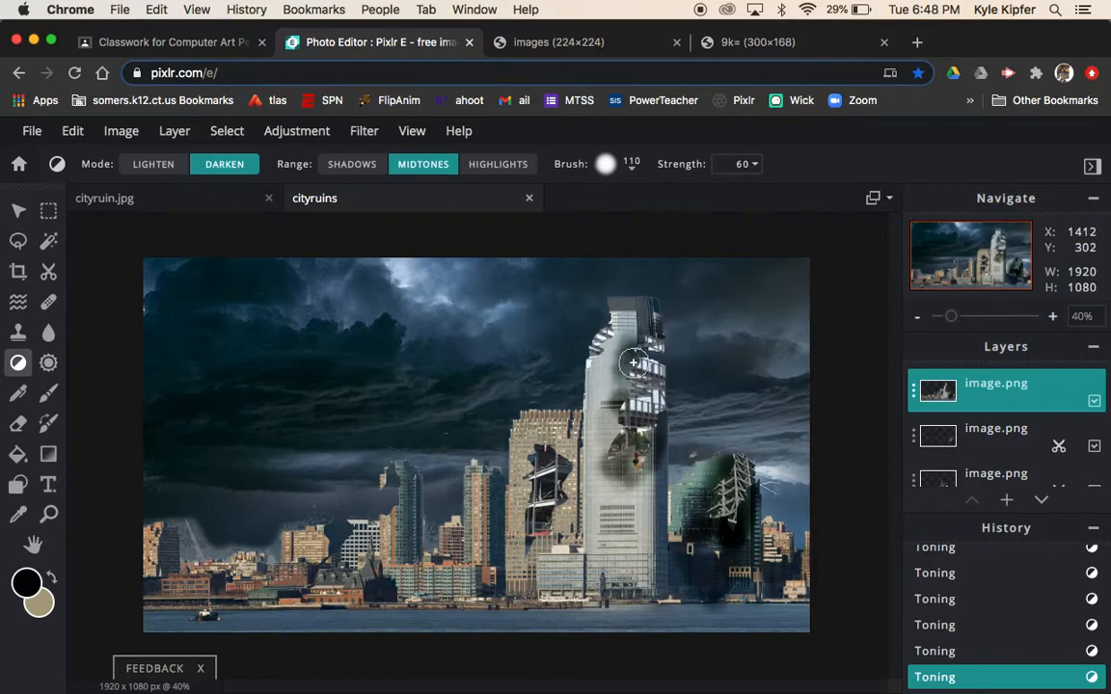
left_click_drag(633, 363, 609, 480)
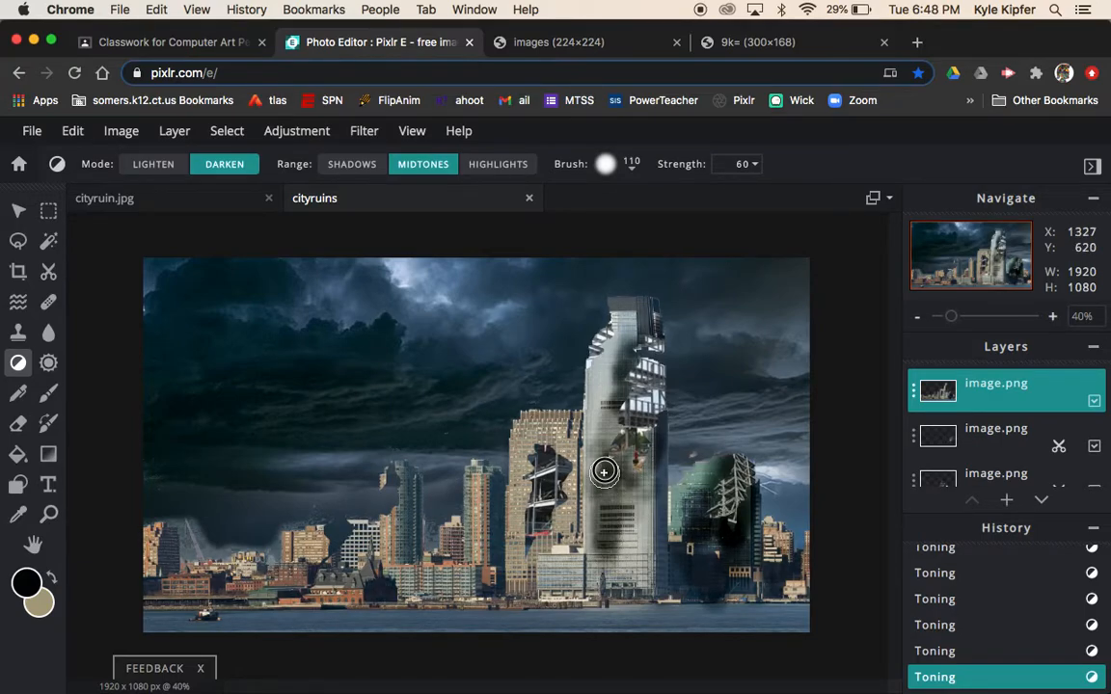
left_click_drag(604, 472, 555, 457)
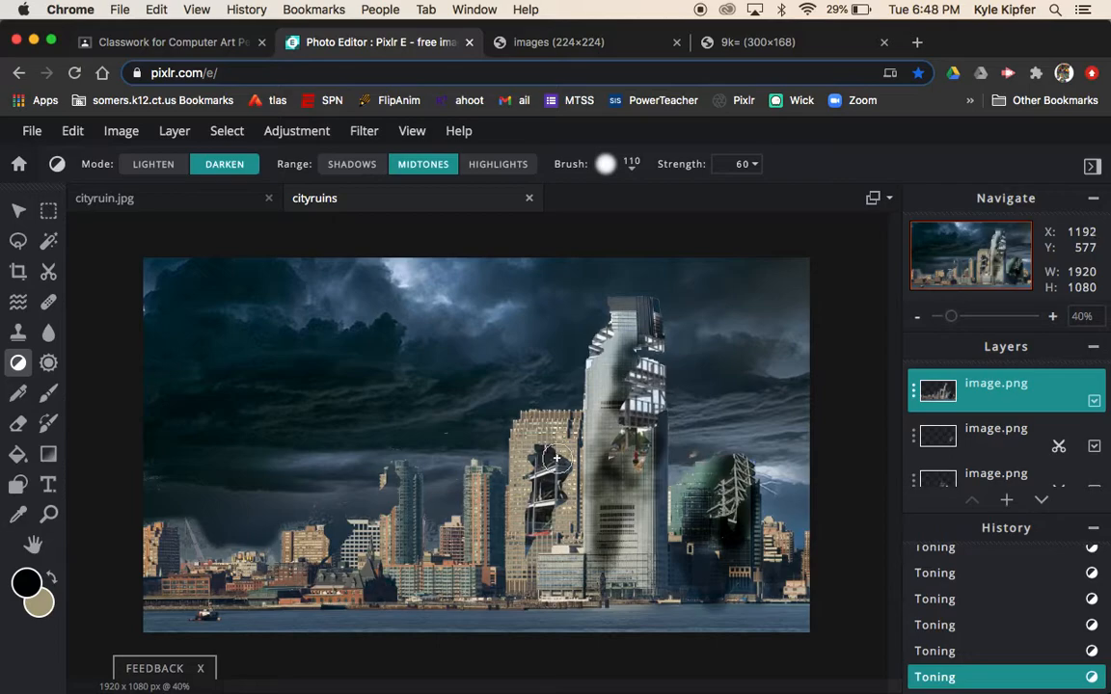
Step: Char the brick tower, the small left-side buildings and the skyline base along the water
left_click_drag(554, 458, 527, 495)
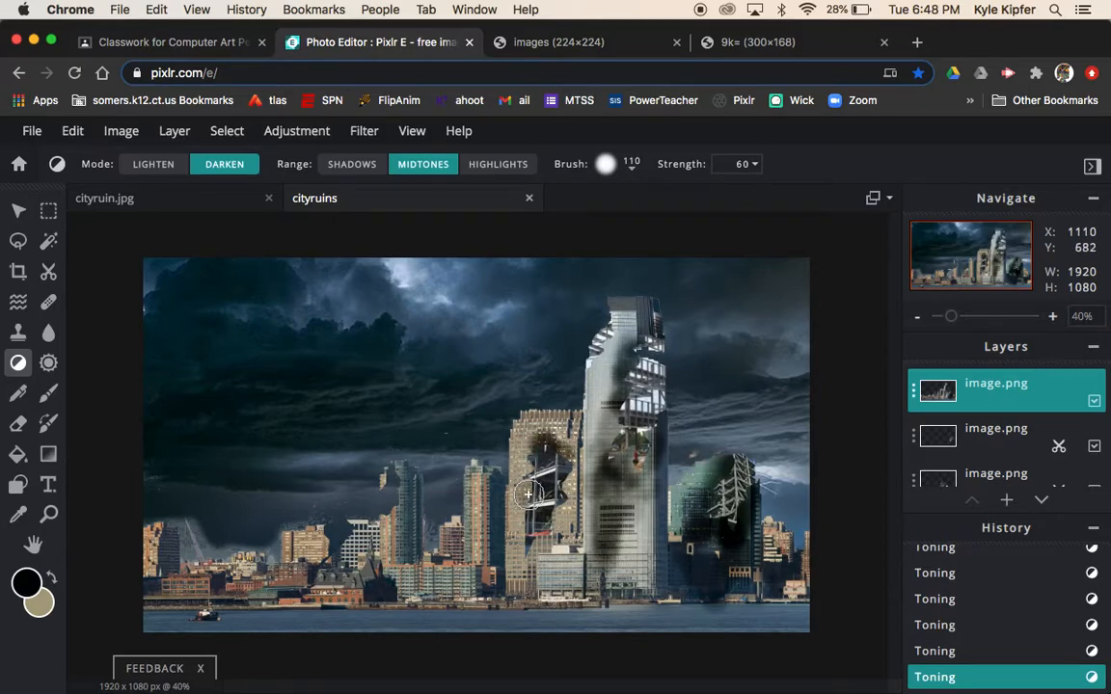
left_click_drag(527, 494, 554, 499)
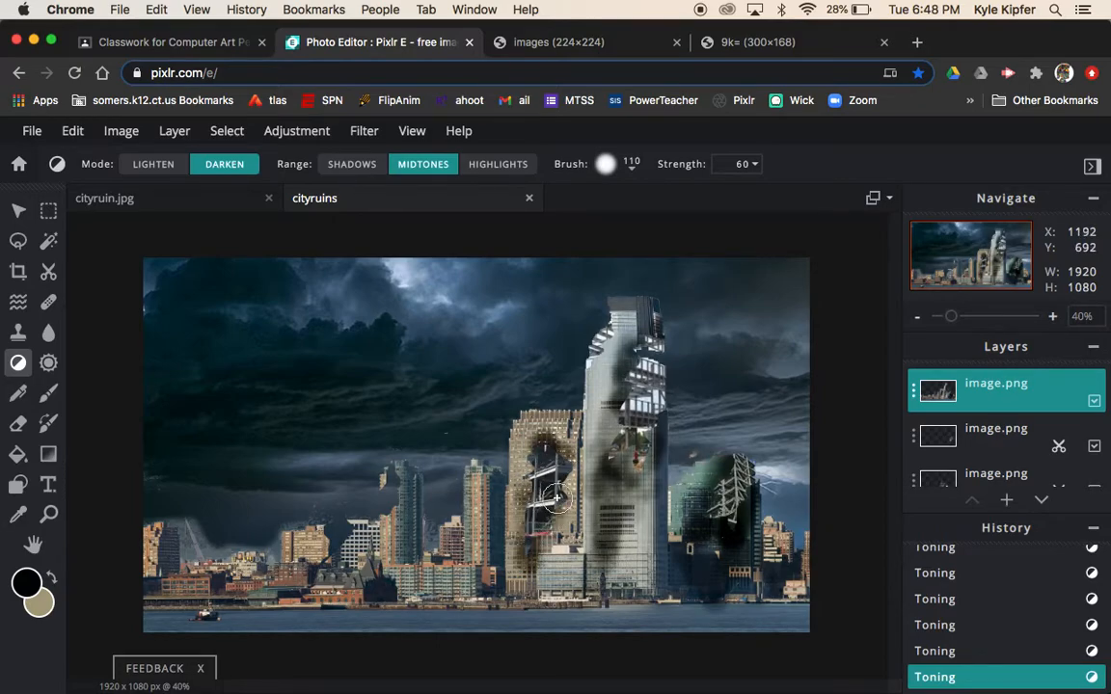
left_click_drag(557, 499, 527, 519)
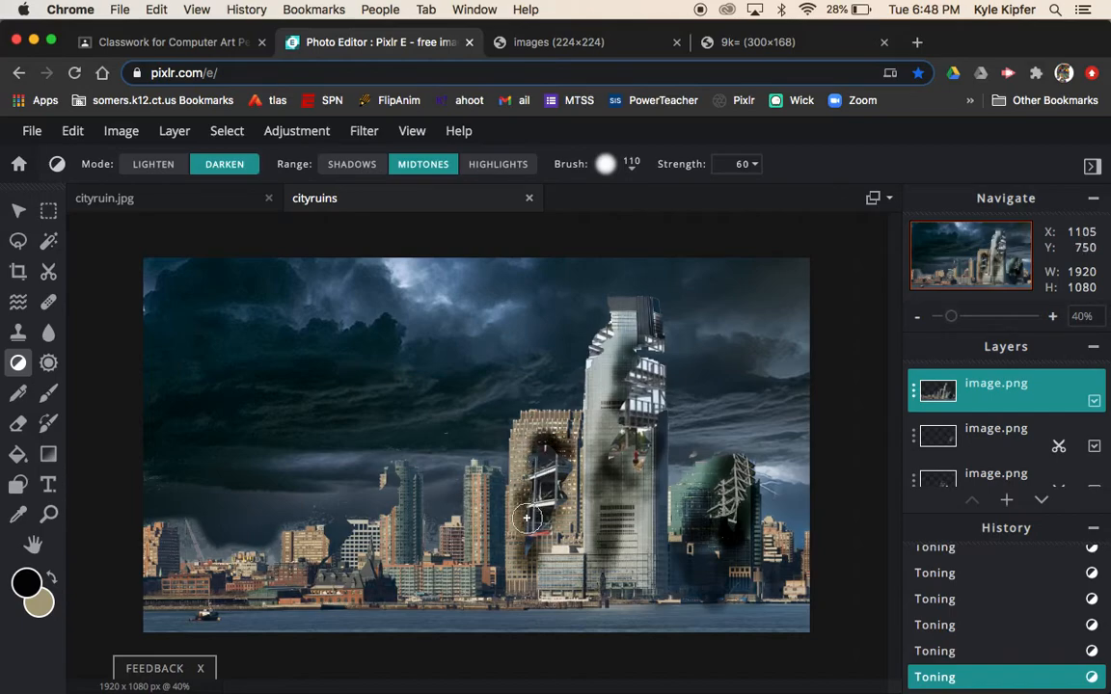
left_click_drag(528, 518, 459, 538)
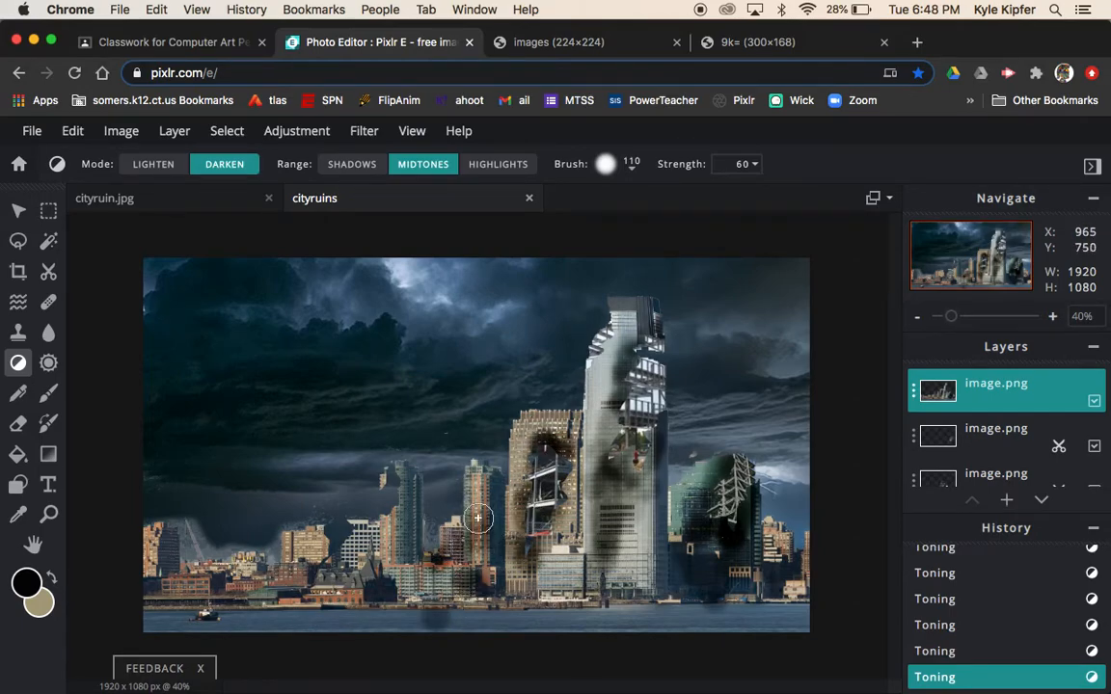
left_click_drag(477, 519, 474, 469)
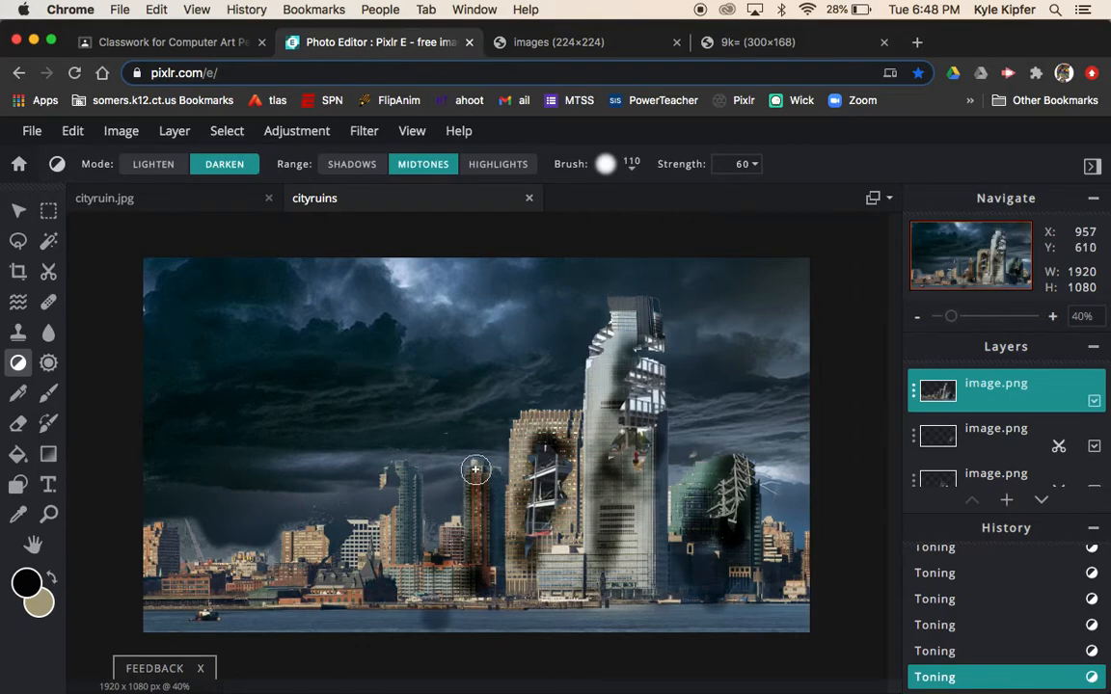
left_click_drag(475, 469, 361, 538)
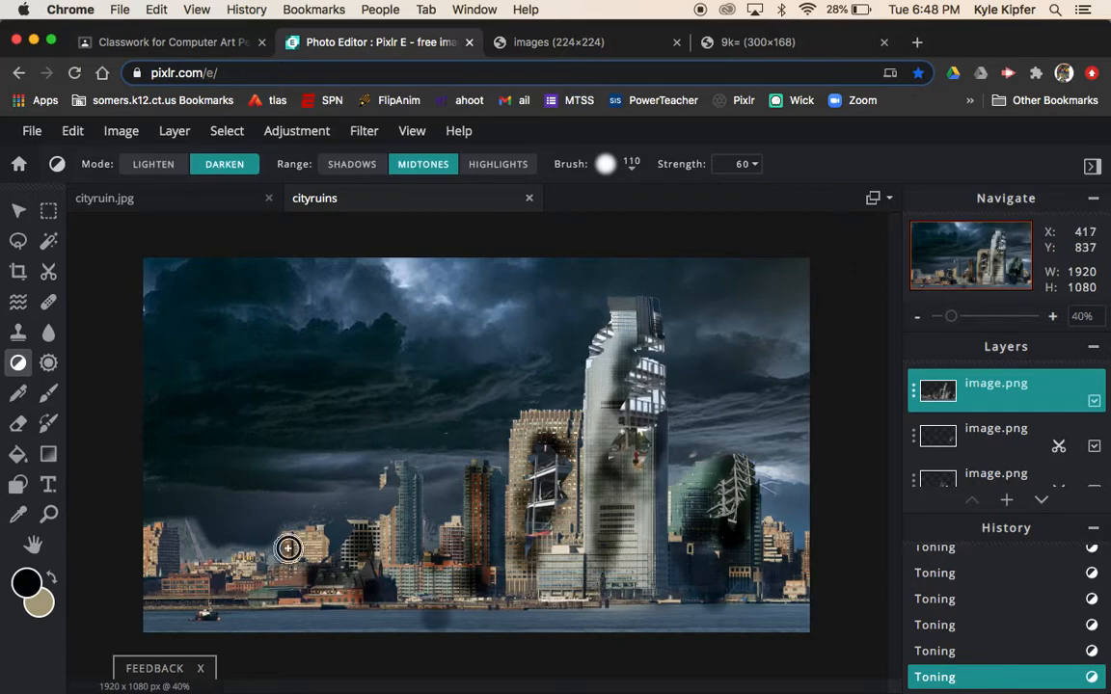
left_click_drag(289, 548, 185, 592)
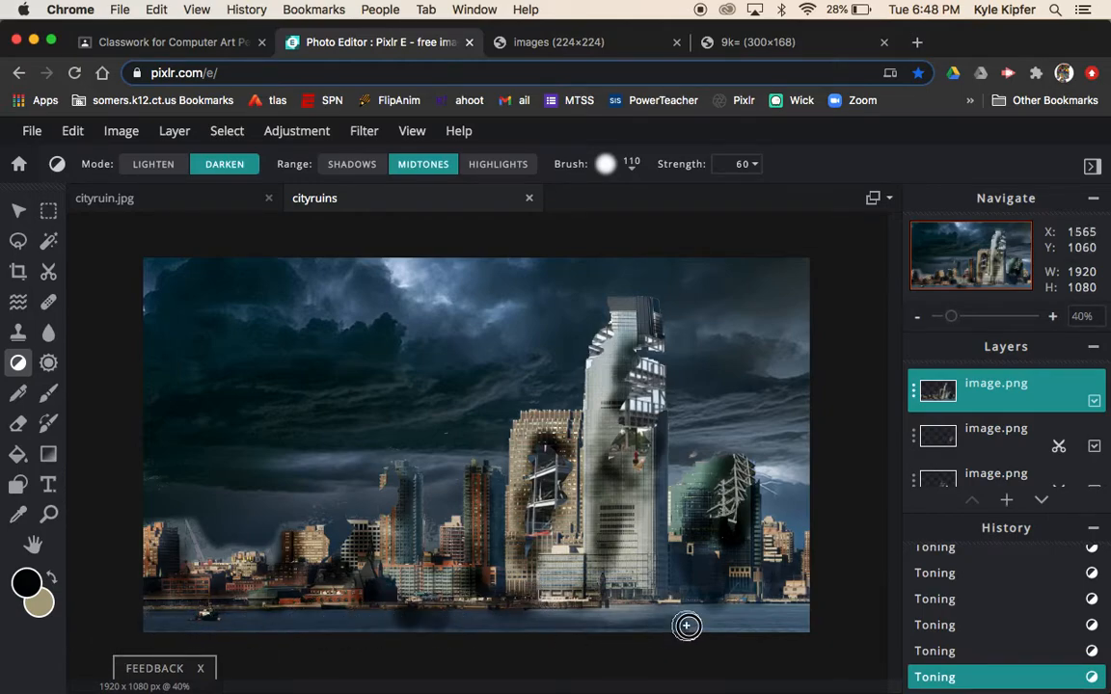
Step: Burn a dark band along the waterline beneath the skyline
left_click_drag(687, 627, 791, 608)
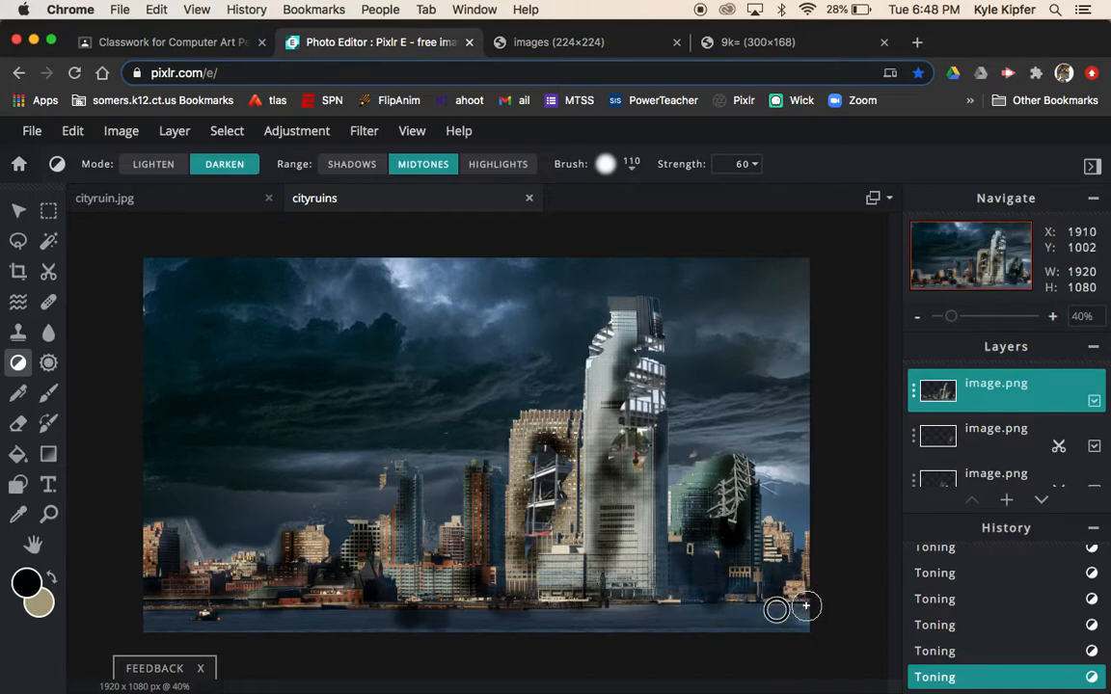
left_click_drag(805, 607, 388, 614)
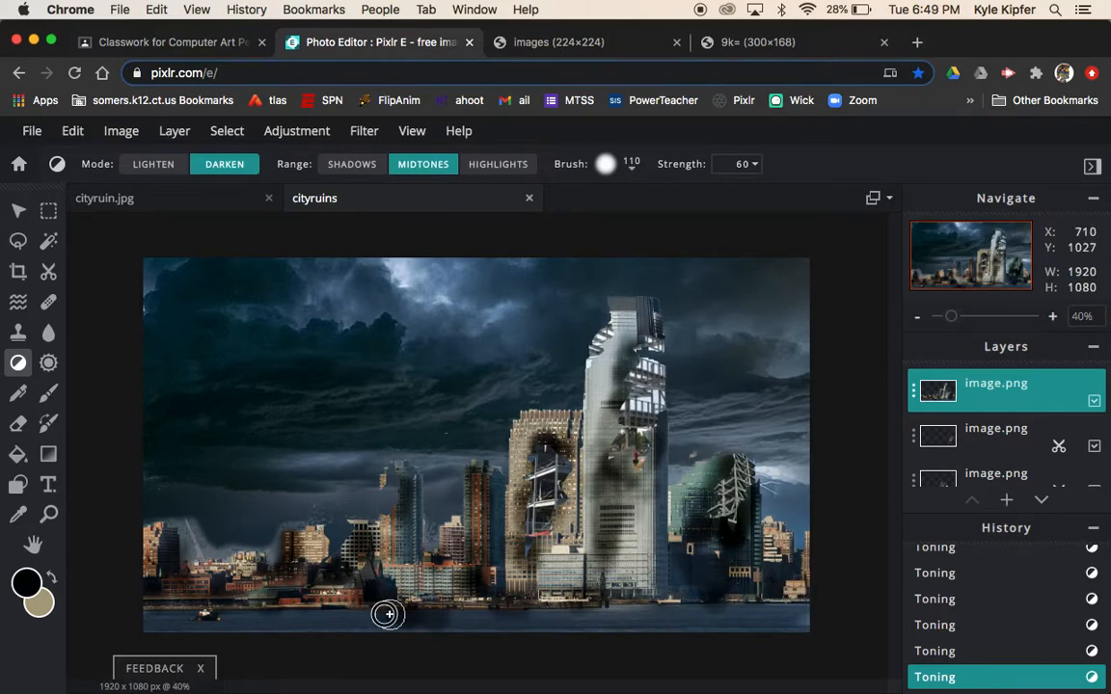
left_click_drag(388, 614, 210, 612)
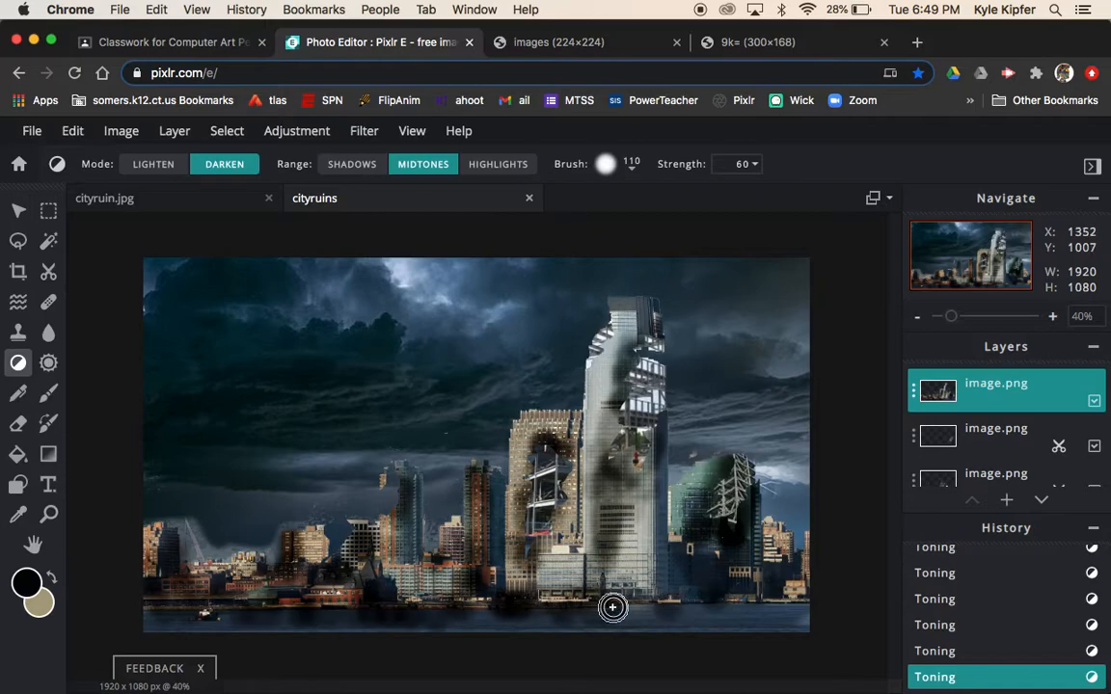
left_click_drag(612, 607, 719, 607)
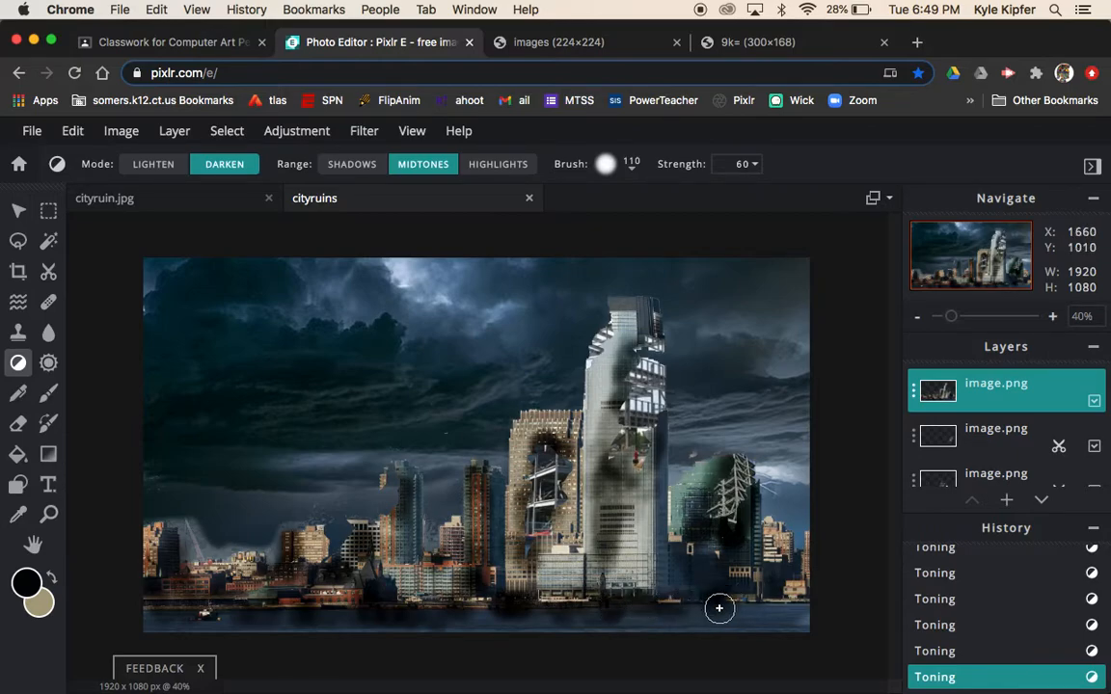
mouse_move(818, 460)
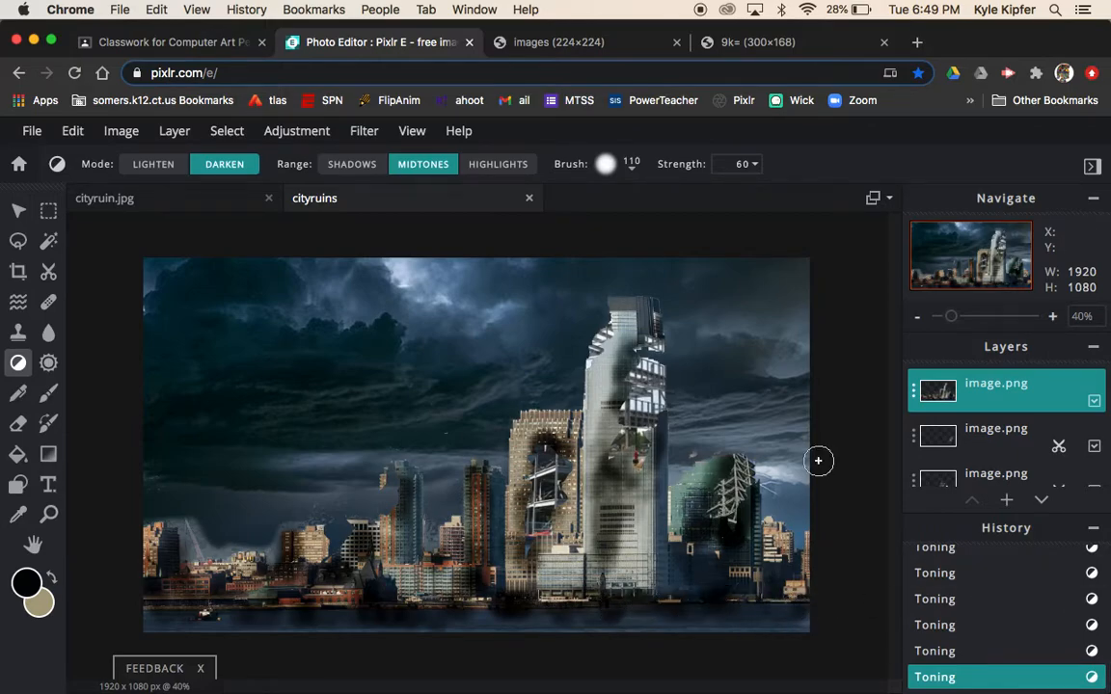
Step: Add more scorching to the brick tower and the tall glass tower's edge, centre and top
left_click_drag(818, 461, 655, 382)
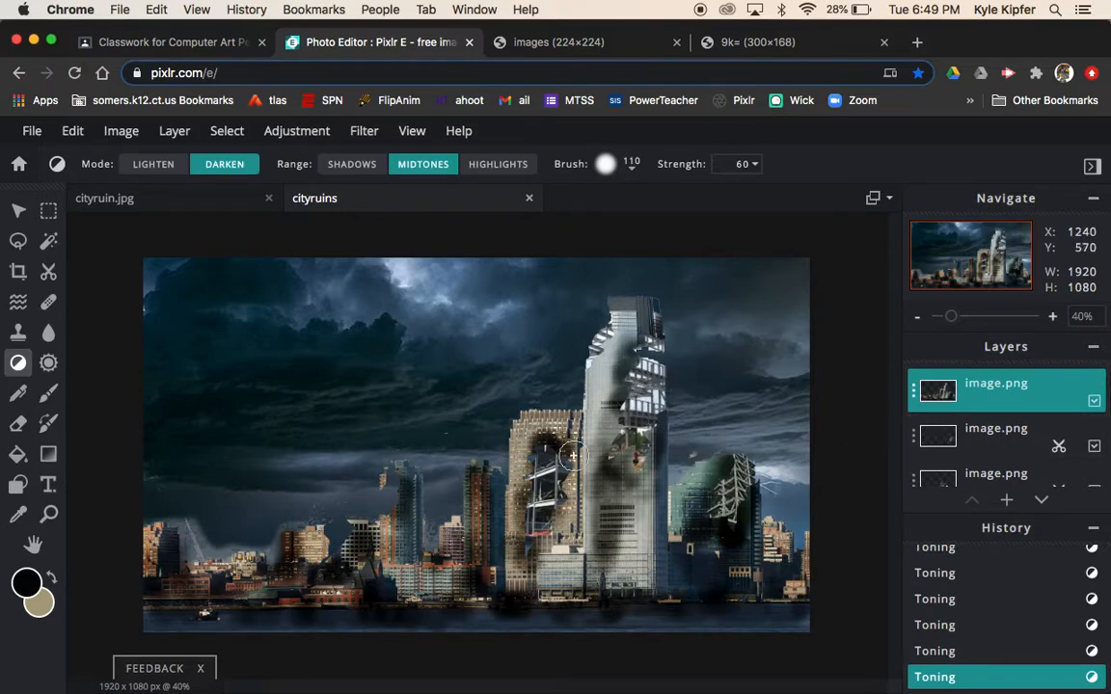
left_click(995, 429)
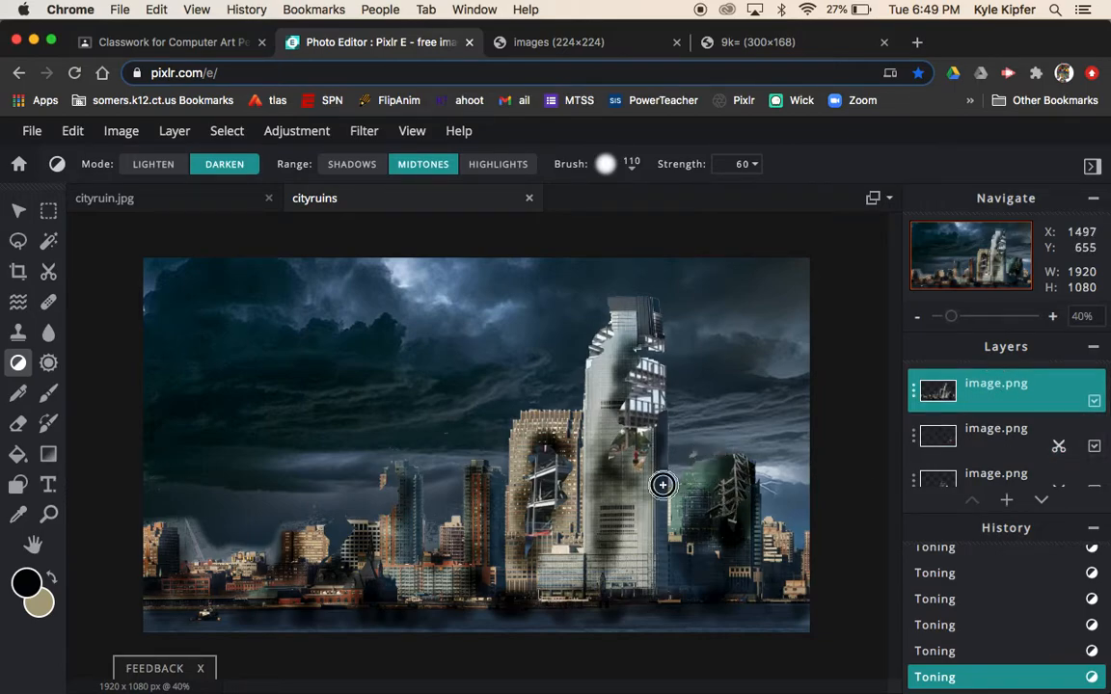
left_click_drag(662, 484, 655, 514)
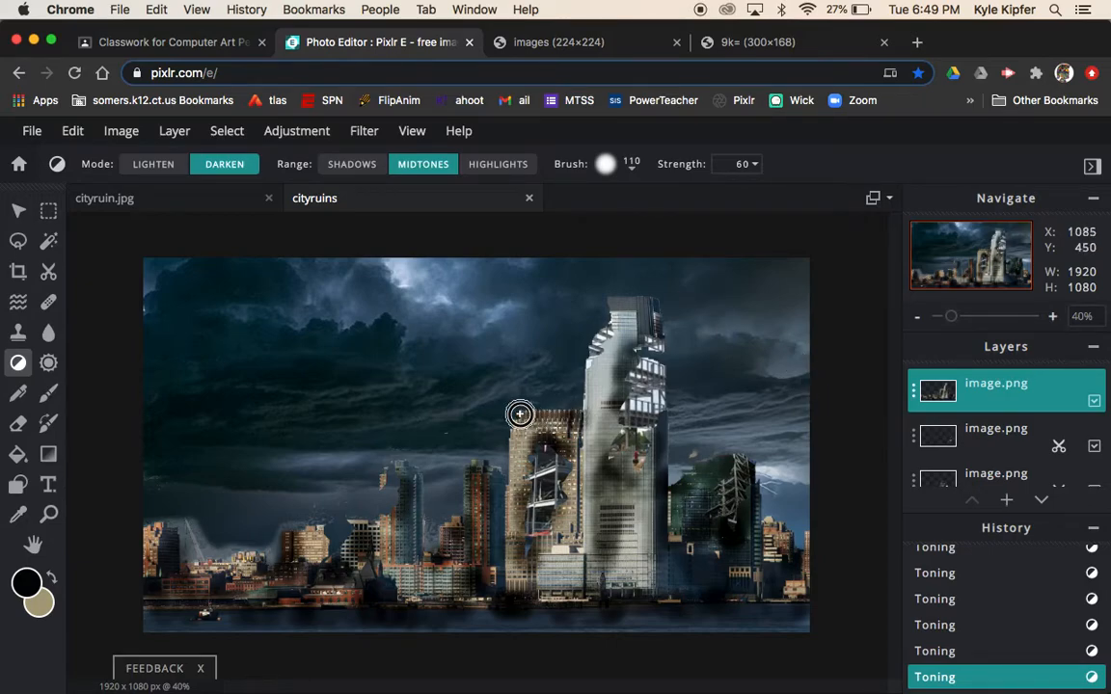
left_click_drag(519, 414, 578, 499)
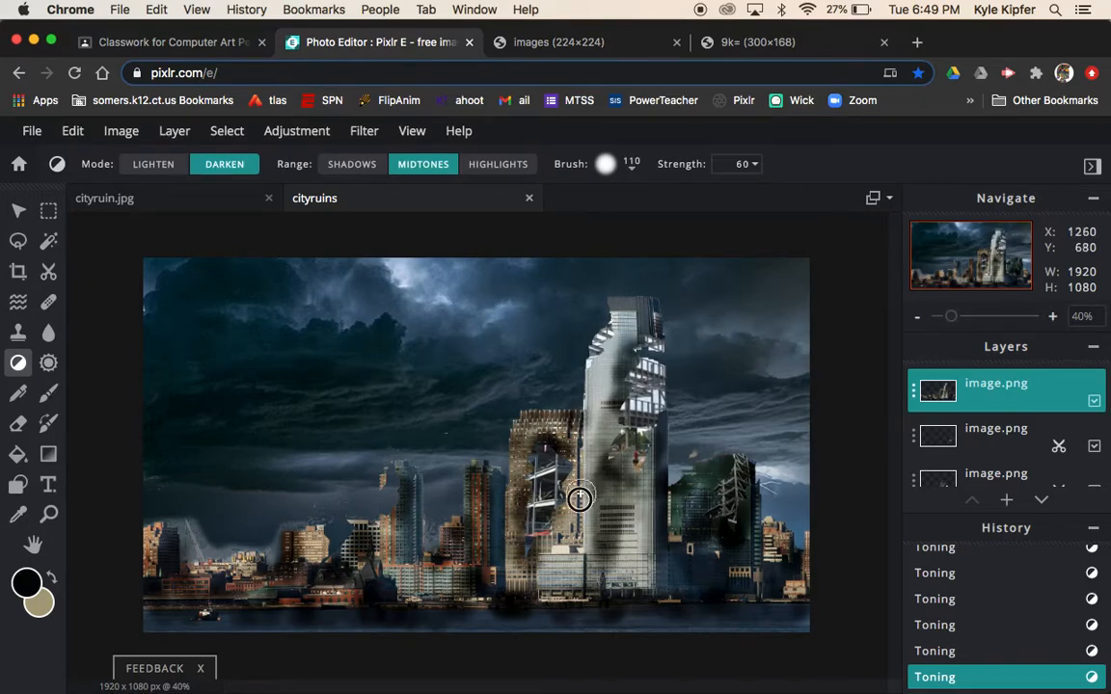
left_click_drag(579, 498, 586, 397)
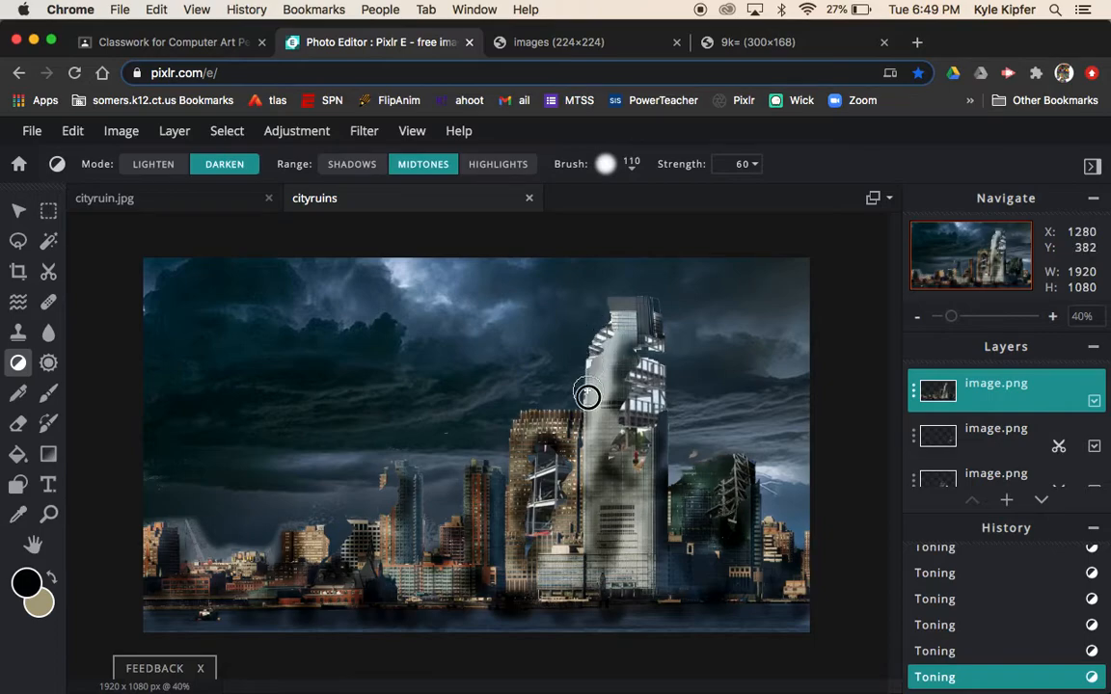
left_click_drag(587, 396, 621, 318)
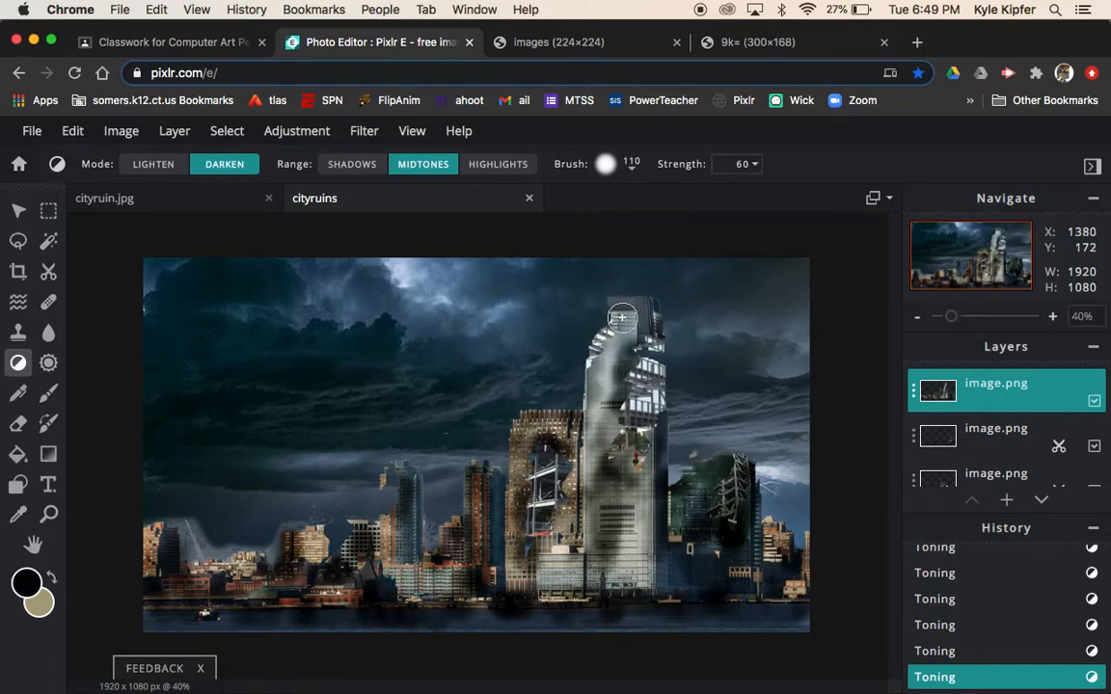
mouse_move(750, 345)
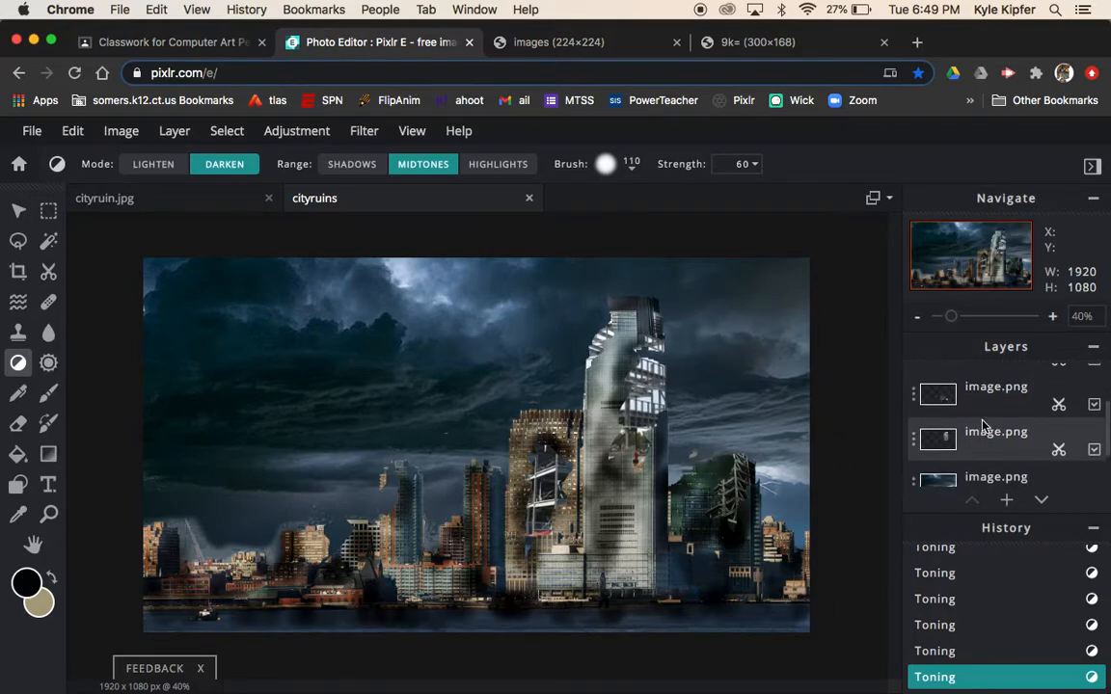
Step: Select the steel-frame patch layer and burn the patch near the tower top nearly black
left_click(996, 386)
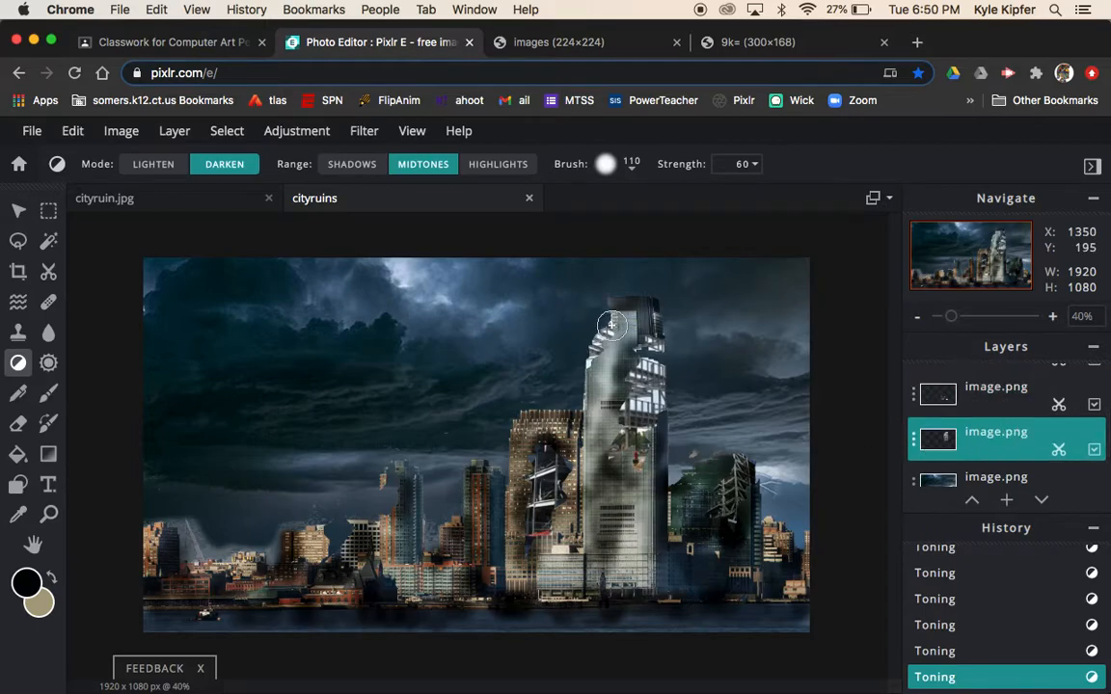
left_click_drag(612, 325, 586, 396)
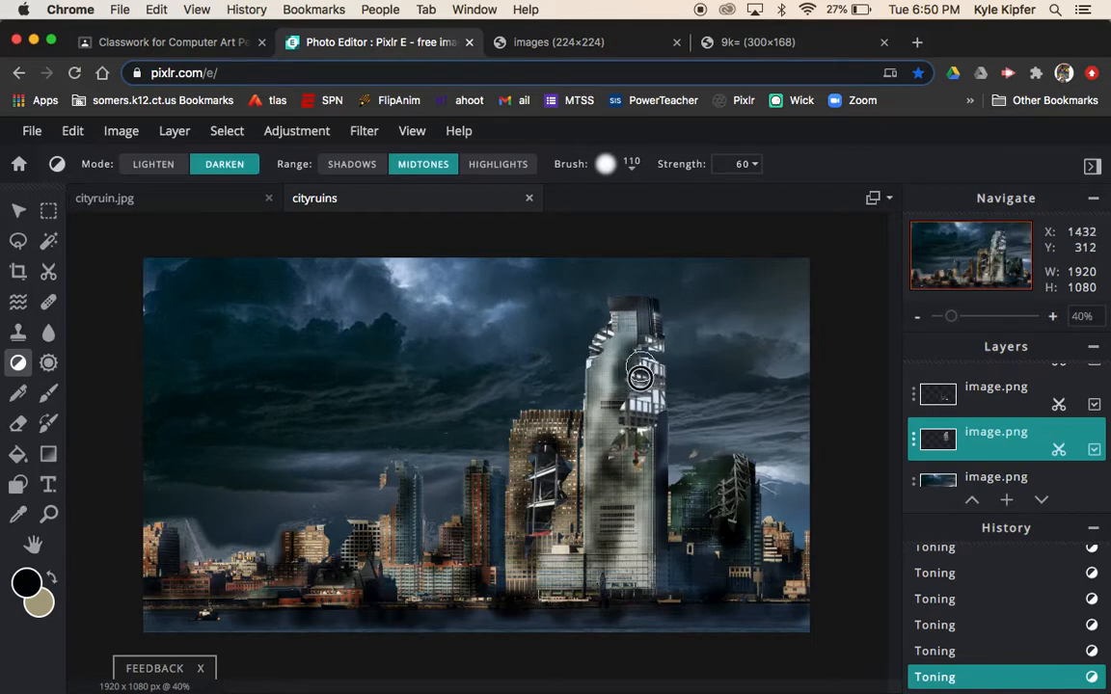
left_click_drag(641, 376, 644, 445)
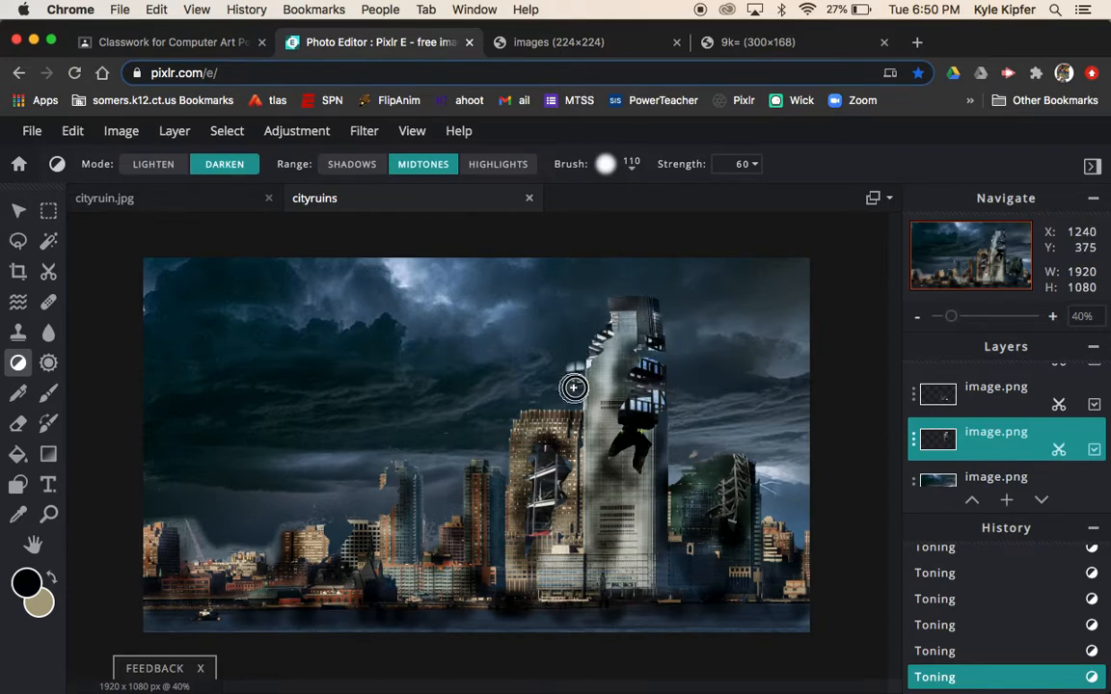
left_click_drag(573, 389, 606, 326)
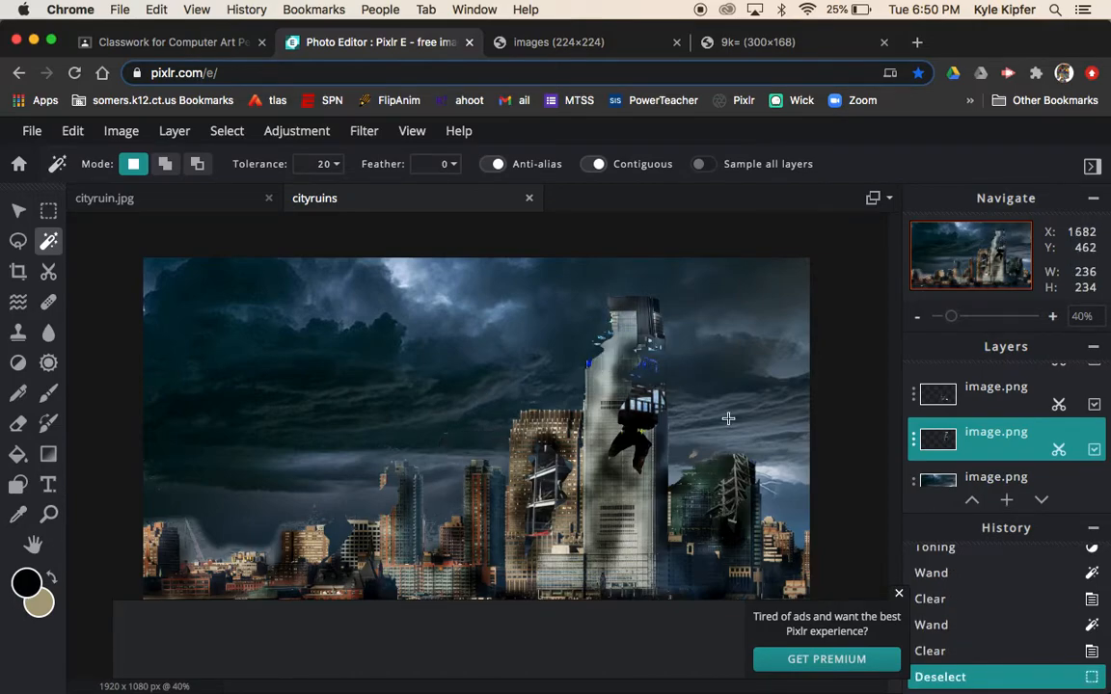
Step: Undo the last Clear to restore the frame pieces, then deselect
left_click(627, 347)
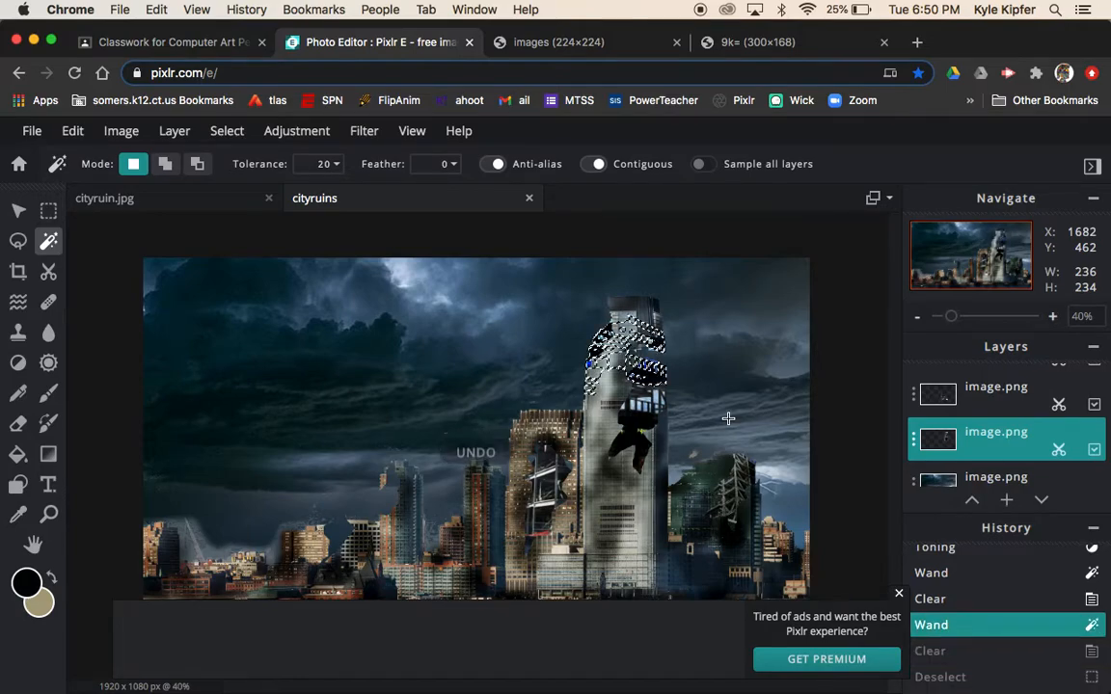
left_click(18, 210)
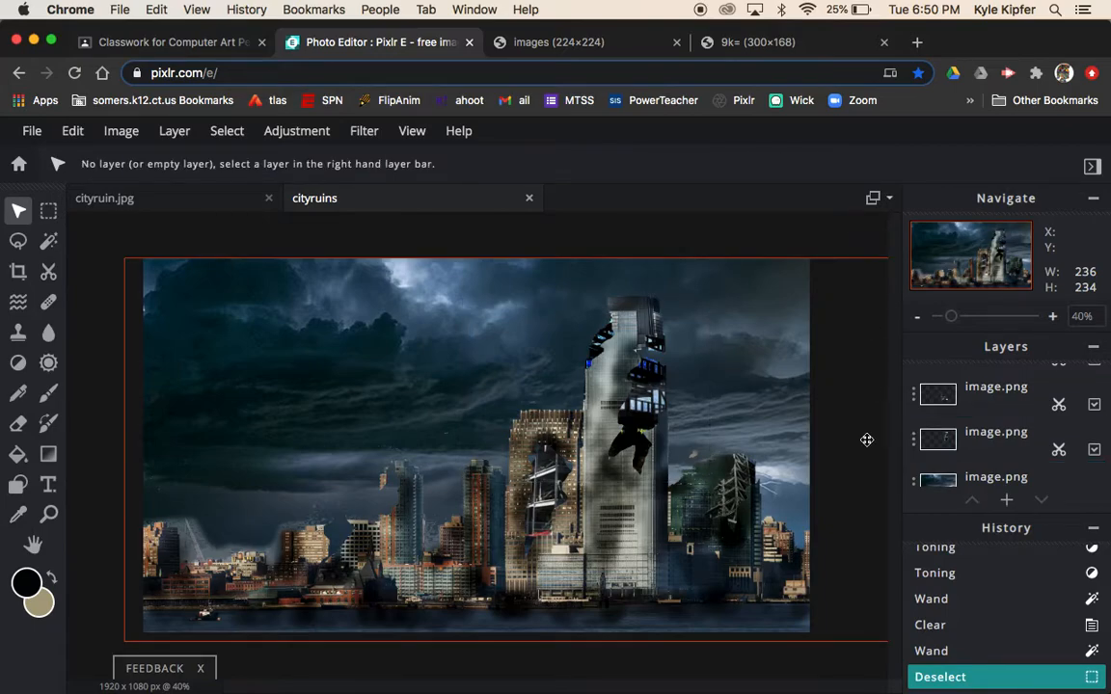
mouse_move(525, 446)
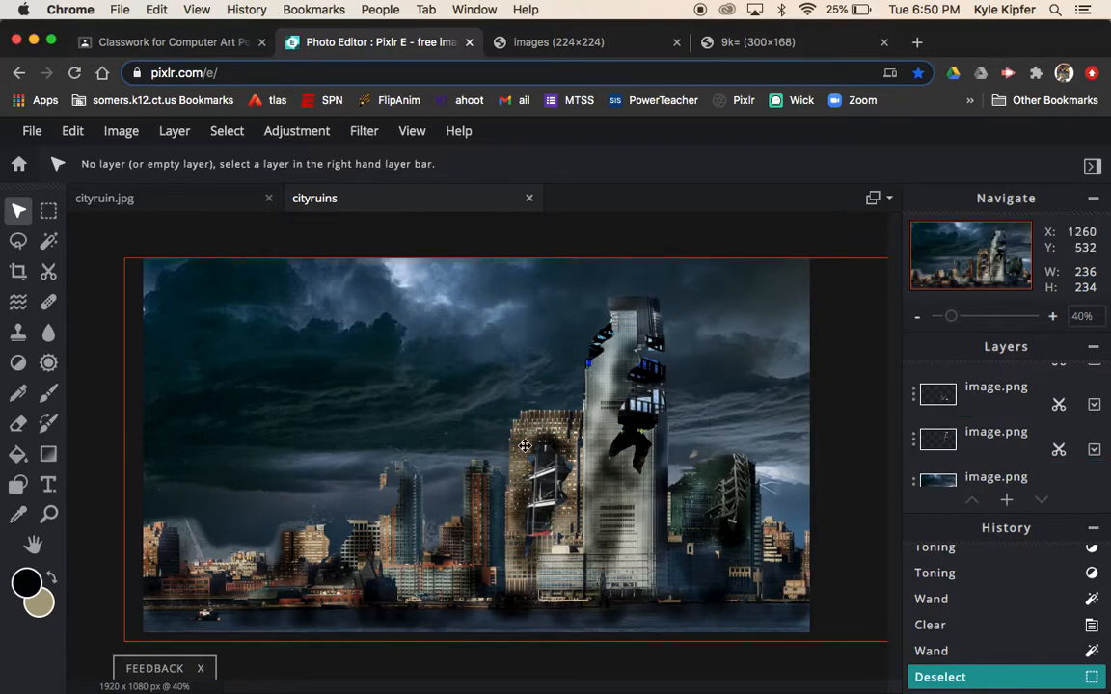
mouse_move(155, 526)
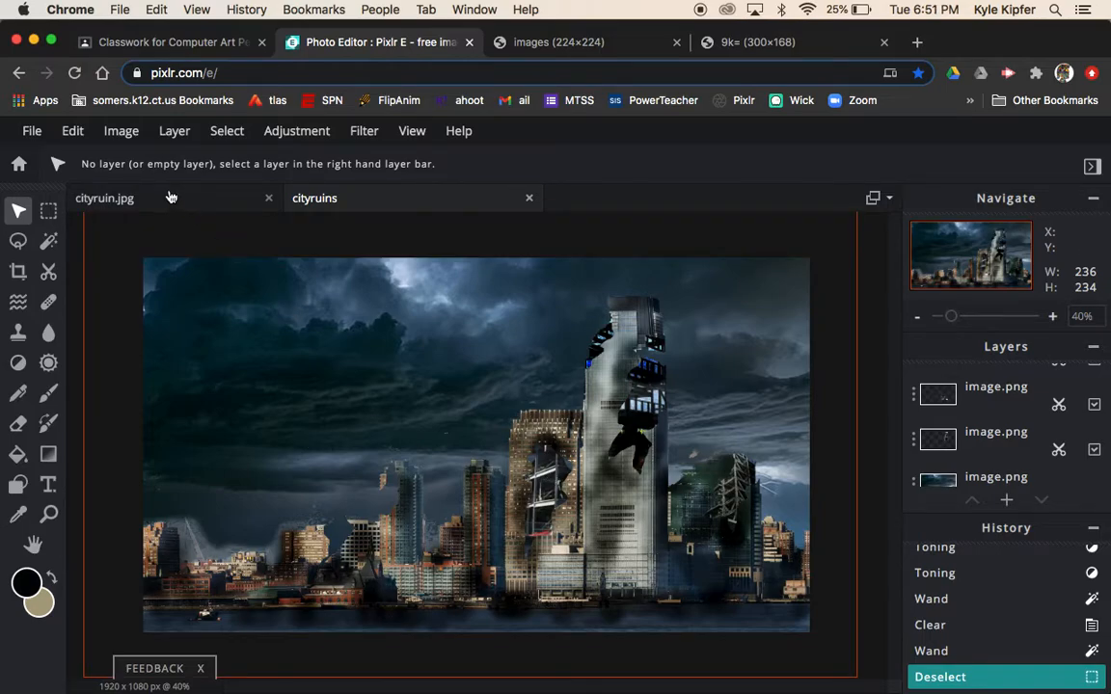
left_click(104, 198)
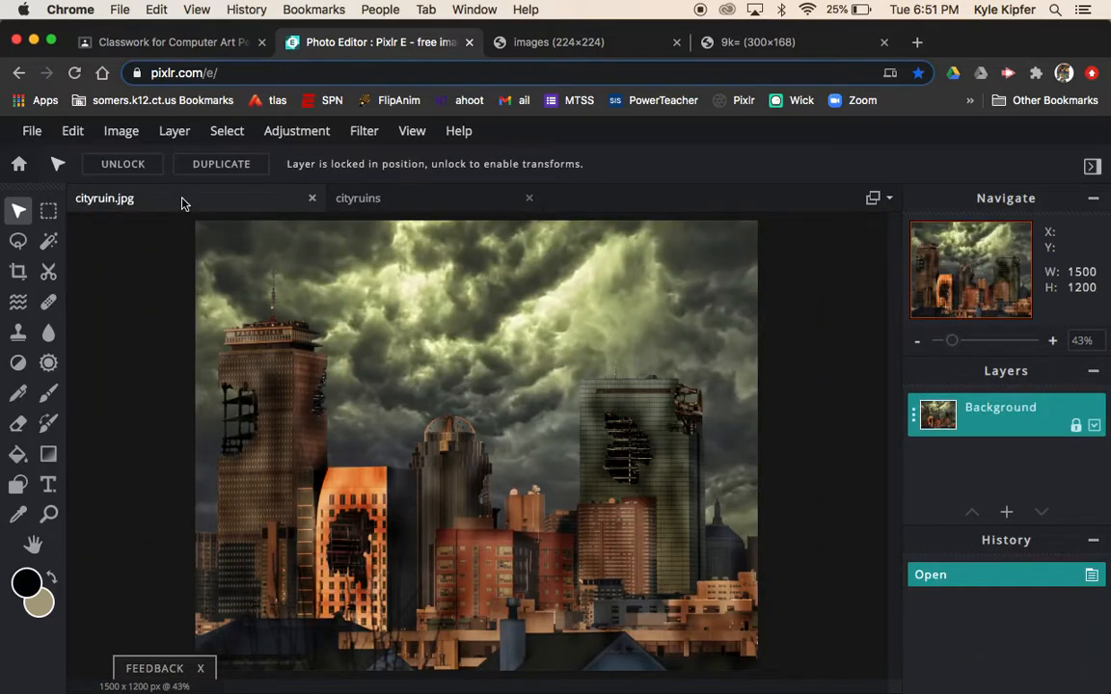
mouse_move(662, 440)
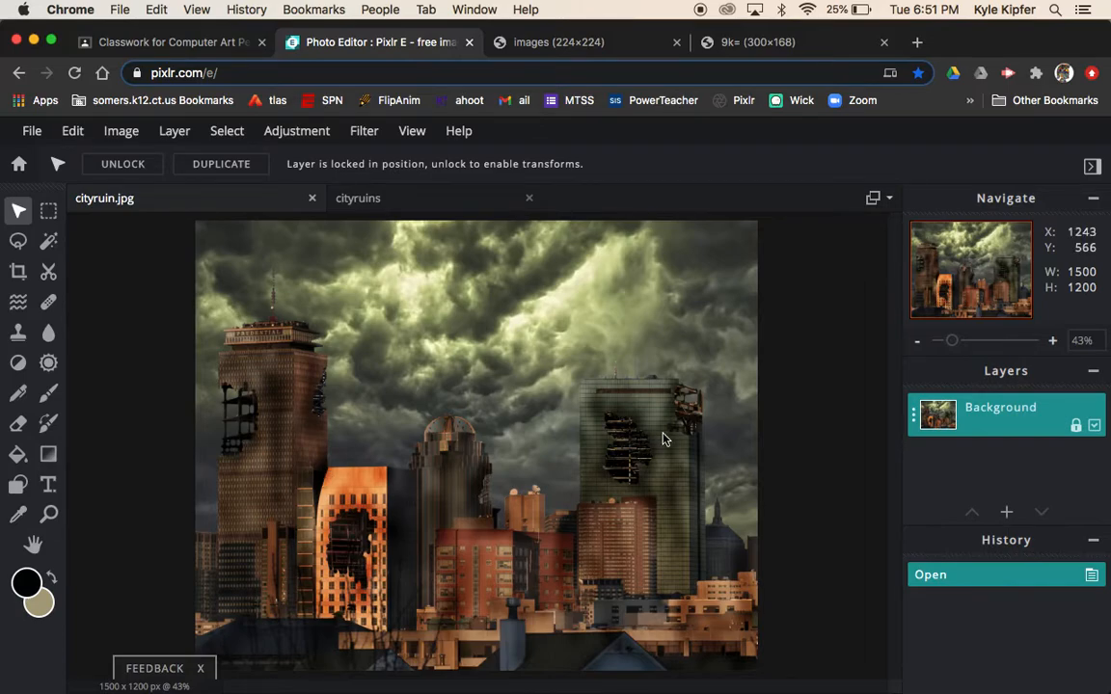
mouse_move(603, 502)
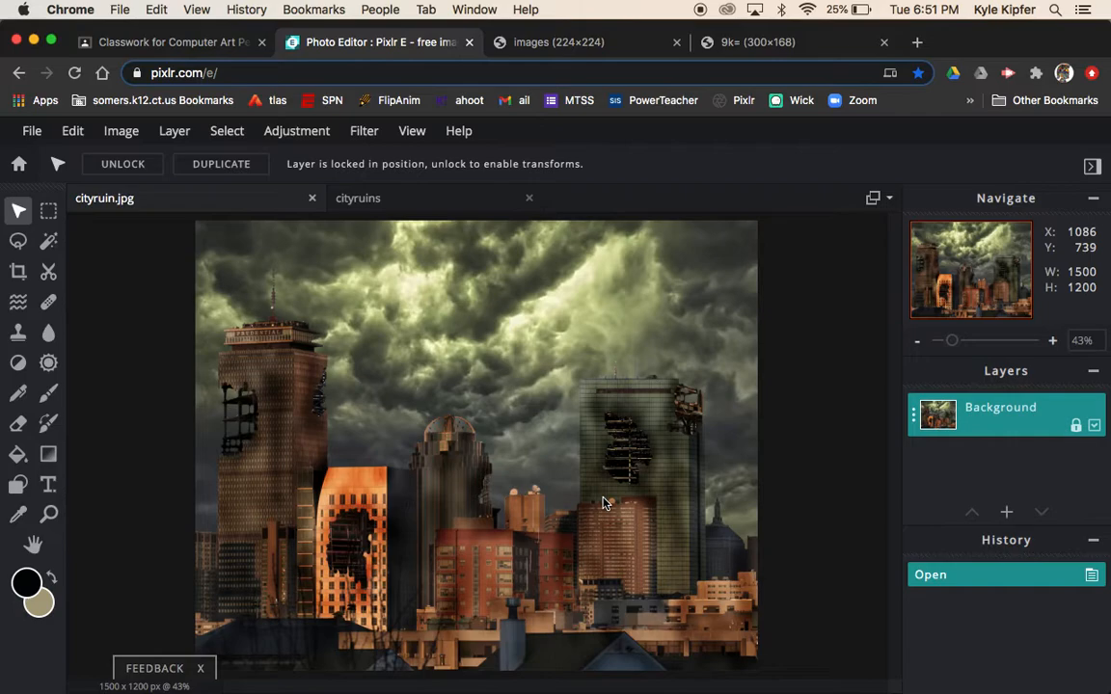
mouse_move(258, 358)
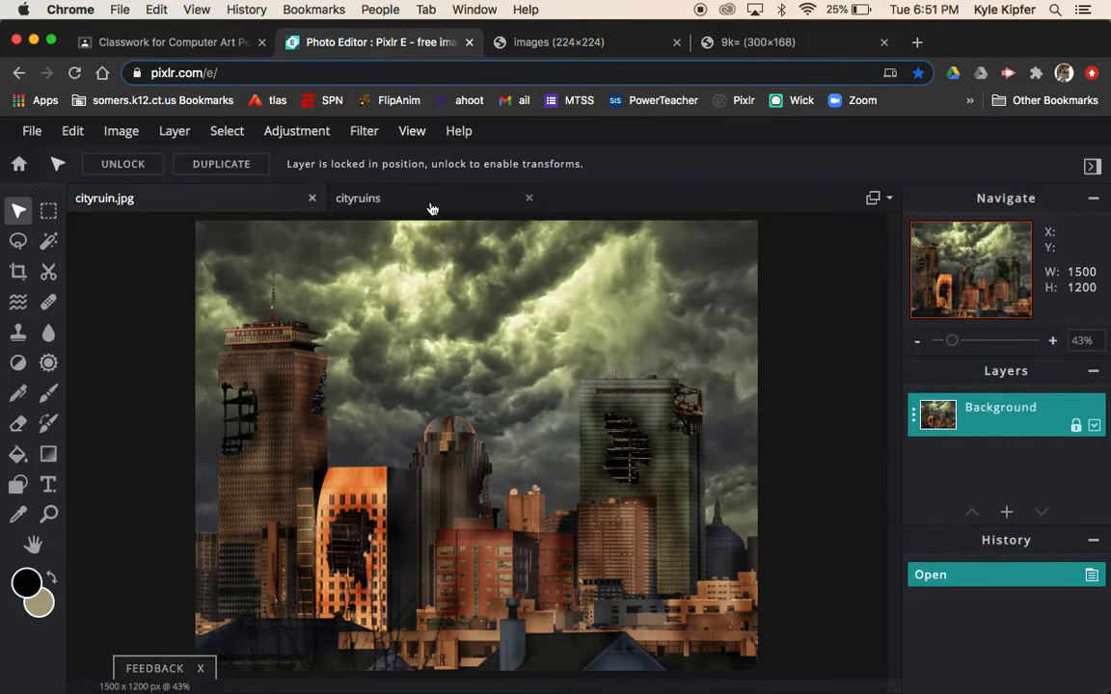
left_click(358, 198)
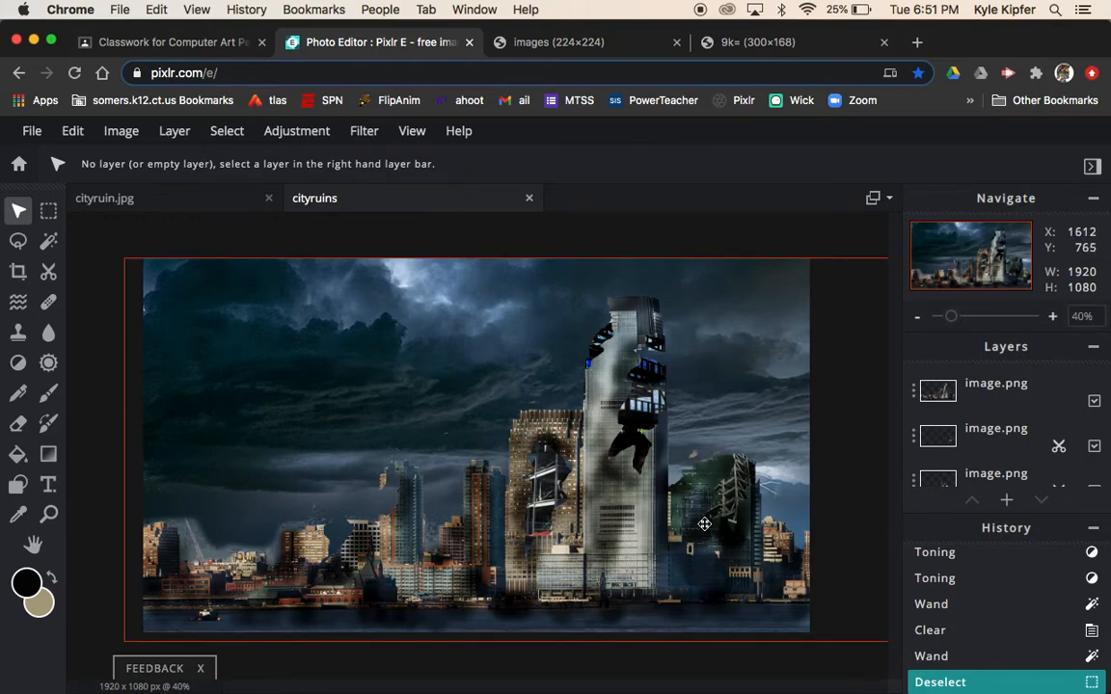